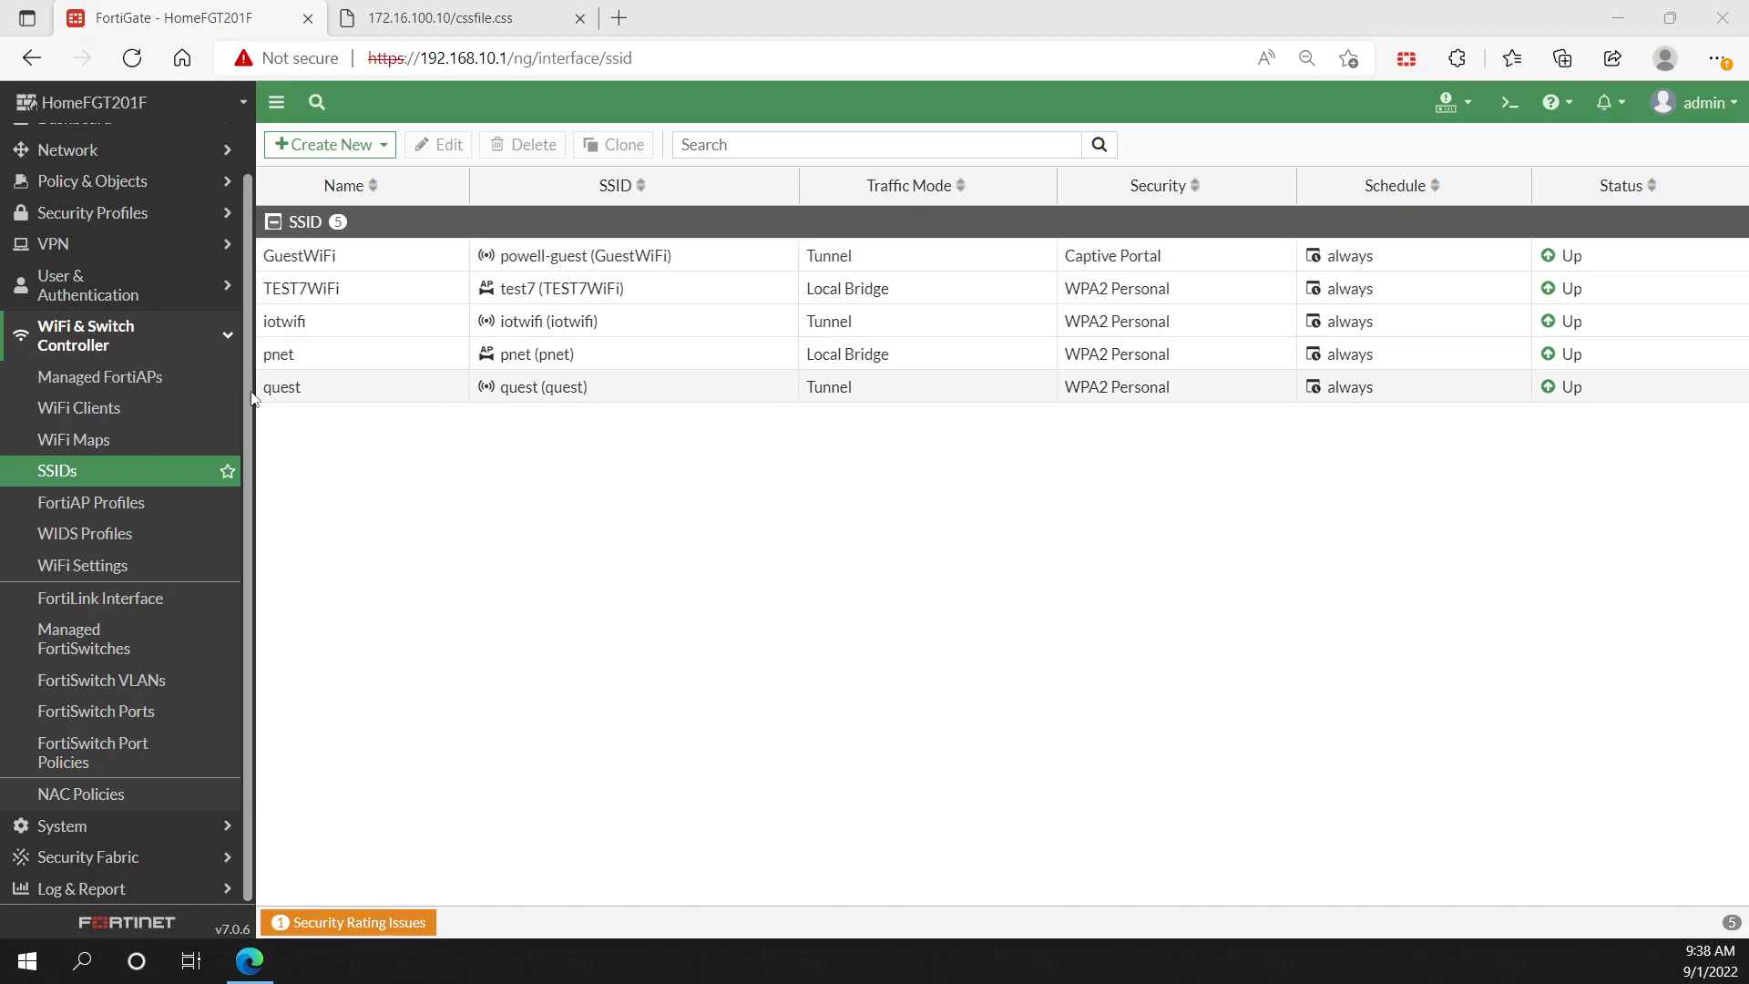
Step: Show the Status dashboard, then reveal the WiFi & Switch Controller pages in the navigation
left_click(73, 170)
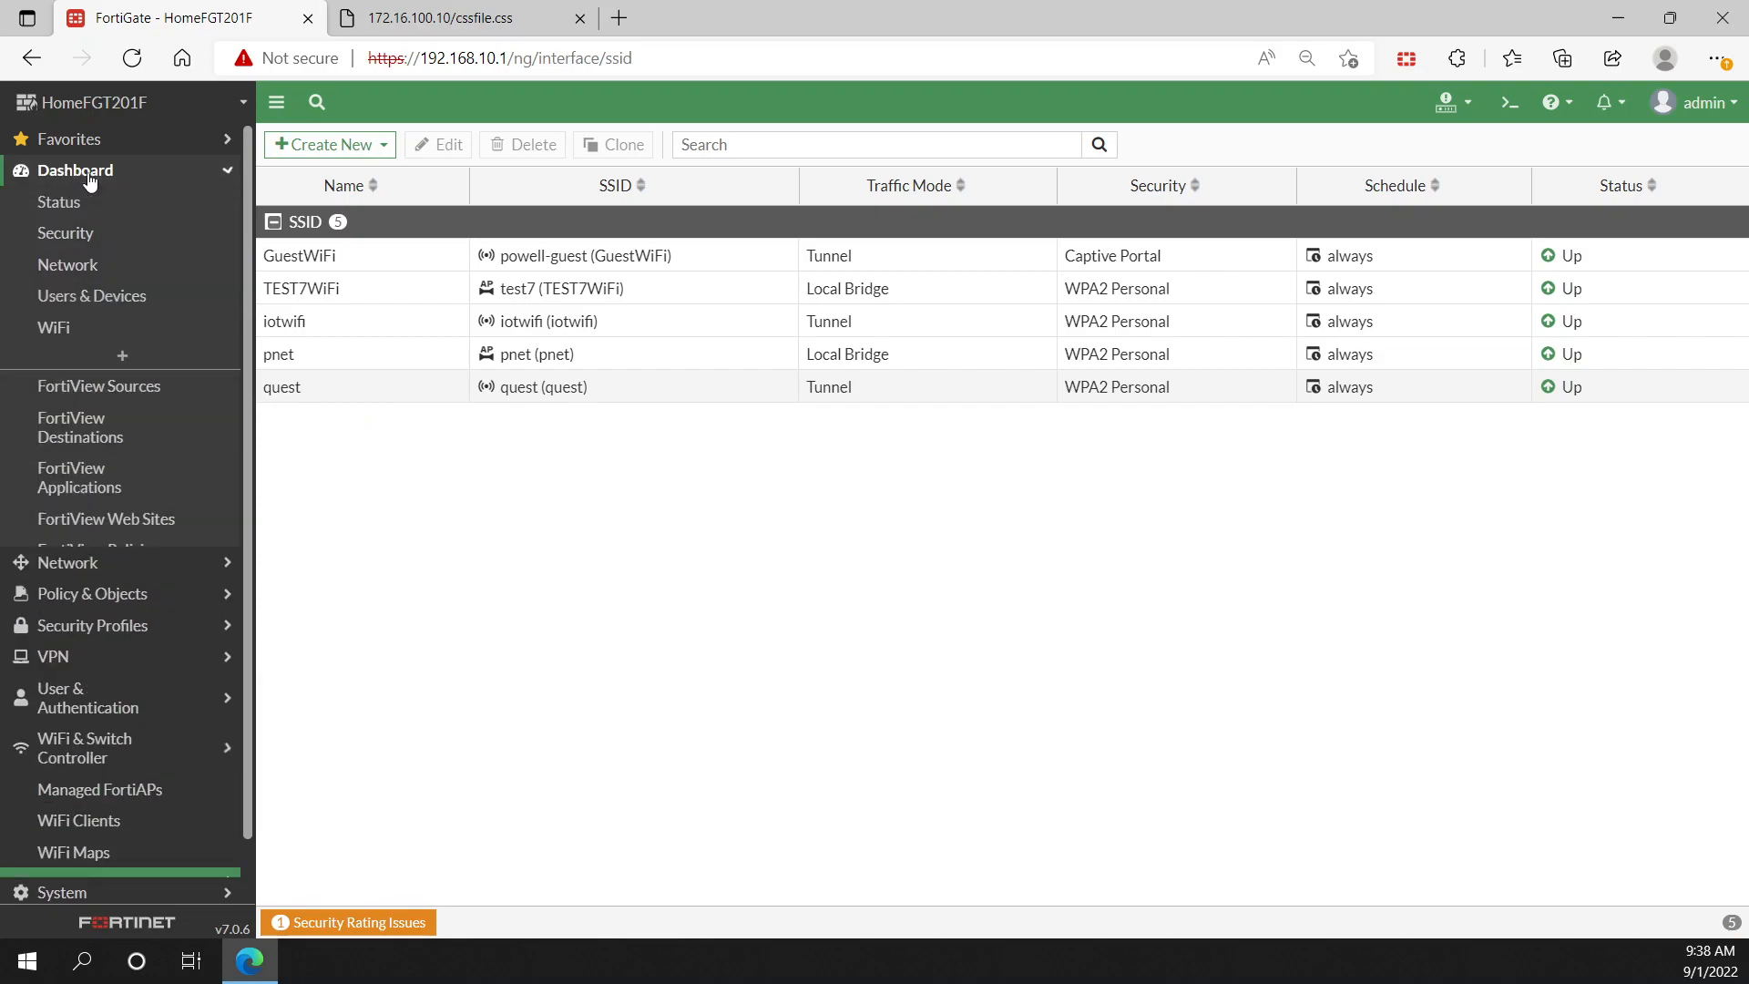
left_click(58, 202)
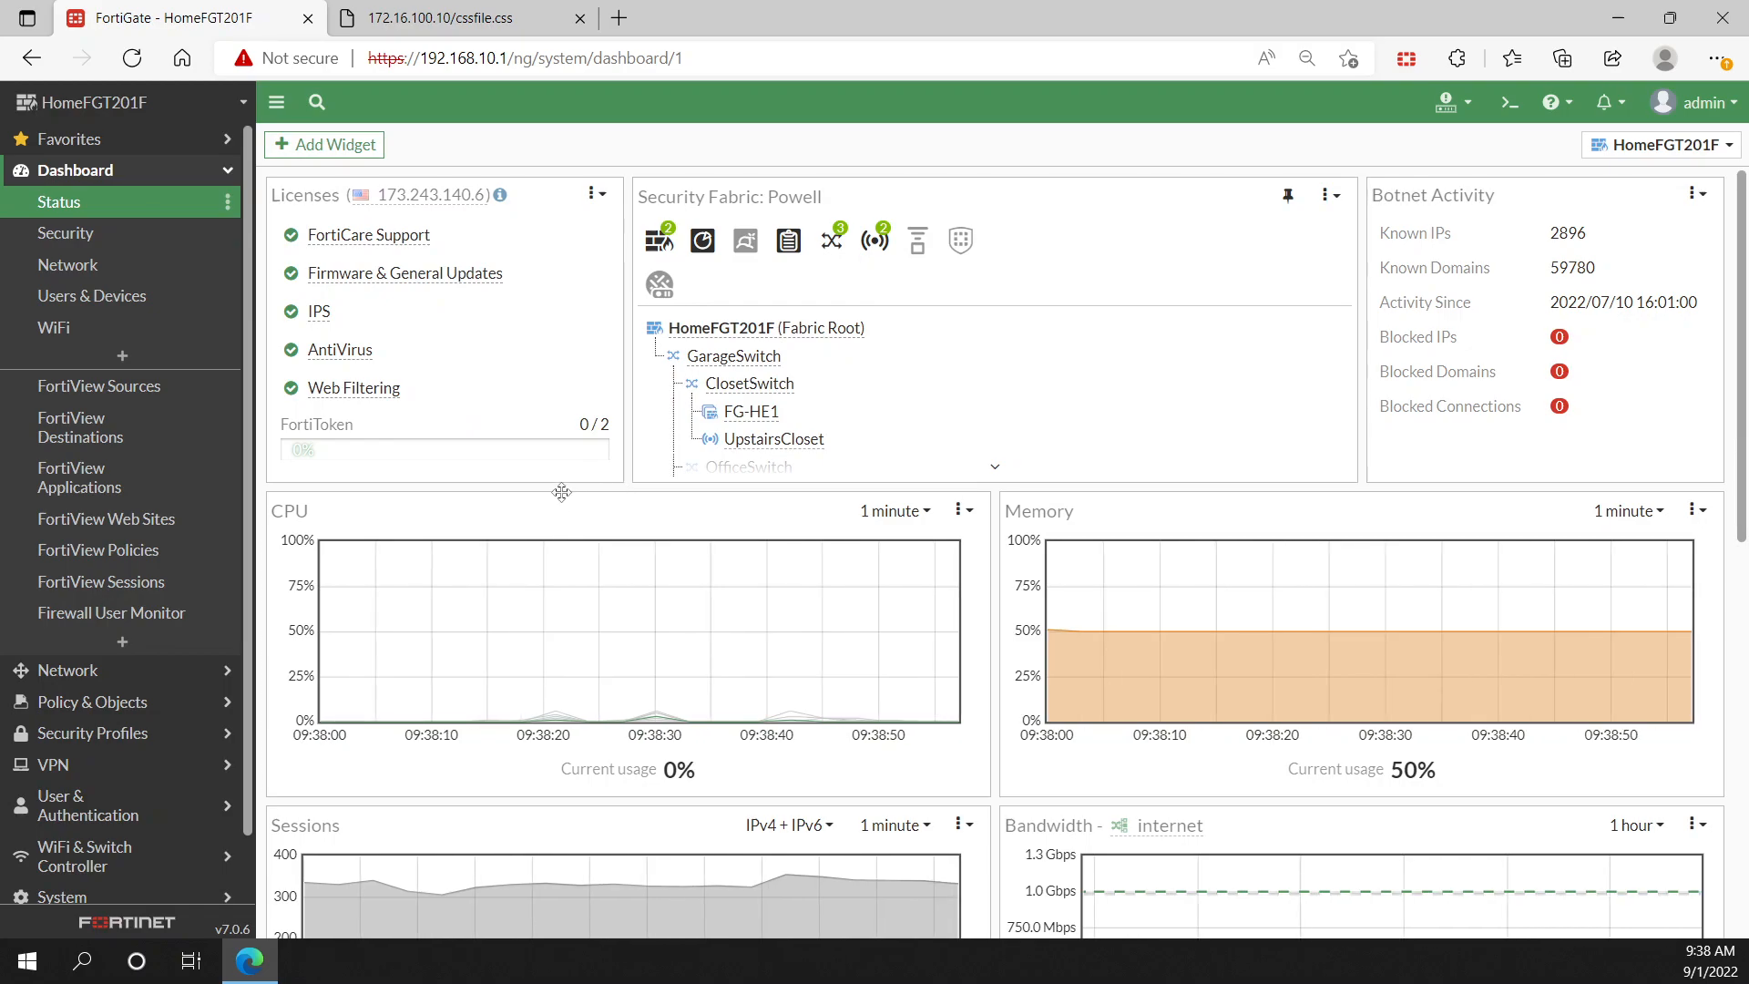
mouse_move(189, 828)
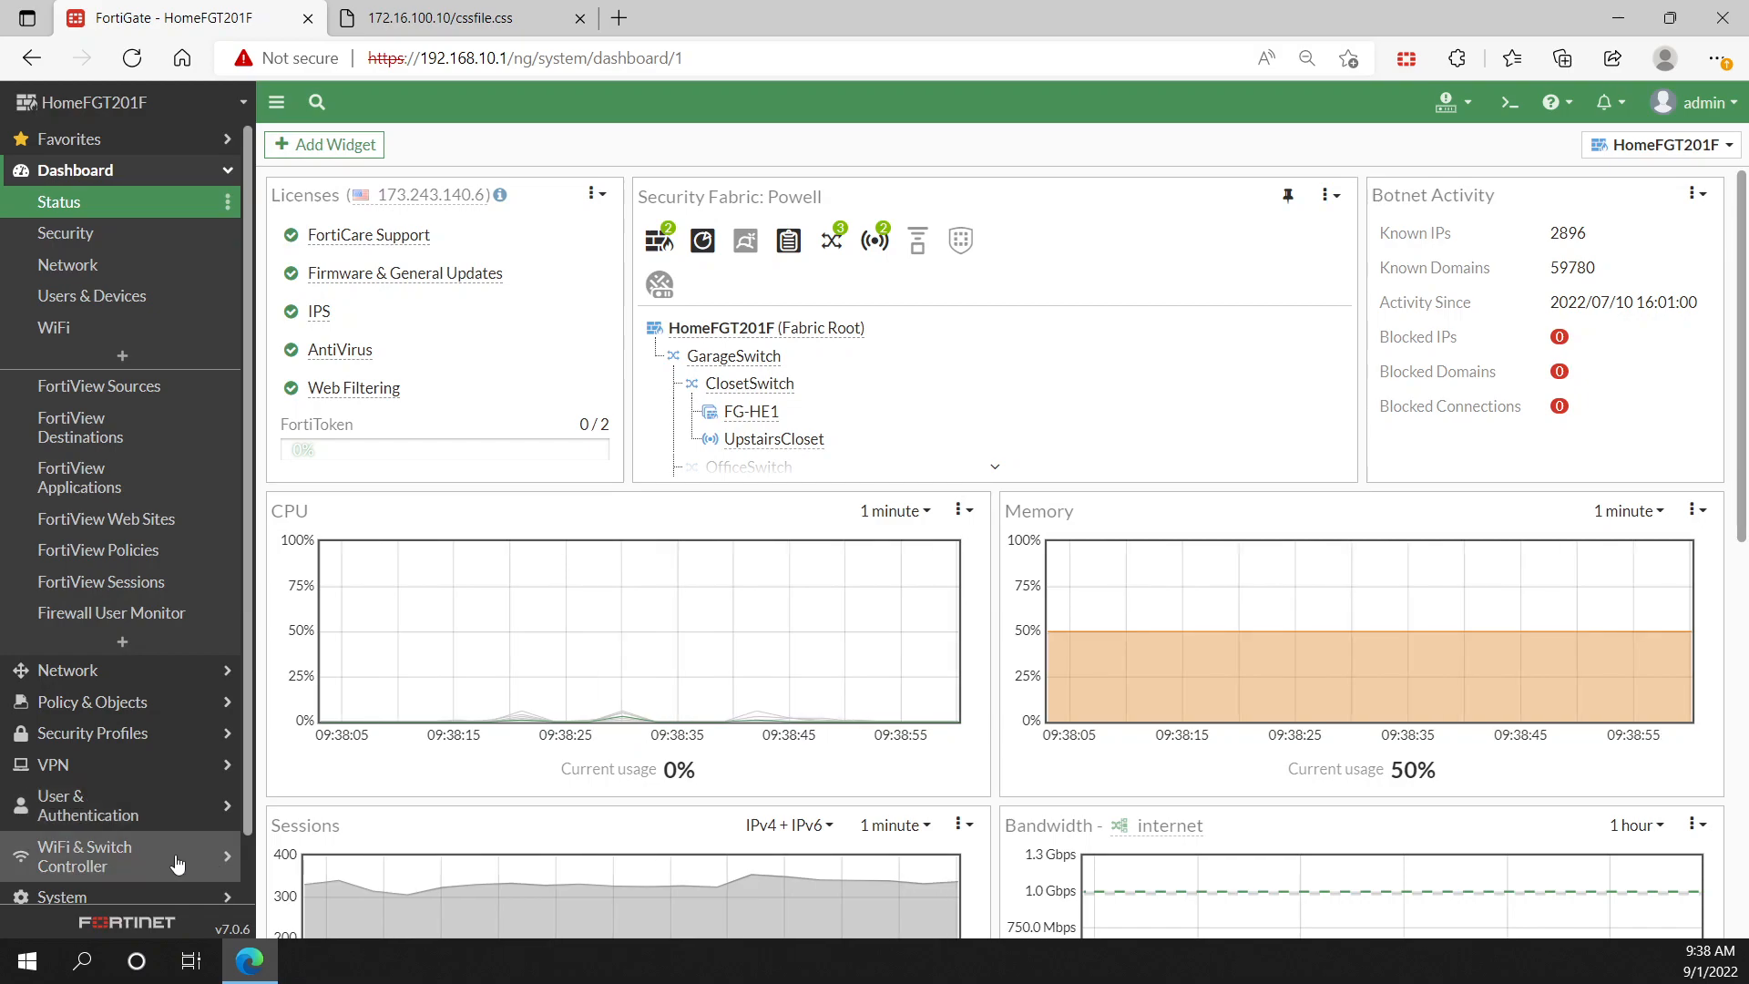
mouse_move(146, 804)
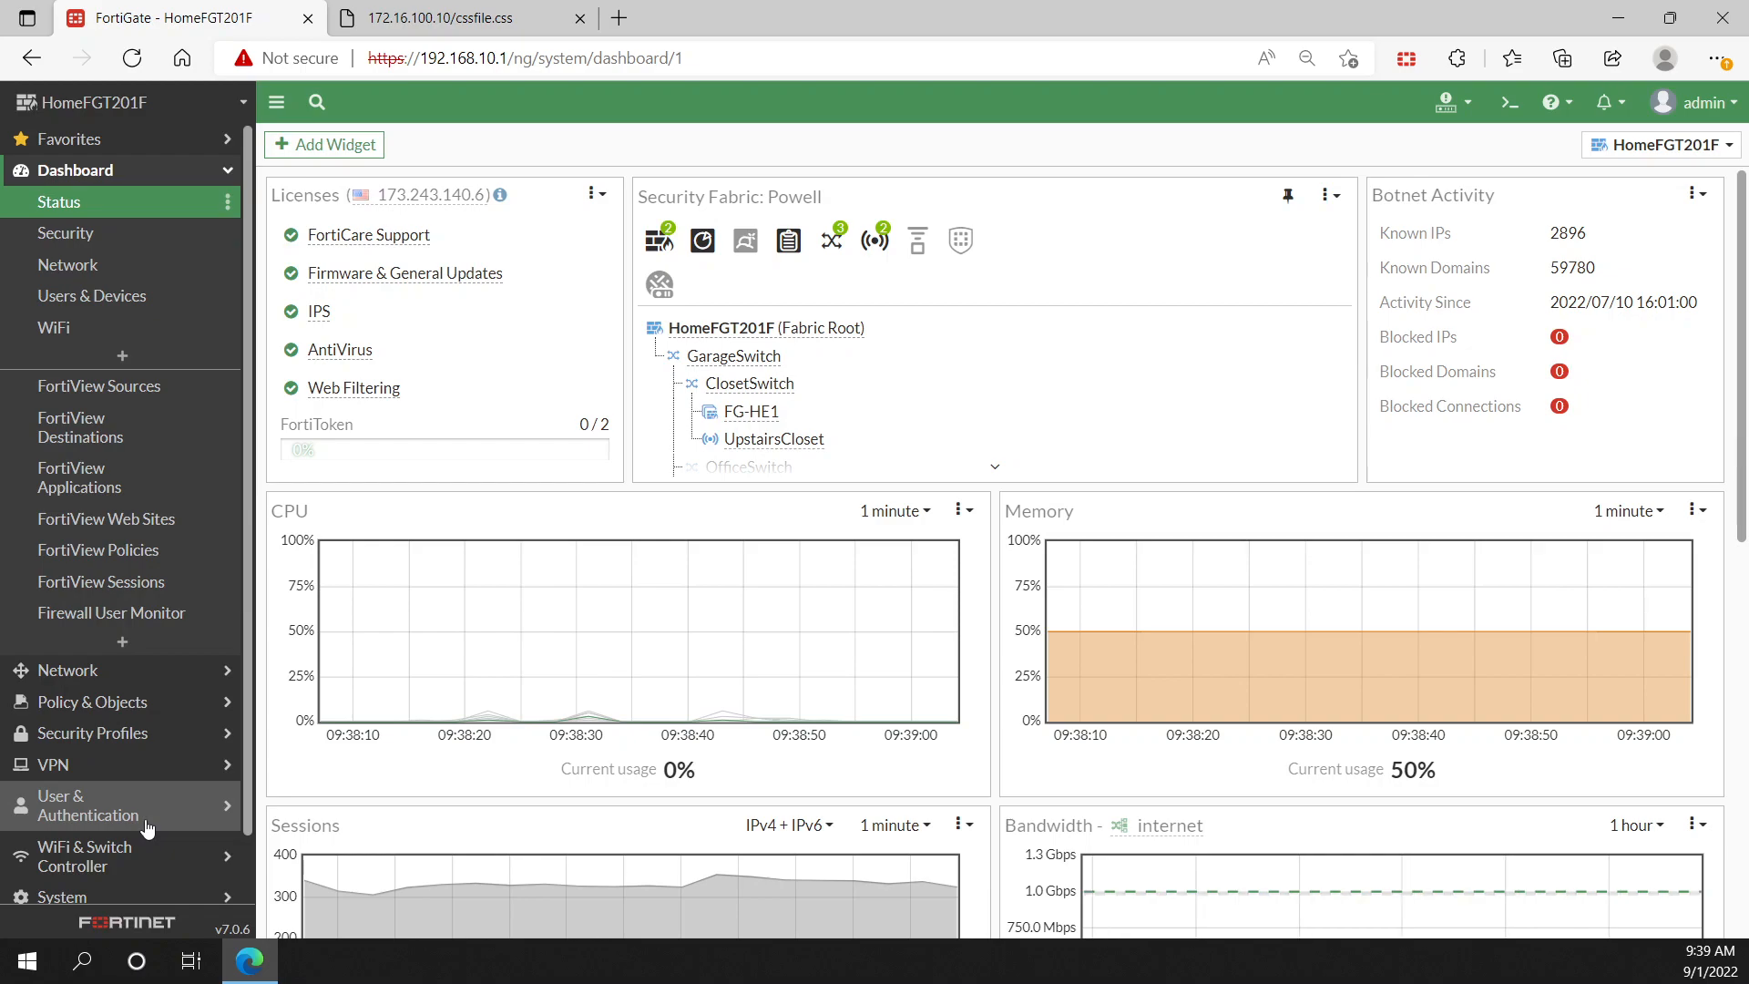
scroll("down", 3)
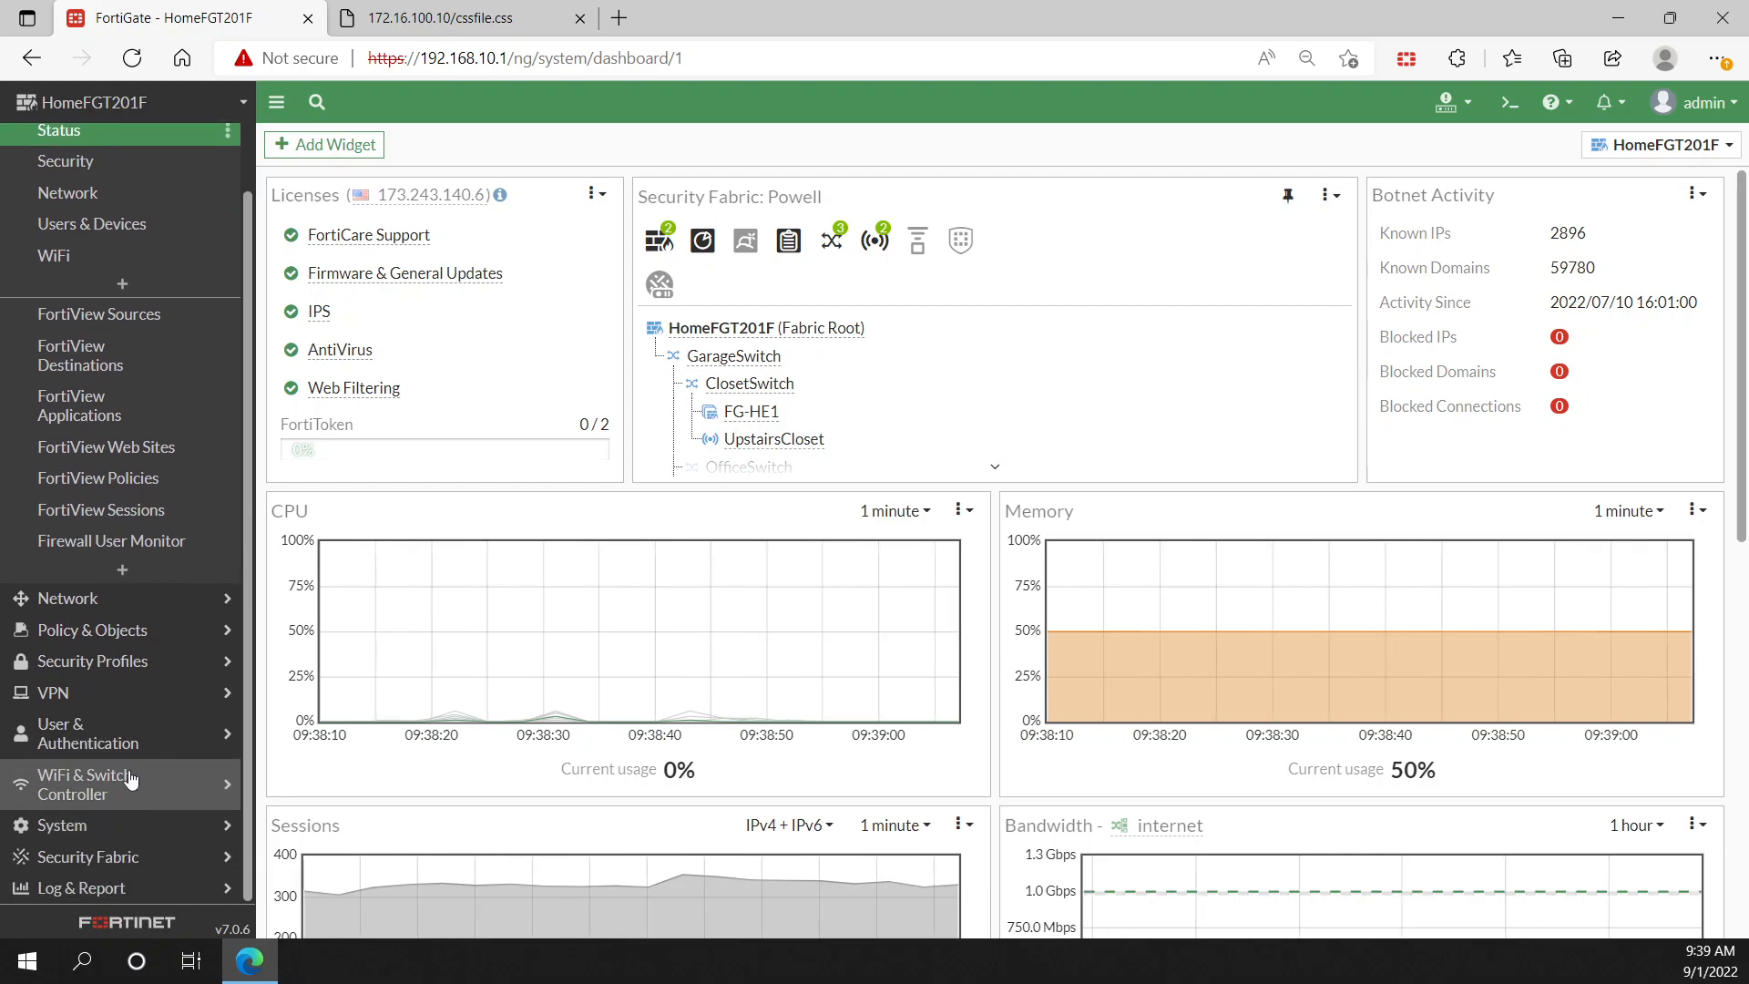
left_click(100, 776)
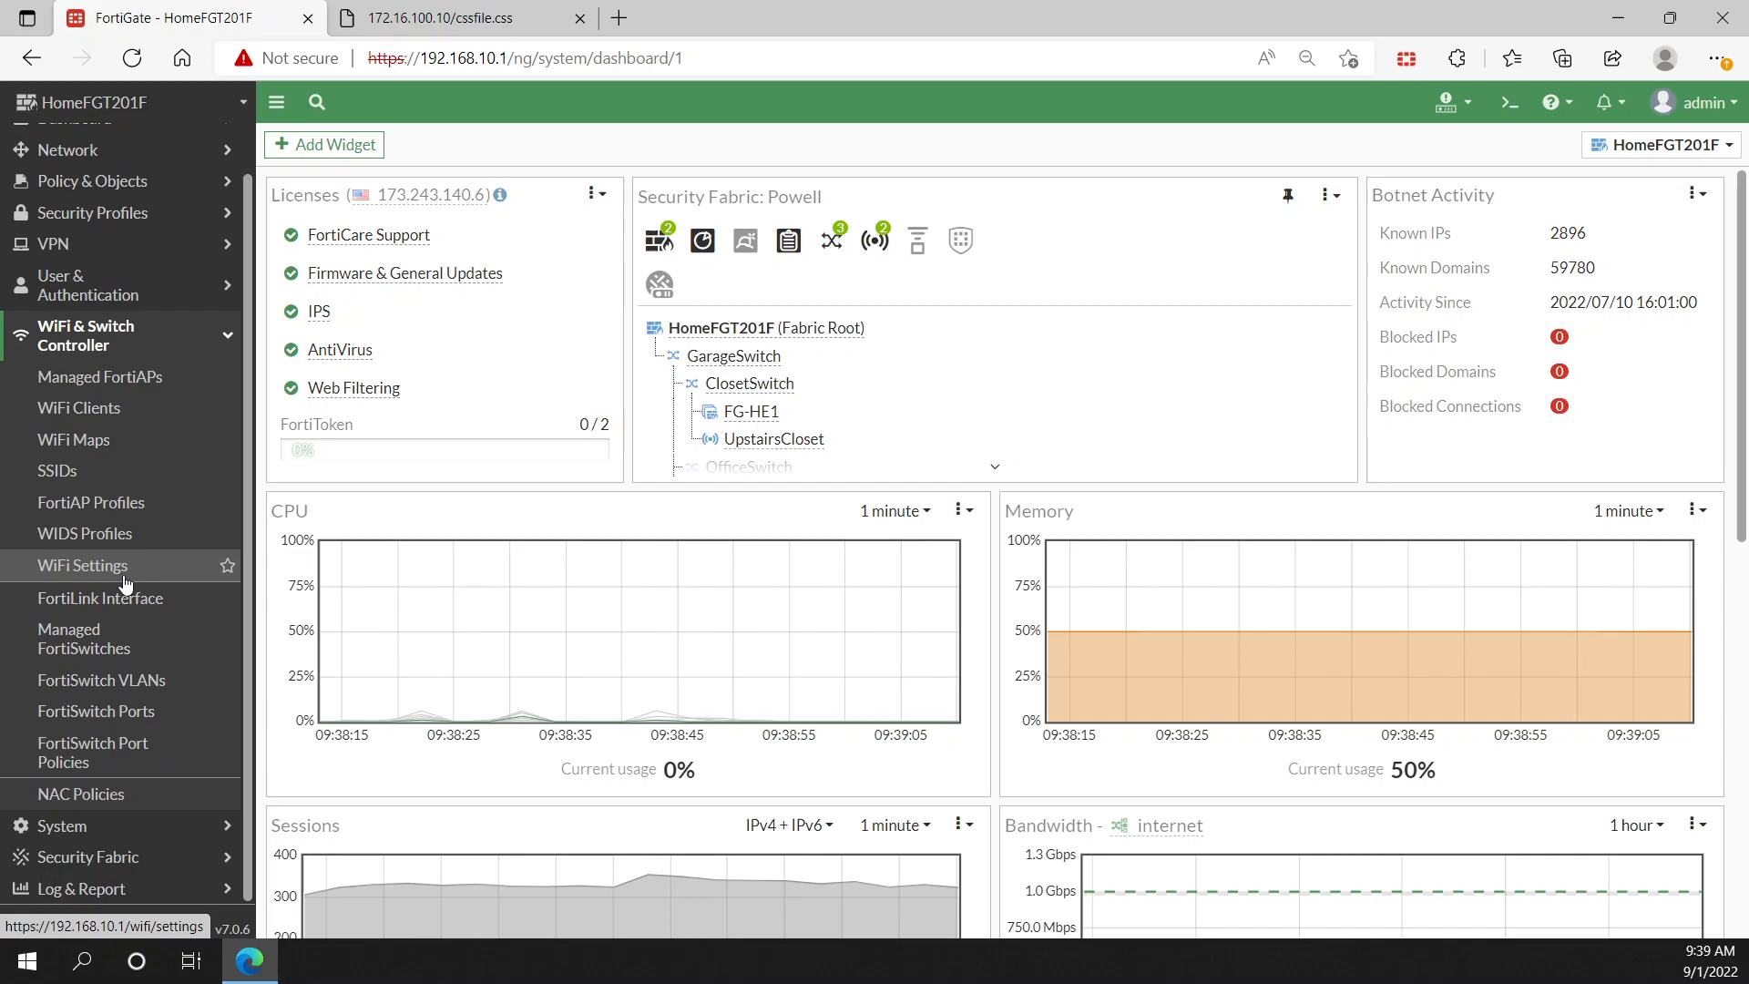
mouse_move(95, 556)
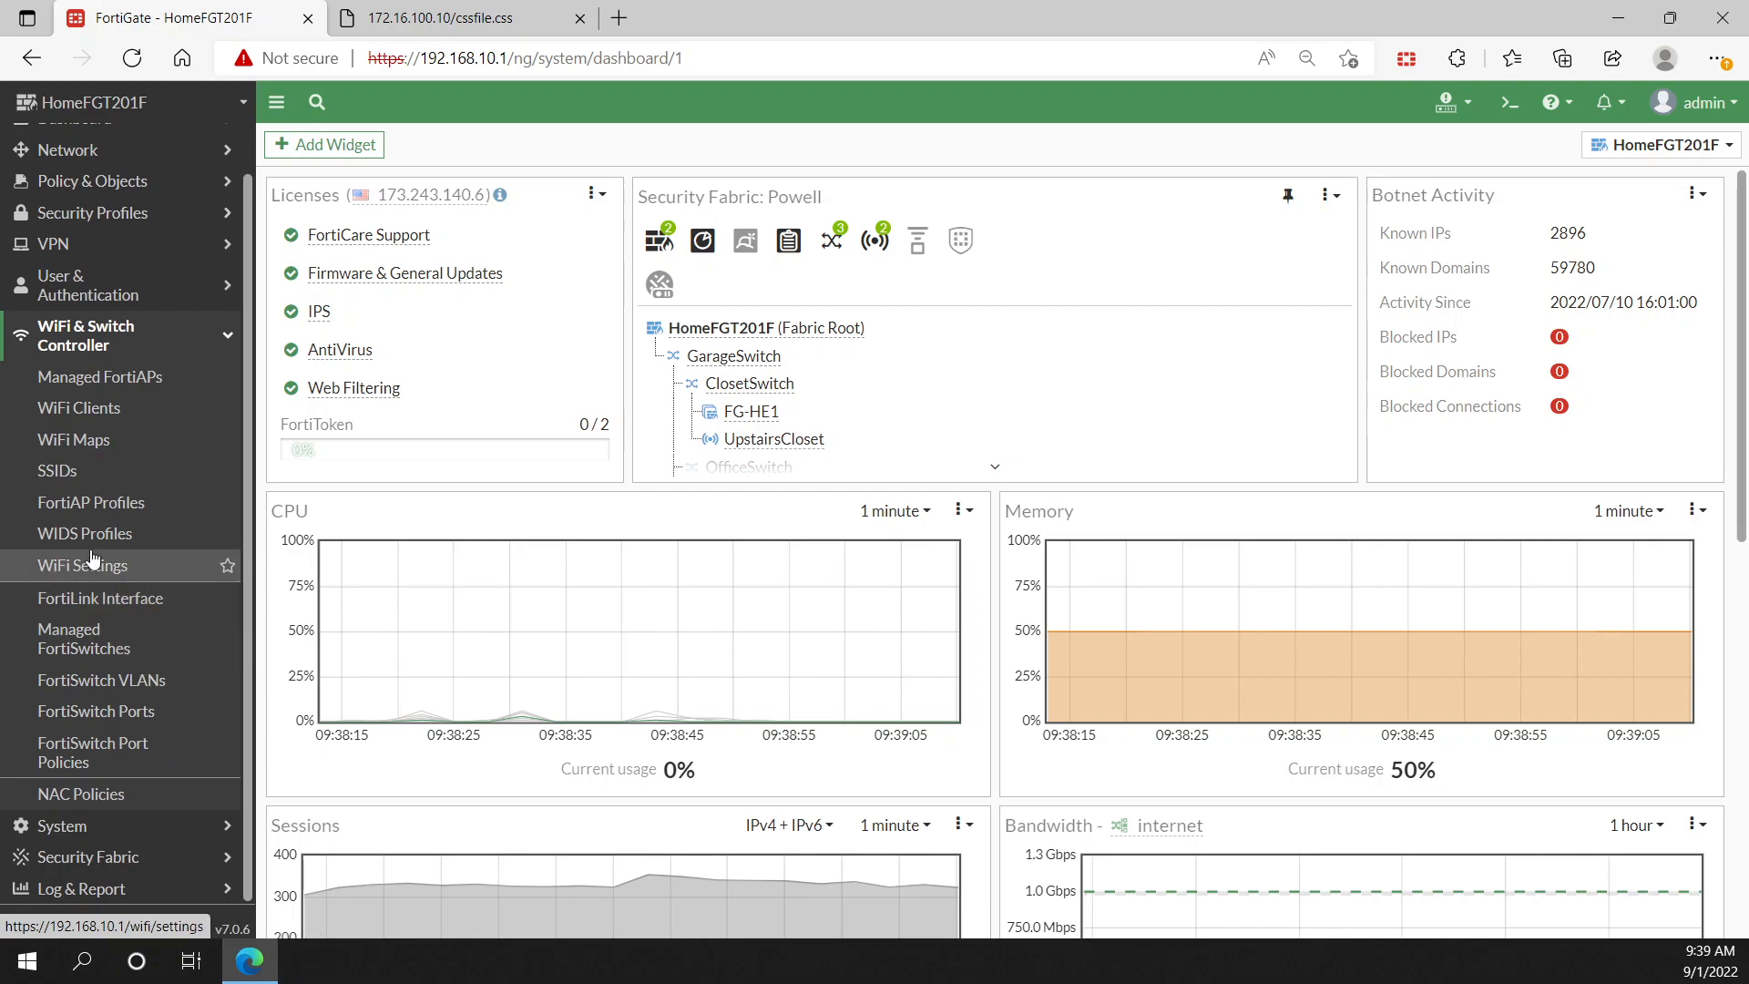
mouse_move(84, 637)
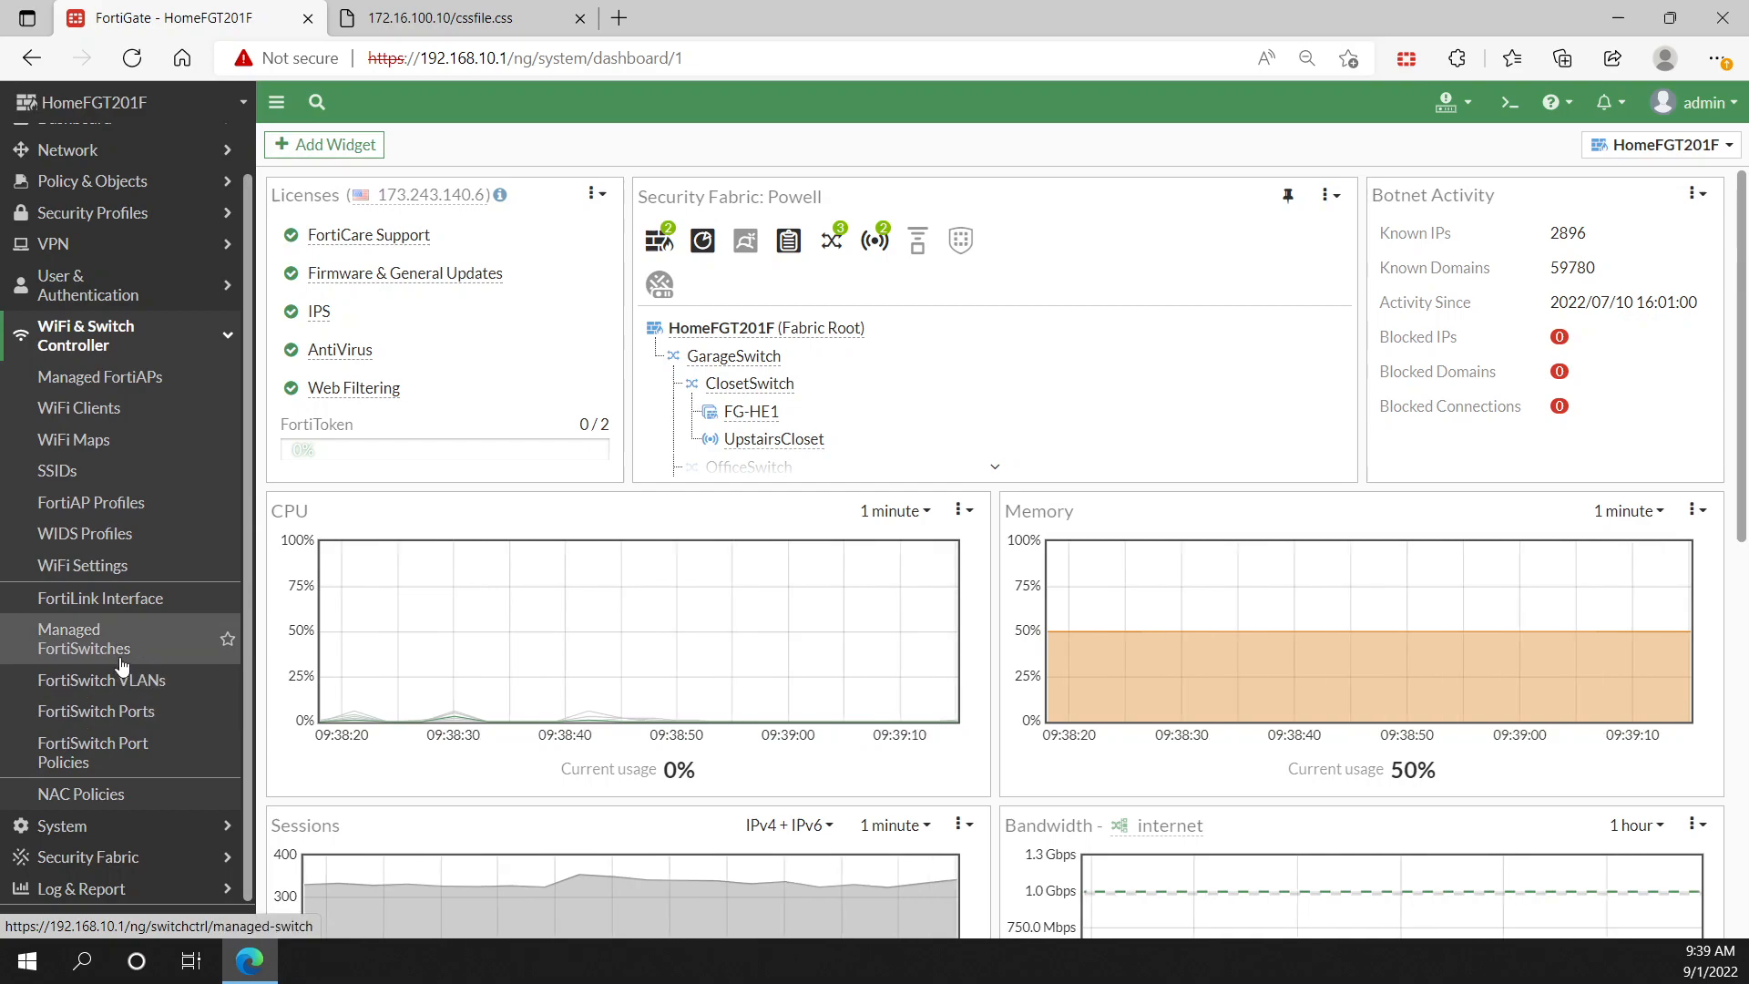
mouse_move(98, 439)
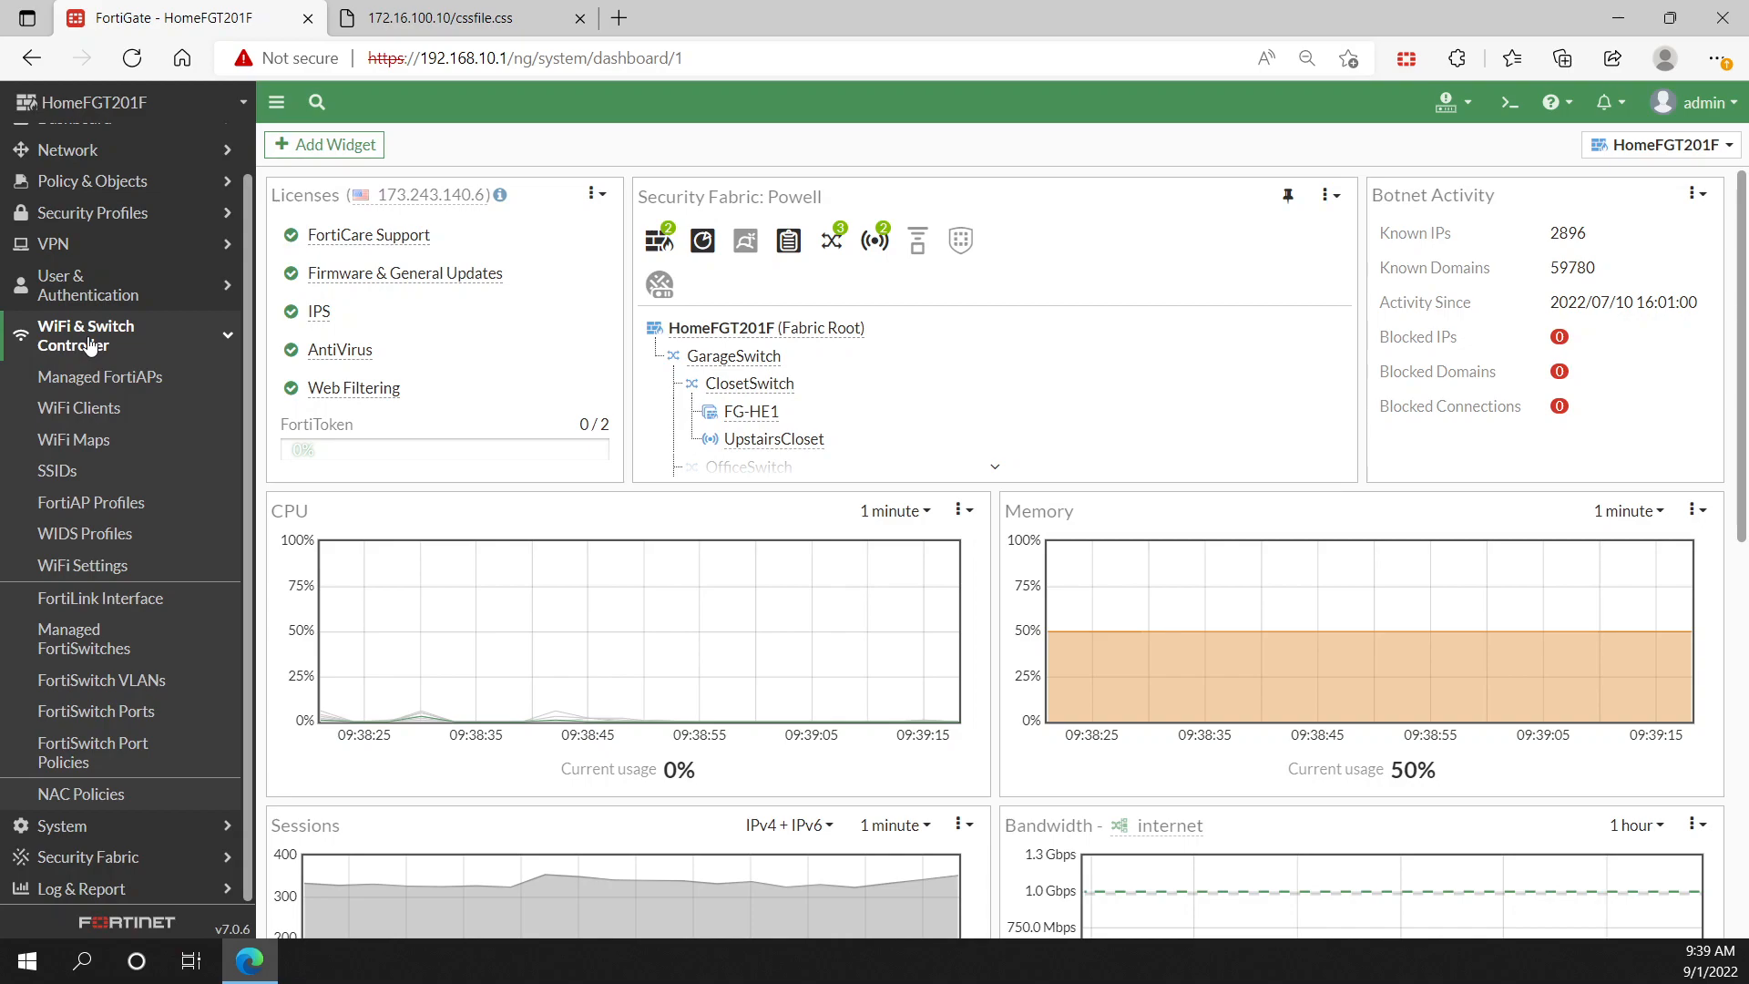
mouse_move(57, 470)
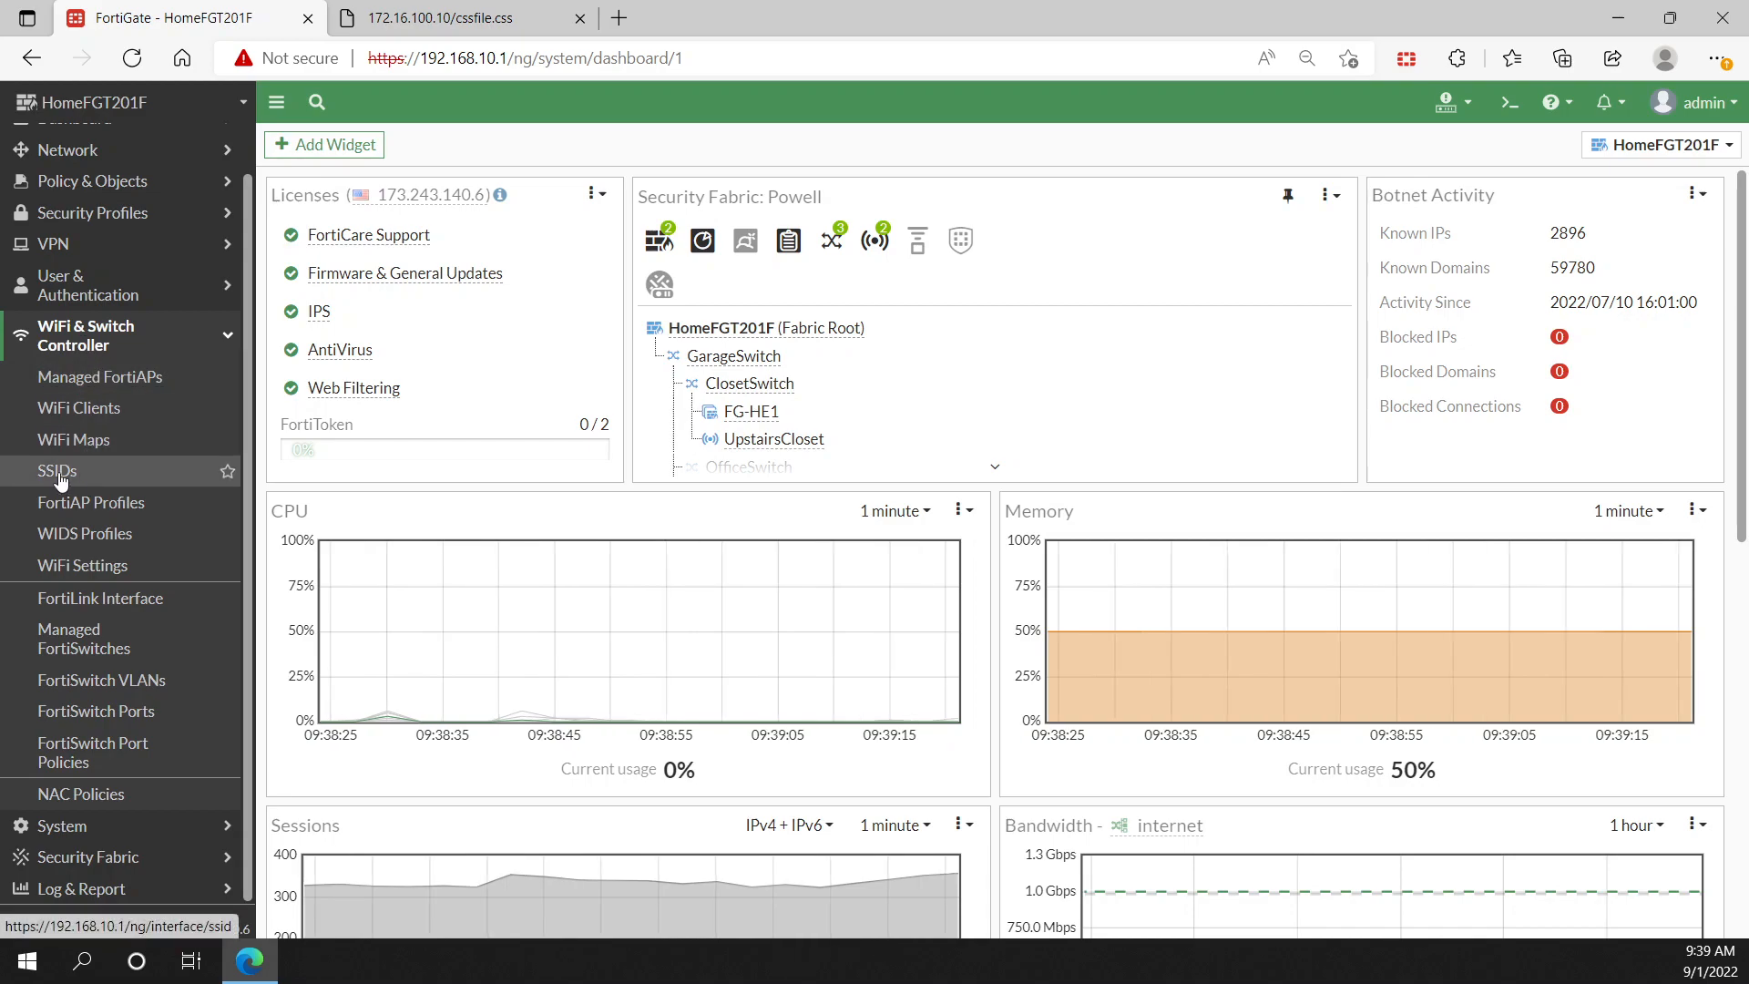
Step: From the SSIDs list, start a new single SSID with its blank form
left_click(56, 470)
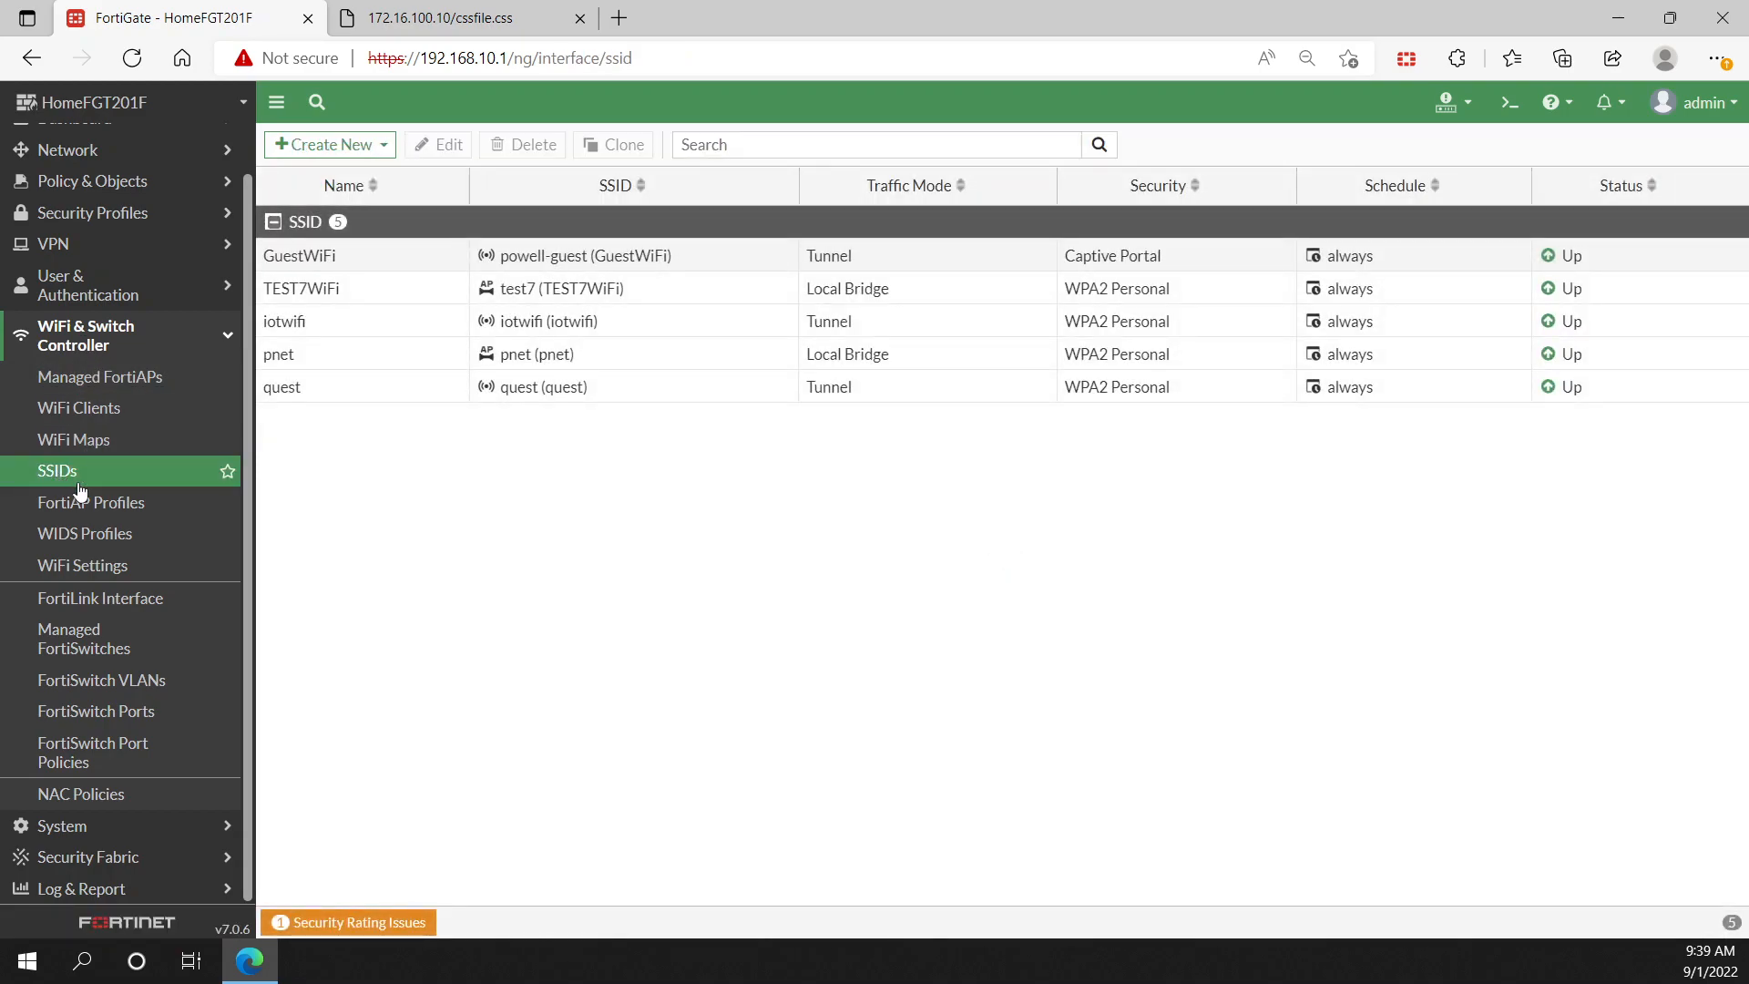
mouse_move(391, 260)
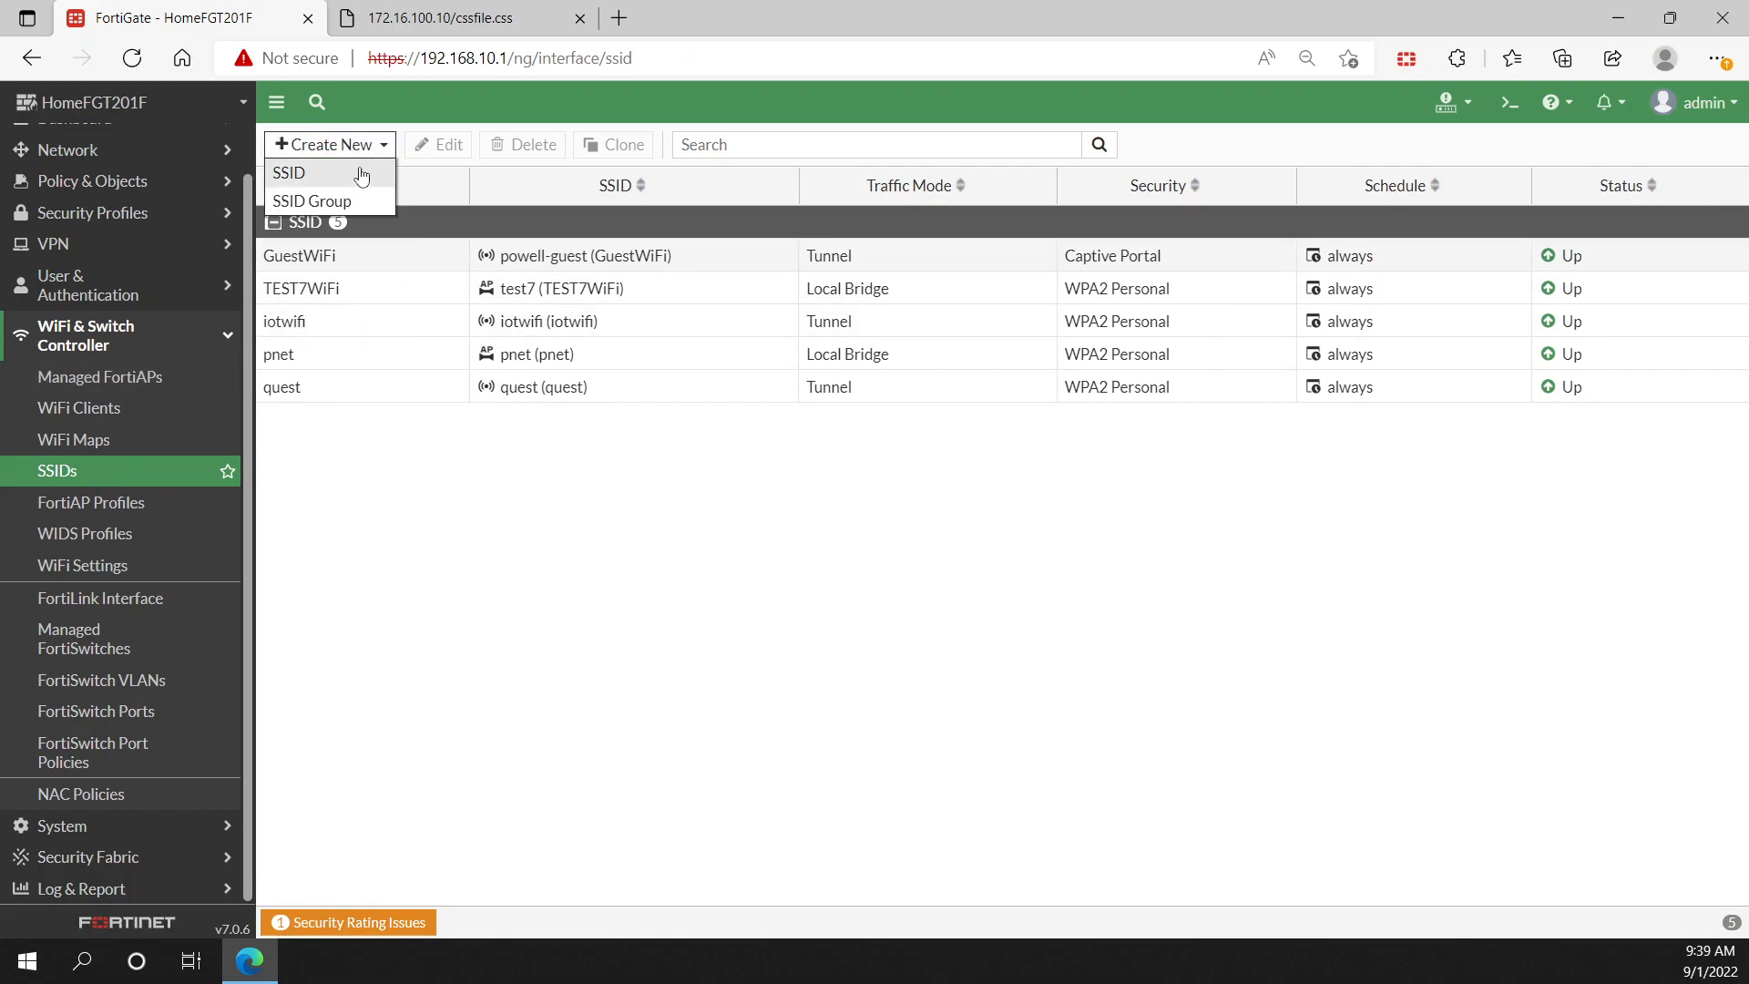
left_click(290, 171)
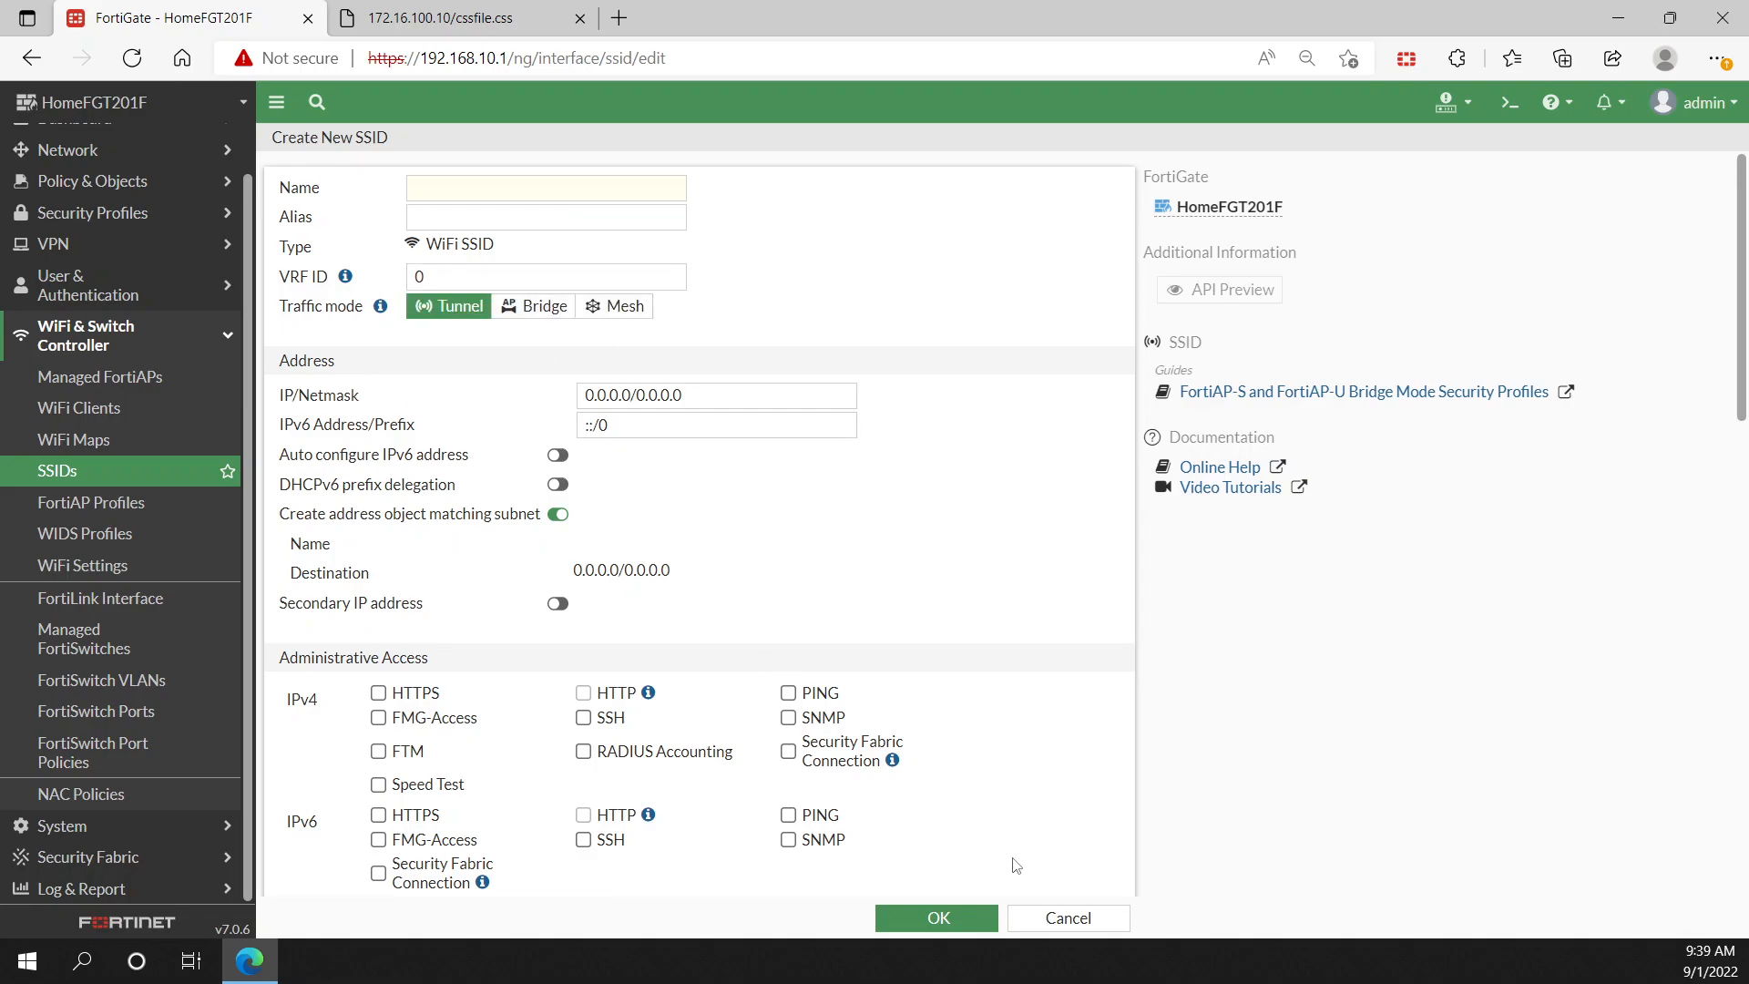
mouse_move(452, 307)
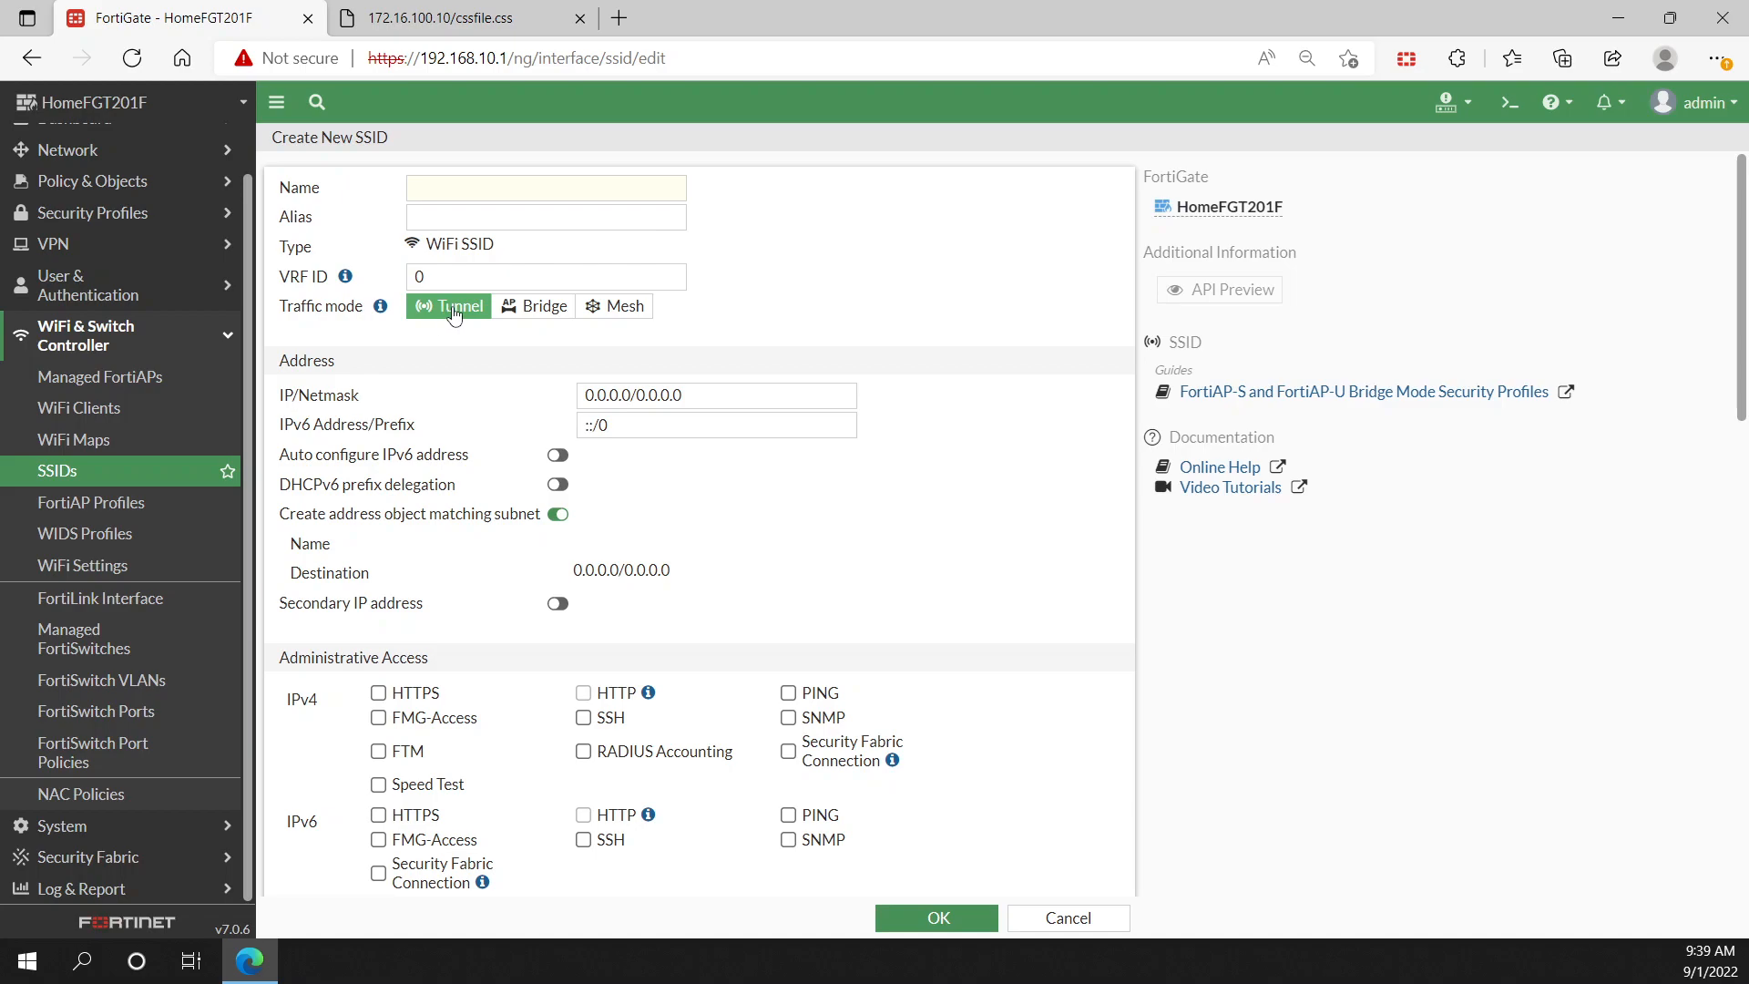
mouse_move(1067, 917)
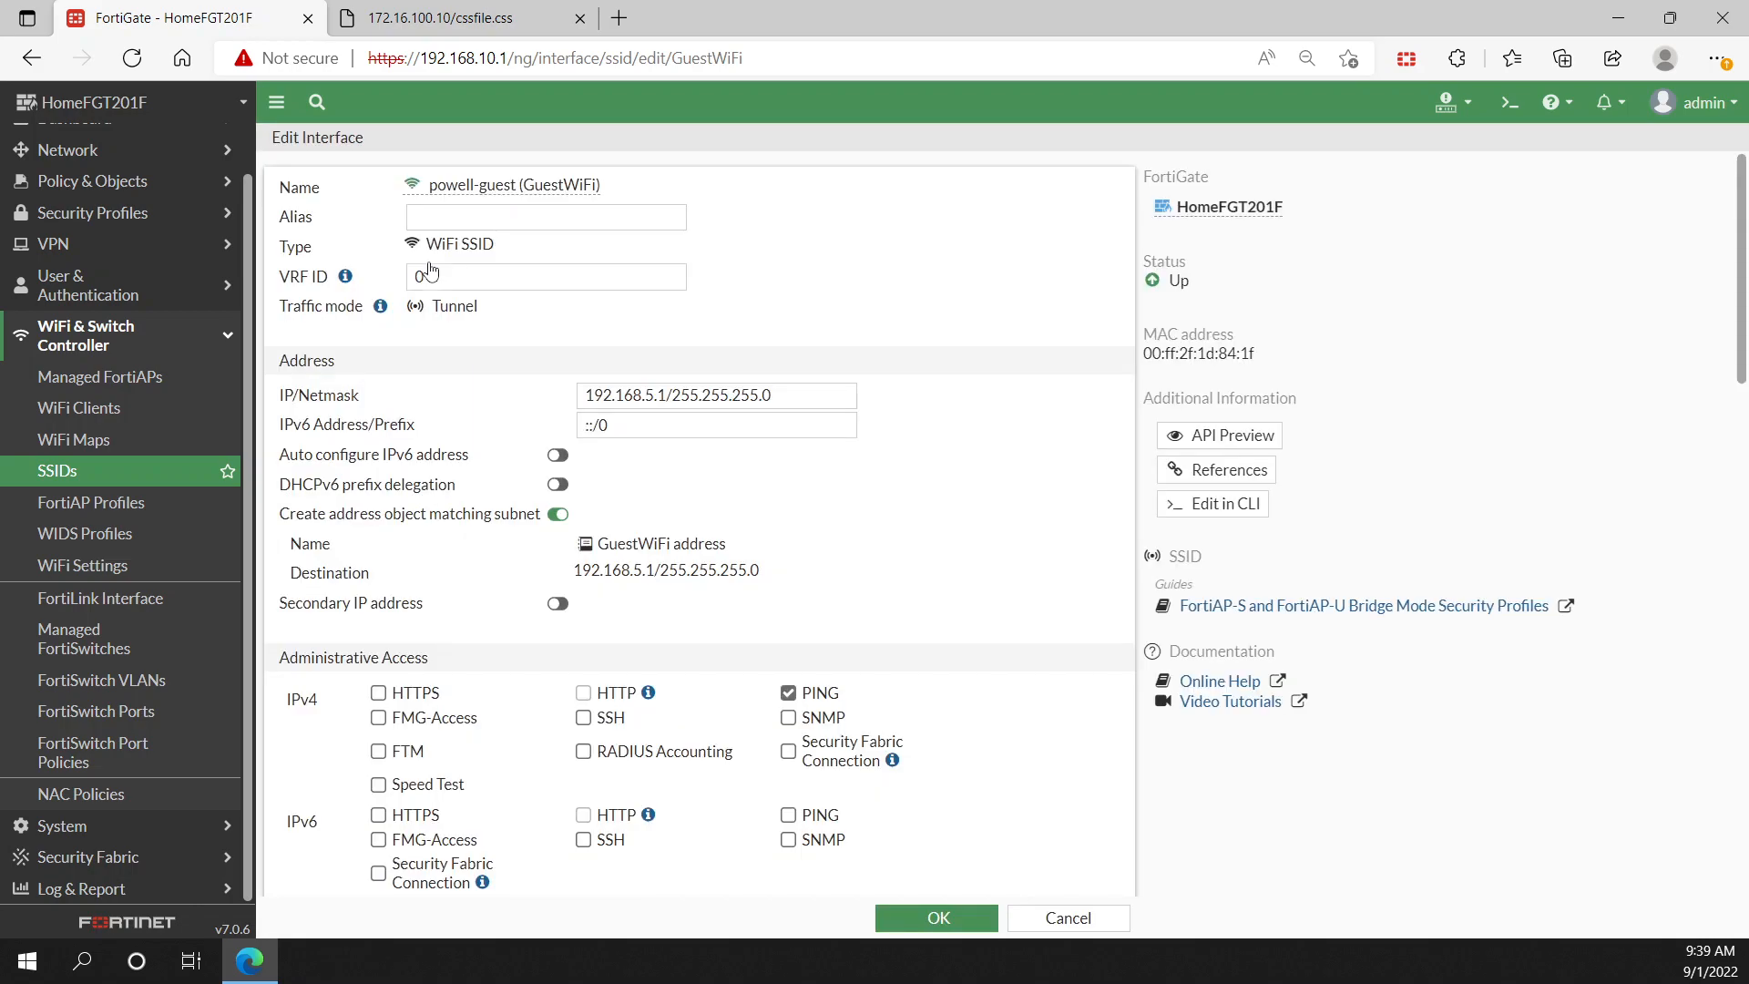
mouse_move(873, 494)
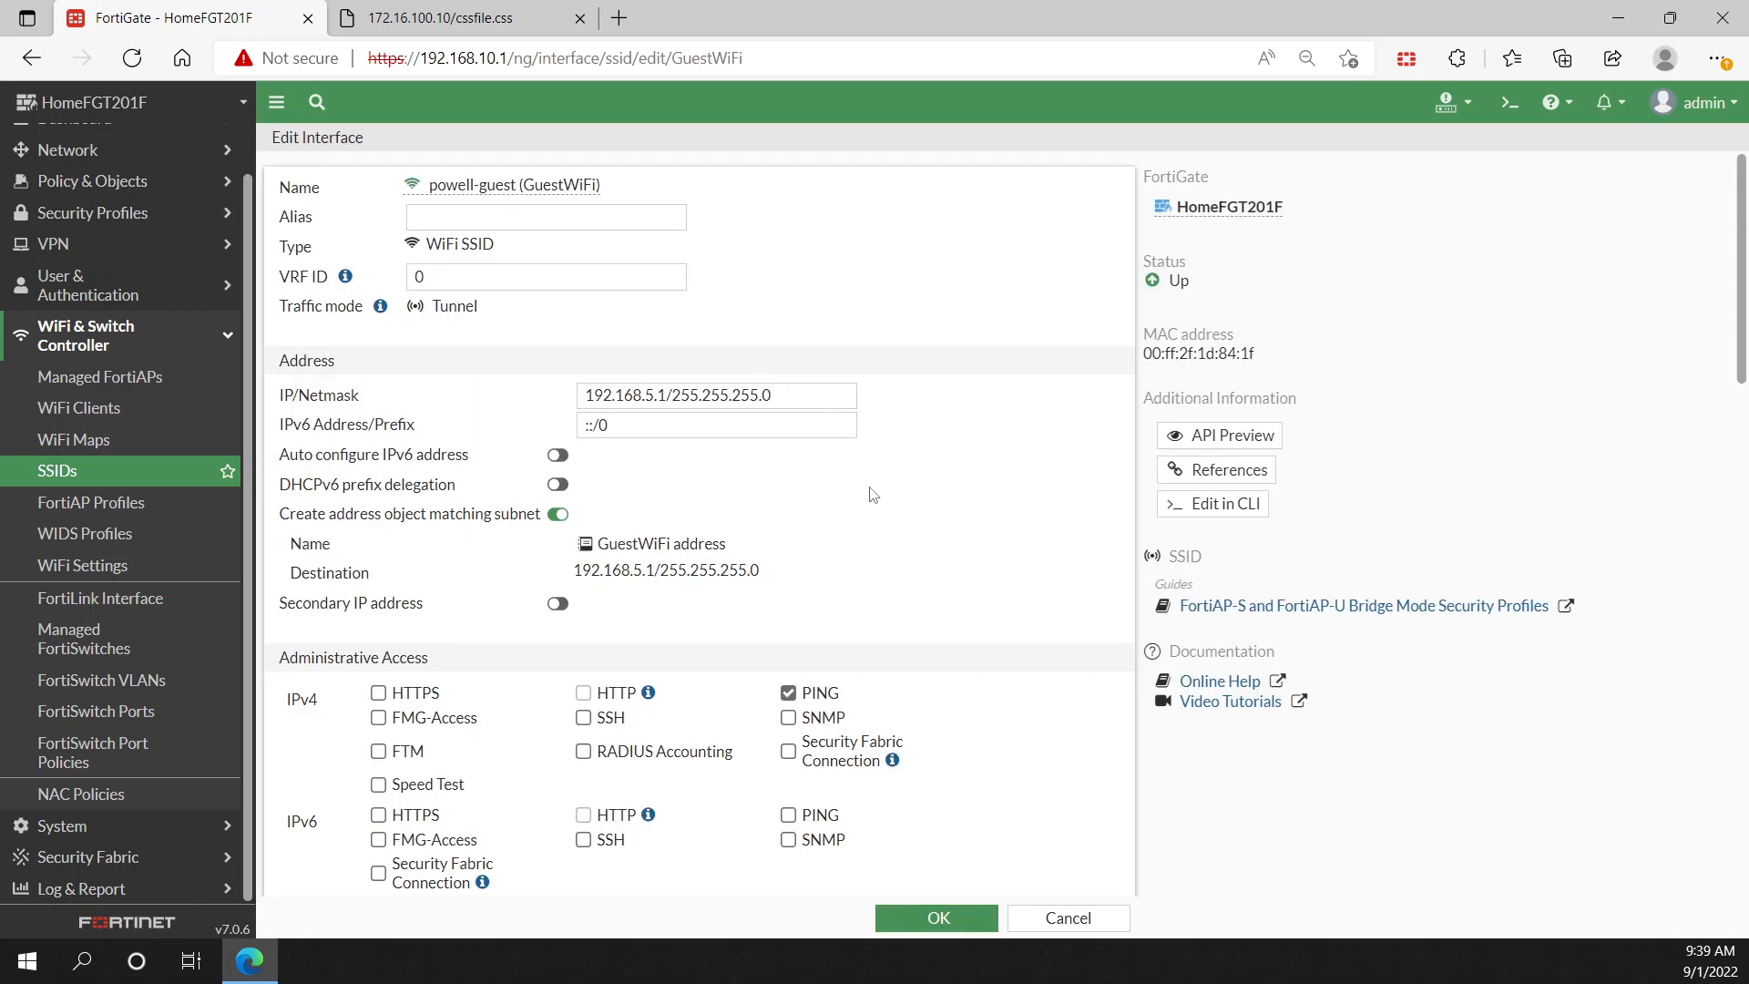
Step: Scroll the GuestWiFi SSID editor down to its captive portal security settings
scroll("down", 3)
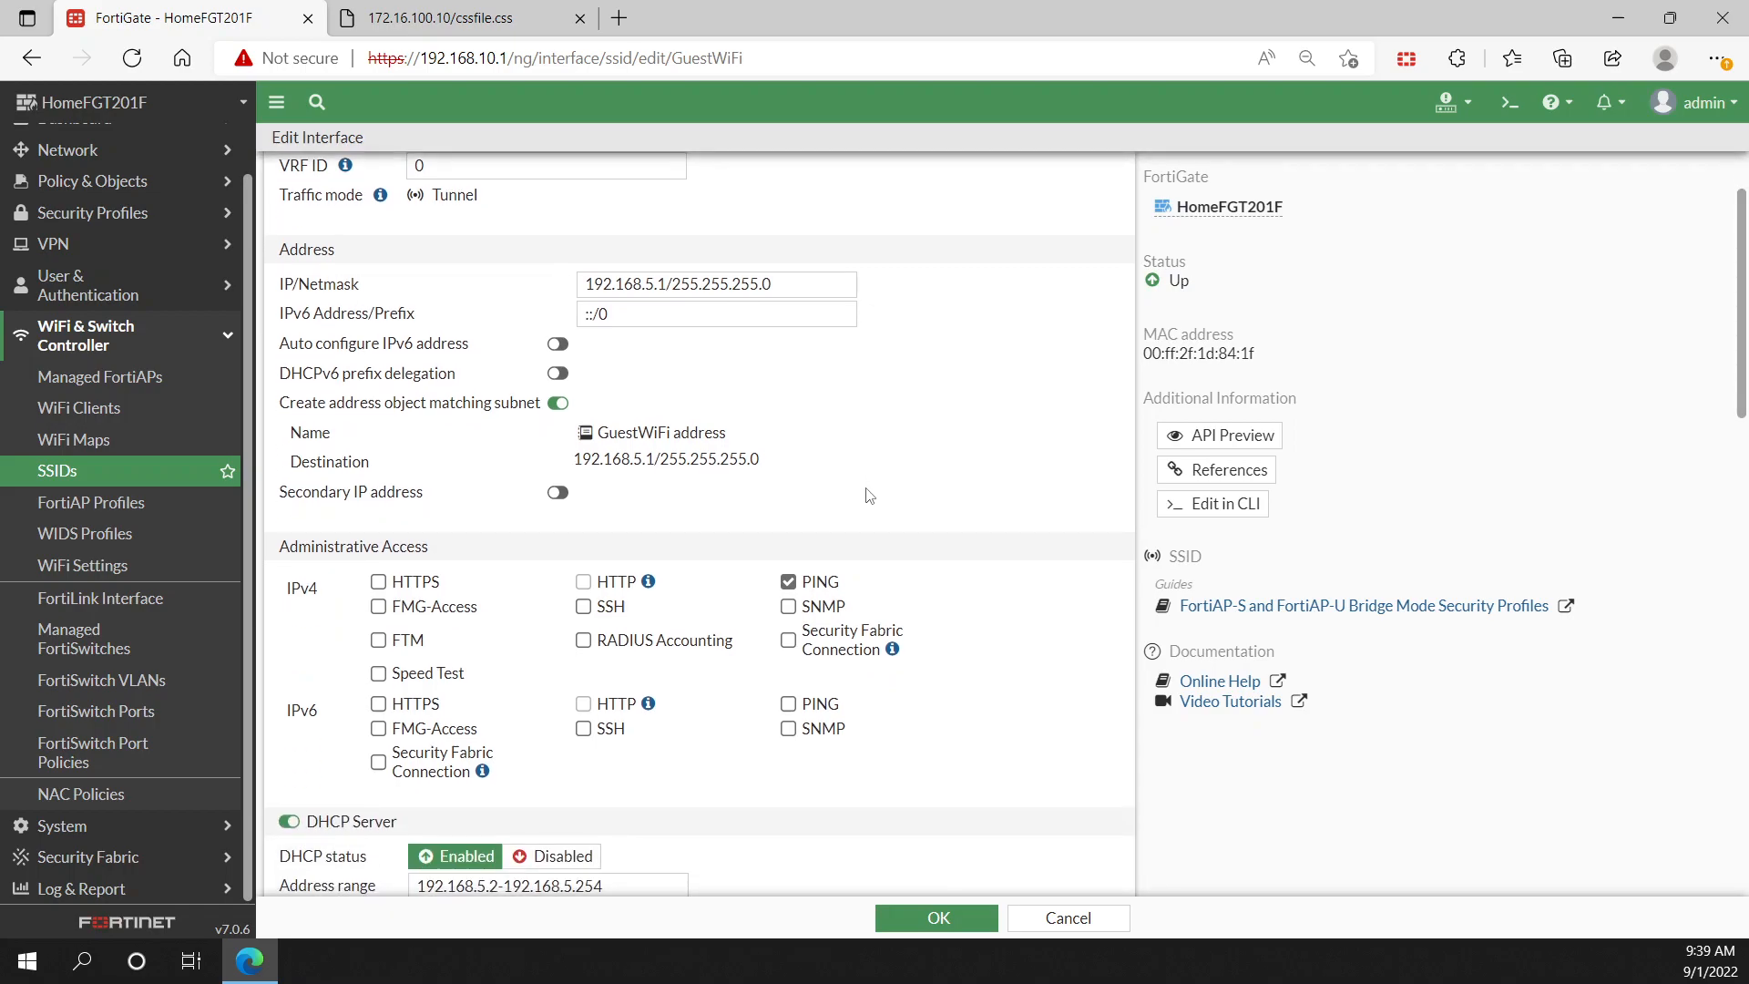
scroll("down", 3)
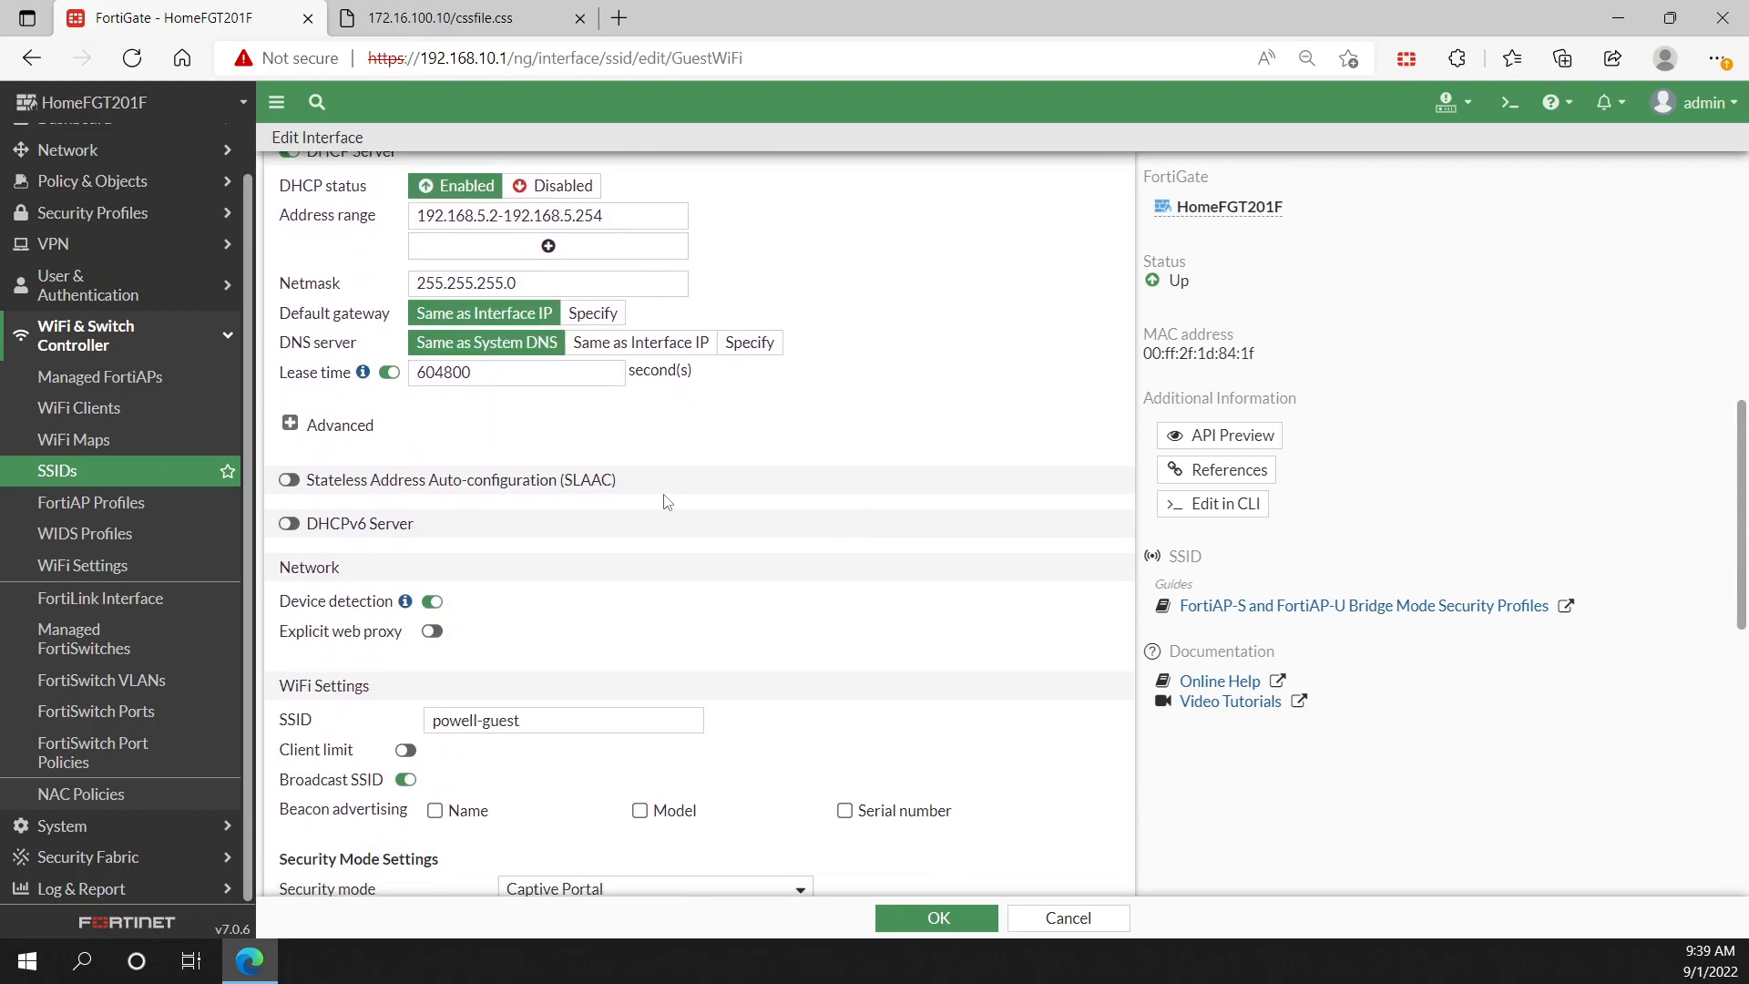
scroll("down", 3)
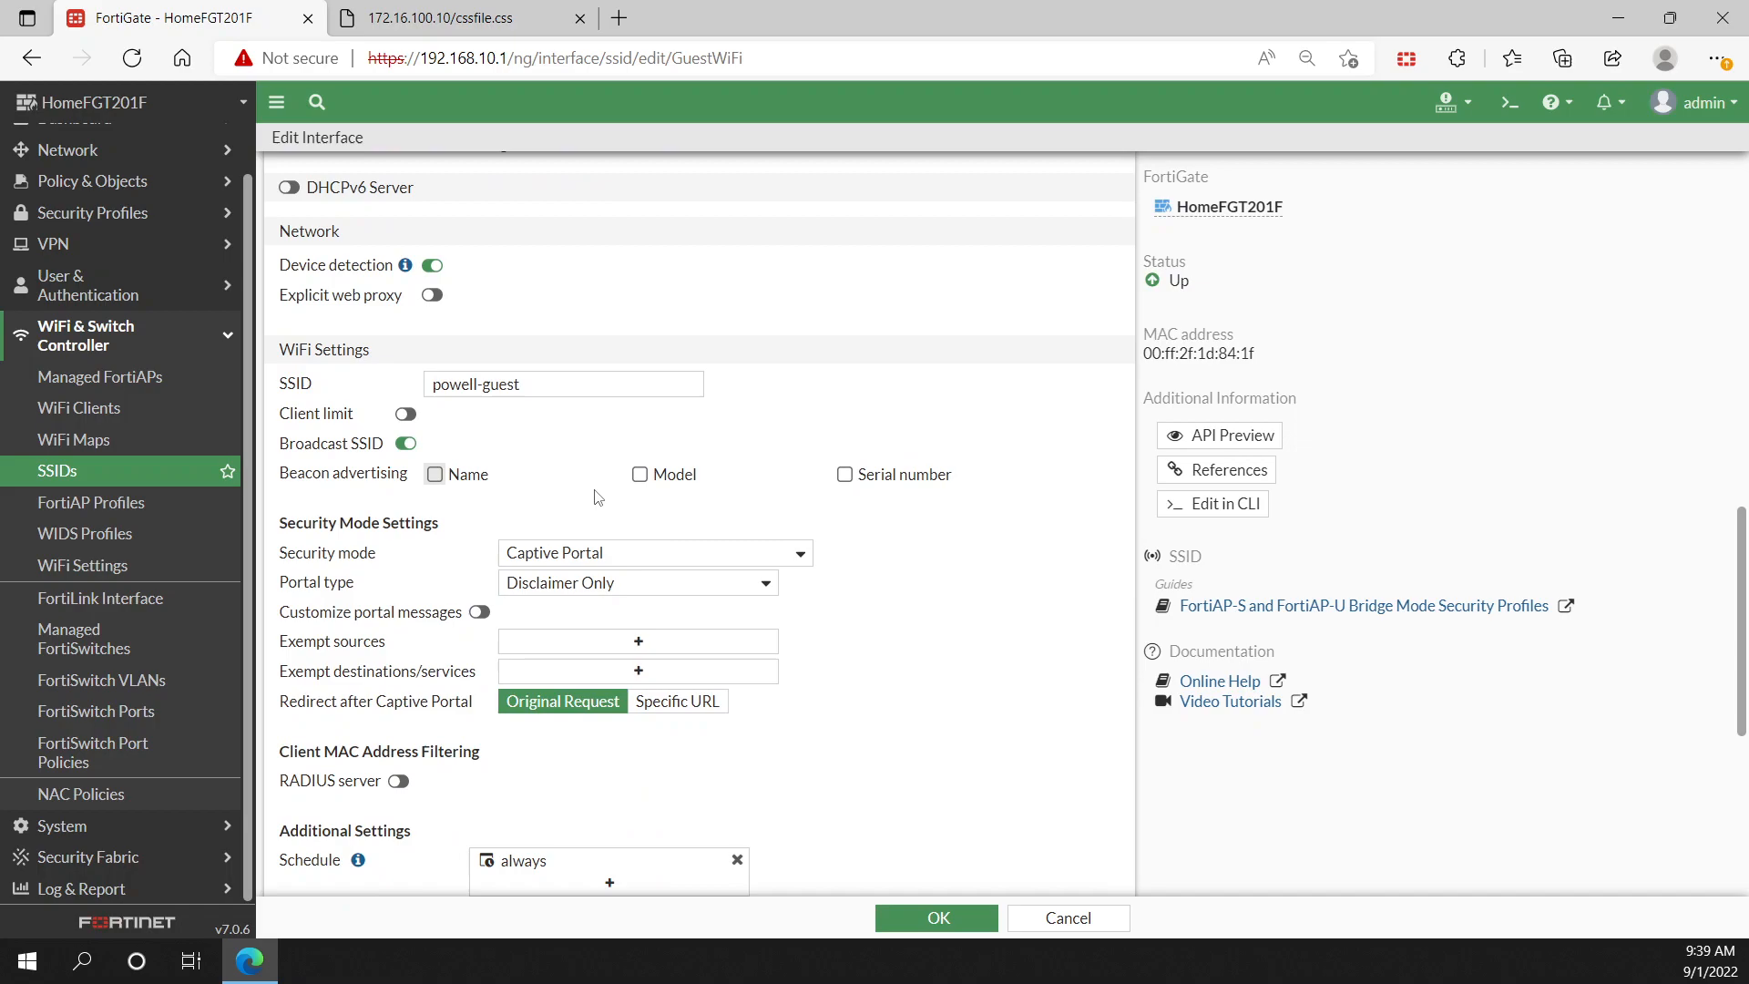
scroll("down", 3)
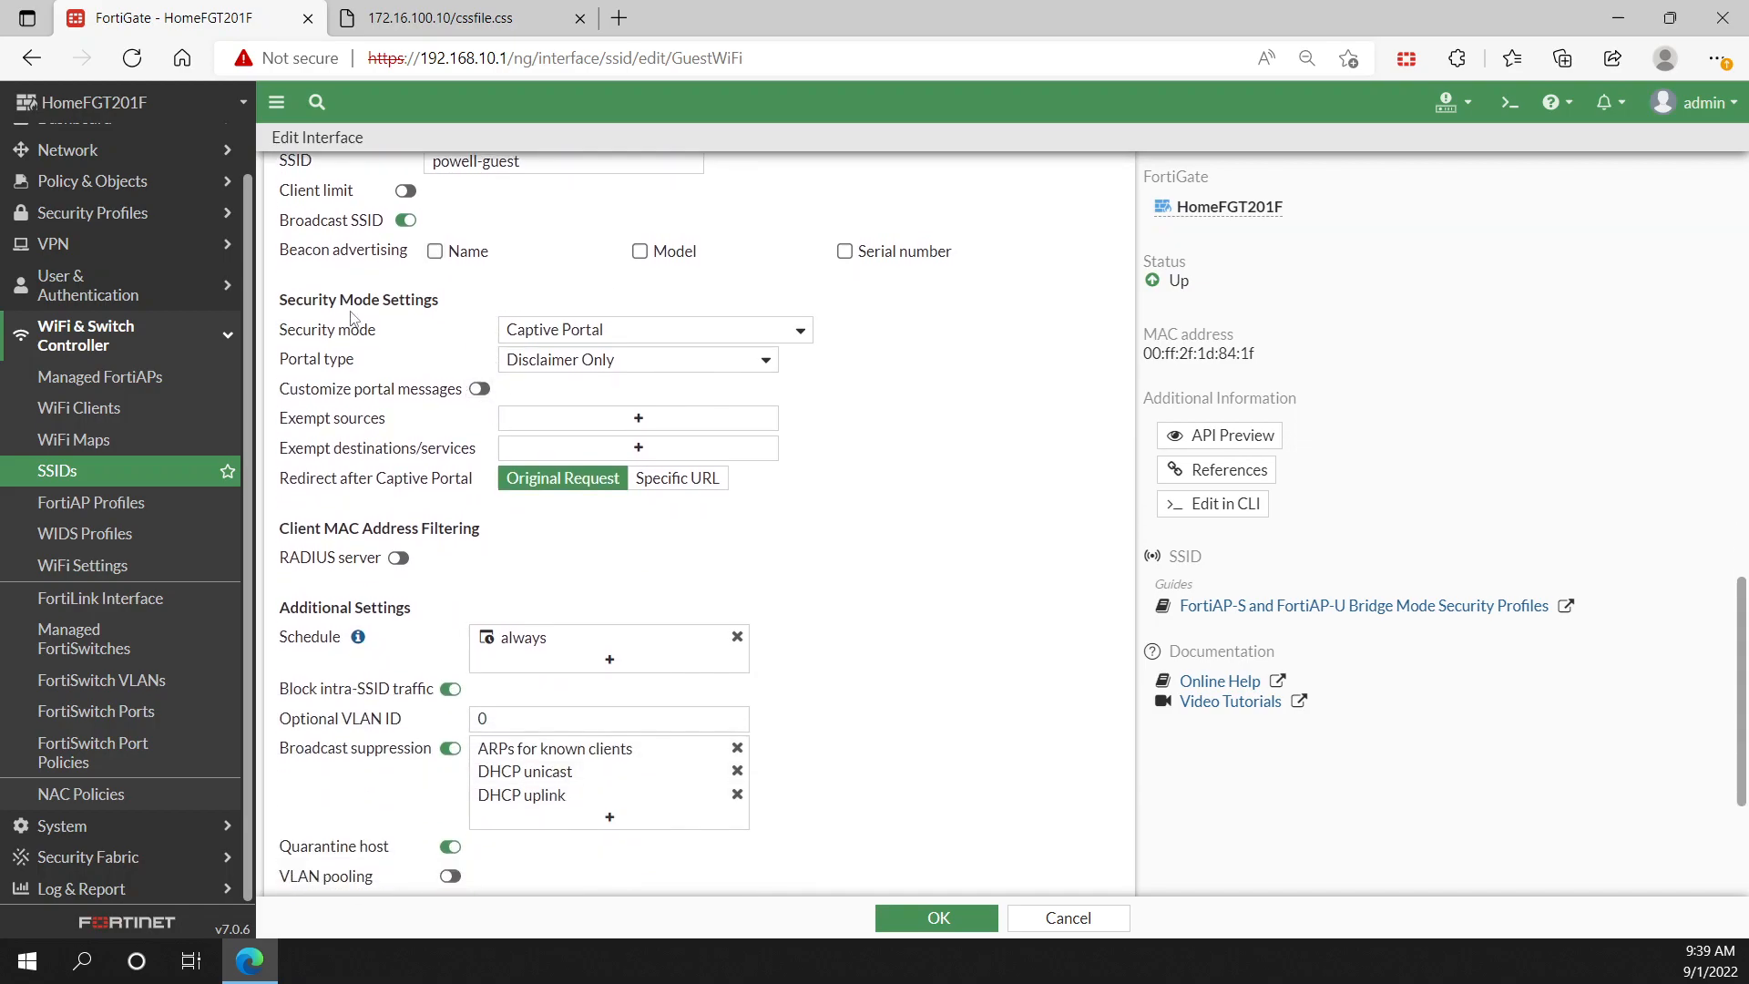
Step: Keep Captive Portal security mode and Disclaimer Only portal type for GuestWiFi
left_click(652, 330)
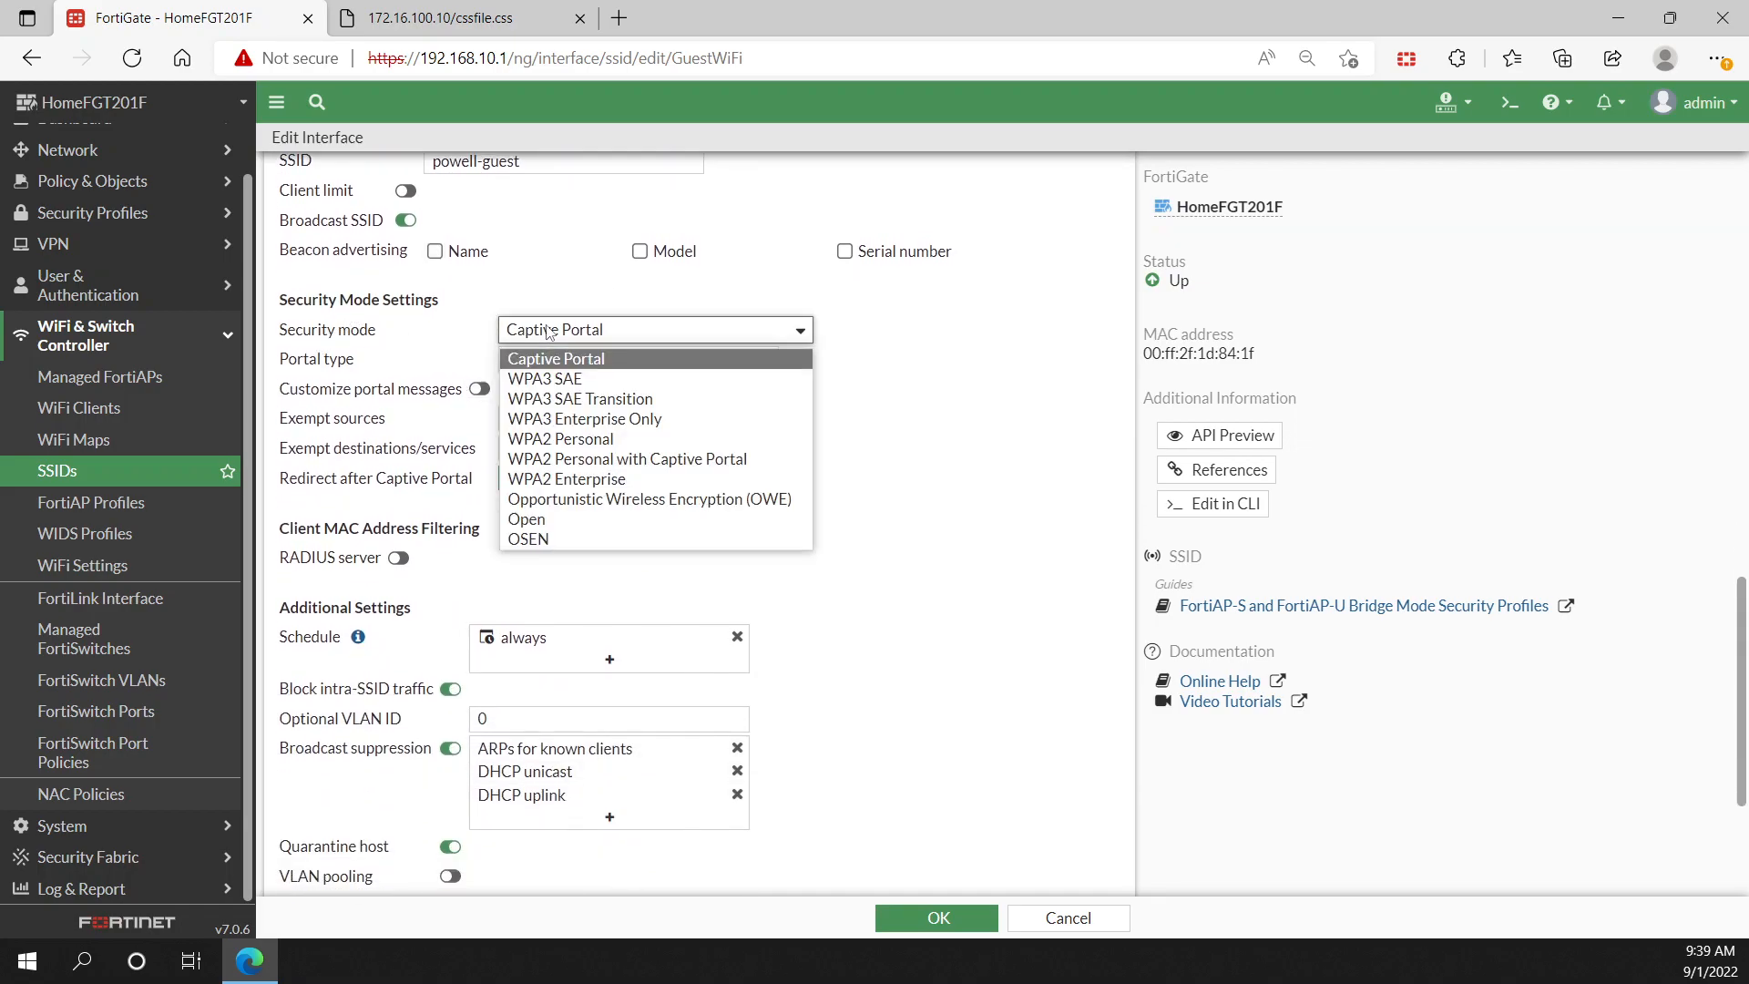
mouse_move(579, 364)
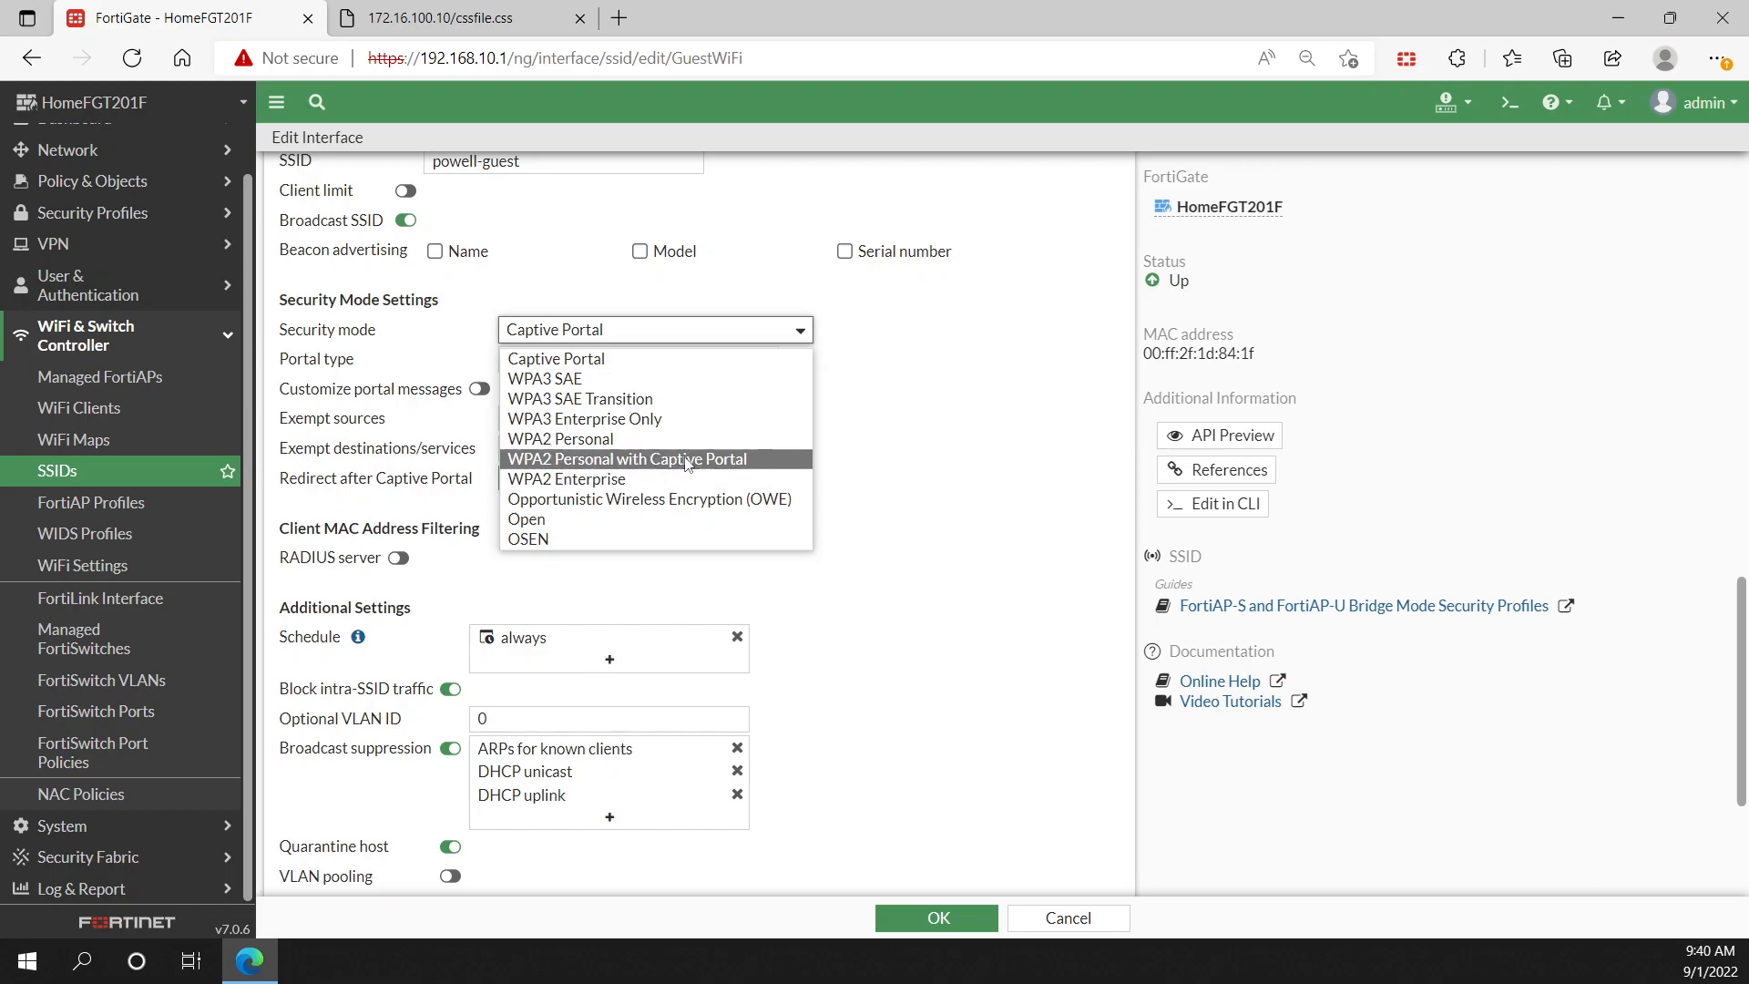
mouse_move(714, 473)
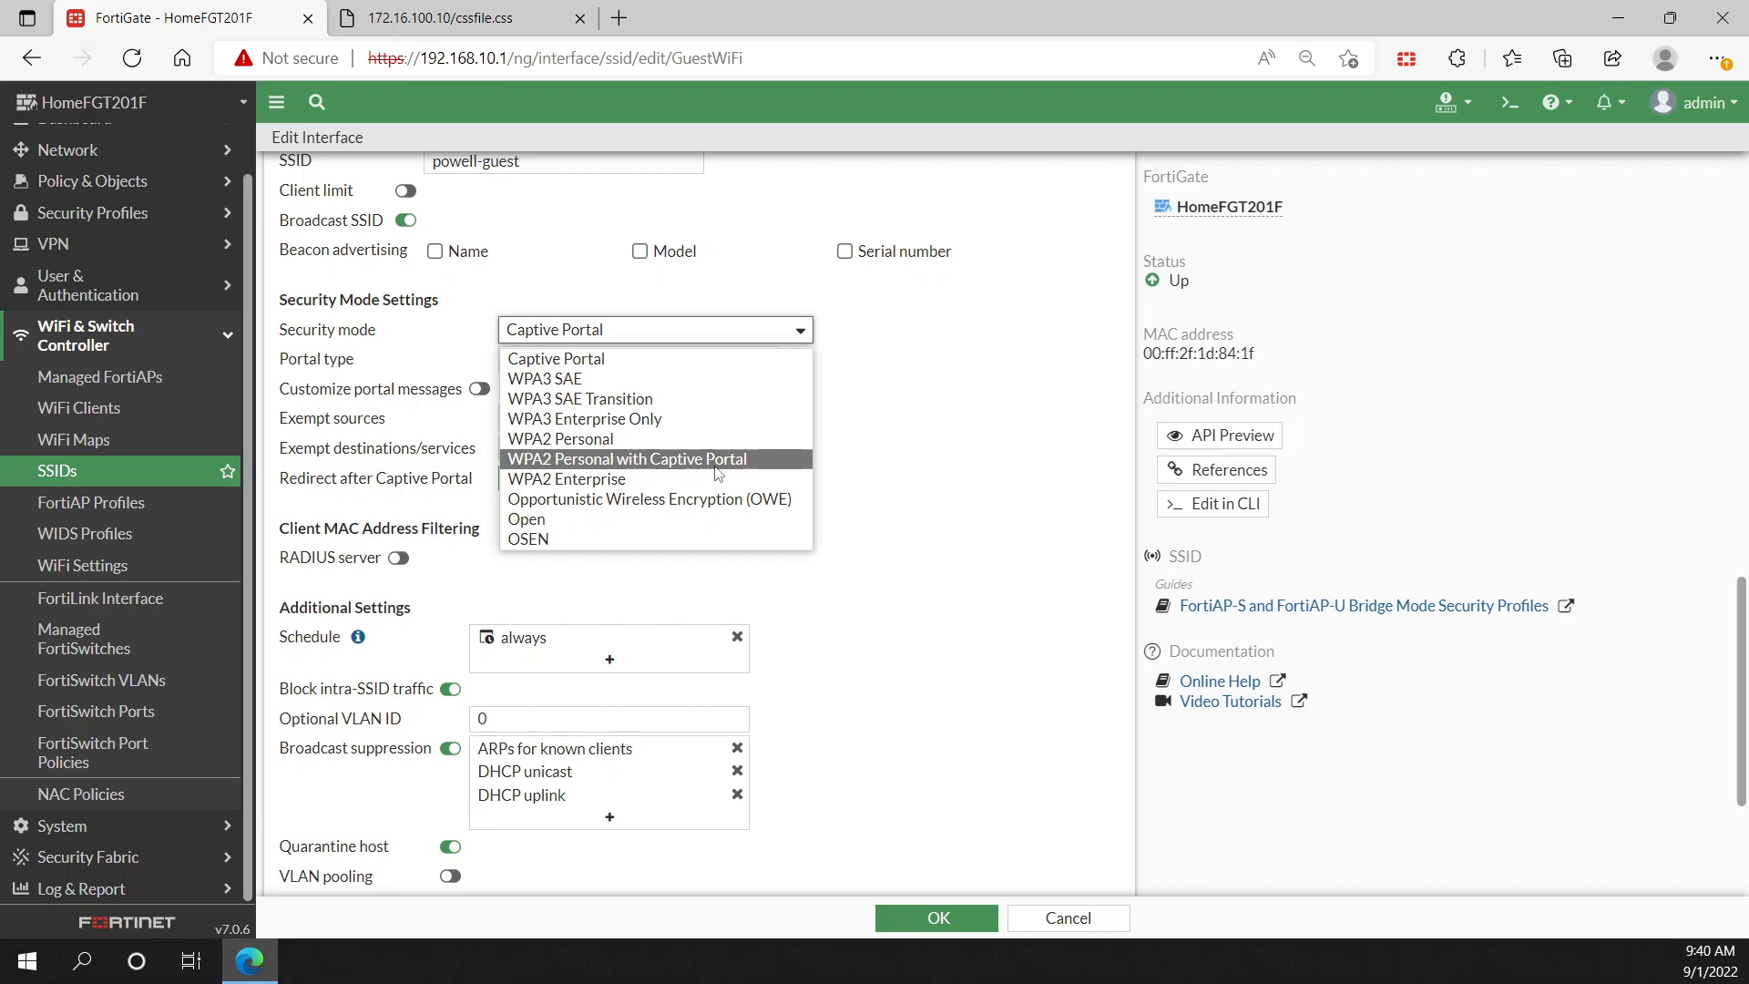
left_click(554, 359)
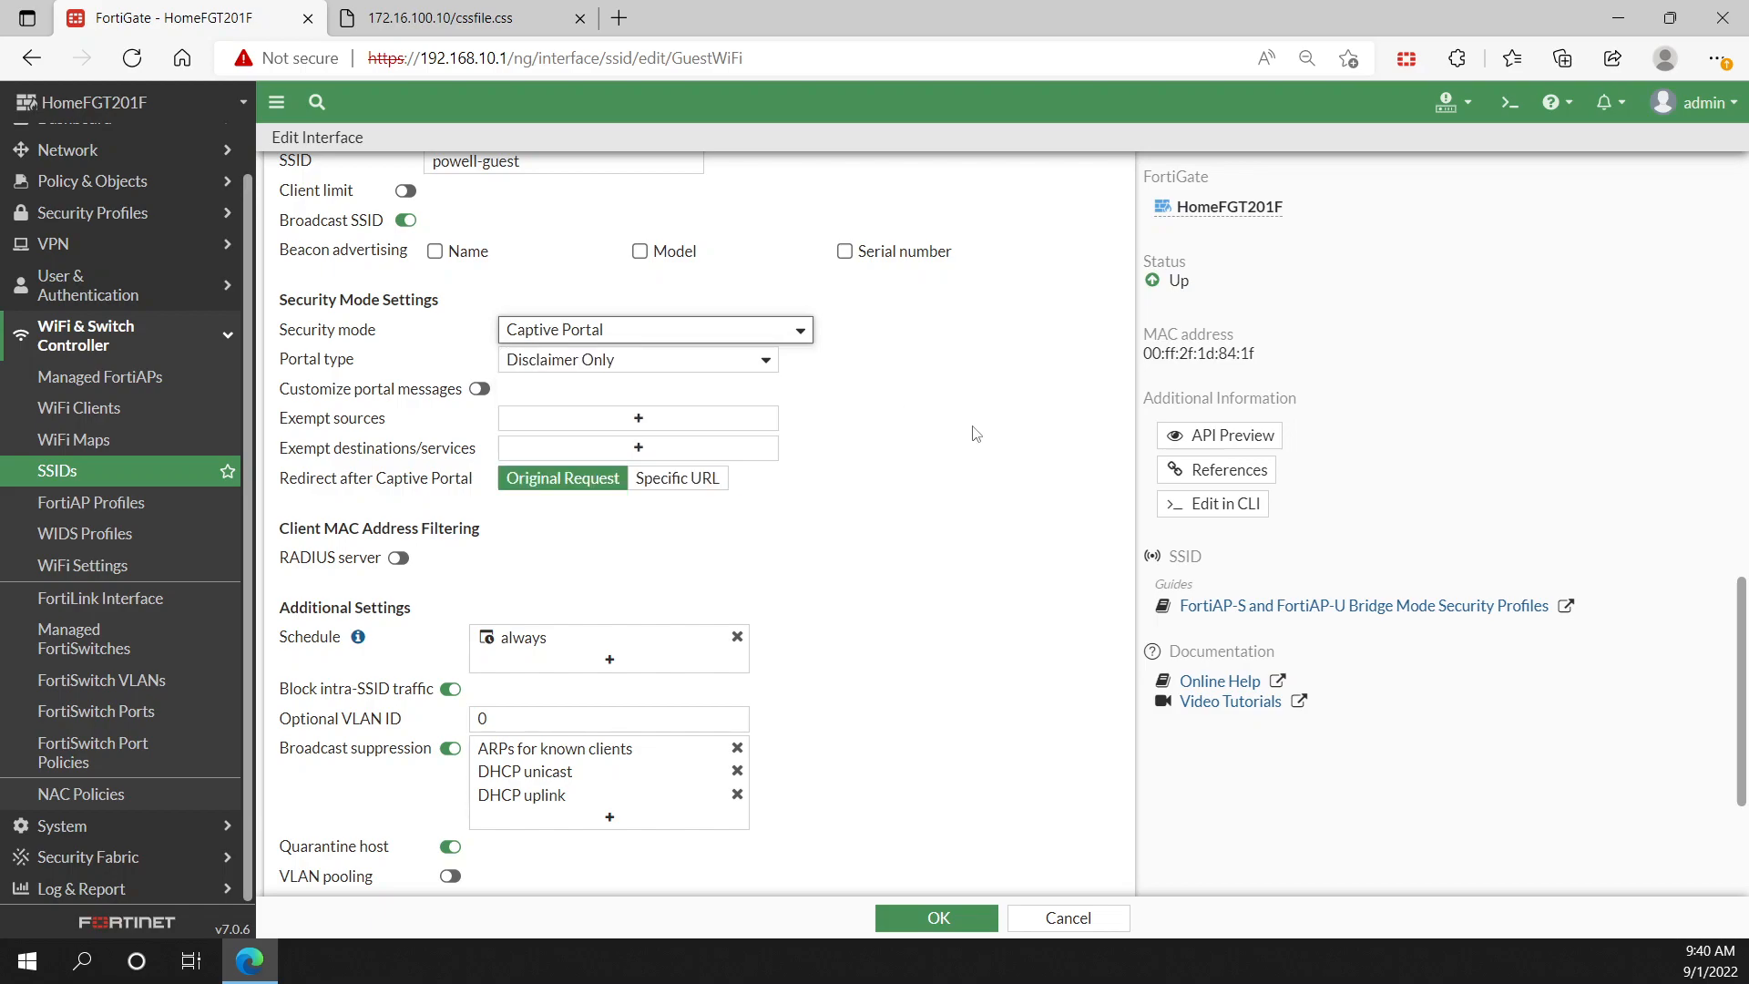
mouse_move(569, 330)
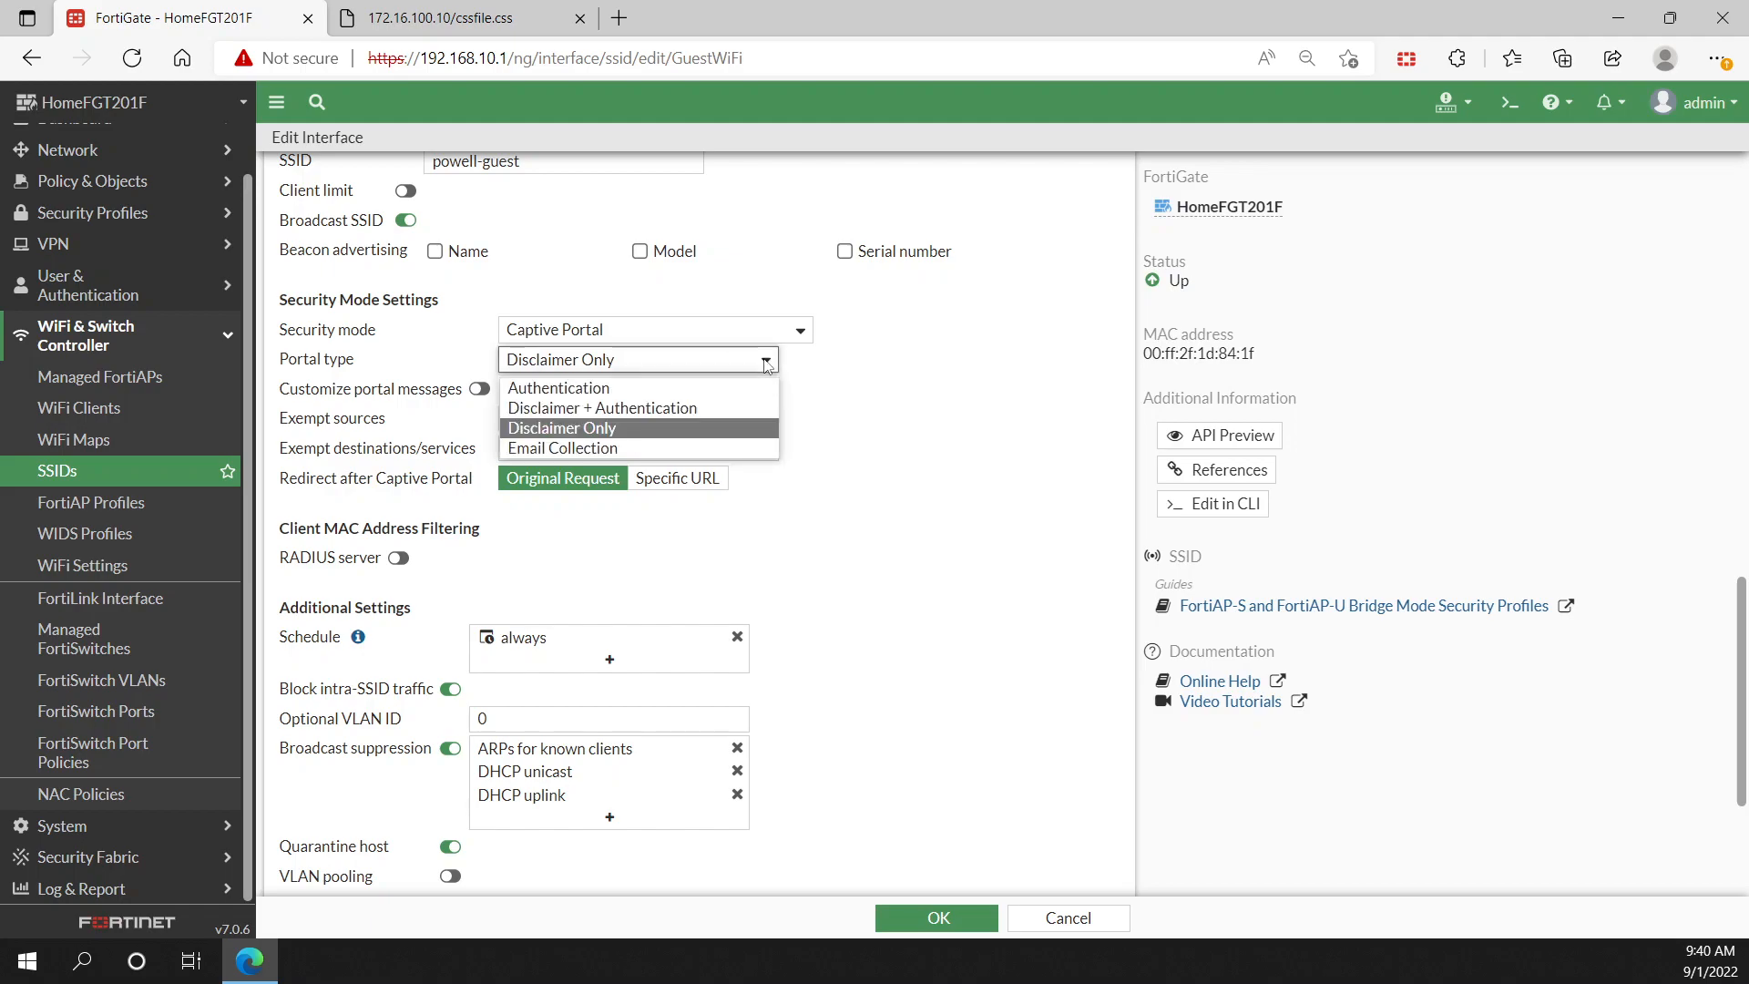
mouse_move(740, 375)
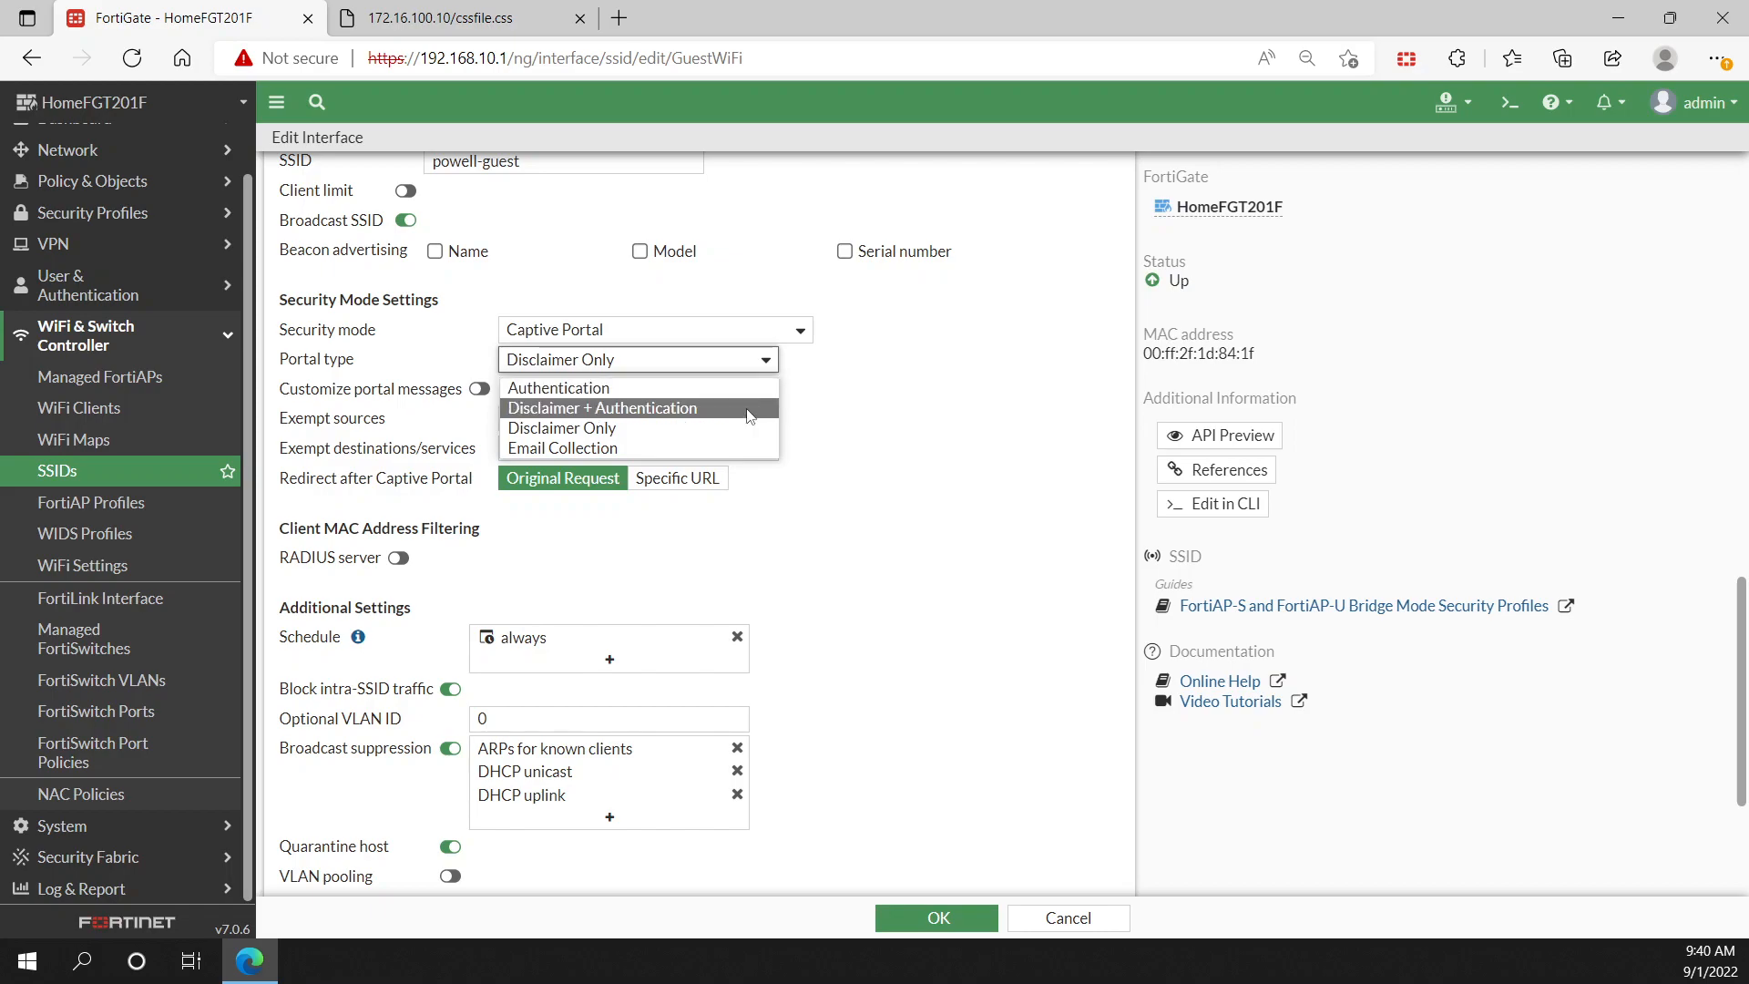
mouse_move(685, 448)
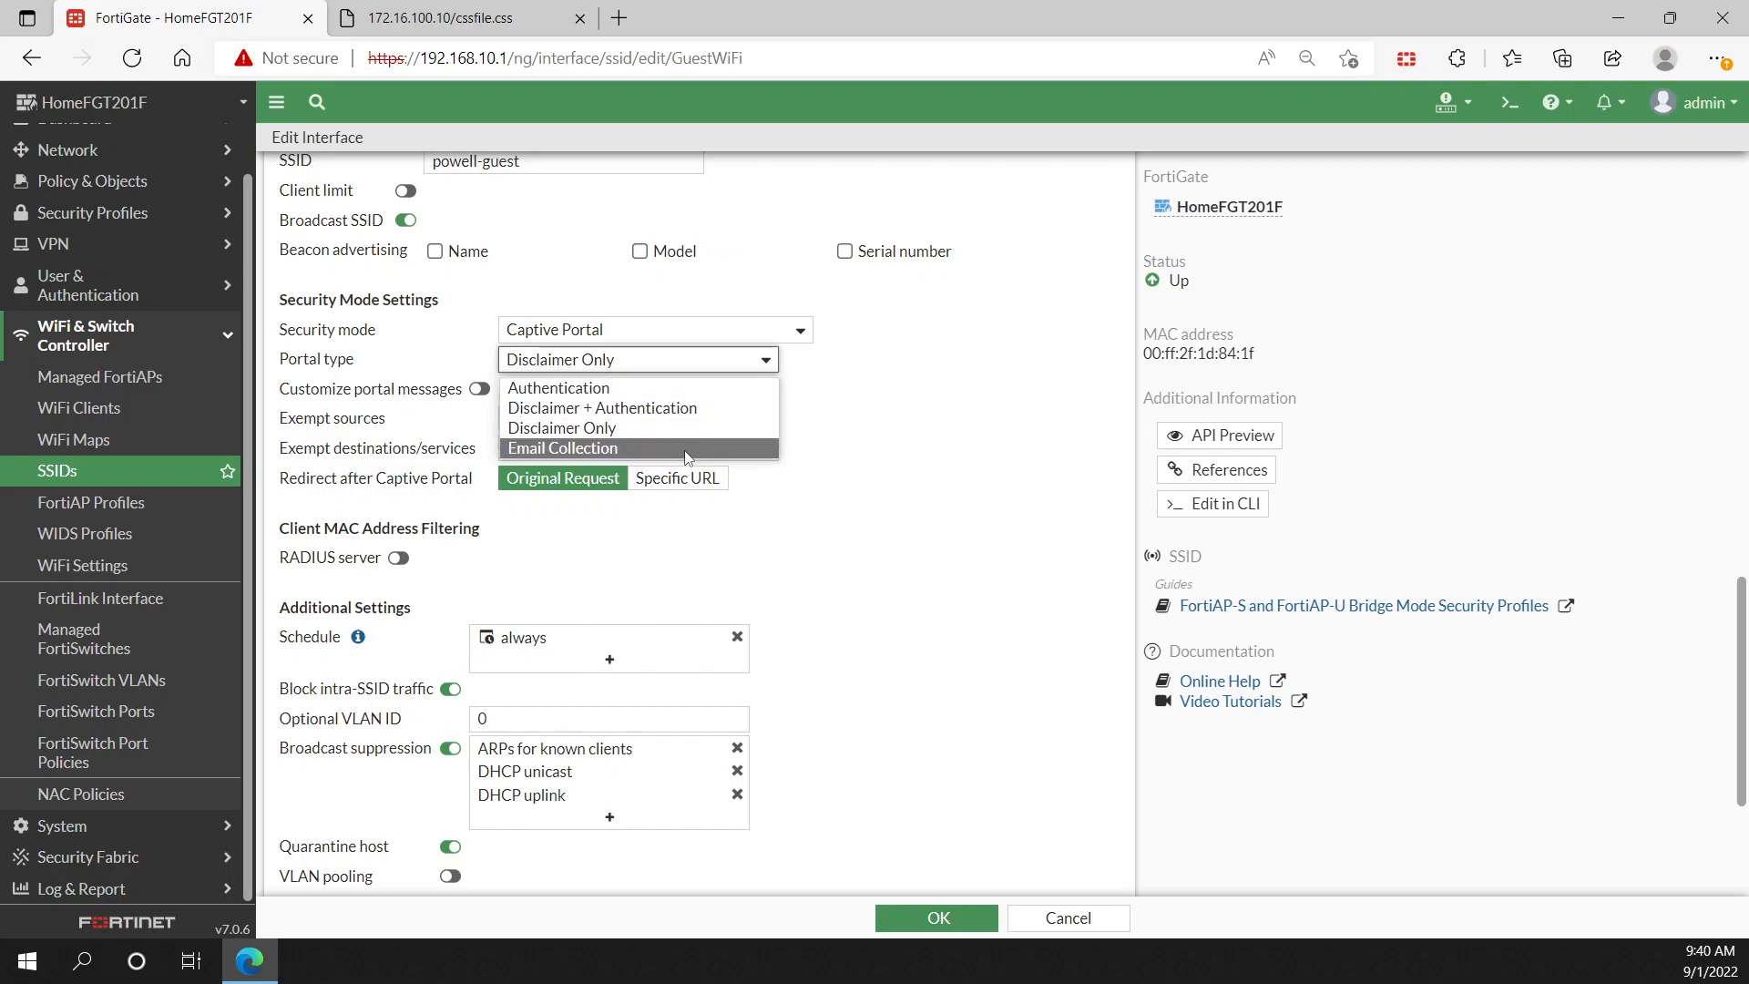
mouse_move(699, 447)
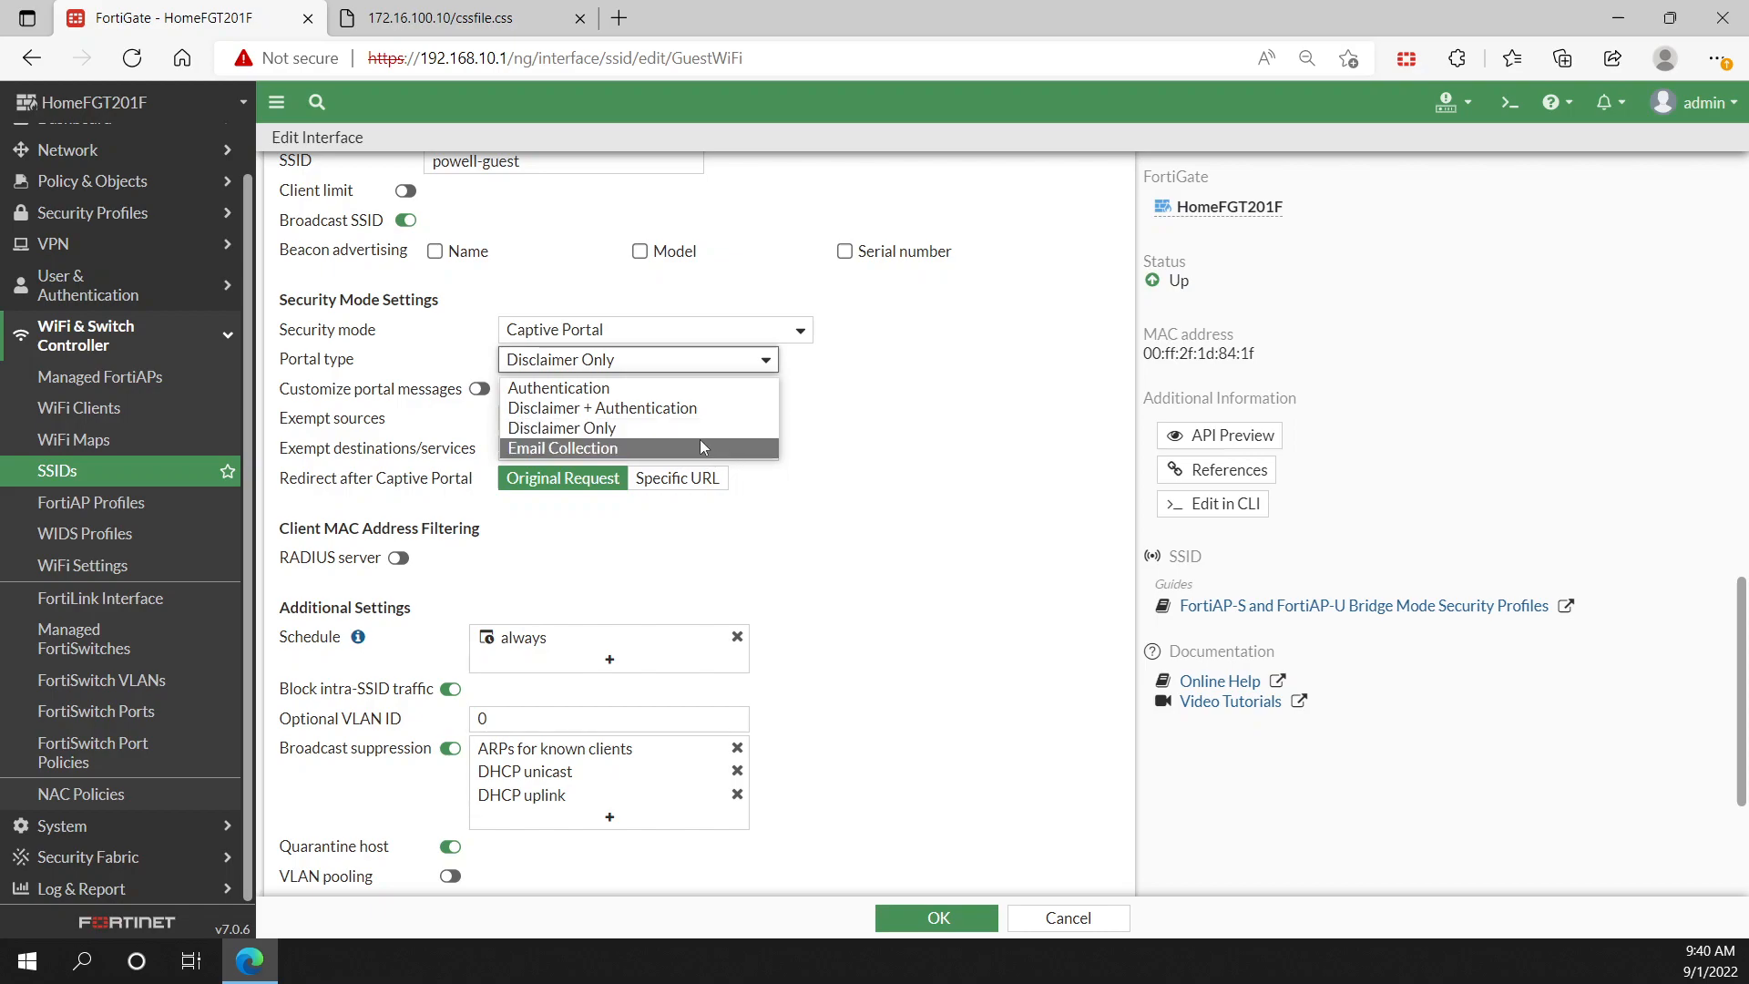
left_click(563, 448)
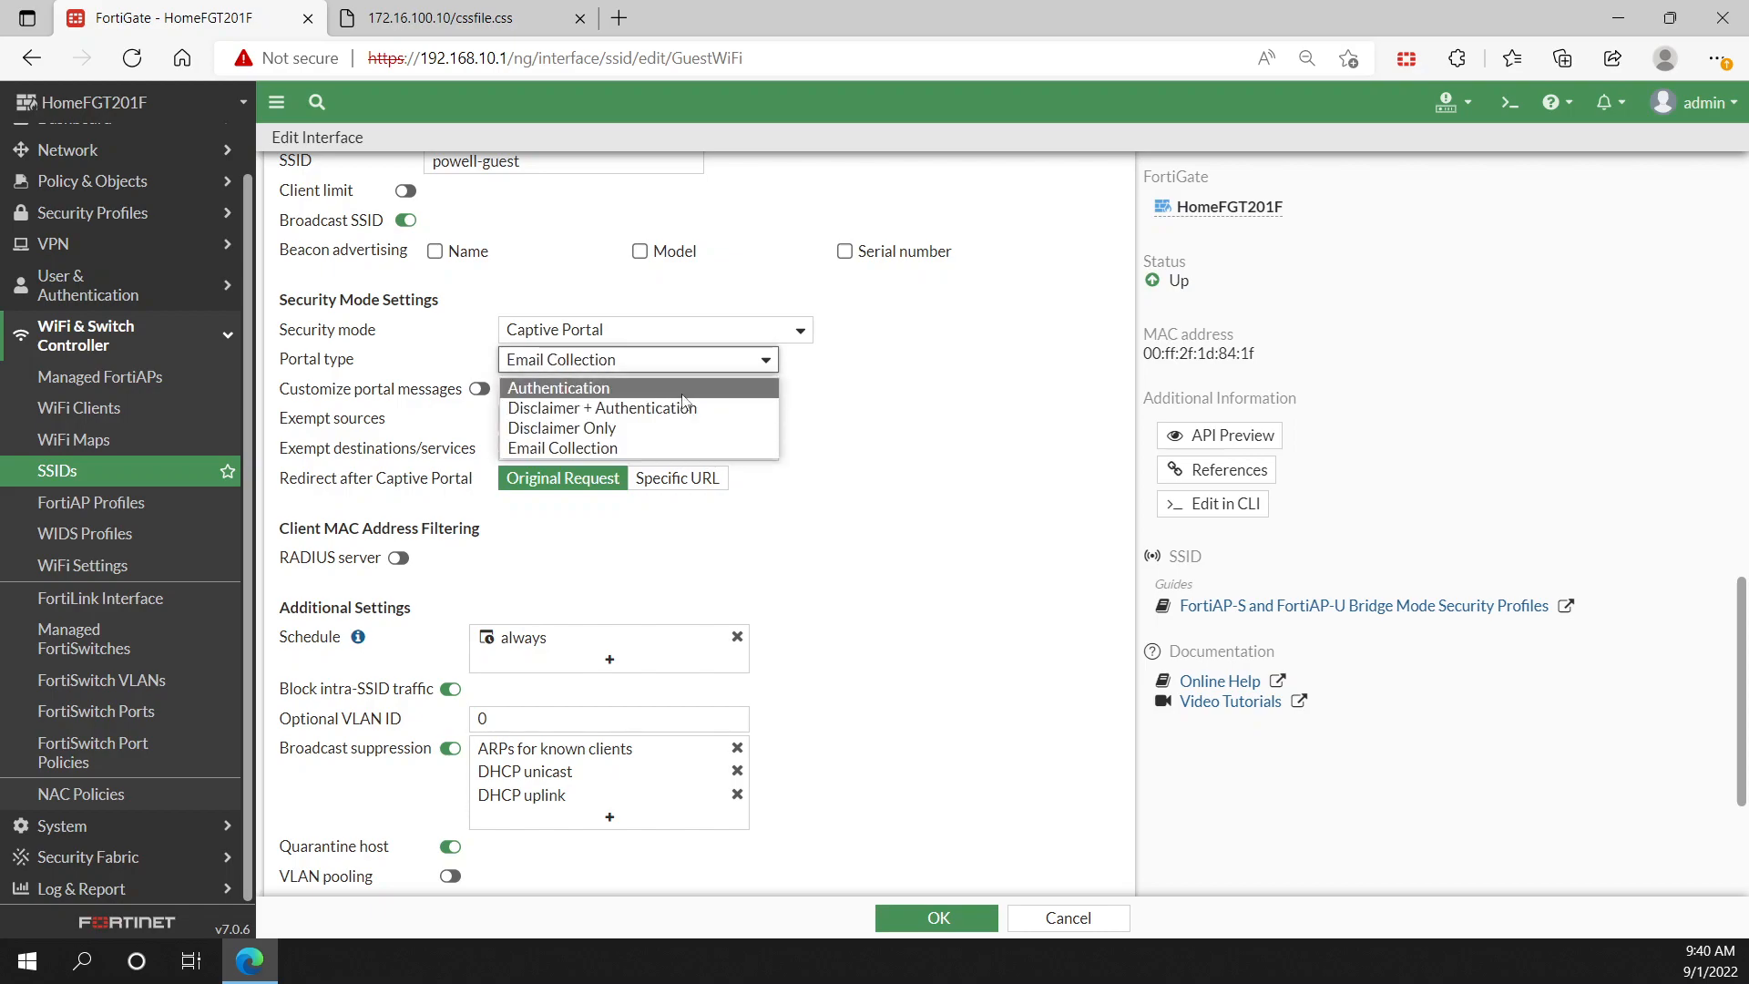
left_click(561, 426)
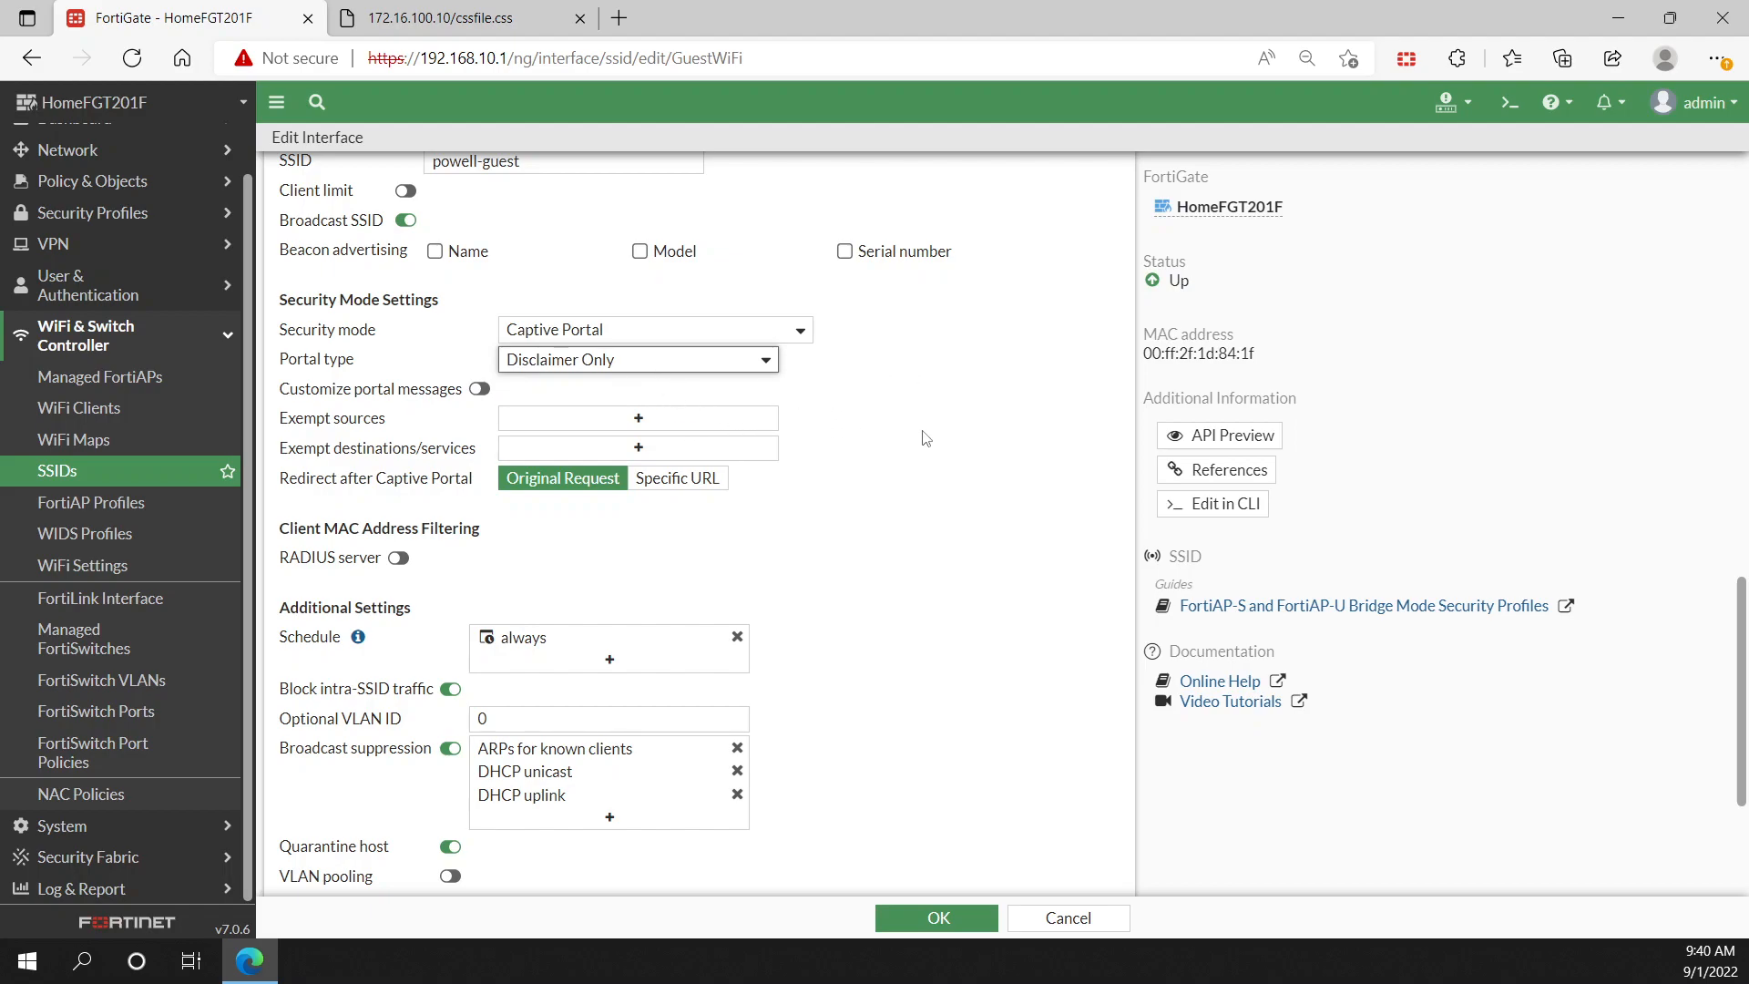
mouse_move(862, 399)
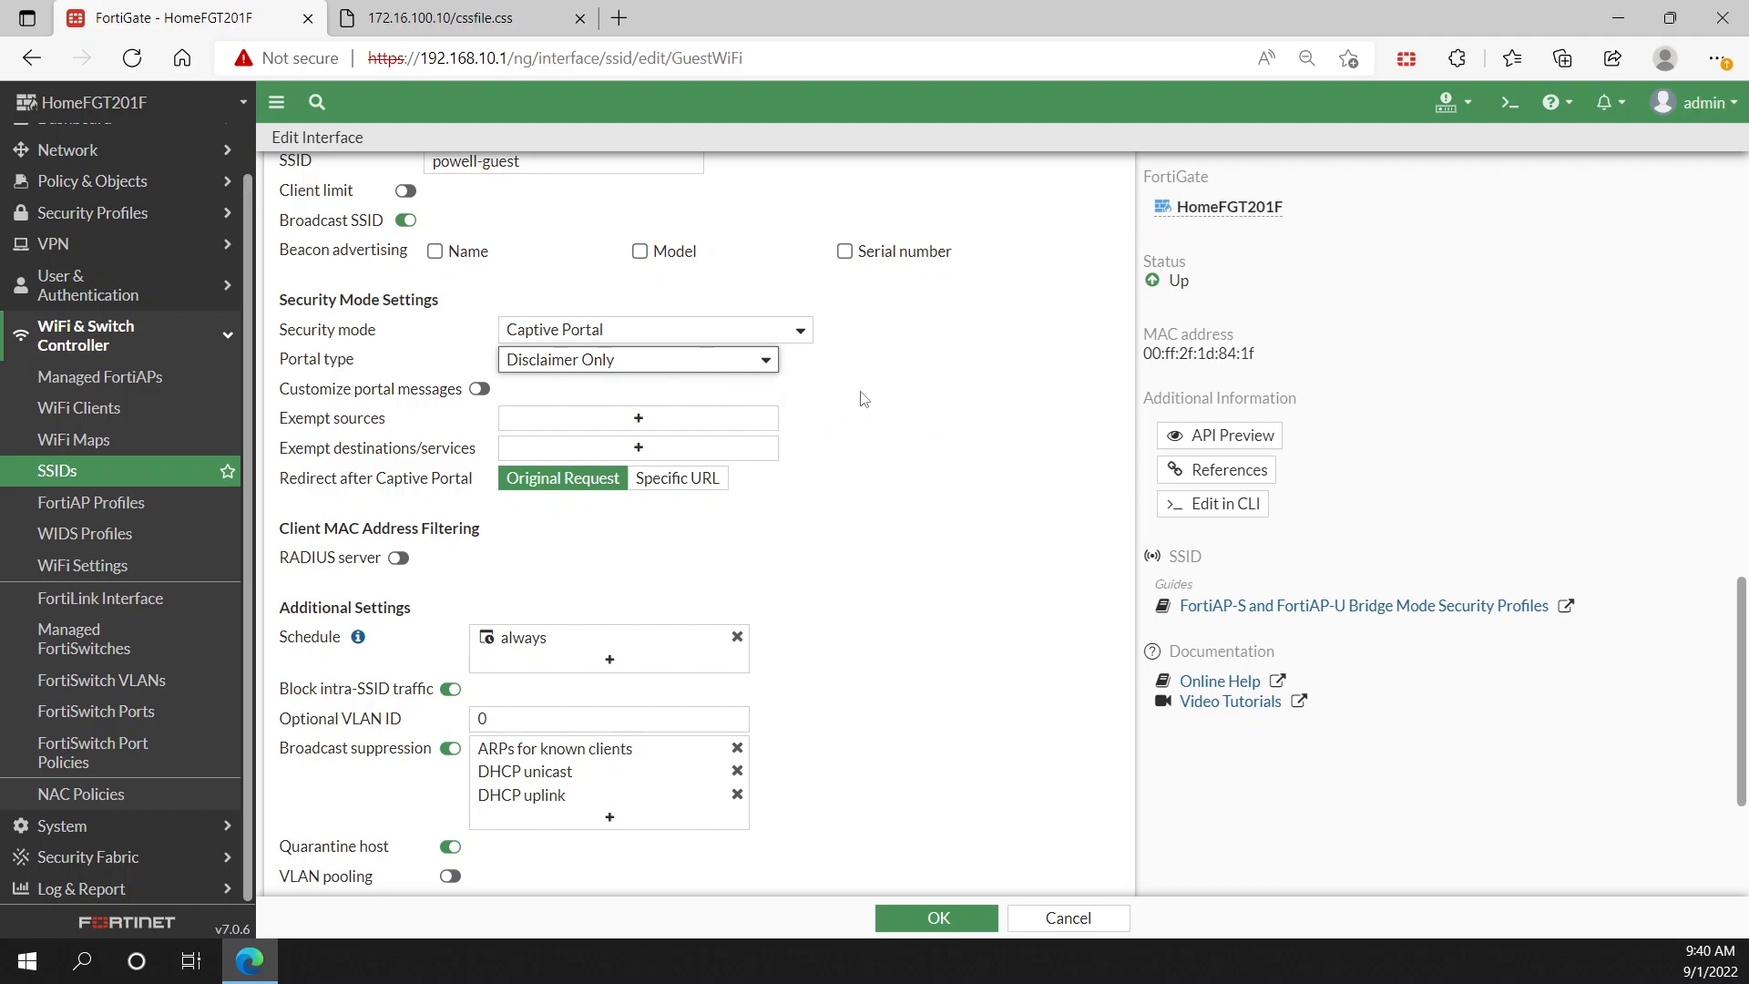
mouse_move(869, 394)
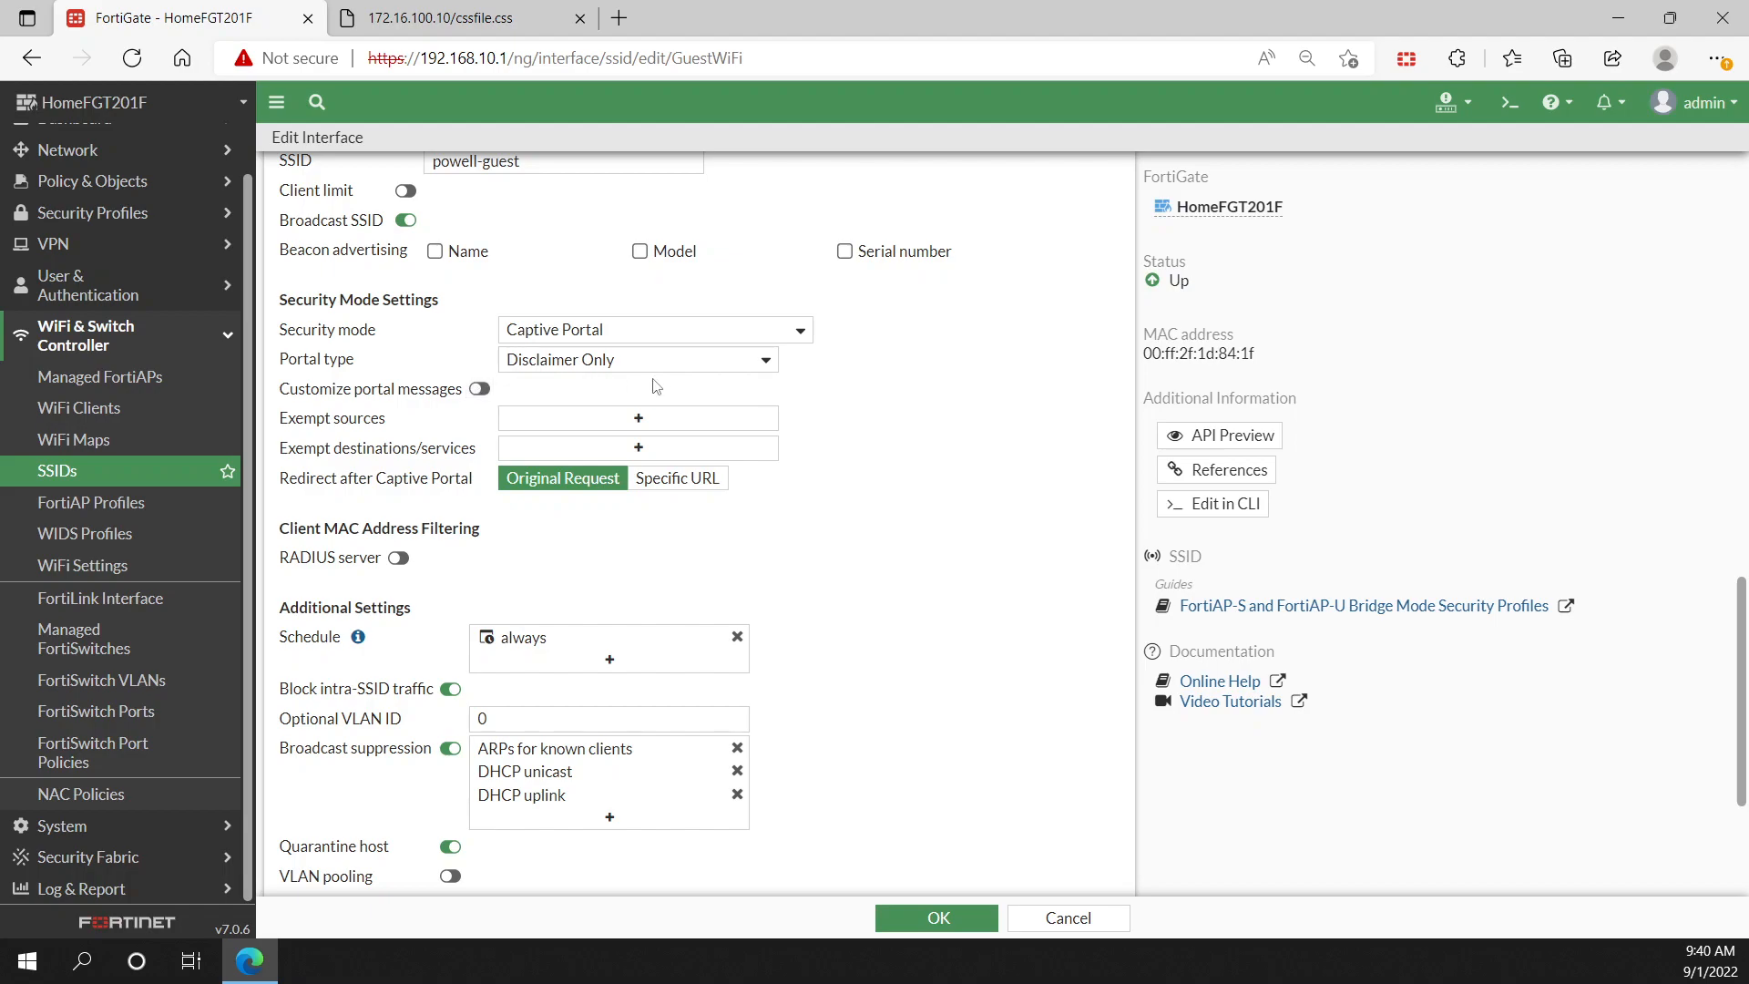
mouse_move(579, 353)
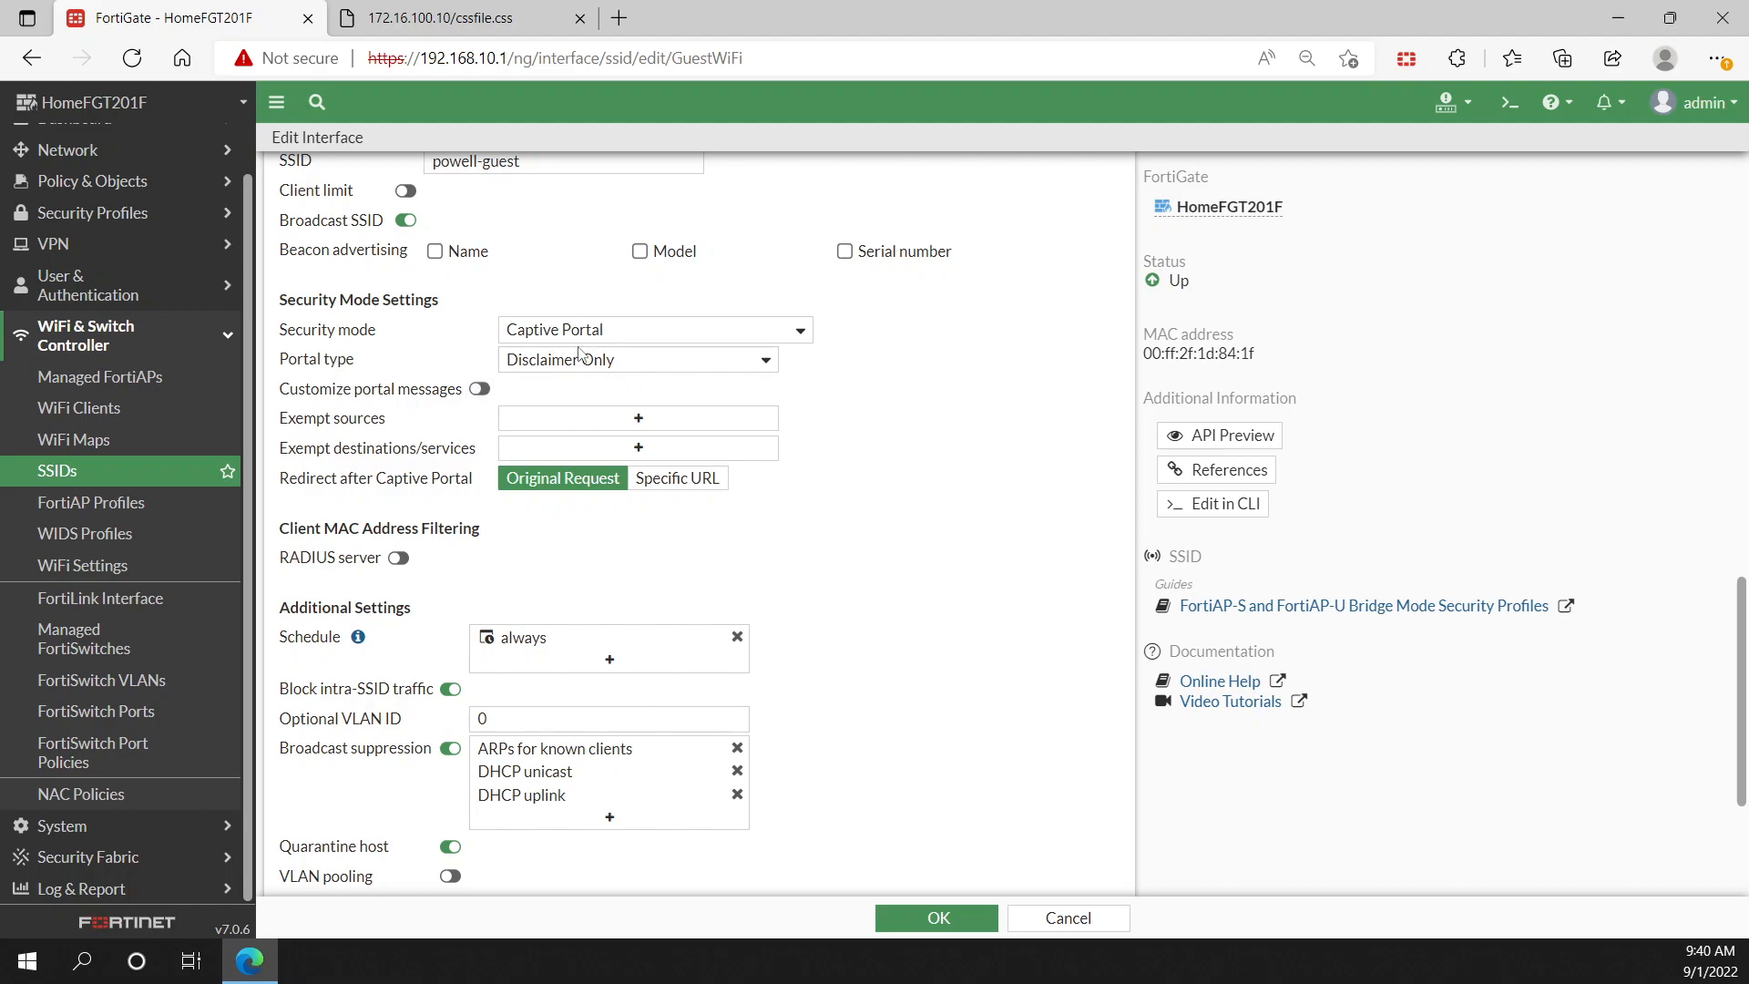
scroll("down", 3)
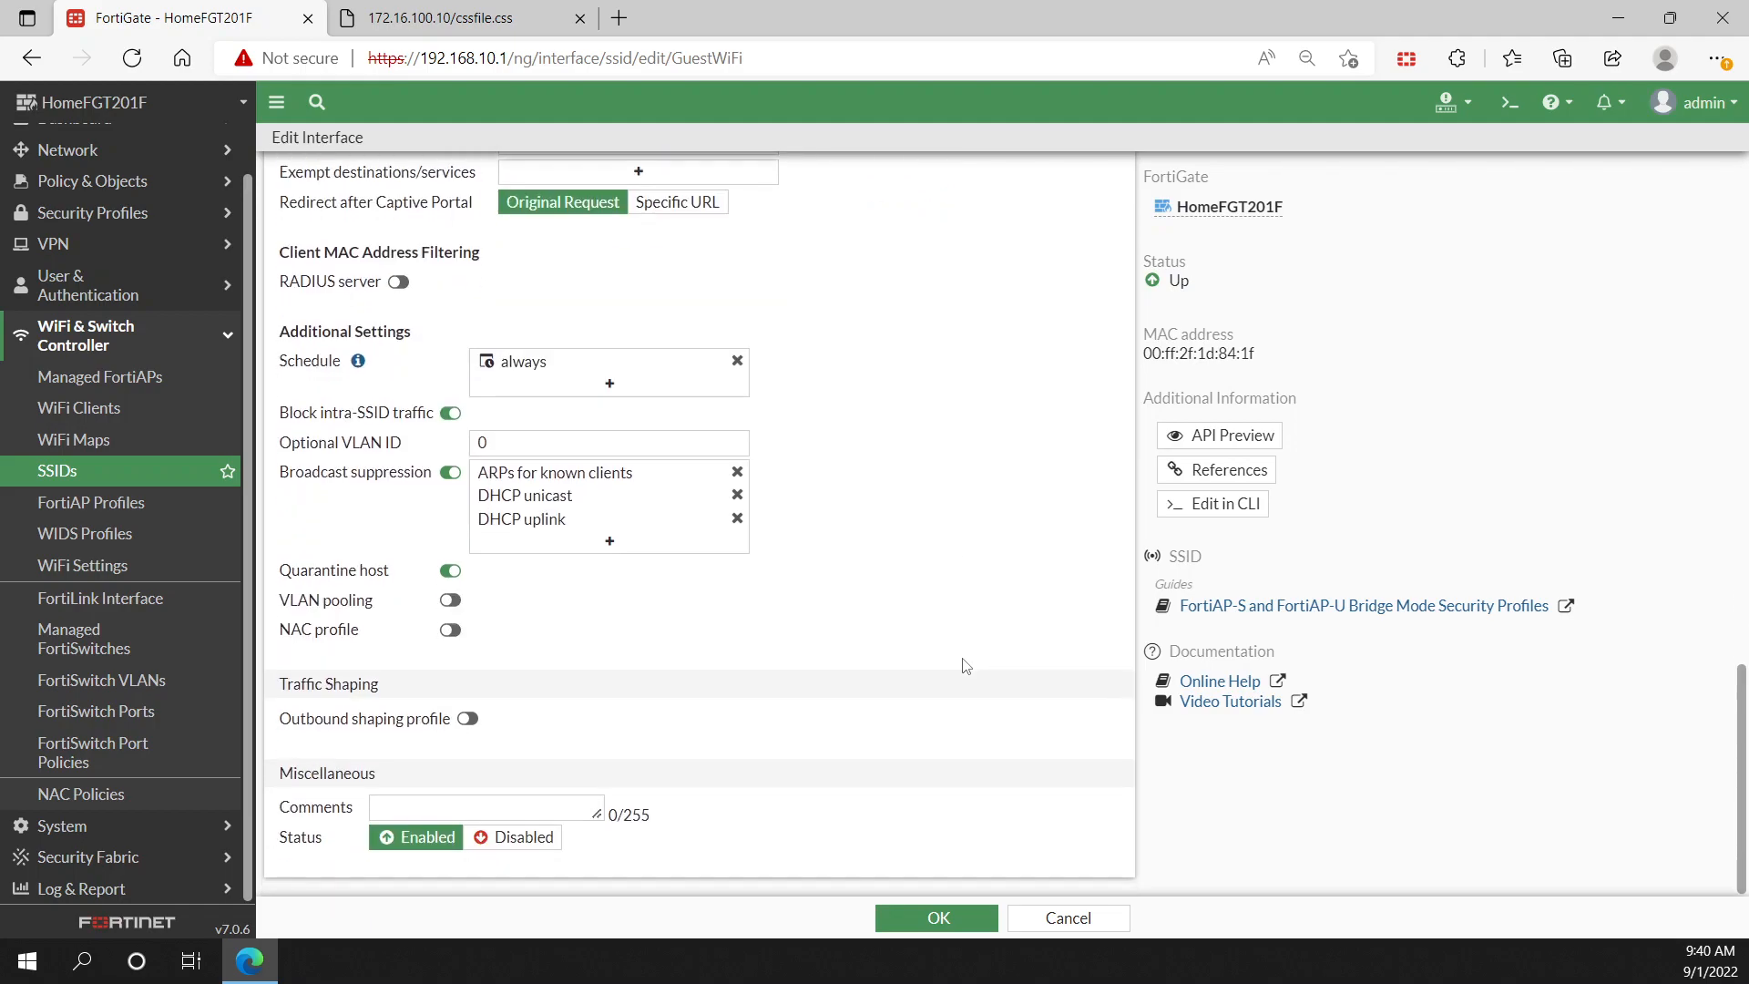
Step: Save the GuestWiFi SSID settings and bring up the captive portal disclaimer page tab
left_click(937, 917)
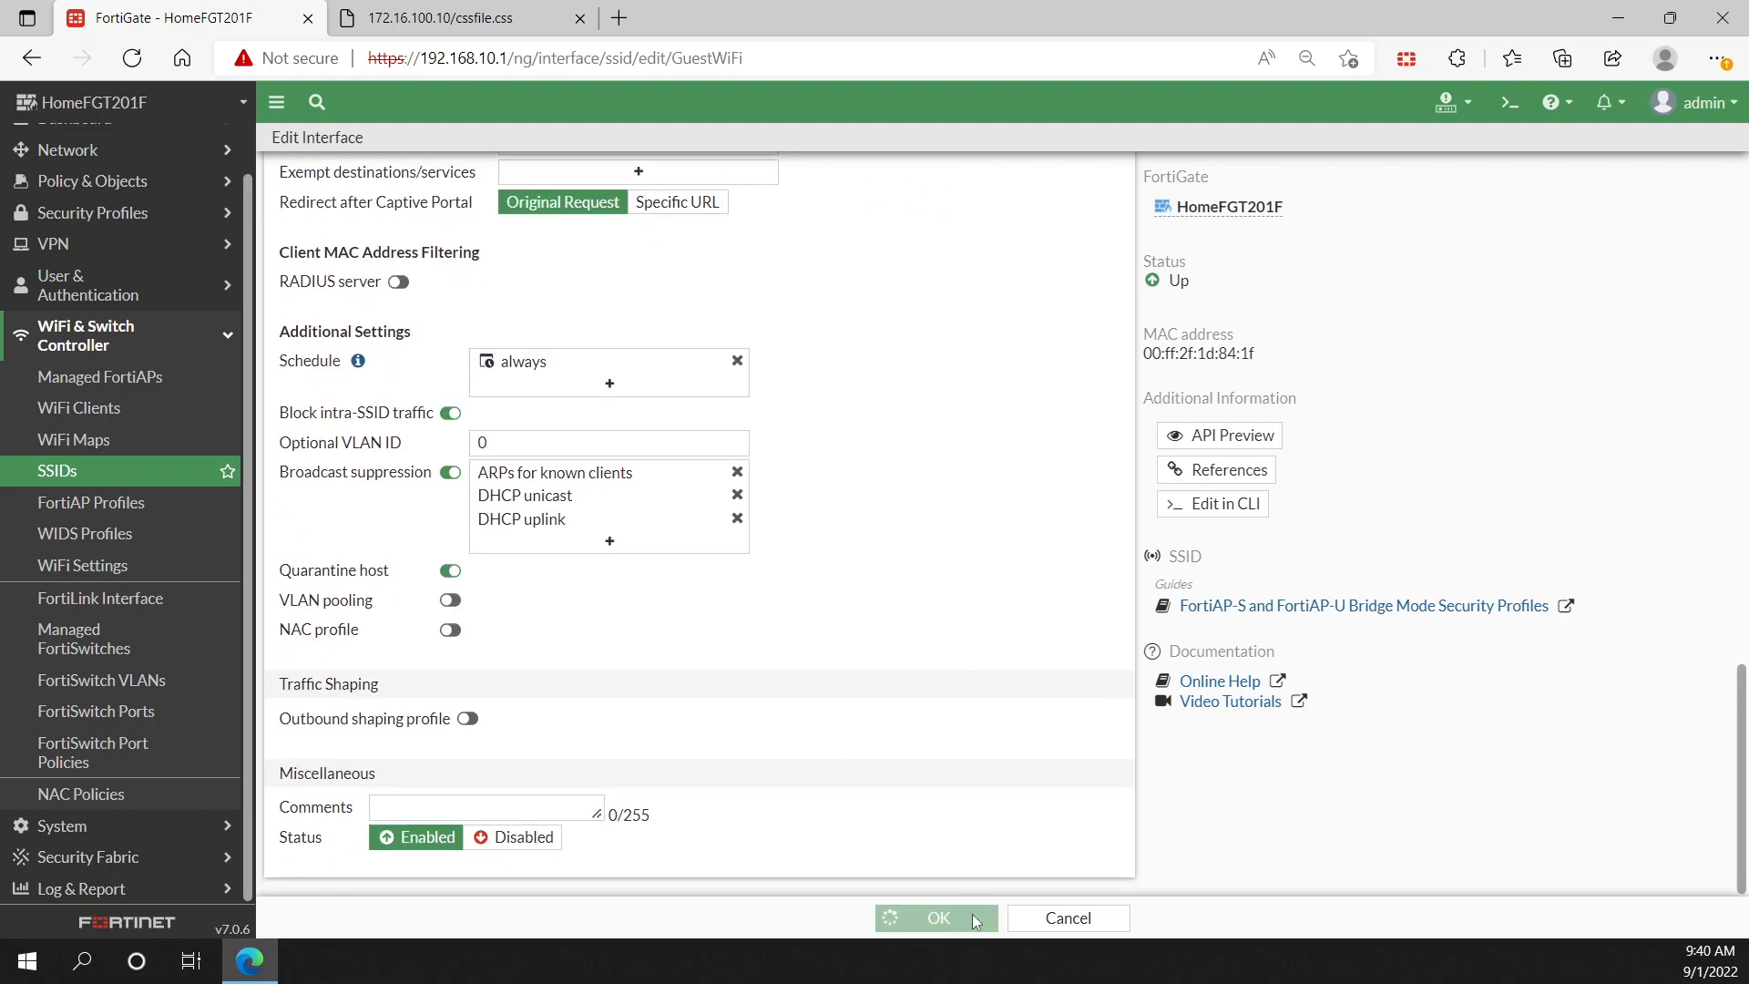
left_click(937, 916)
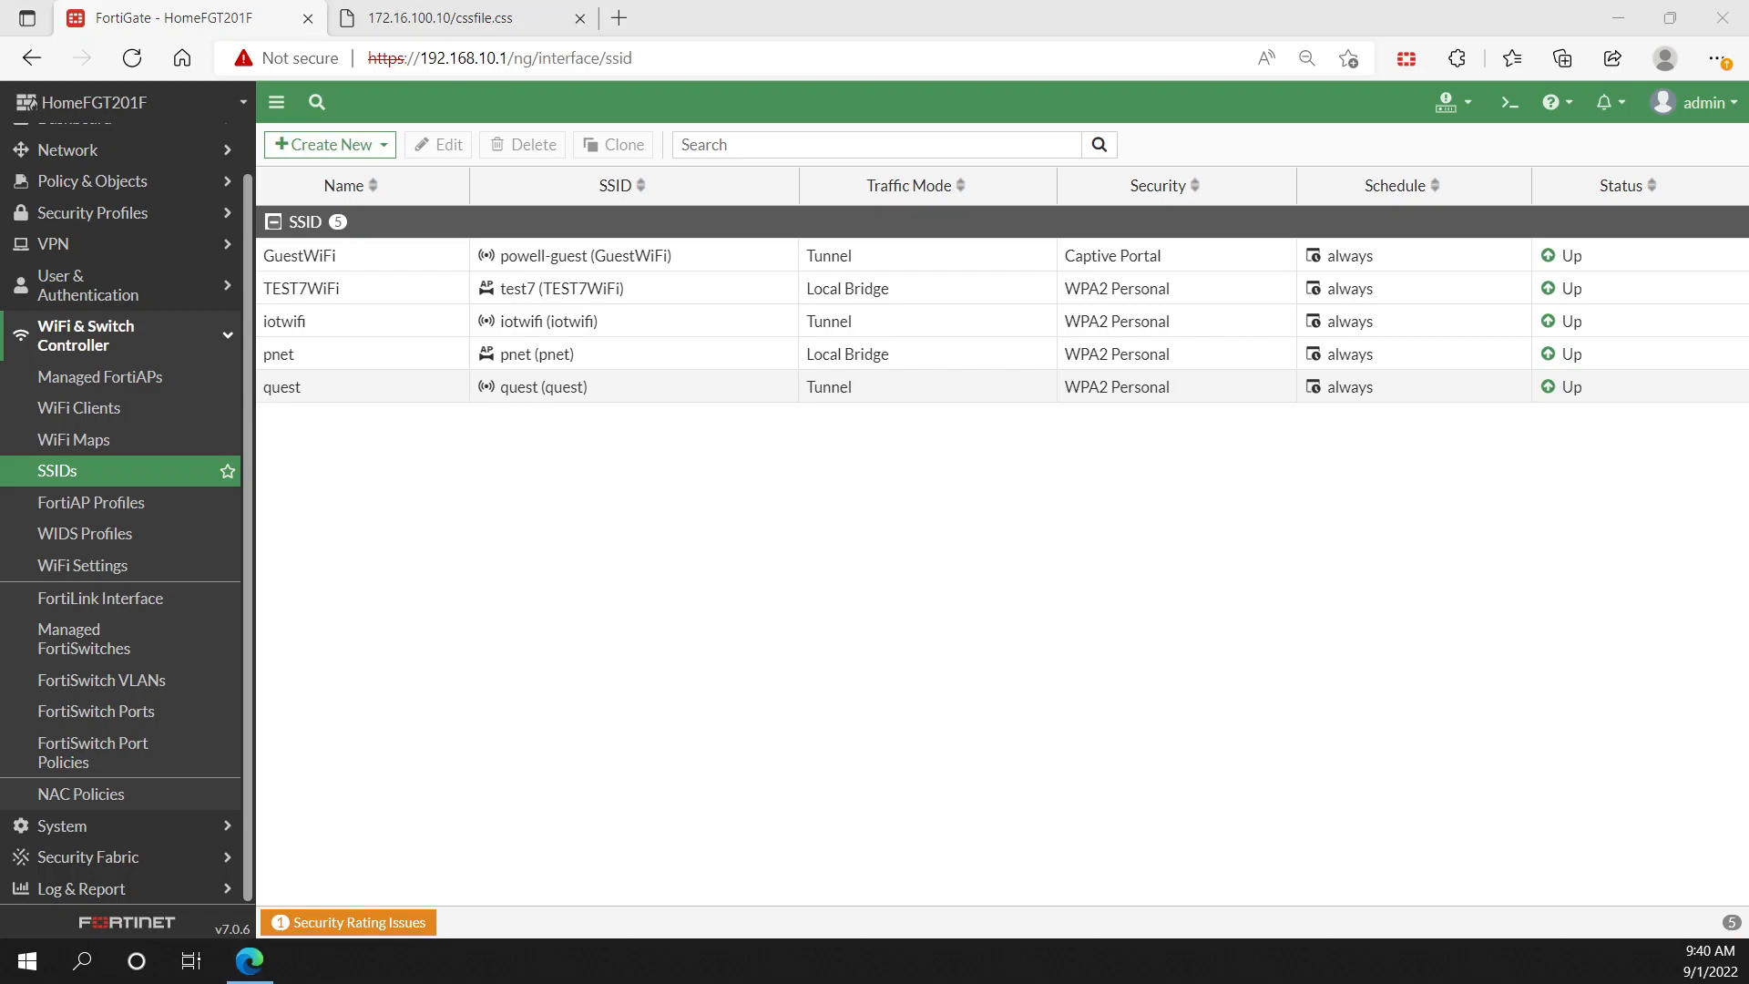
mouse_move(934, 495)
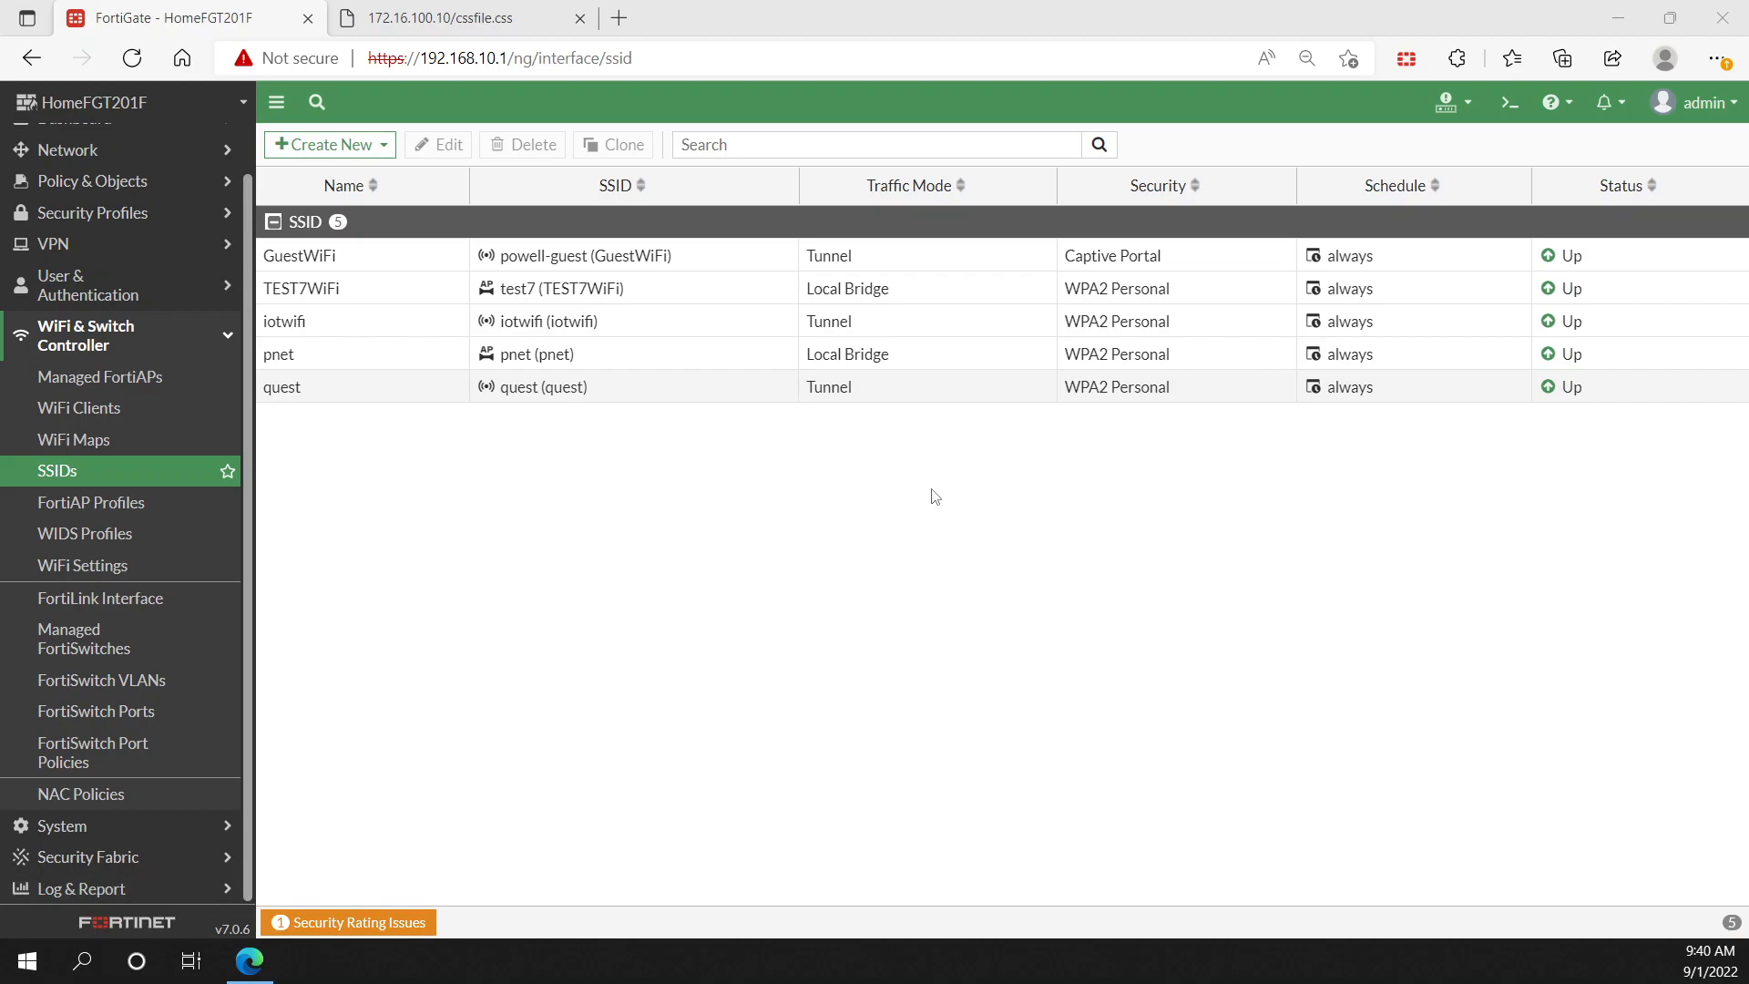
left_click(889, 18)
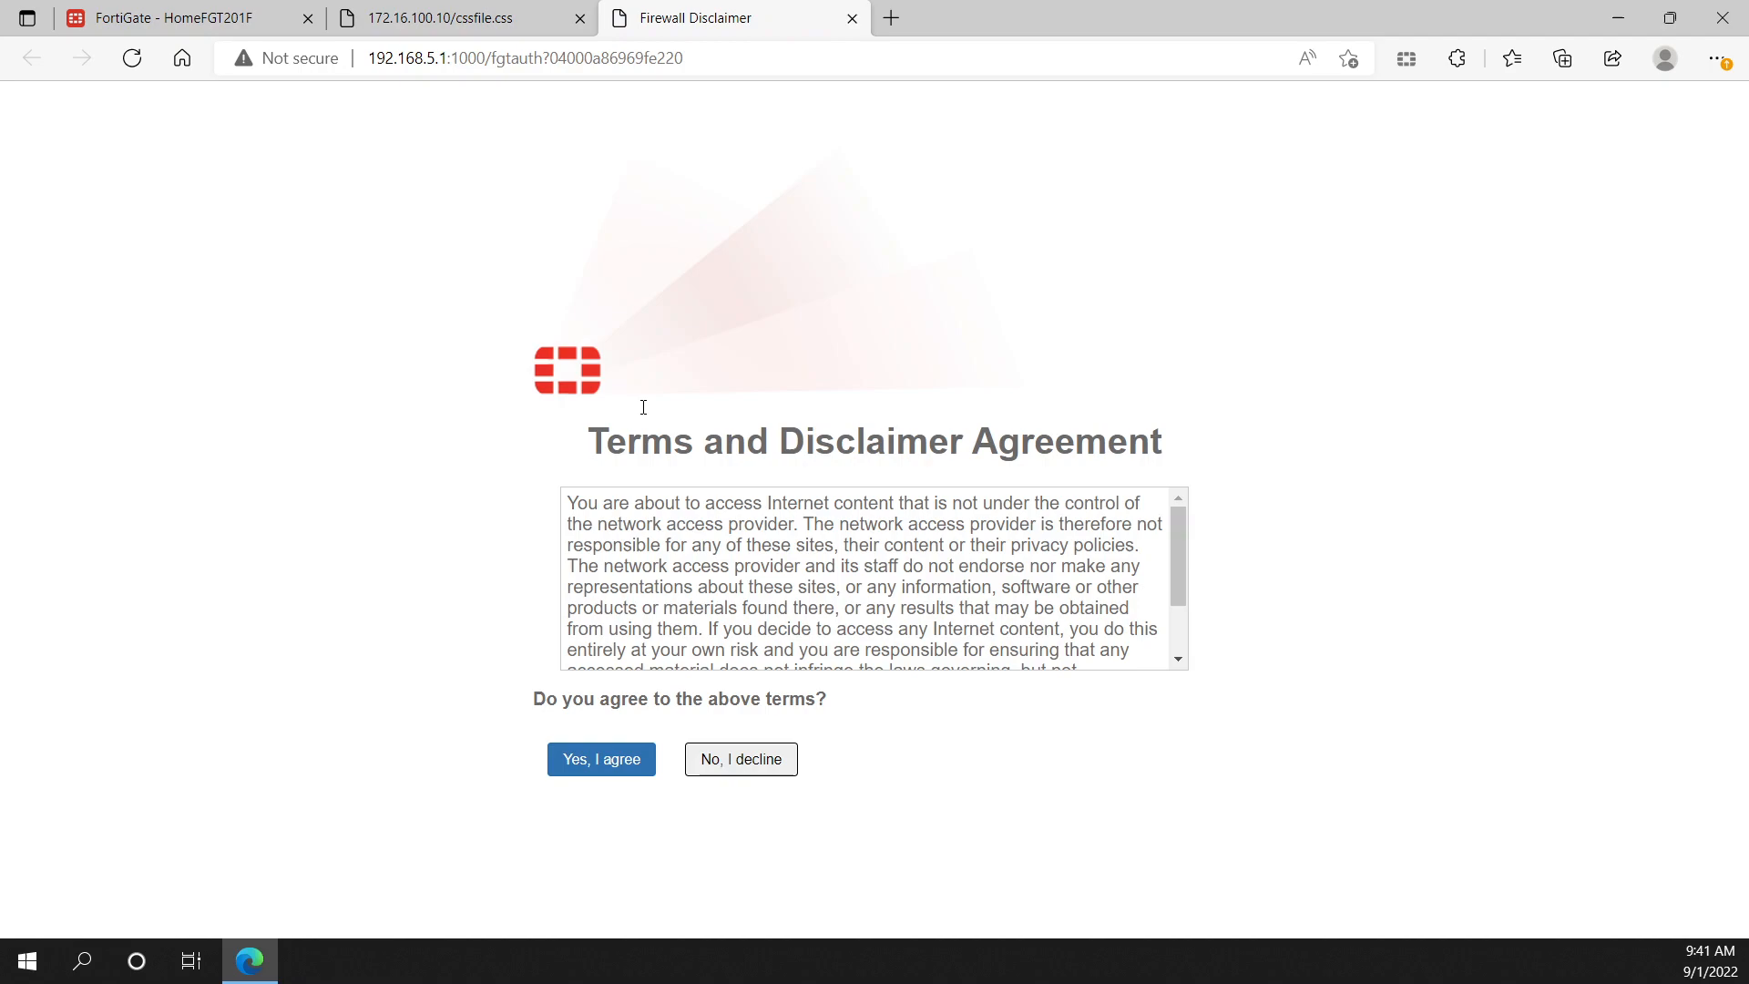
mouse_move(725, 534)
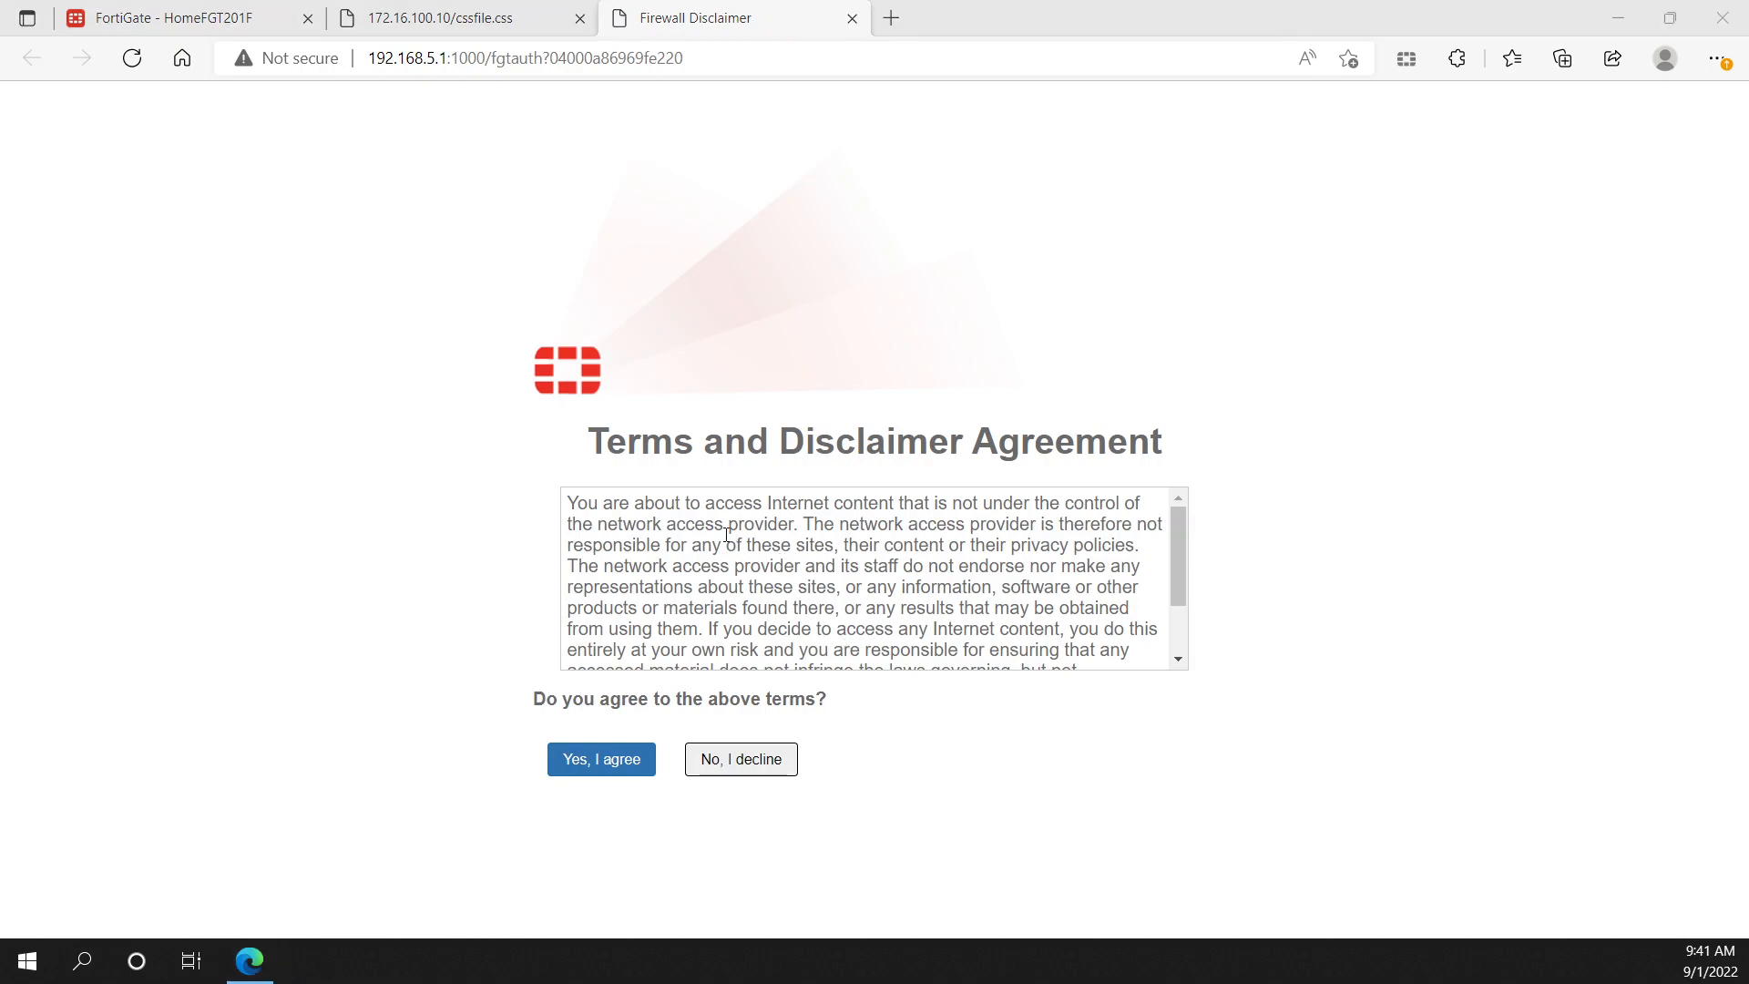
mouse_move(563, 676)
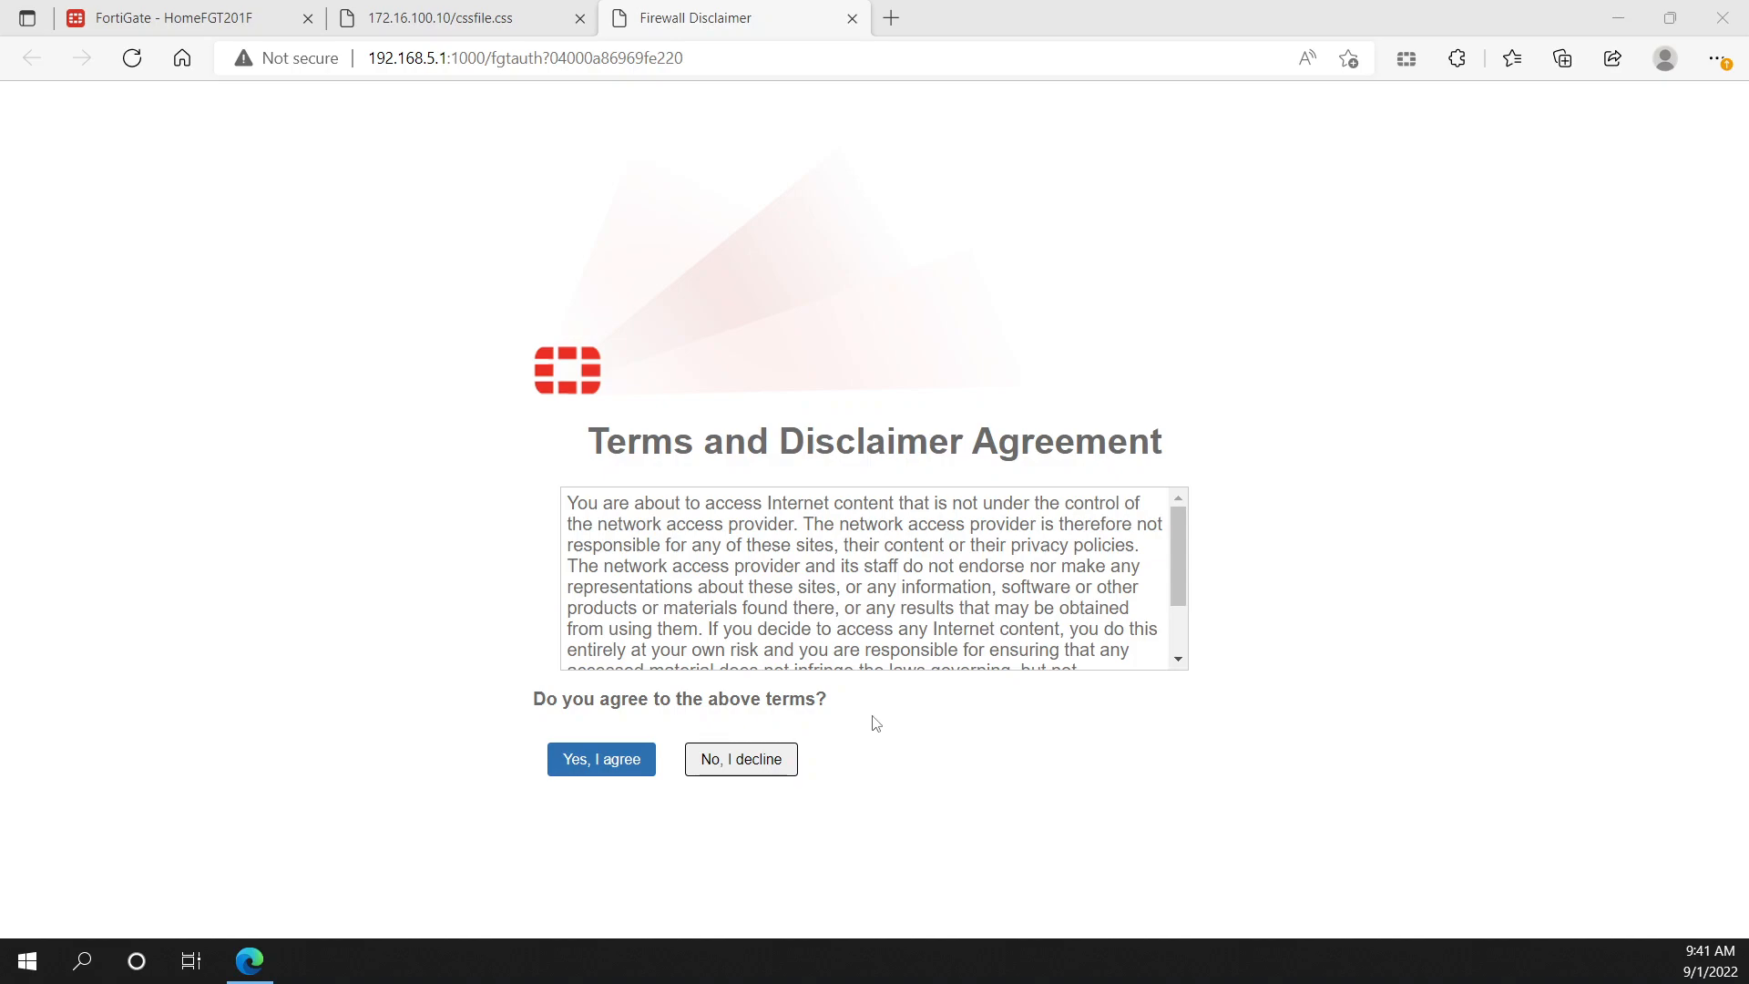
mouse_move(602, 758)
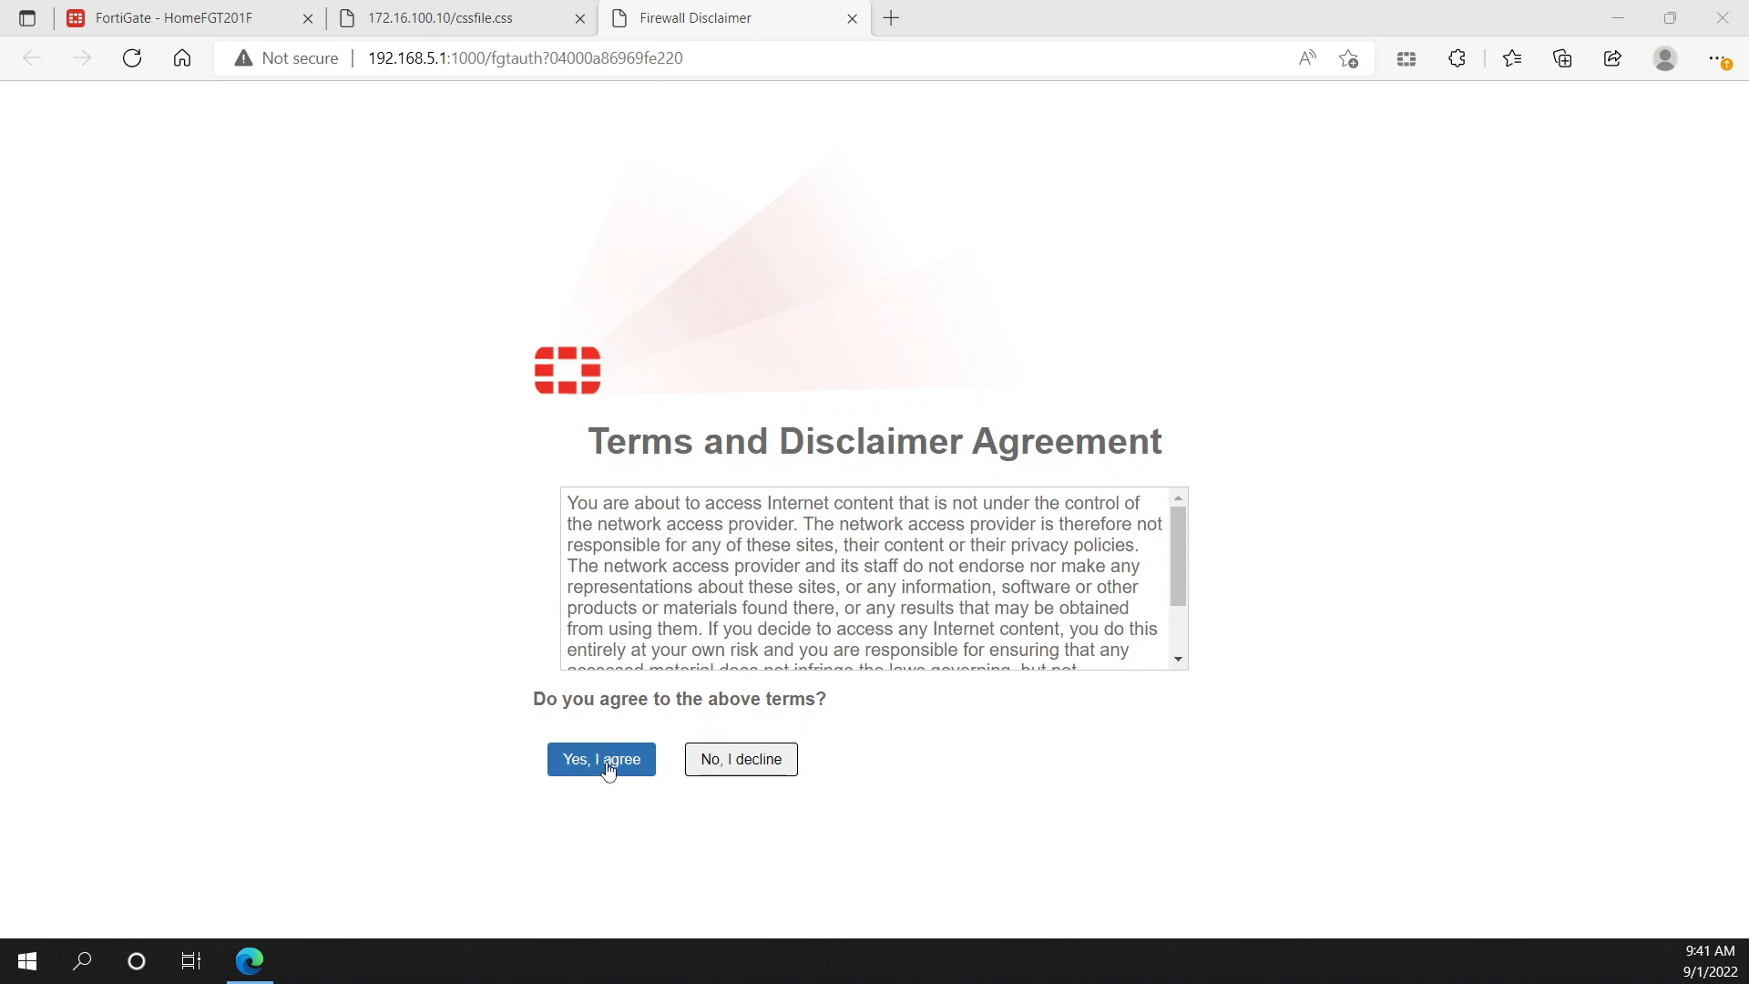
mouse_move(651, 772)
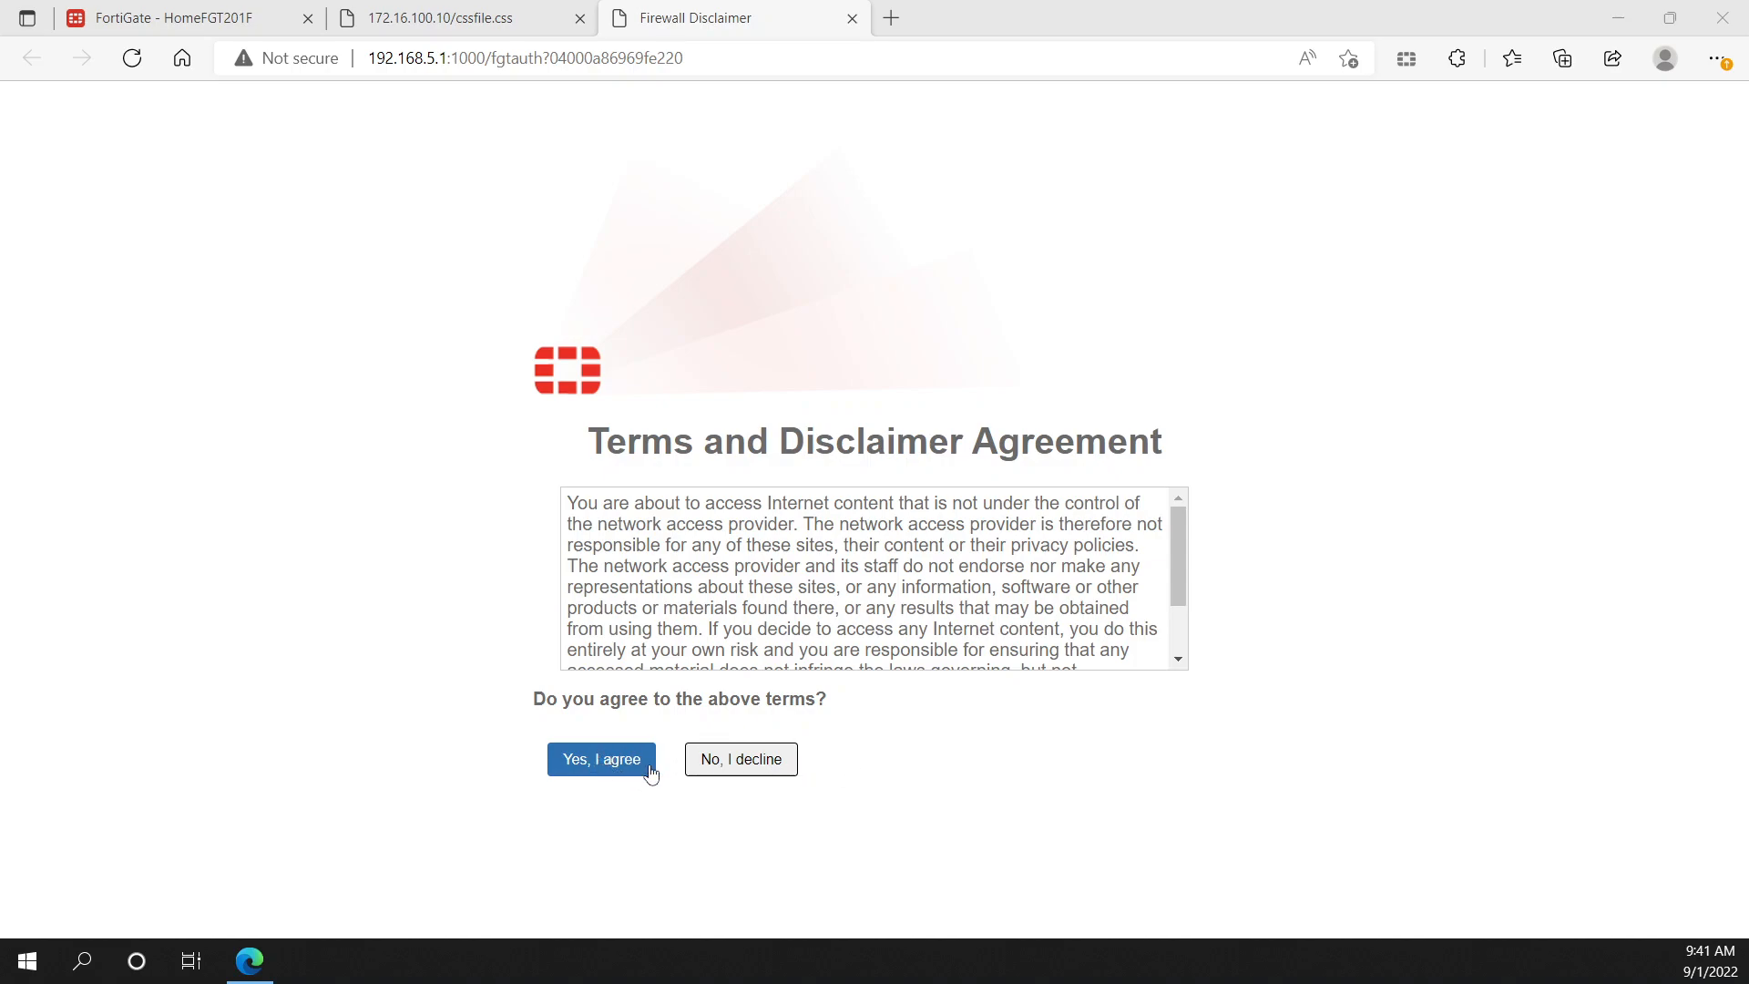
mouse_move(742, 759)
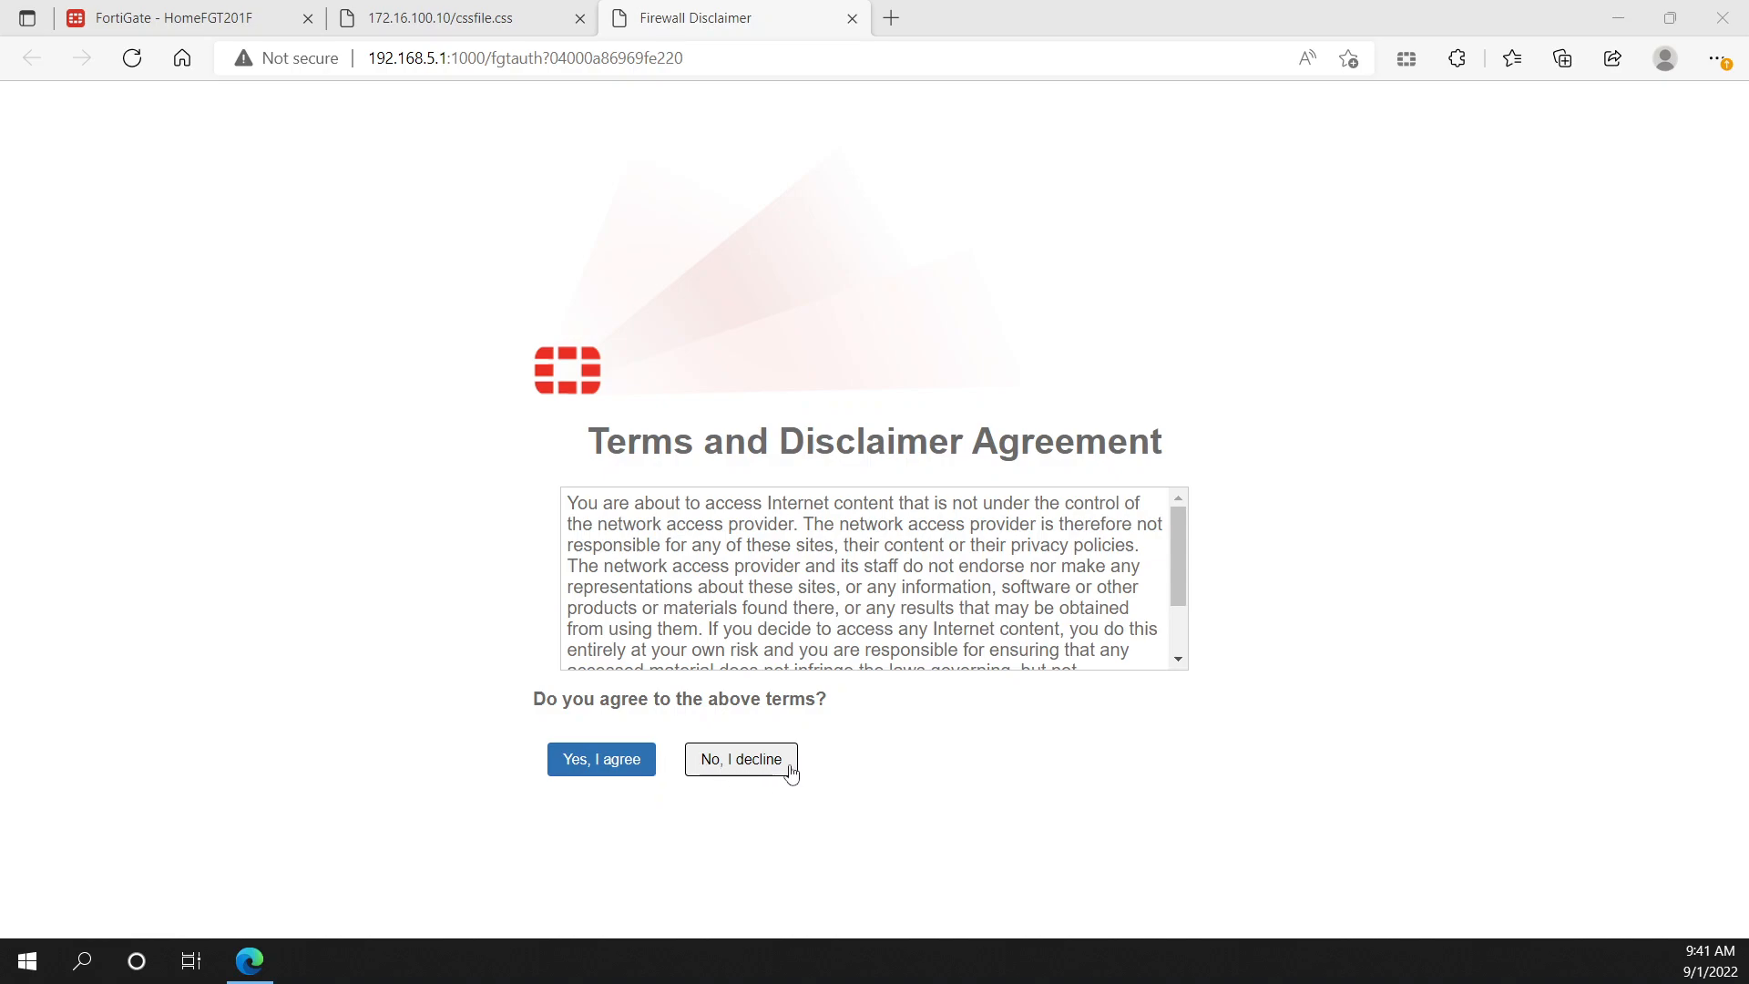
left_click(740, 758)
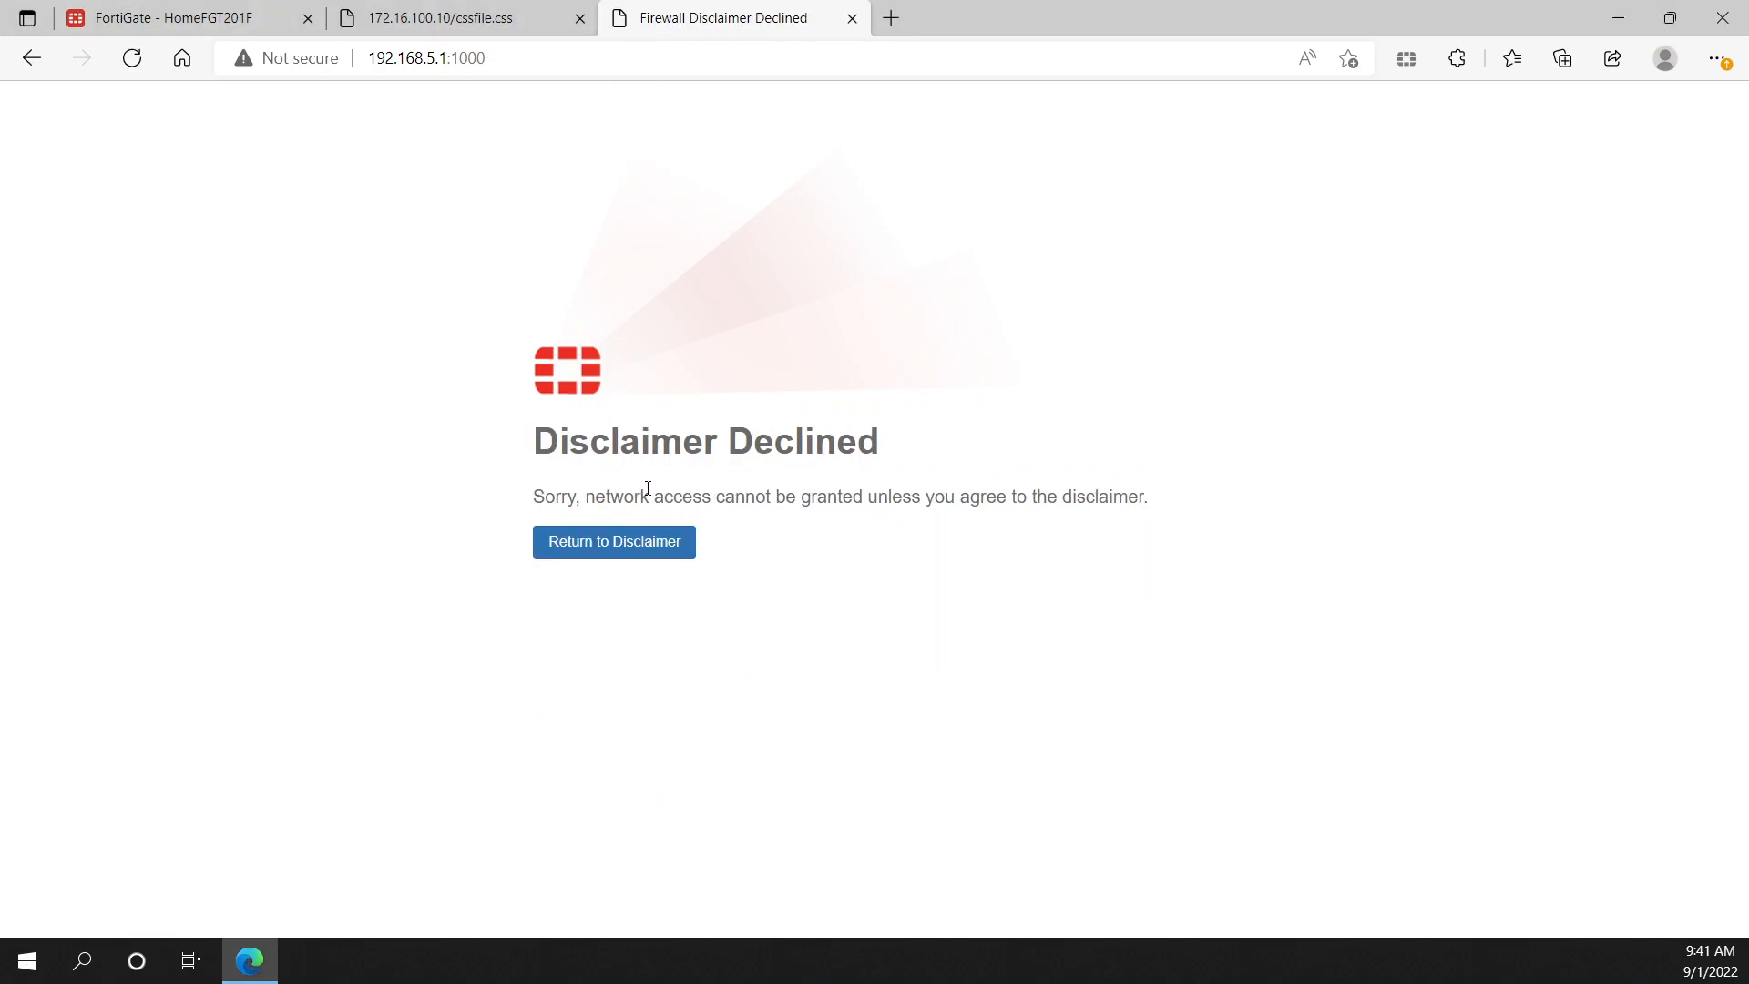
mouse_move(658, 547)
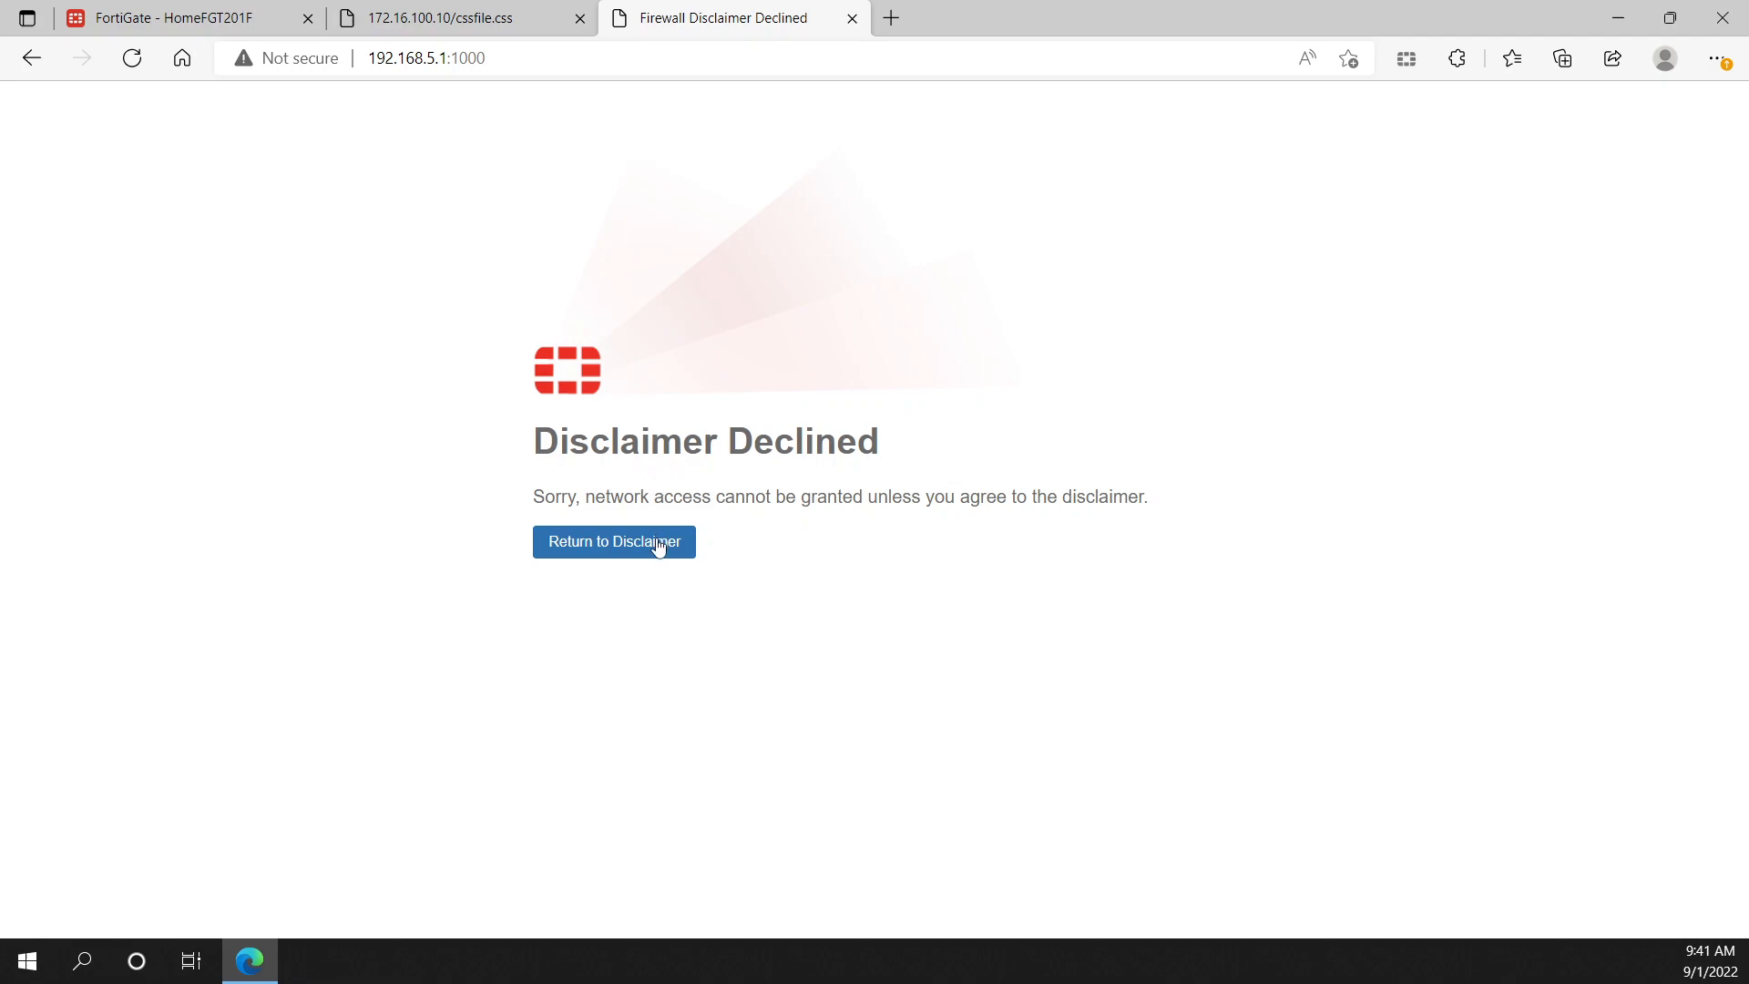
left_click(614, 541)
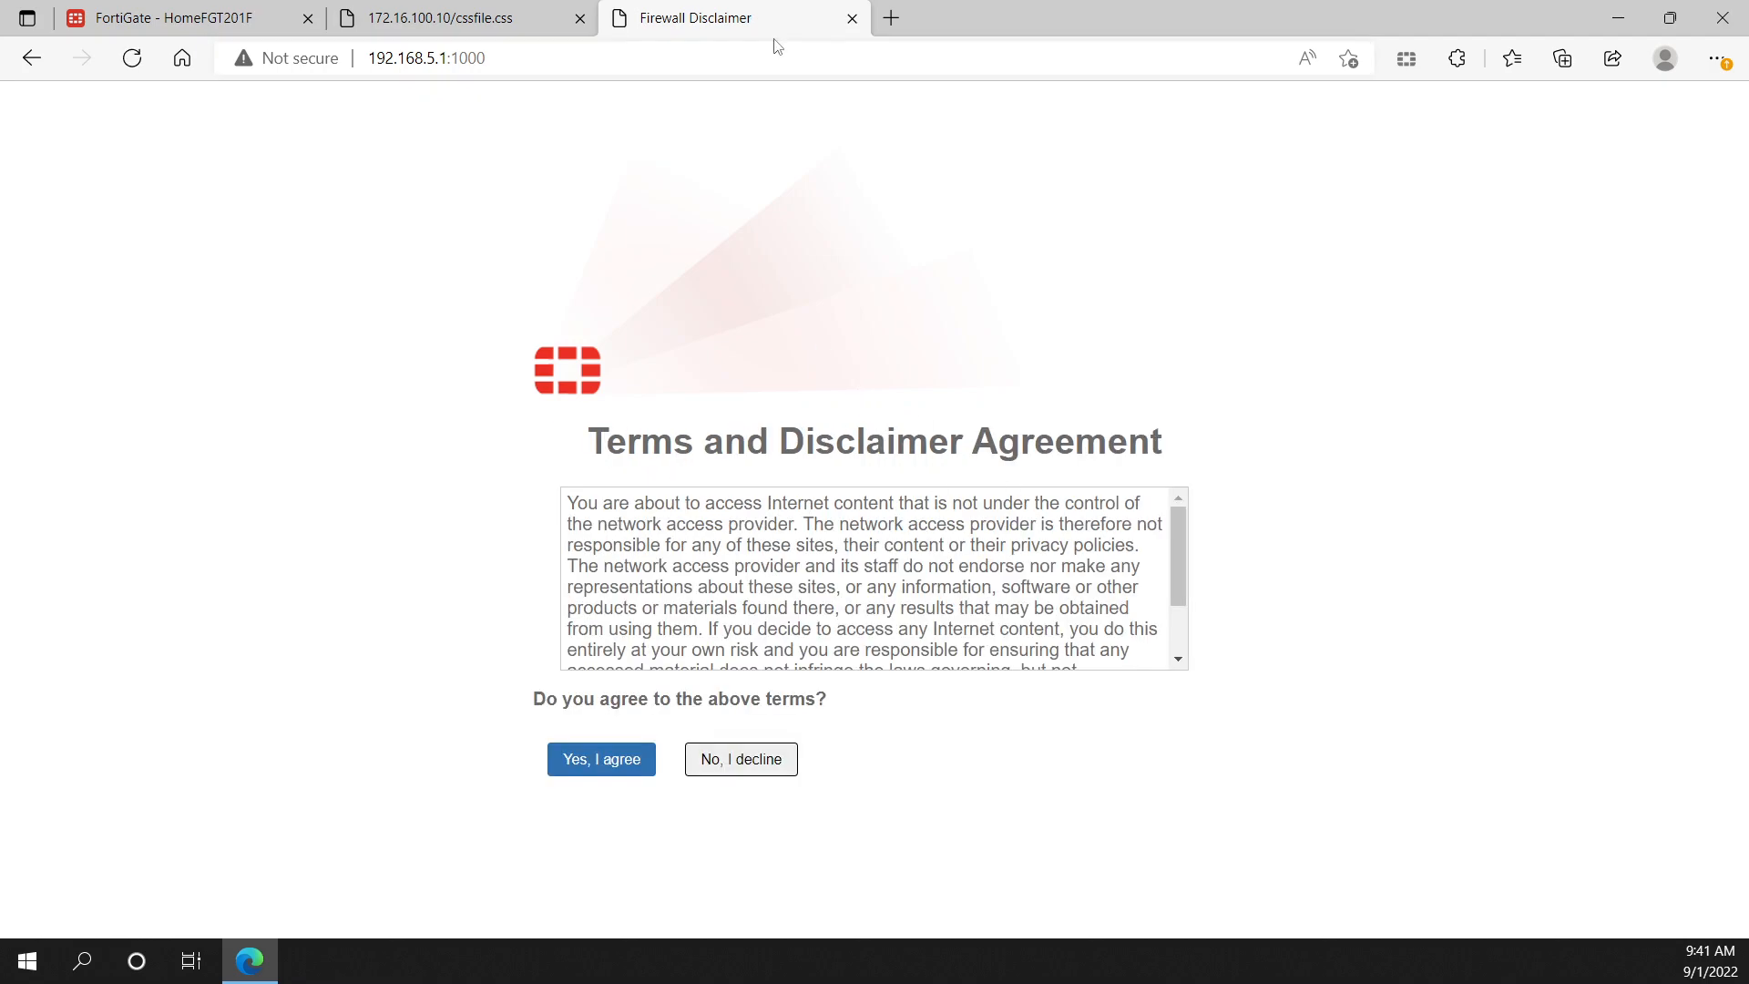
mouse_move(851, 18)
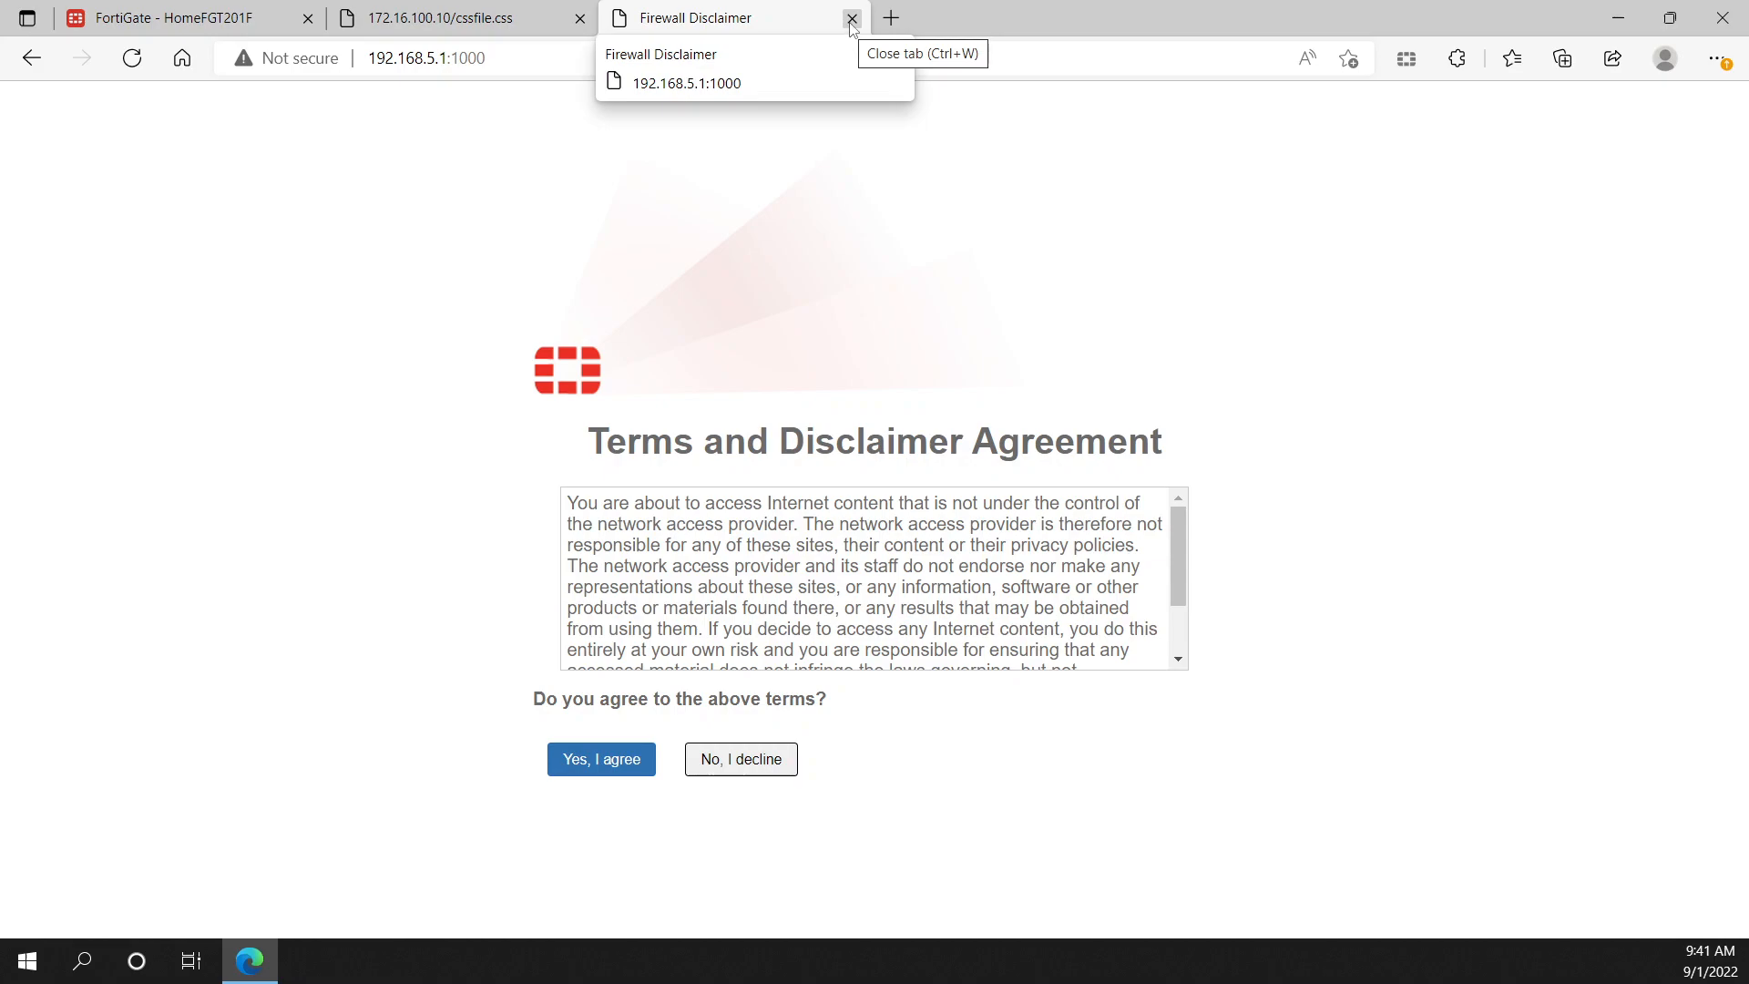
mouse_move(848, 37)
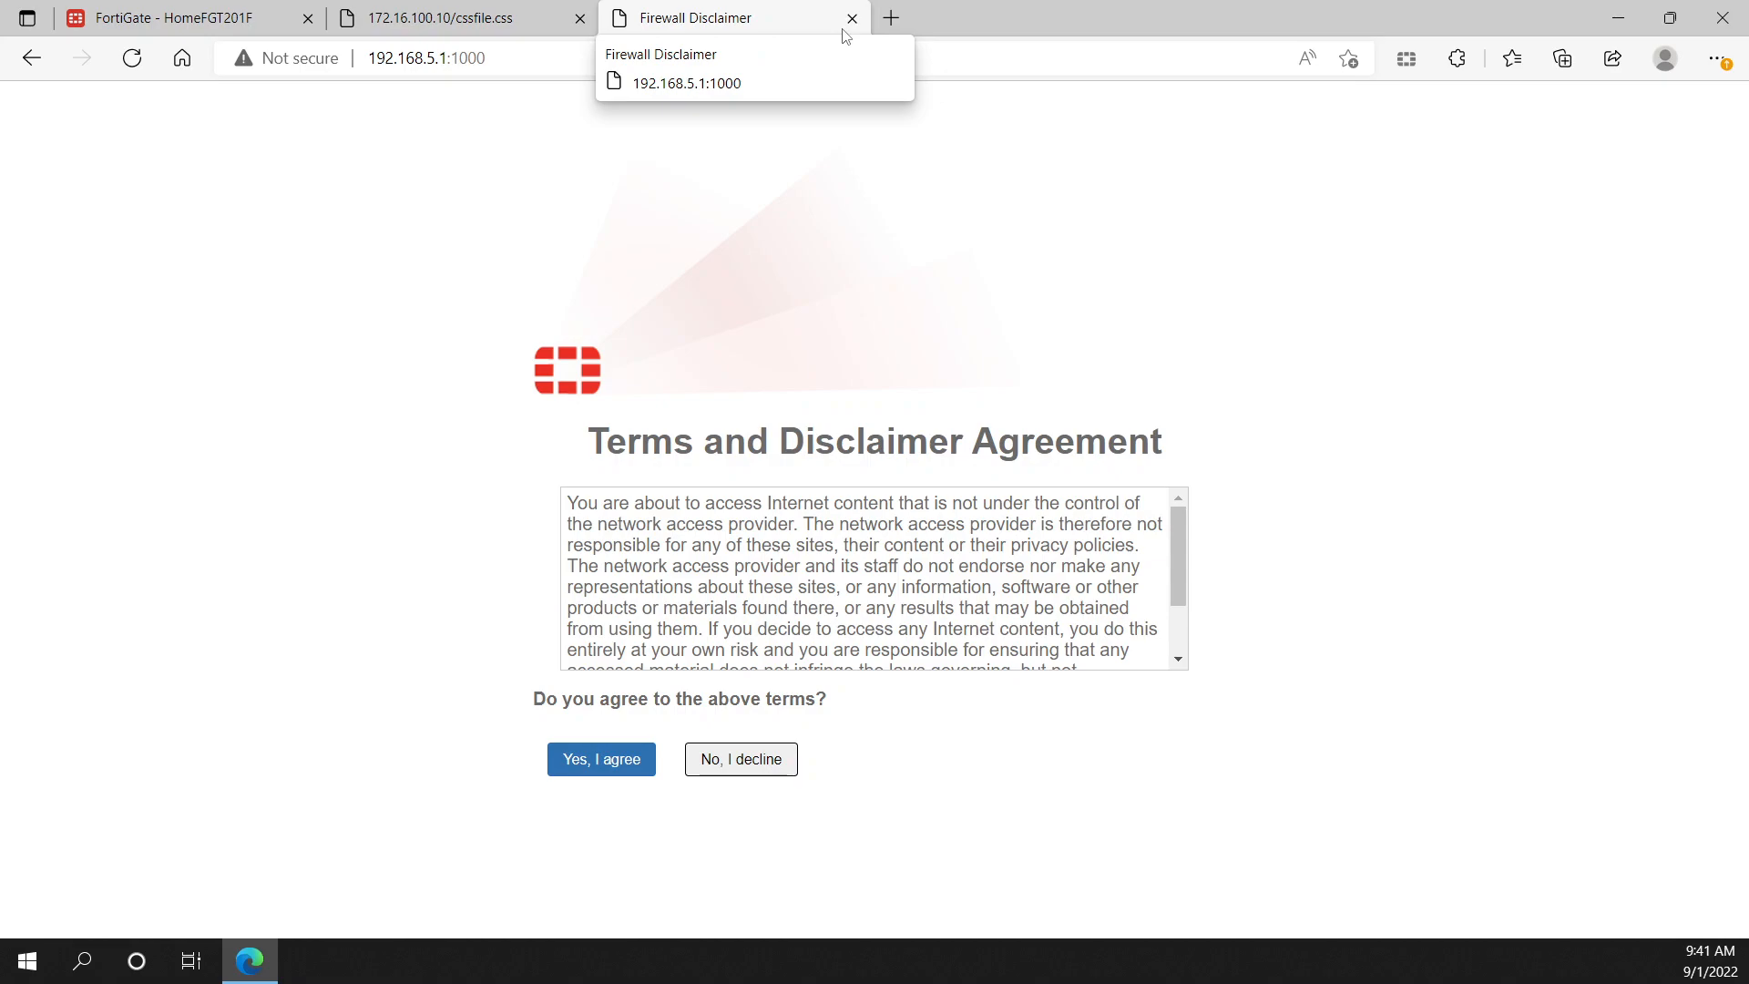
mouse_move(161, 82)
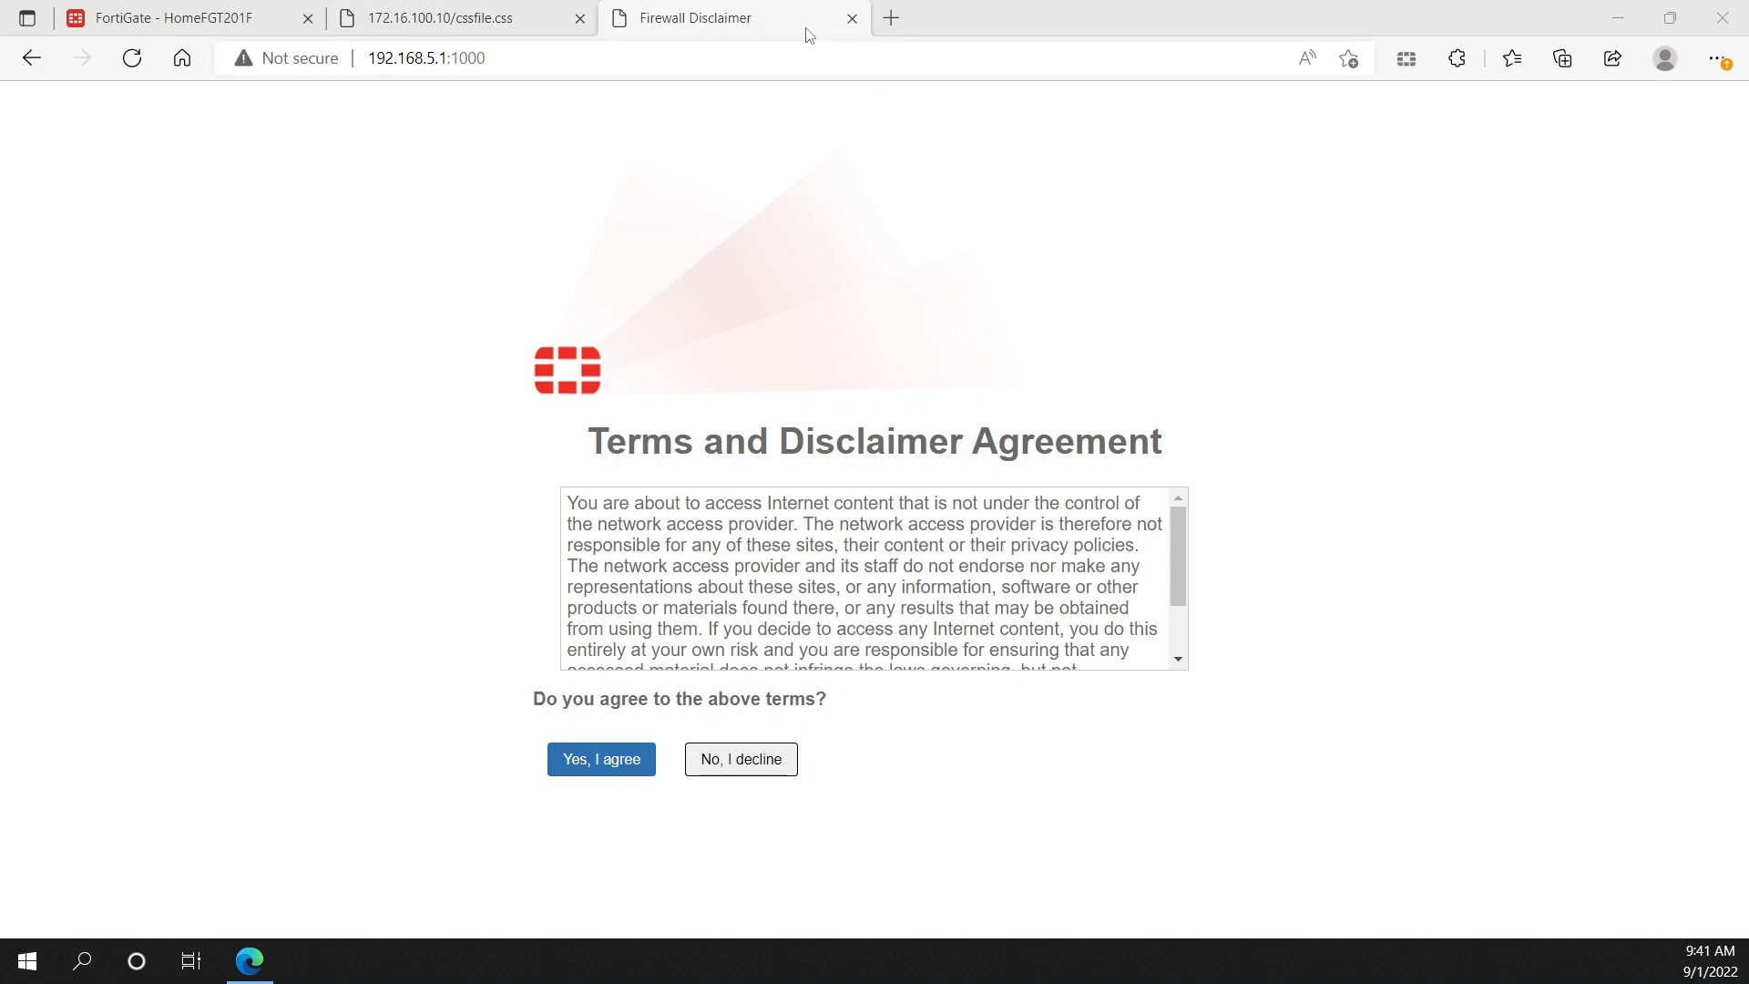
Step: Inspect the portal stylesheet's body background colour fab6b6, then return to the FortiGate page
left_click(853, 18)
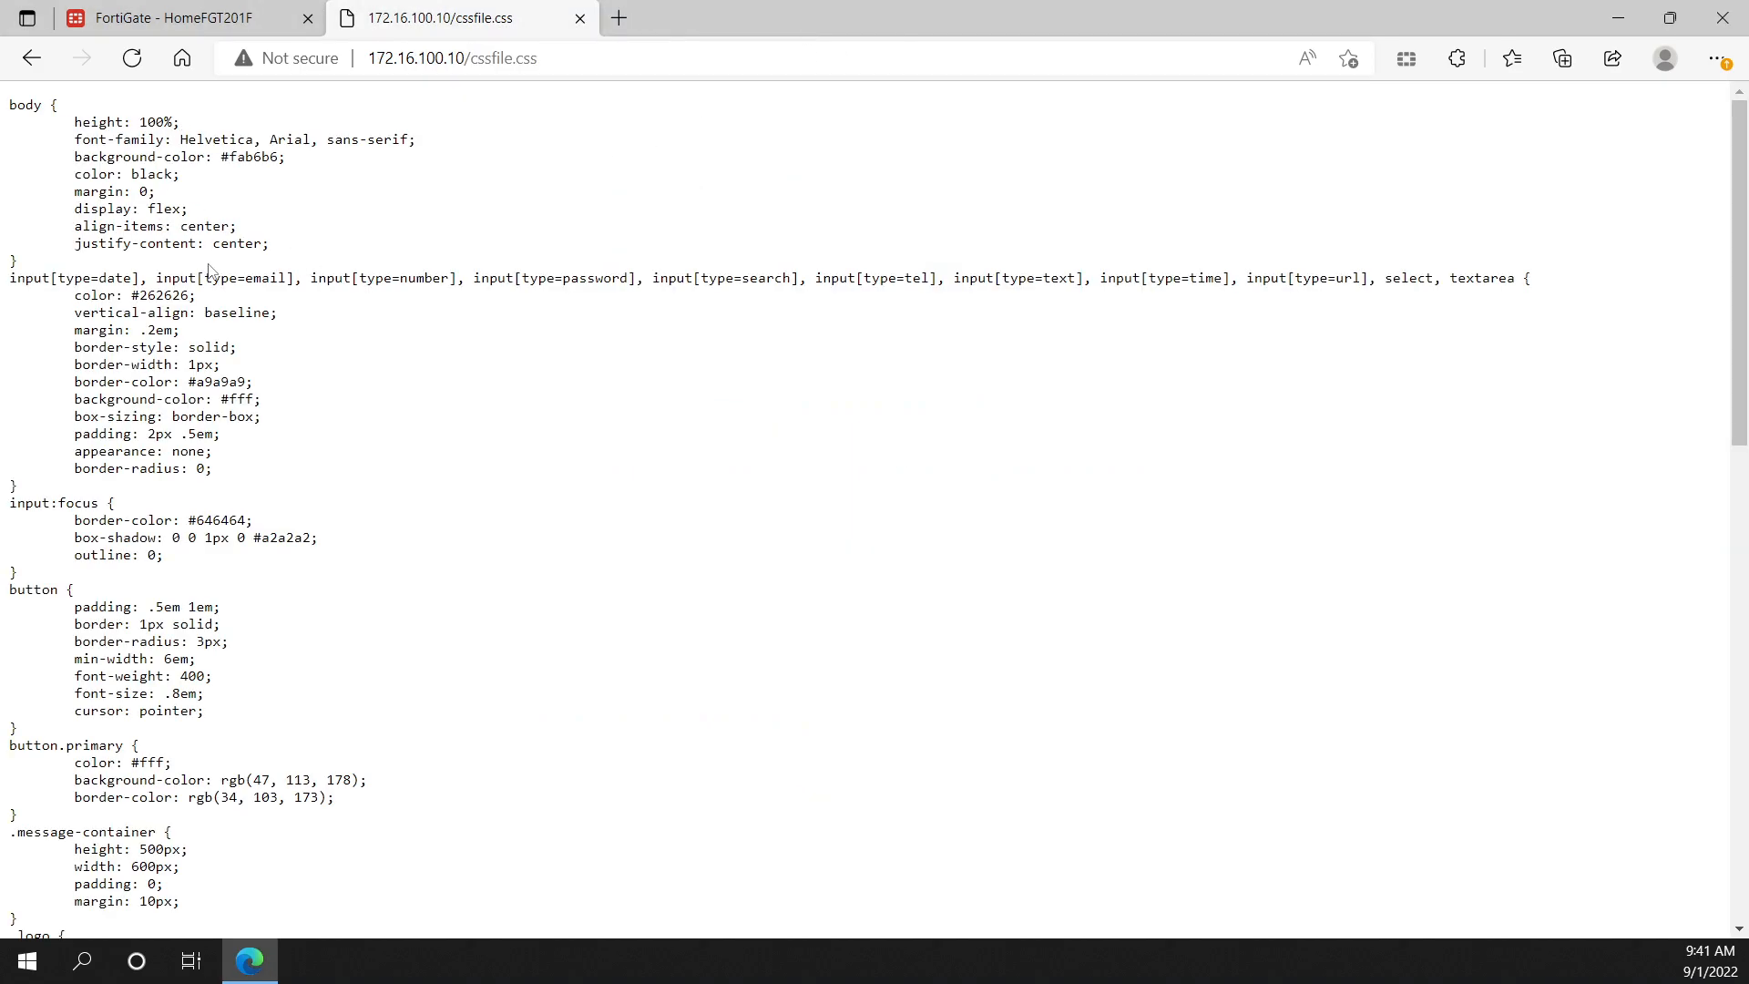
mouse_move(206, 218)
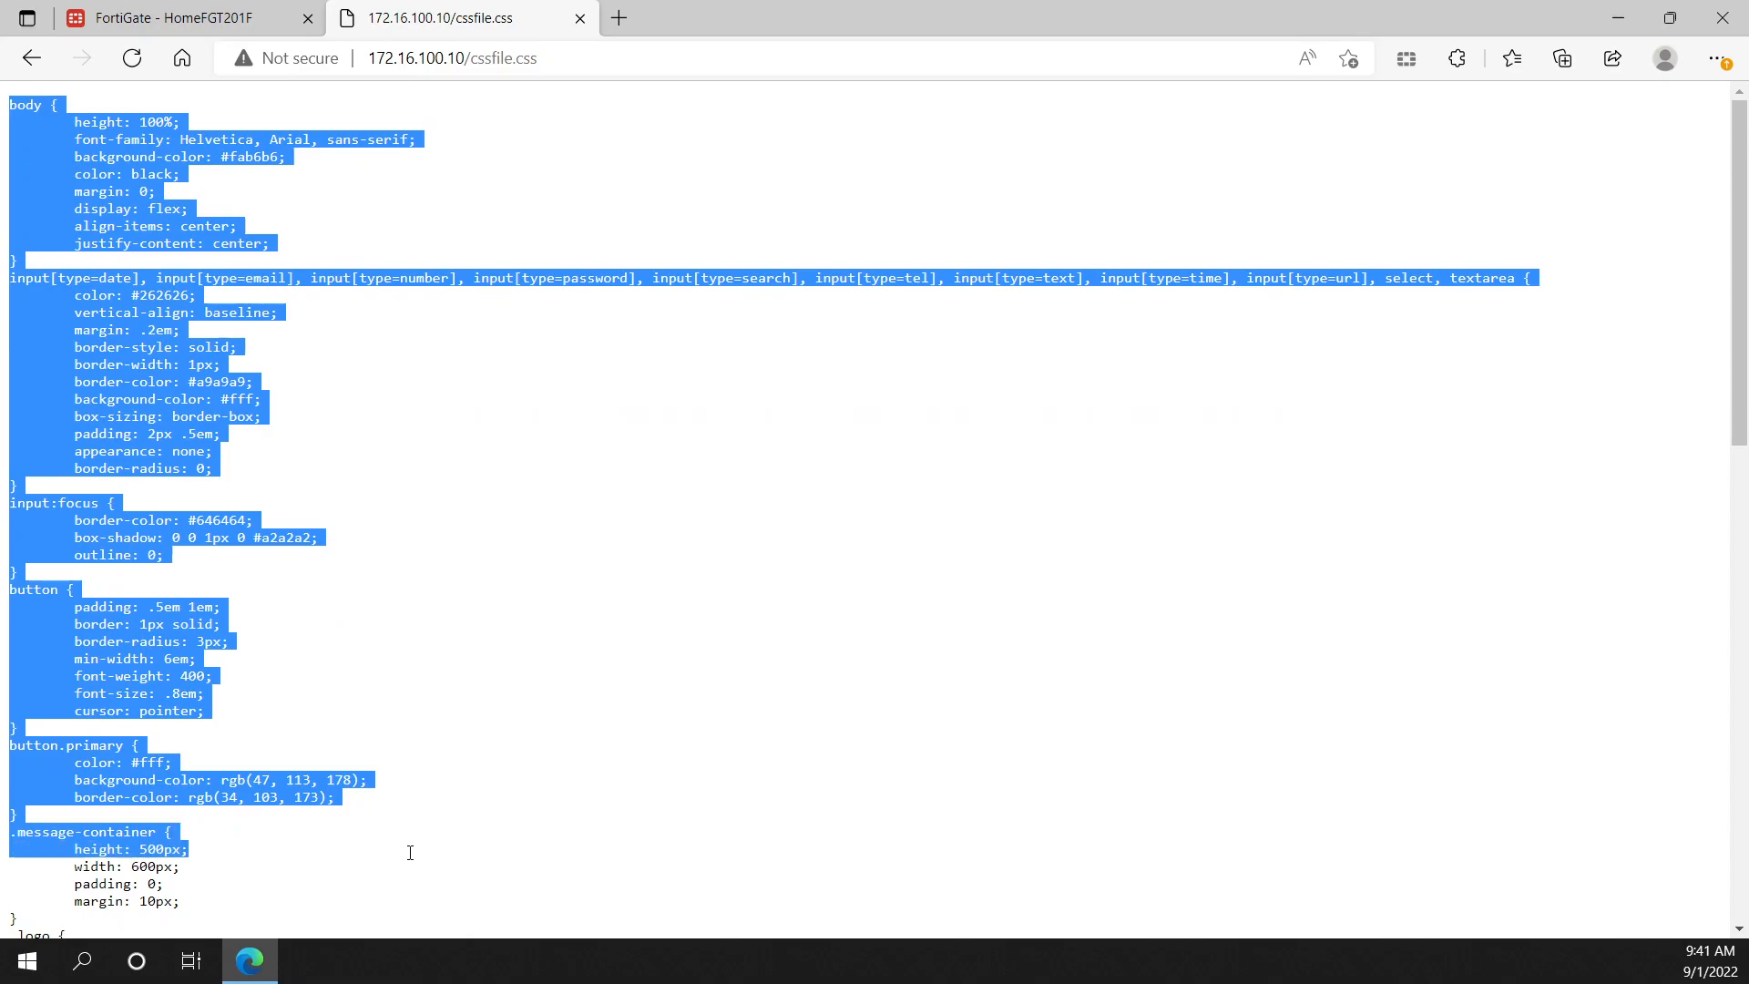
mouse_move(122, 590)
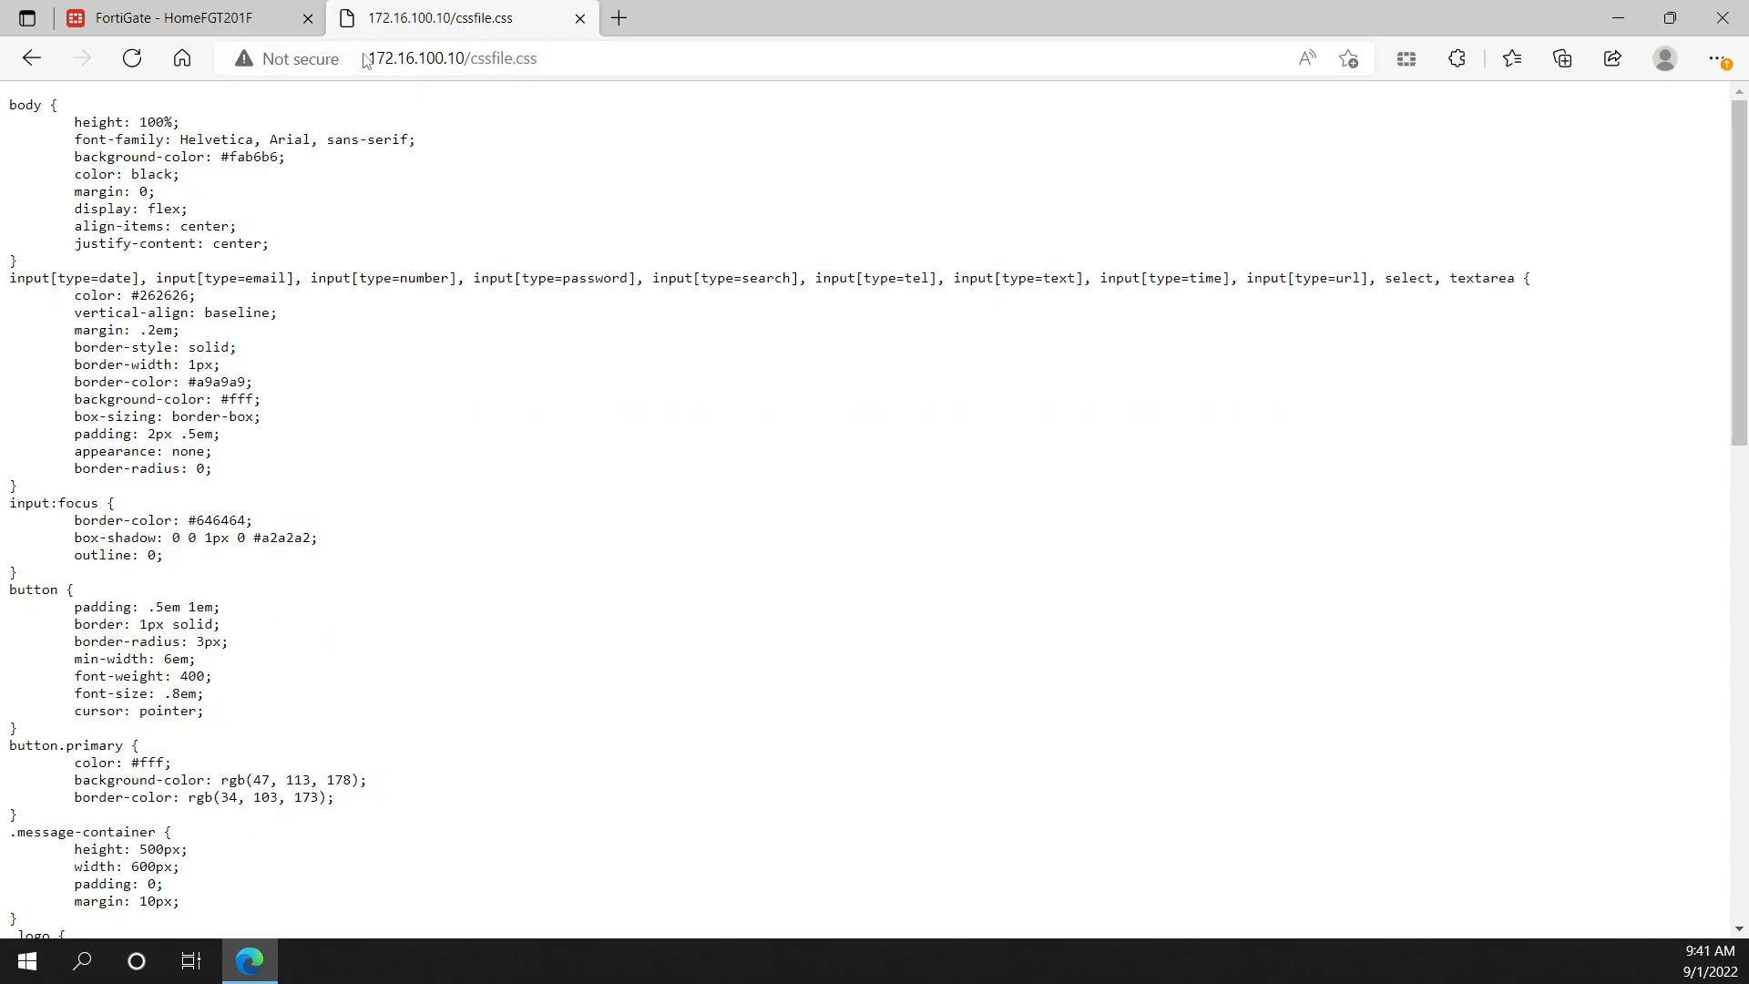
left_click(419, 58)
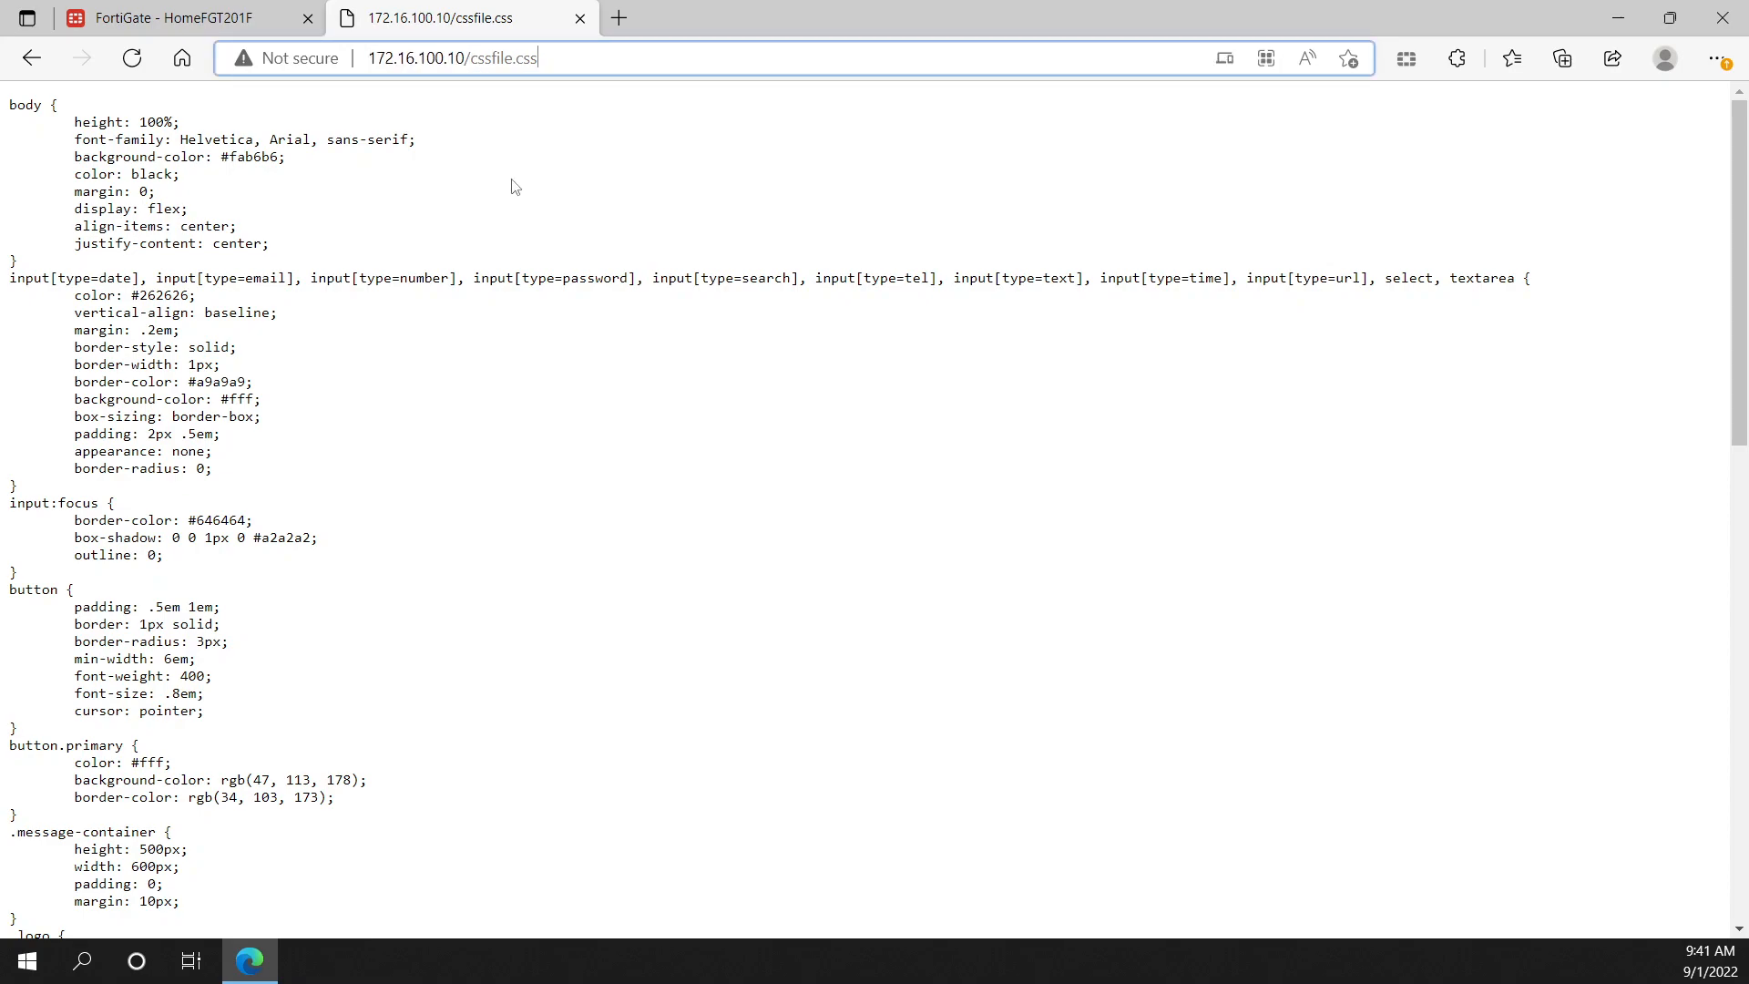
mouse_move(312, 175)
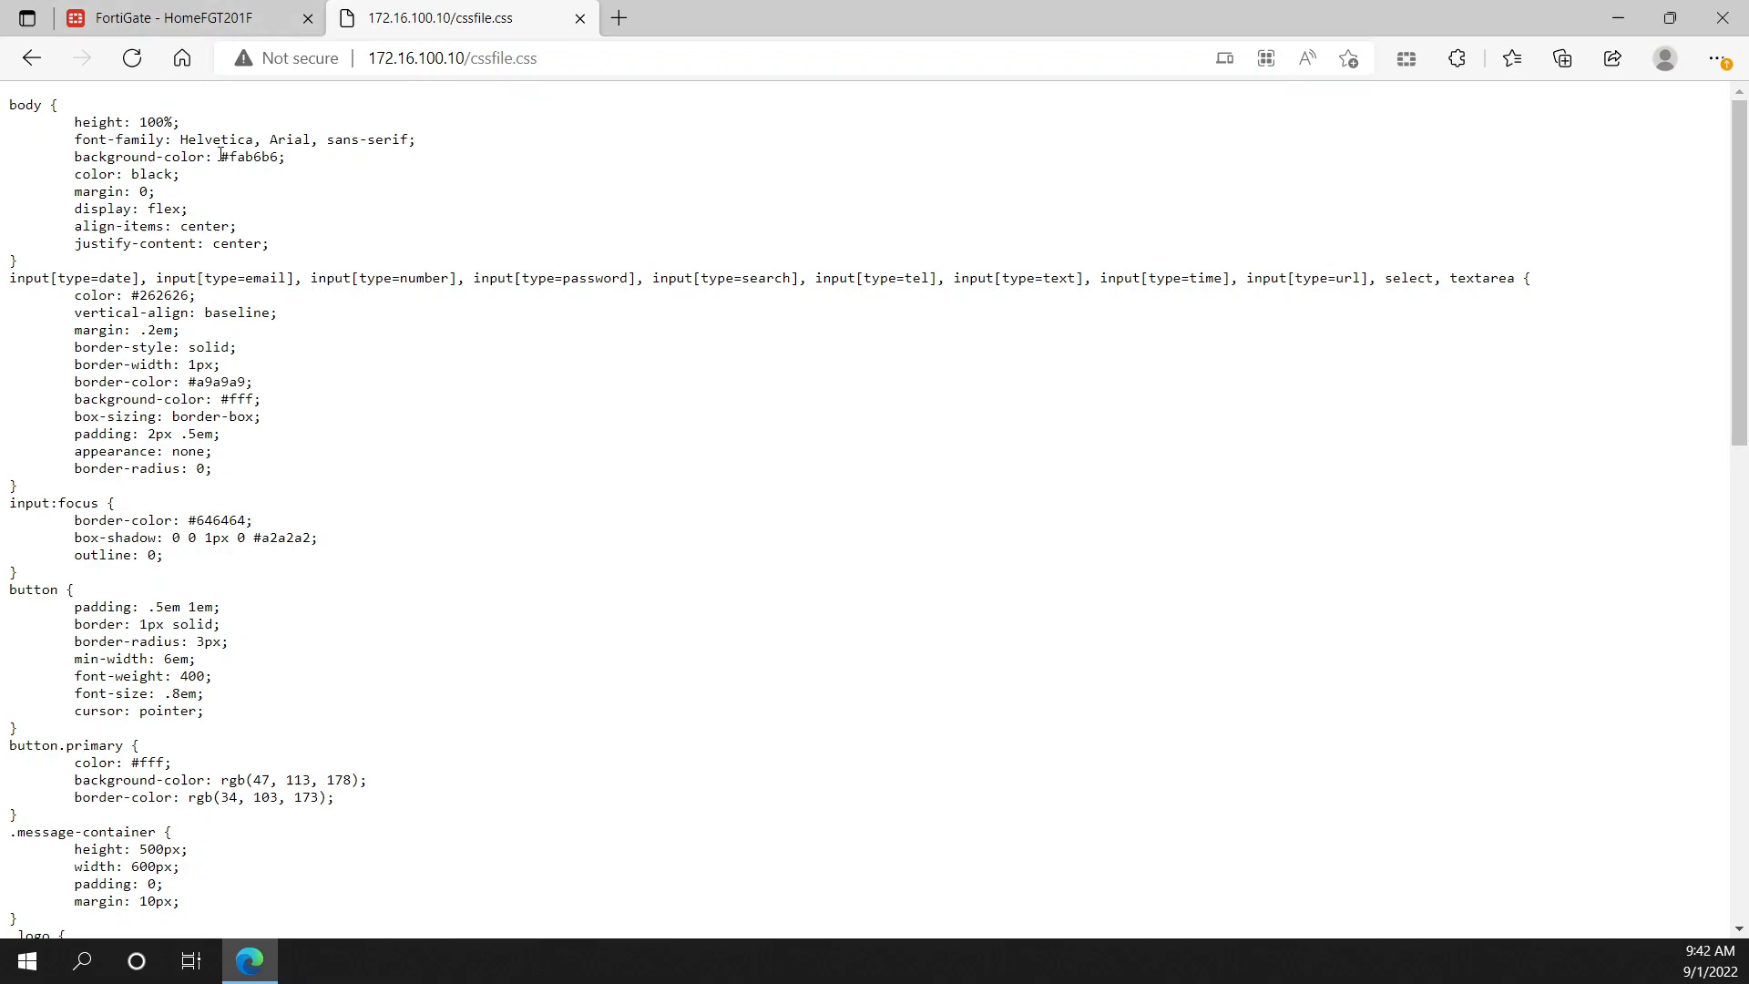
double_click(250, 157)
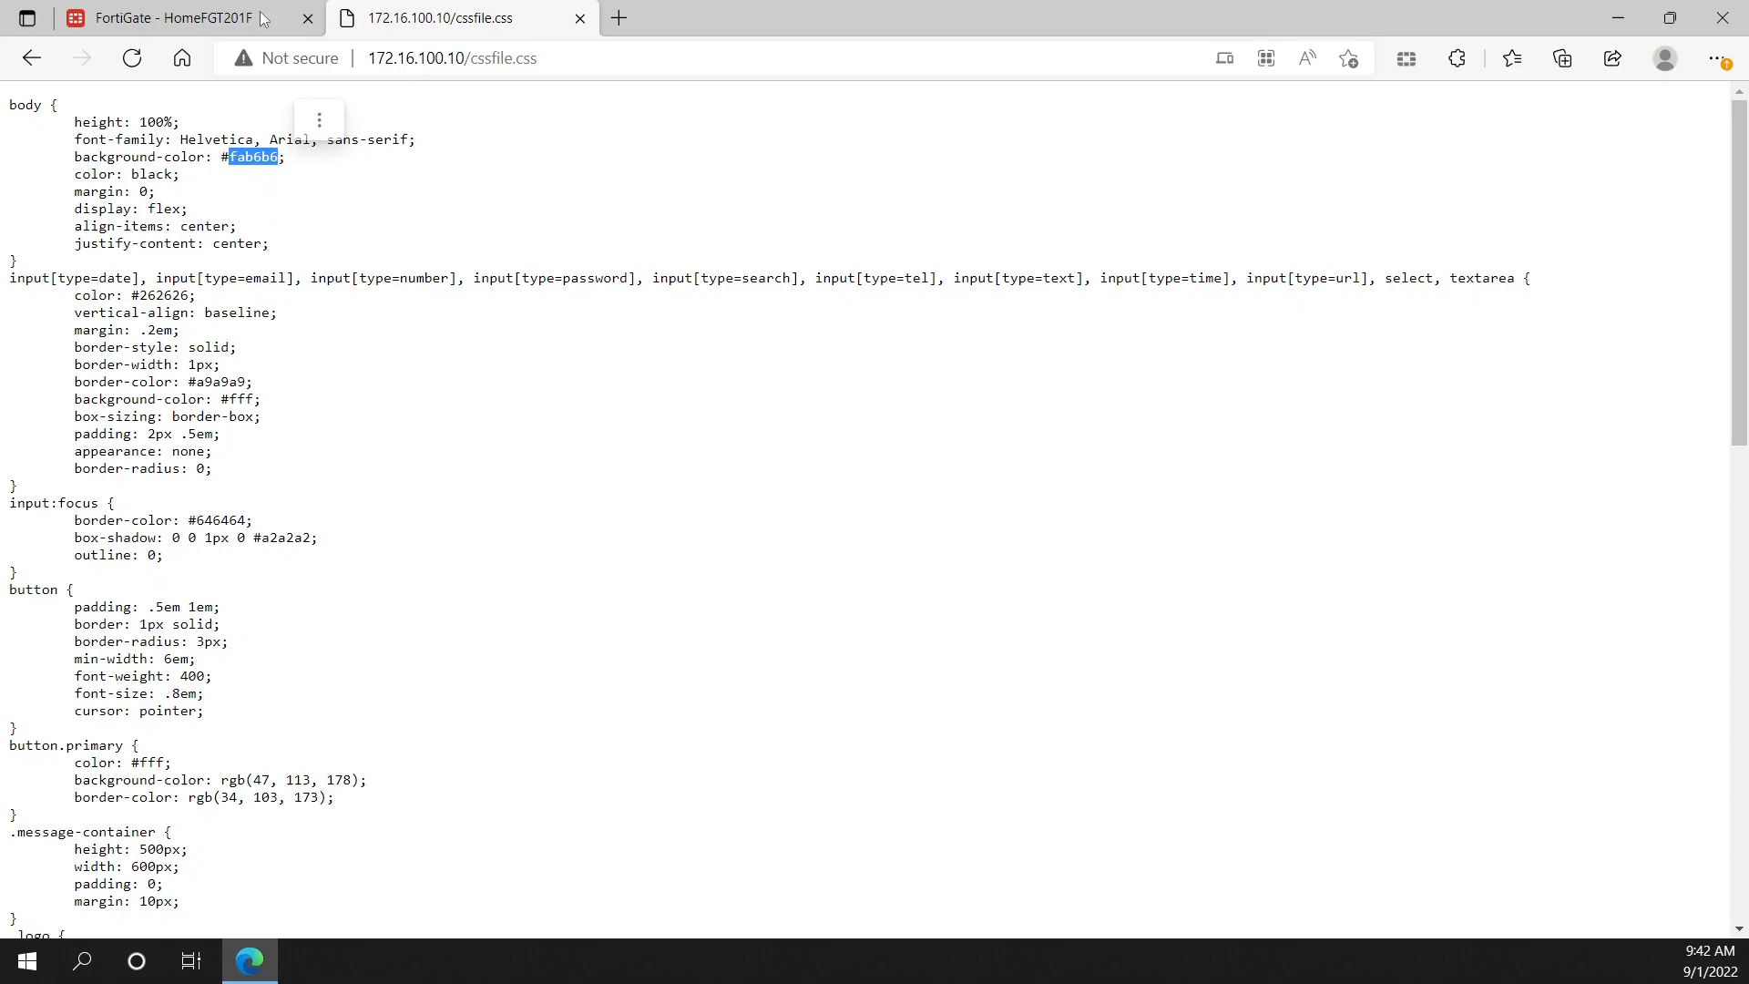
left_click(167, 19)
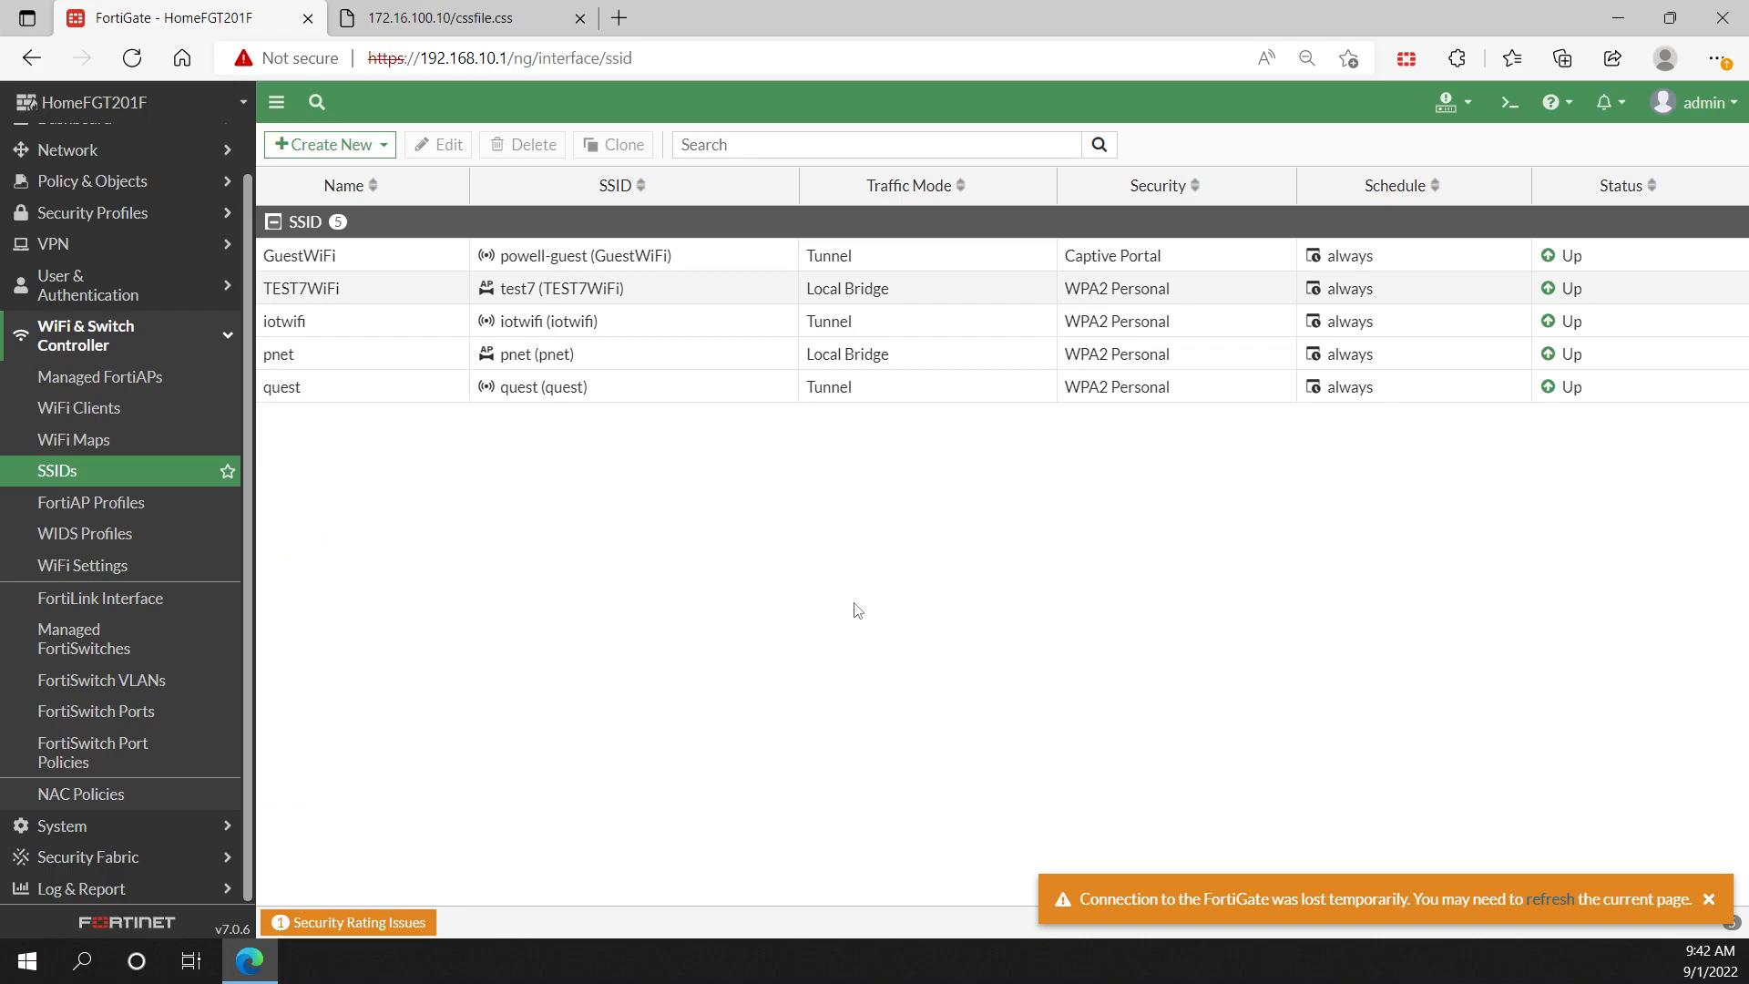
Step: Reload the page to clear the lost-connection warning and show the SSID list again
left_click(131, 59)
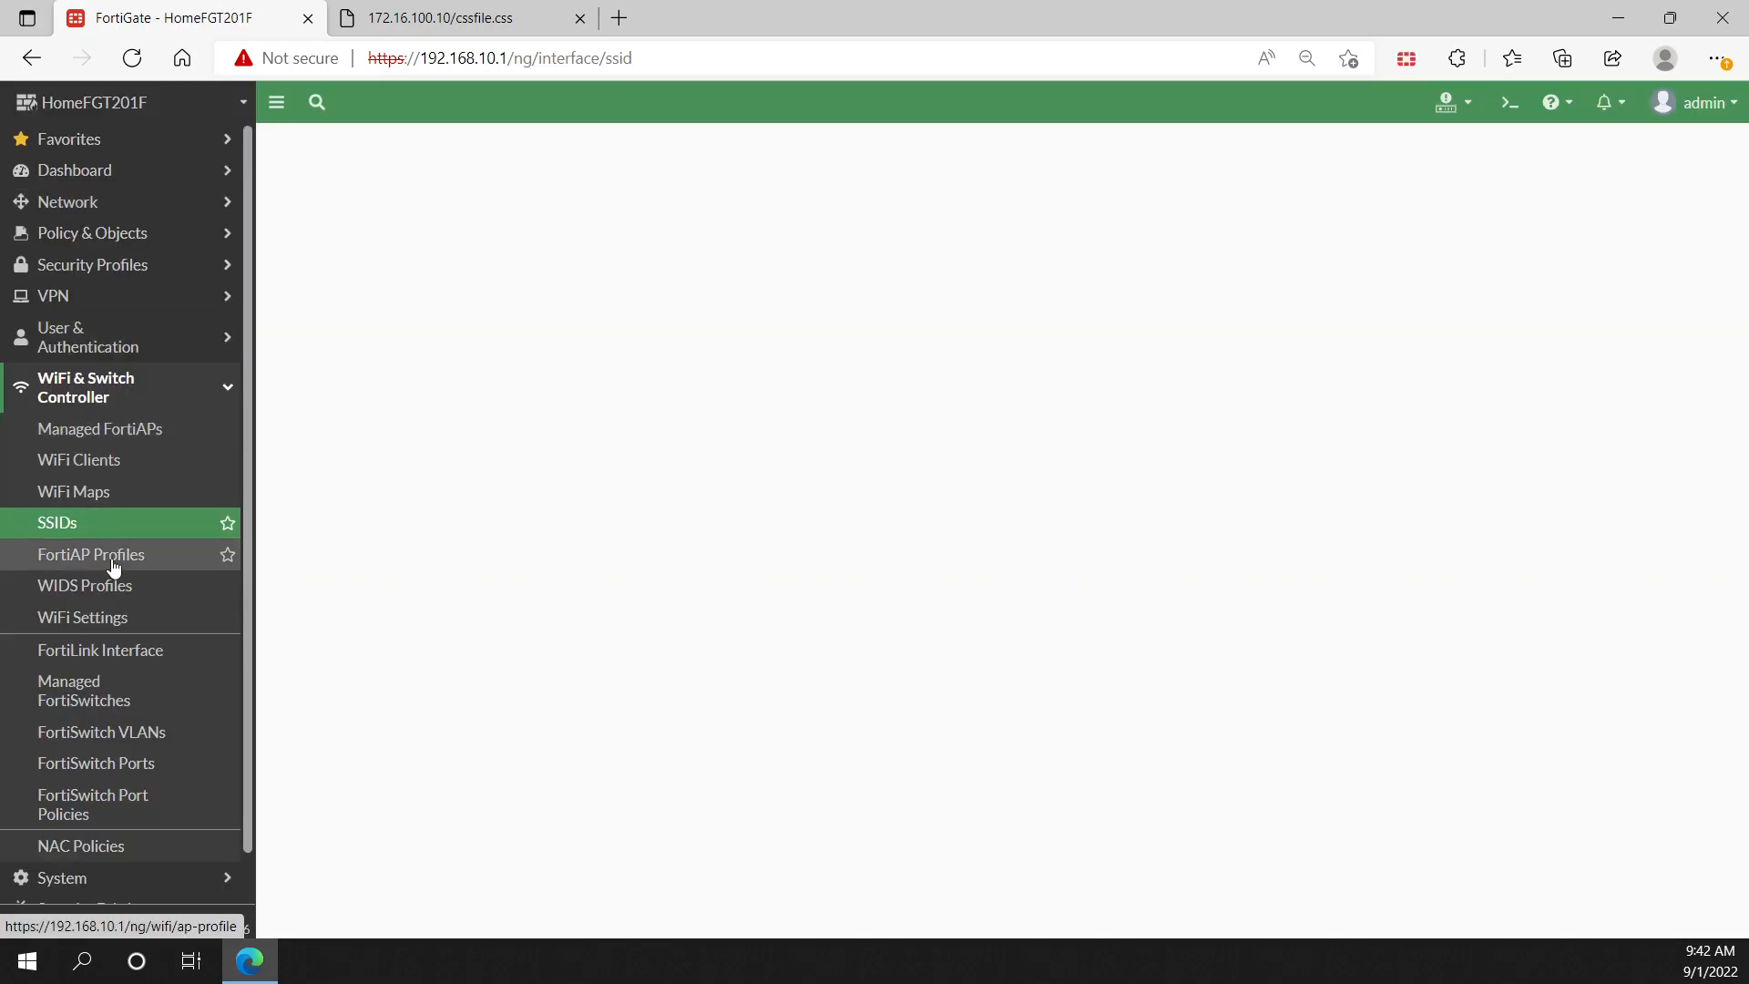
left_click(56, 523)
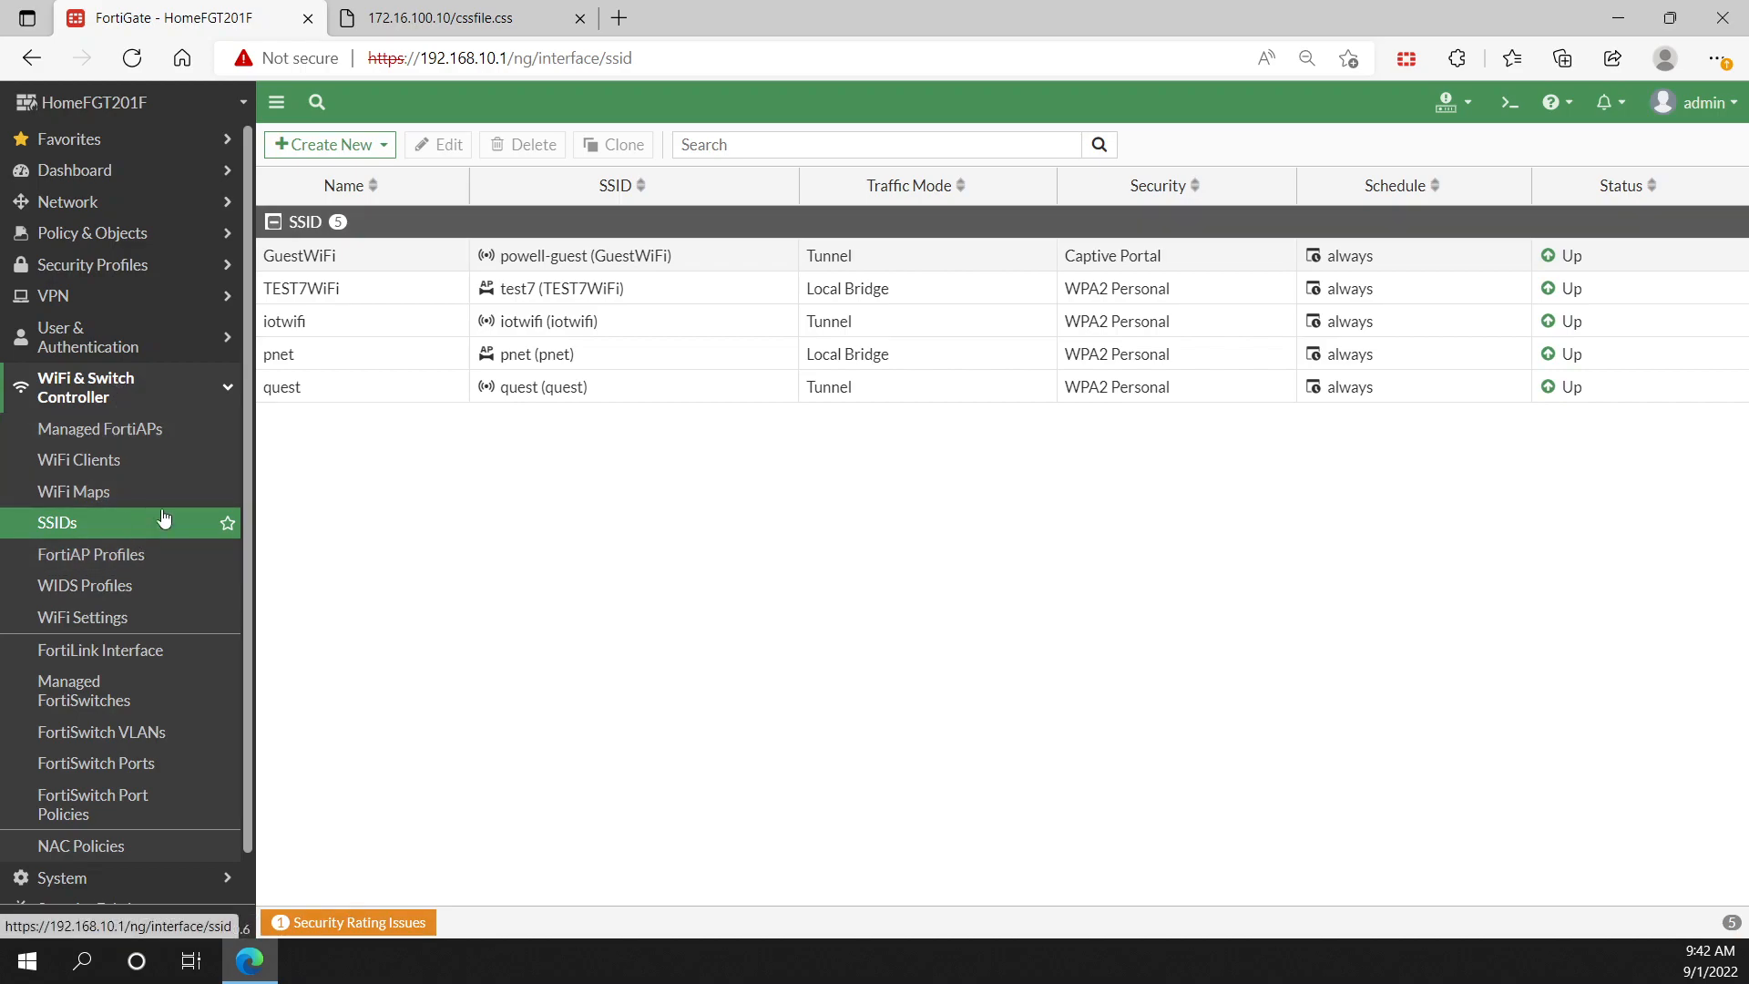
mouse_move(551, 263)
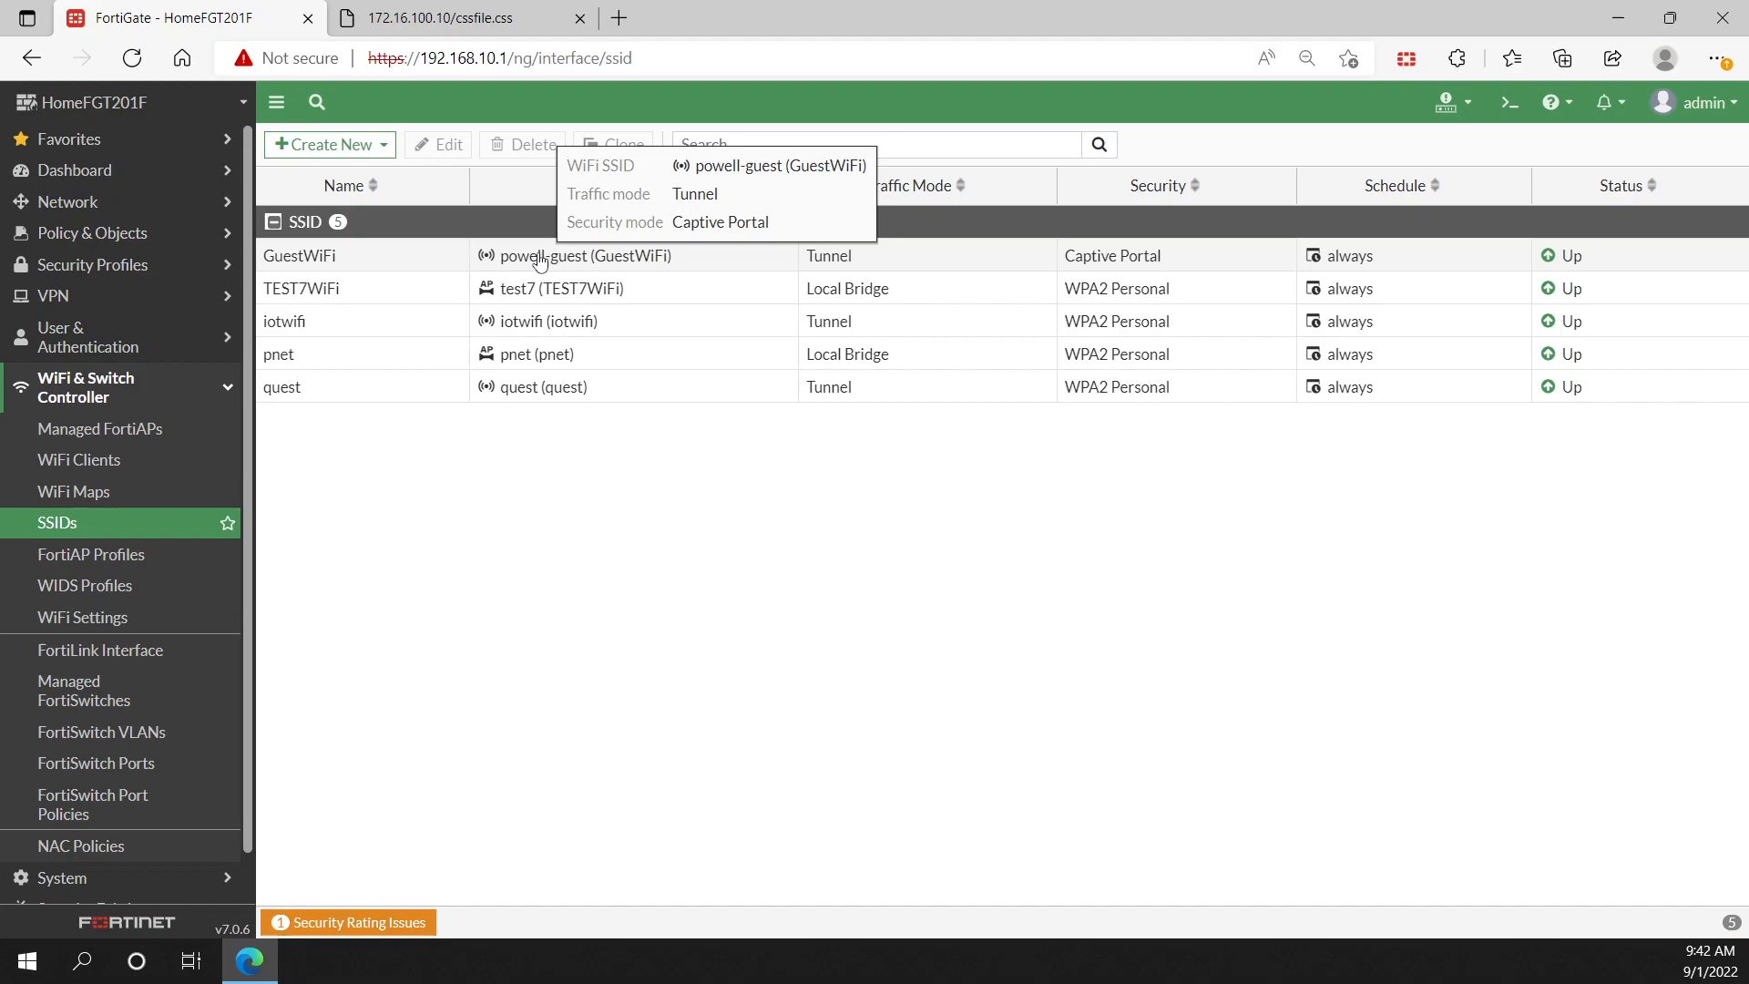
mouse_move(488, 265)
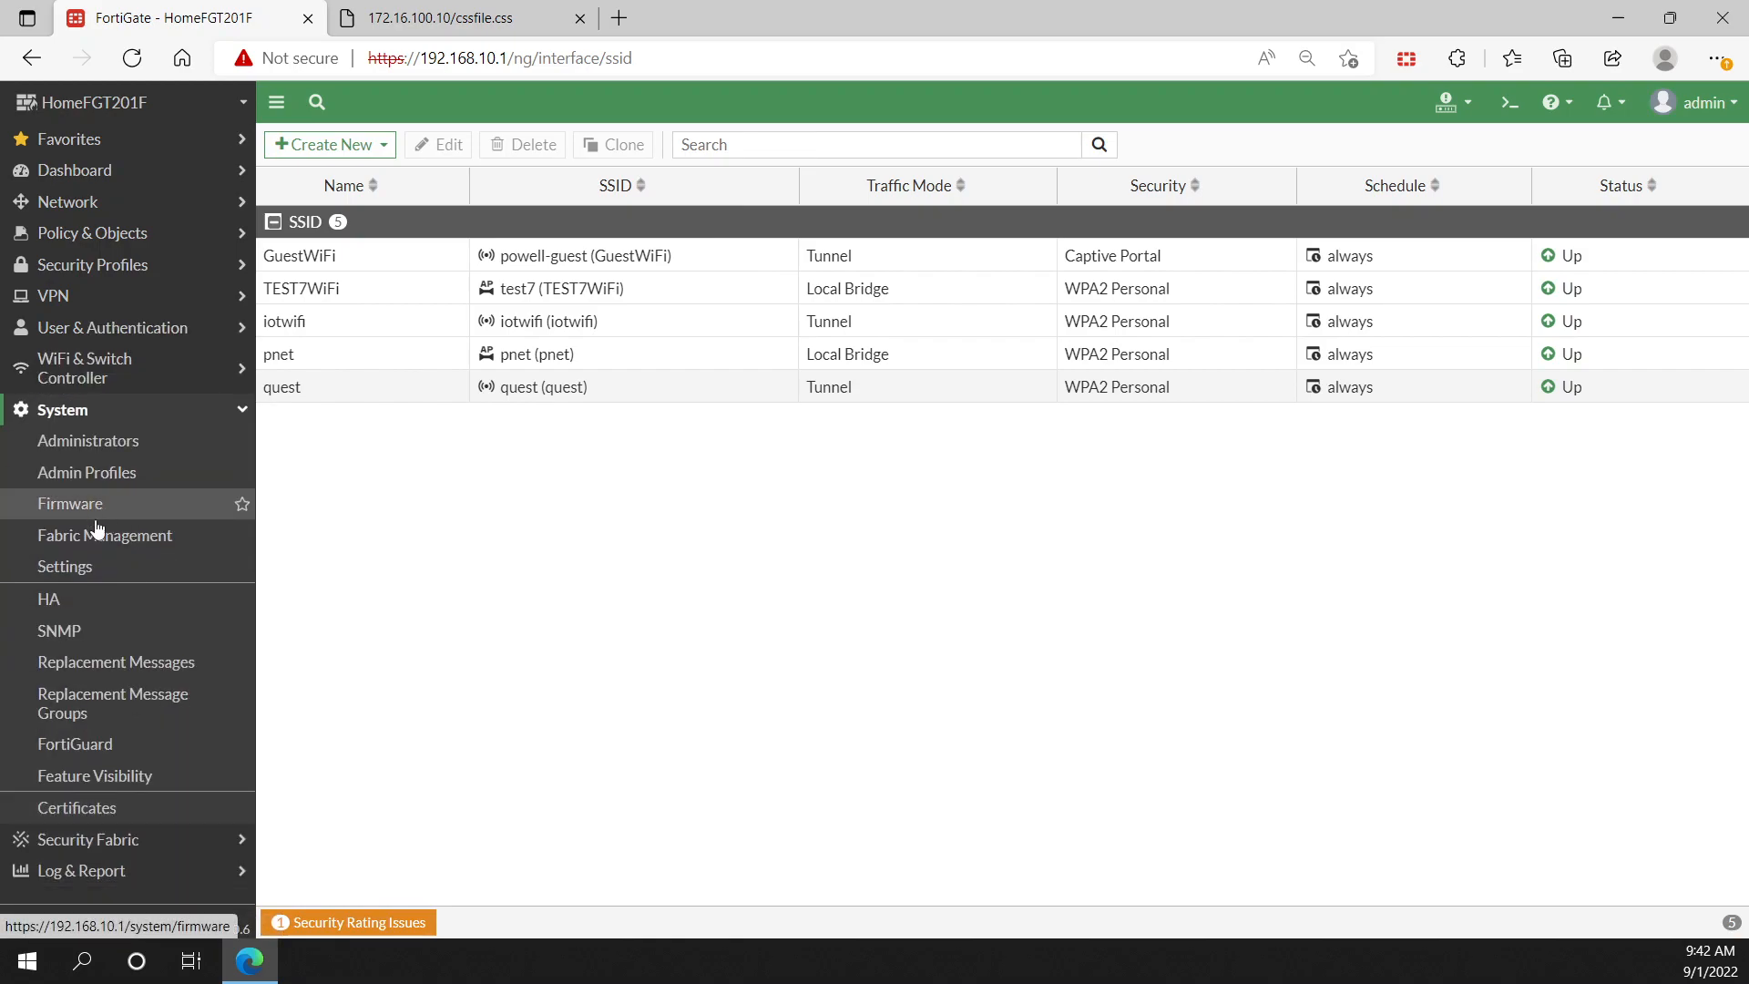
mouse_move(111, 703)
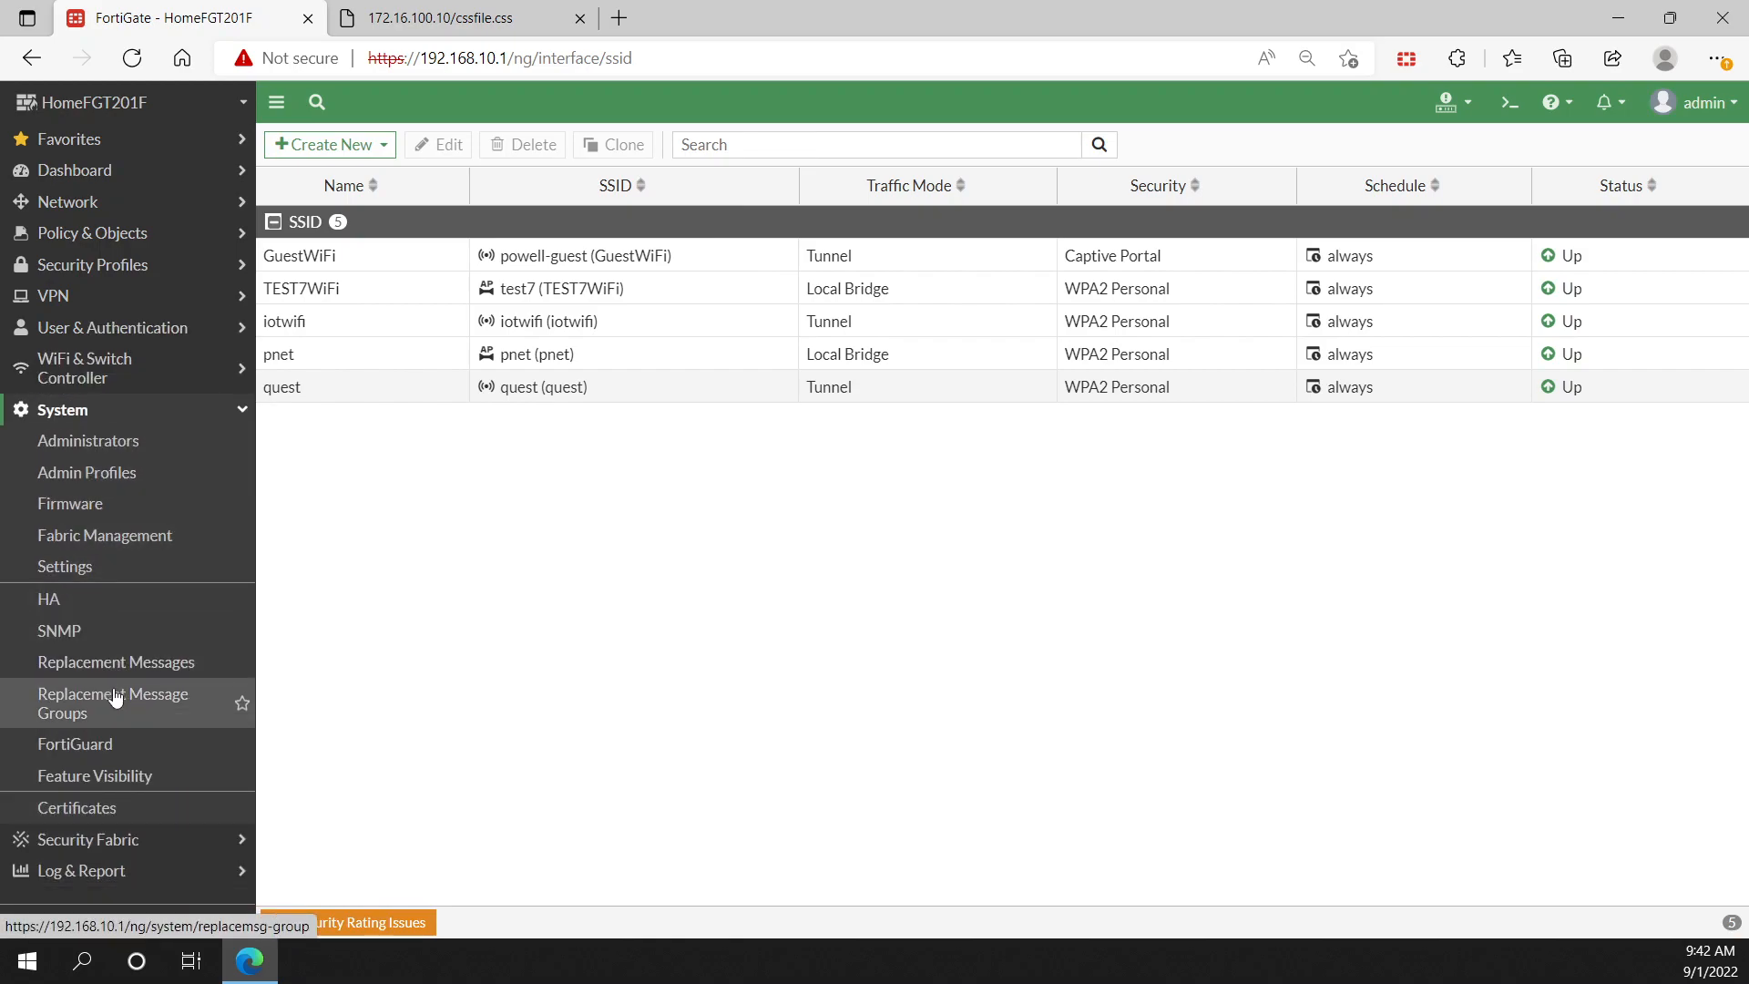
Step: Show Replacement Messages in extended view, filter by 'discl' and pick the Disclaimer Page
left_click(117, 662)
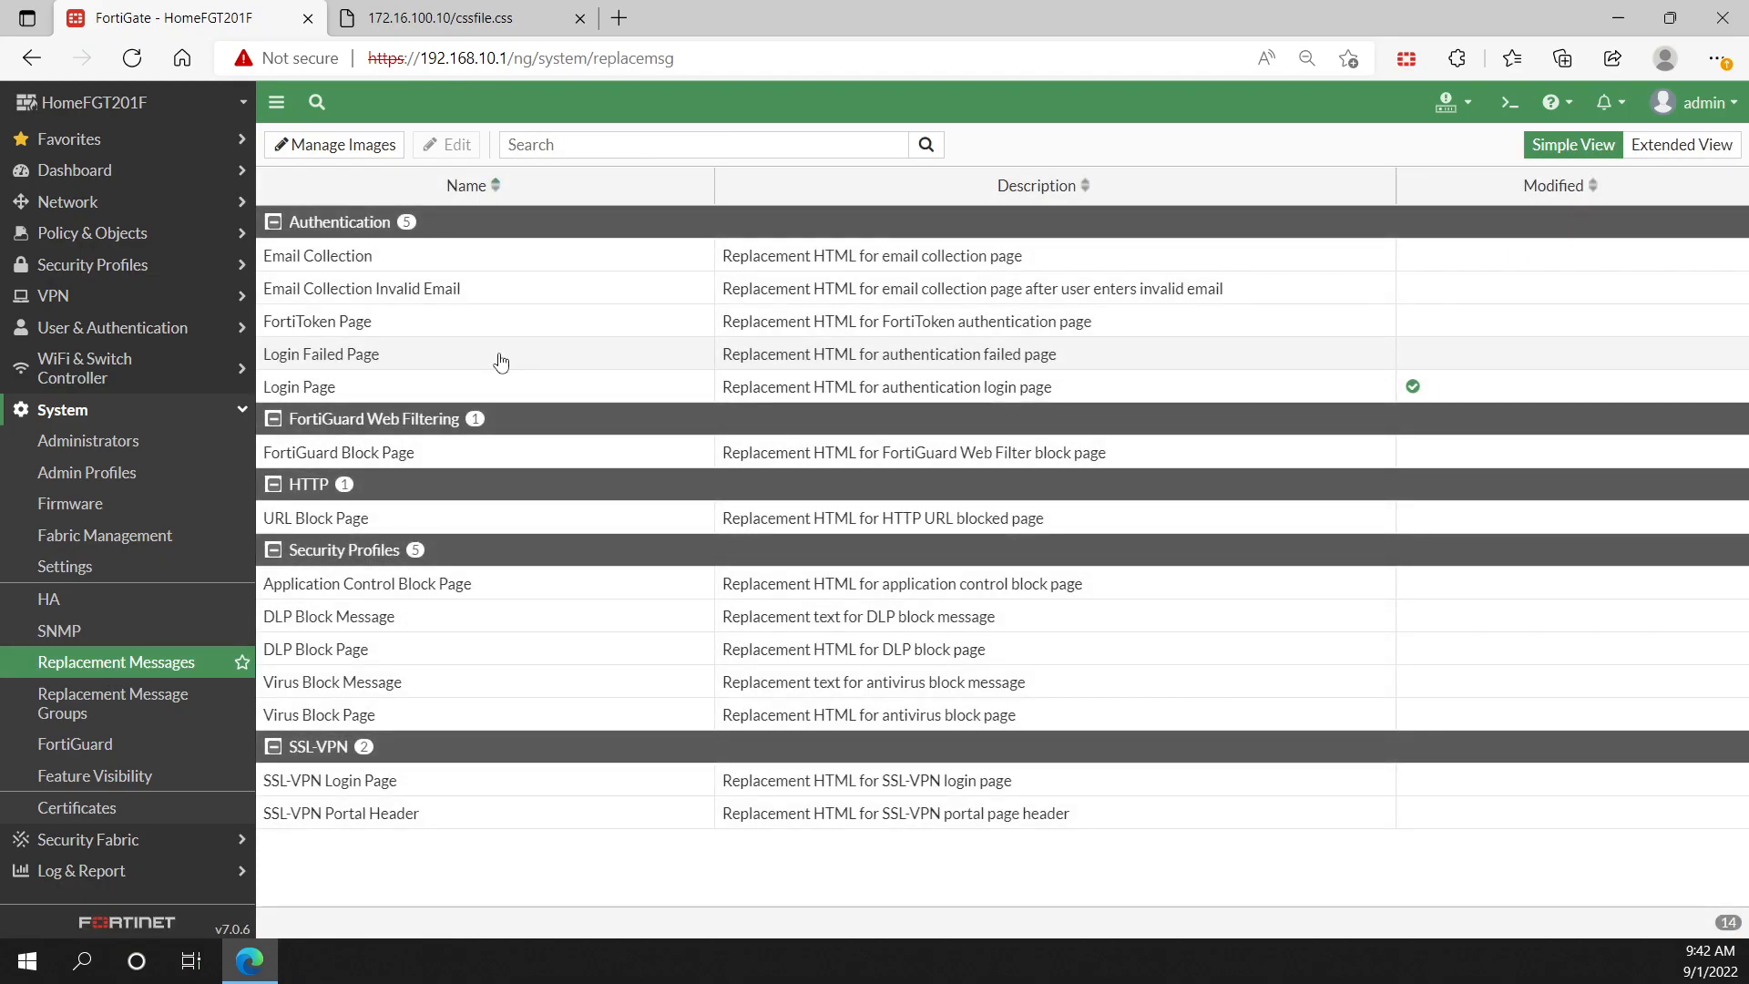
mouse_move(658, 370)
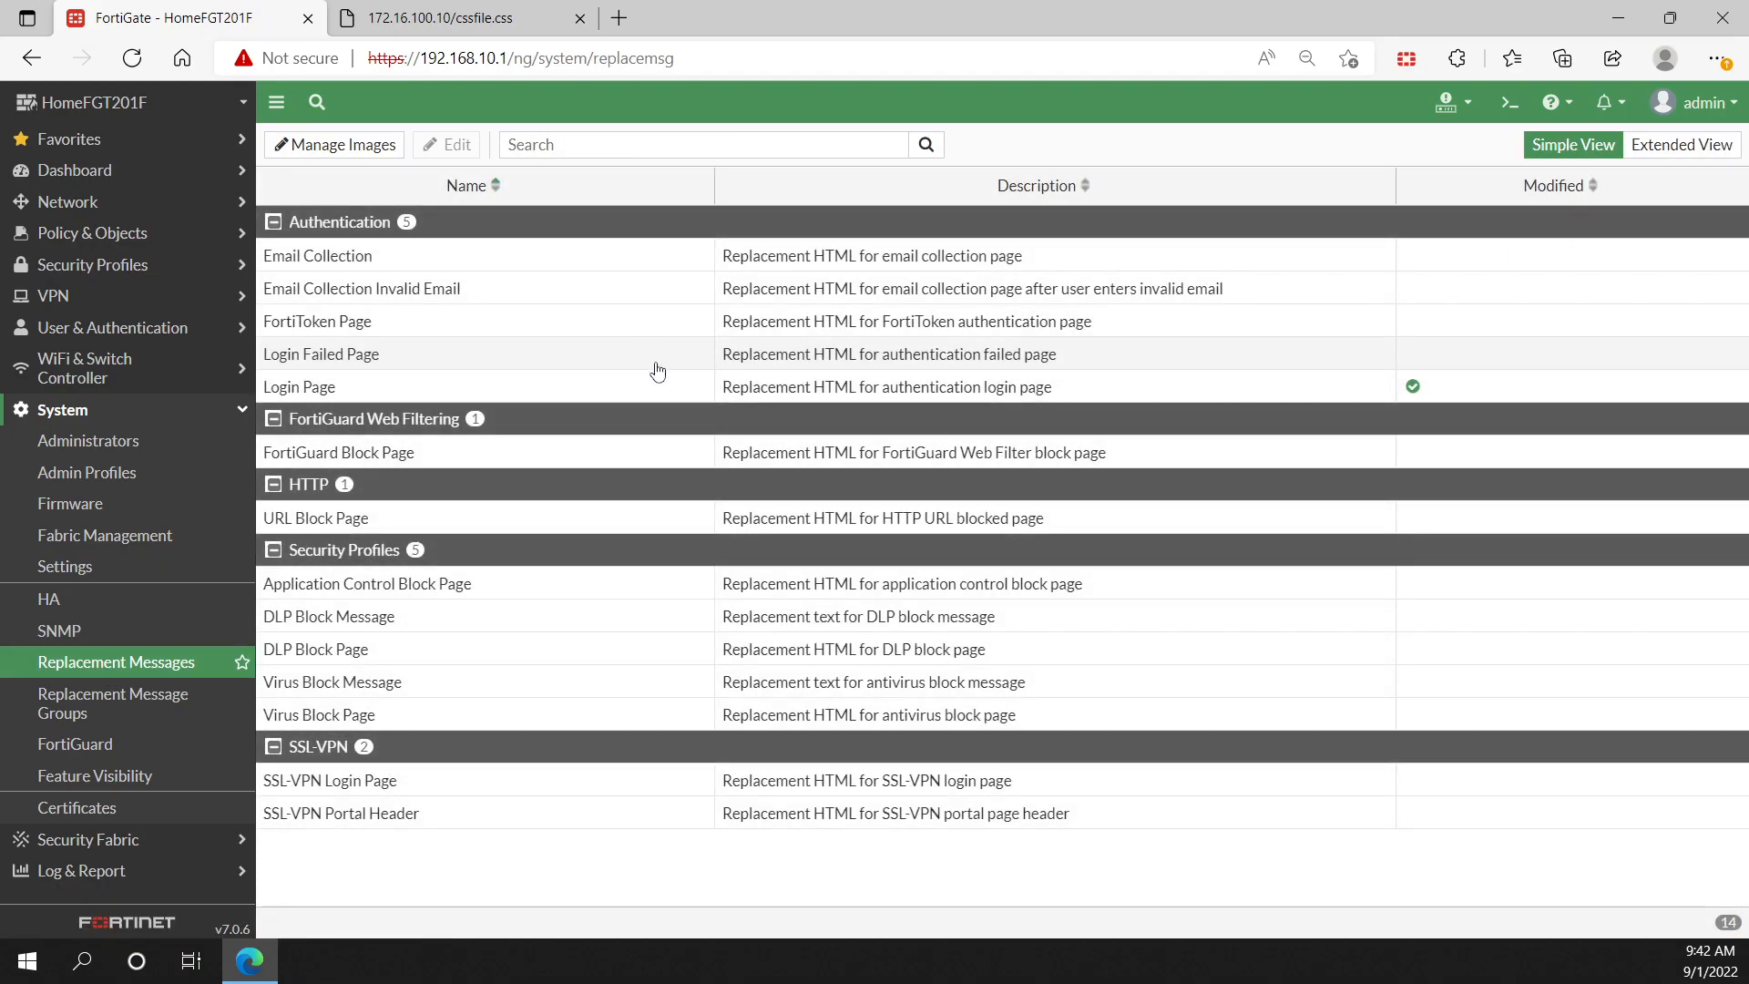
mouse_move(939, 534)
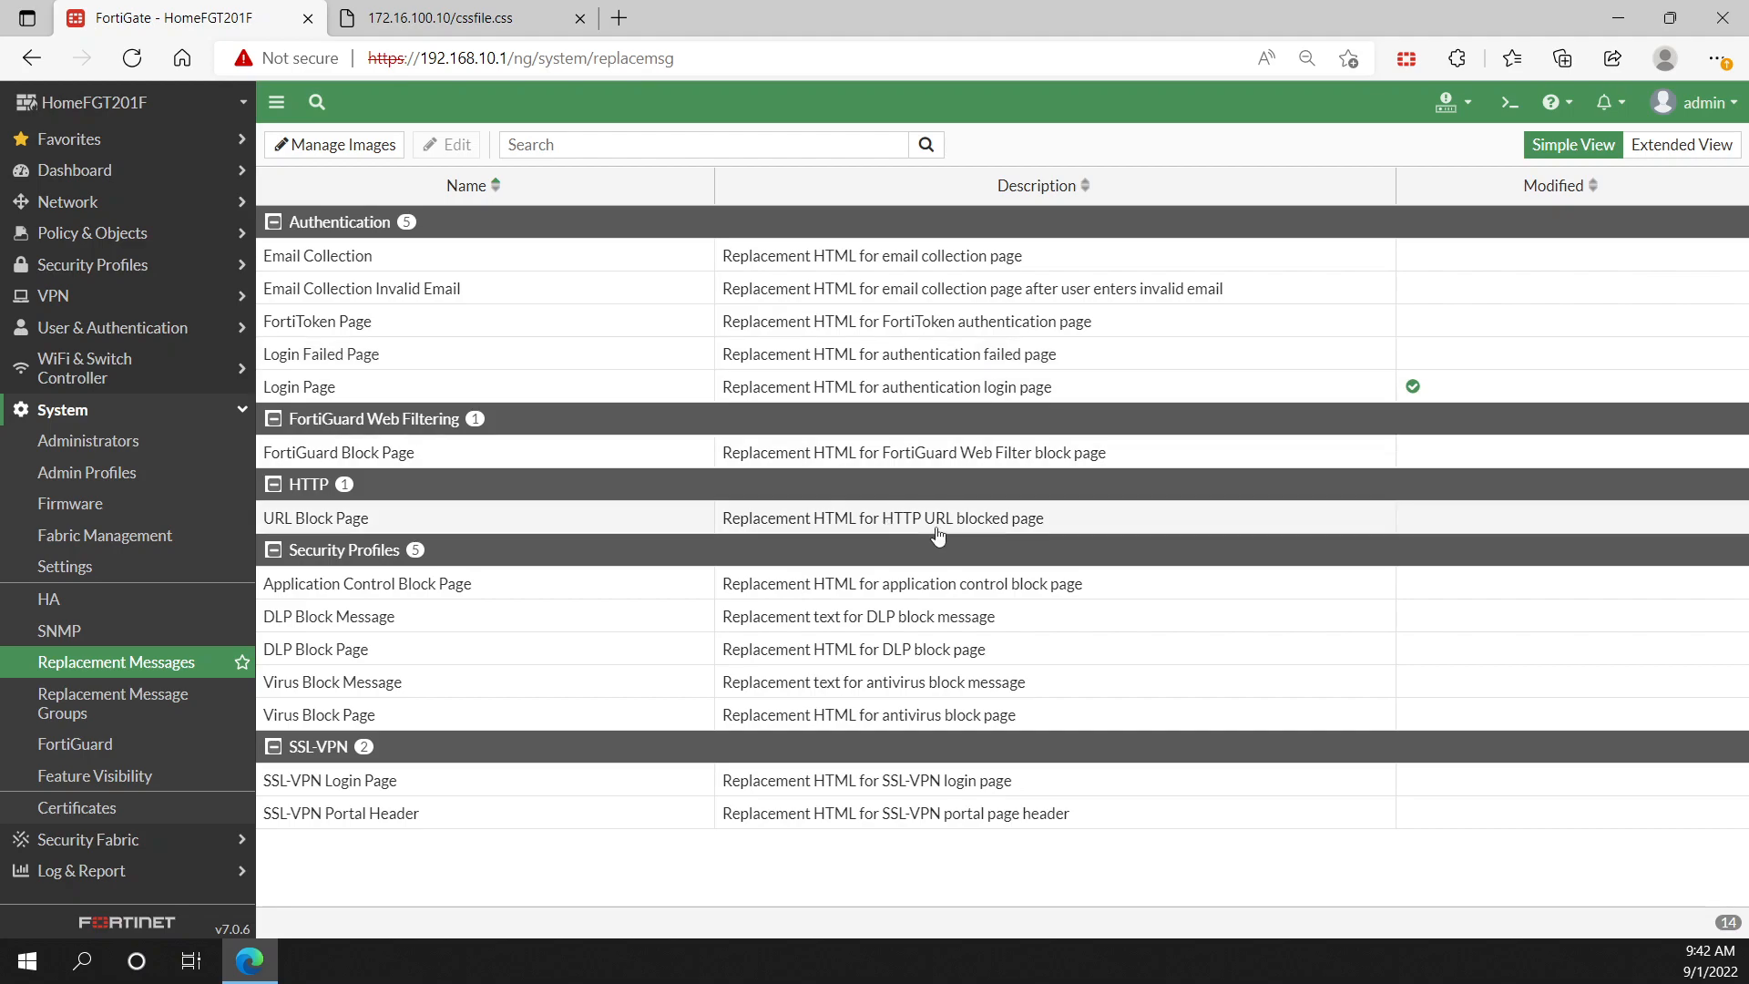
mouse_move(1070, 461)
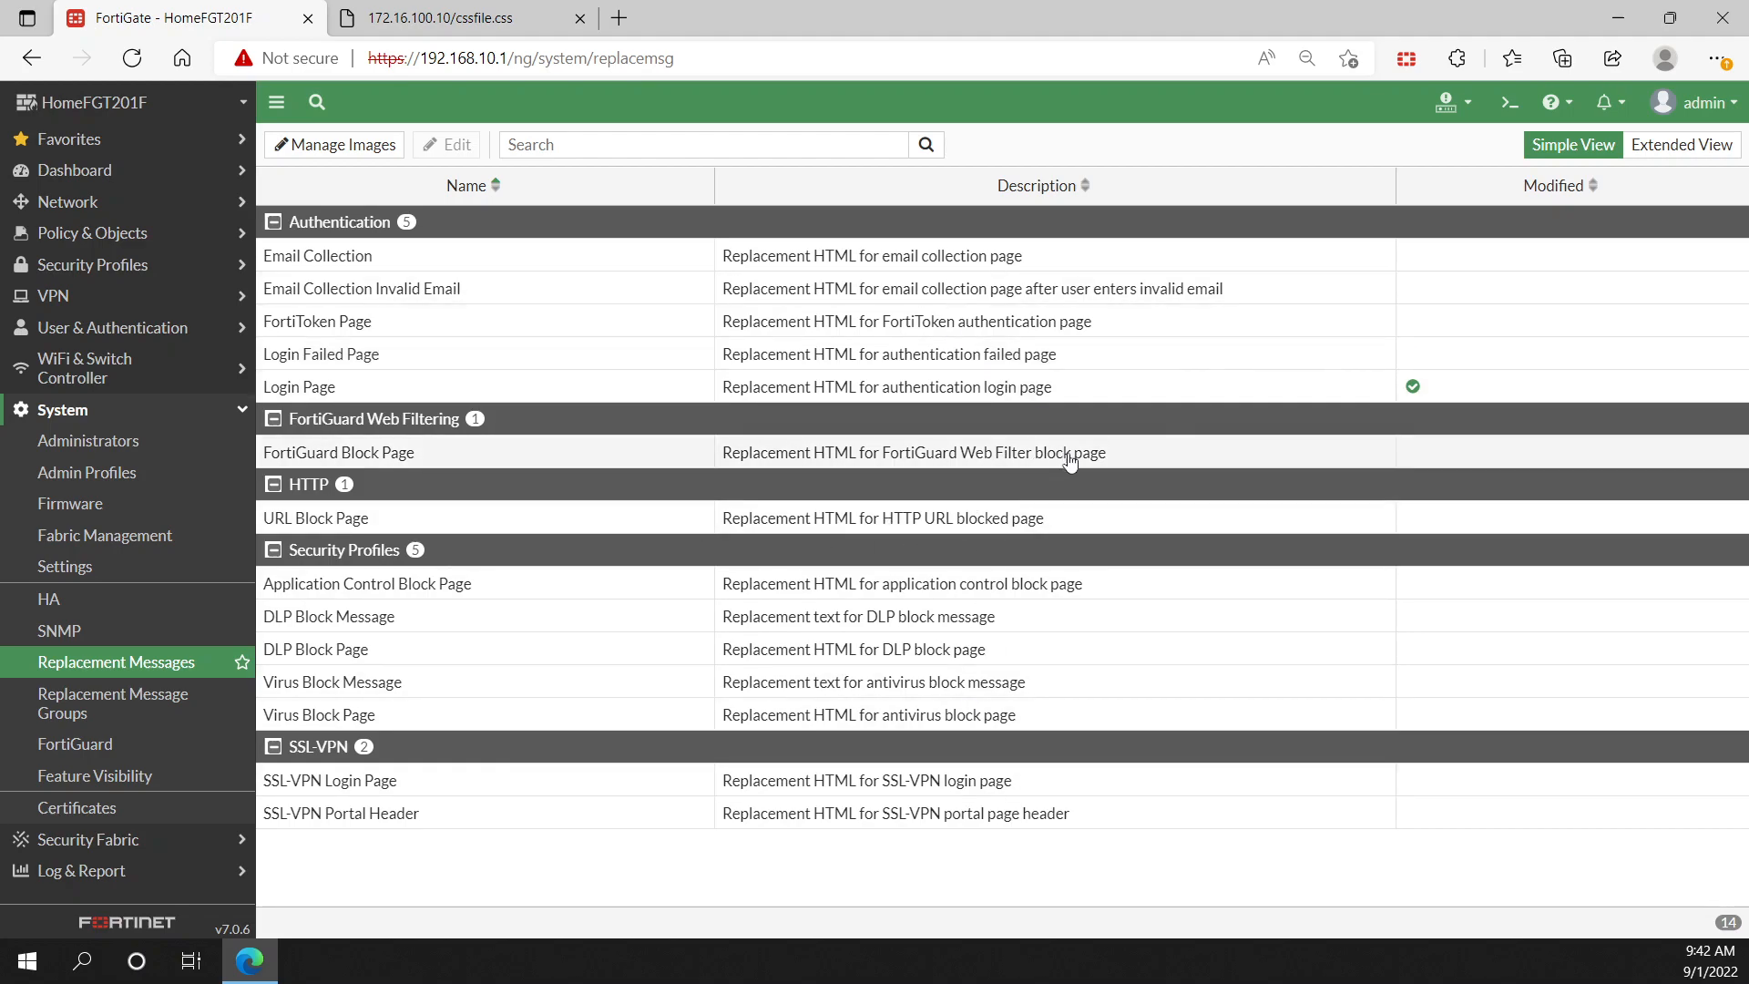
mouse_move(1261, 350)
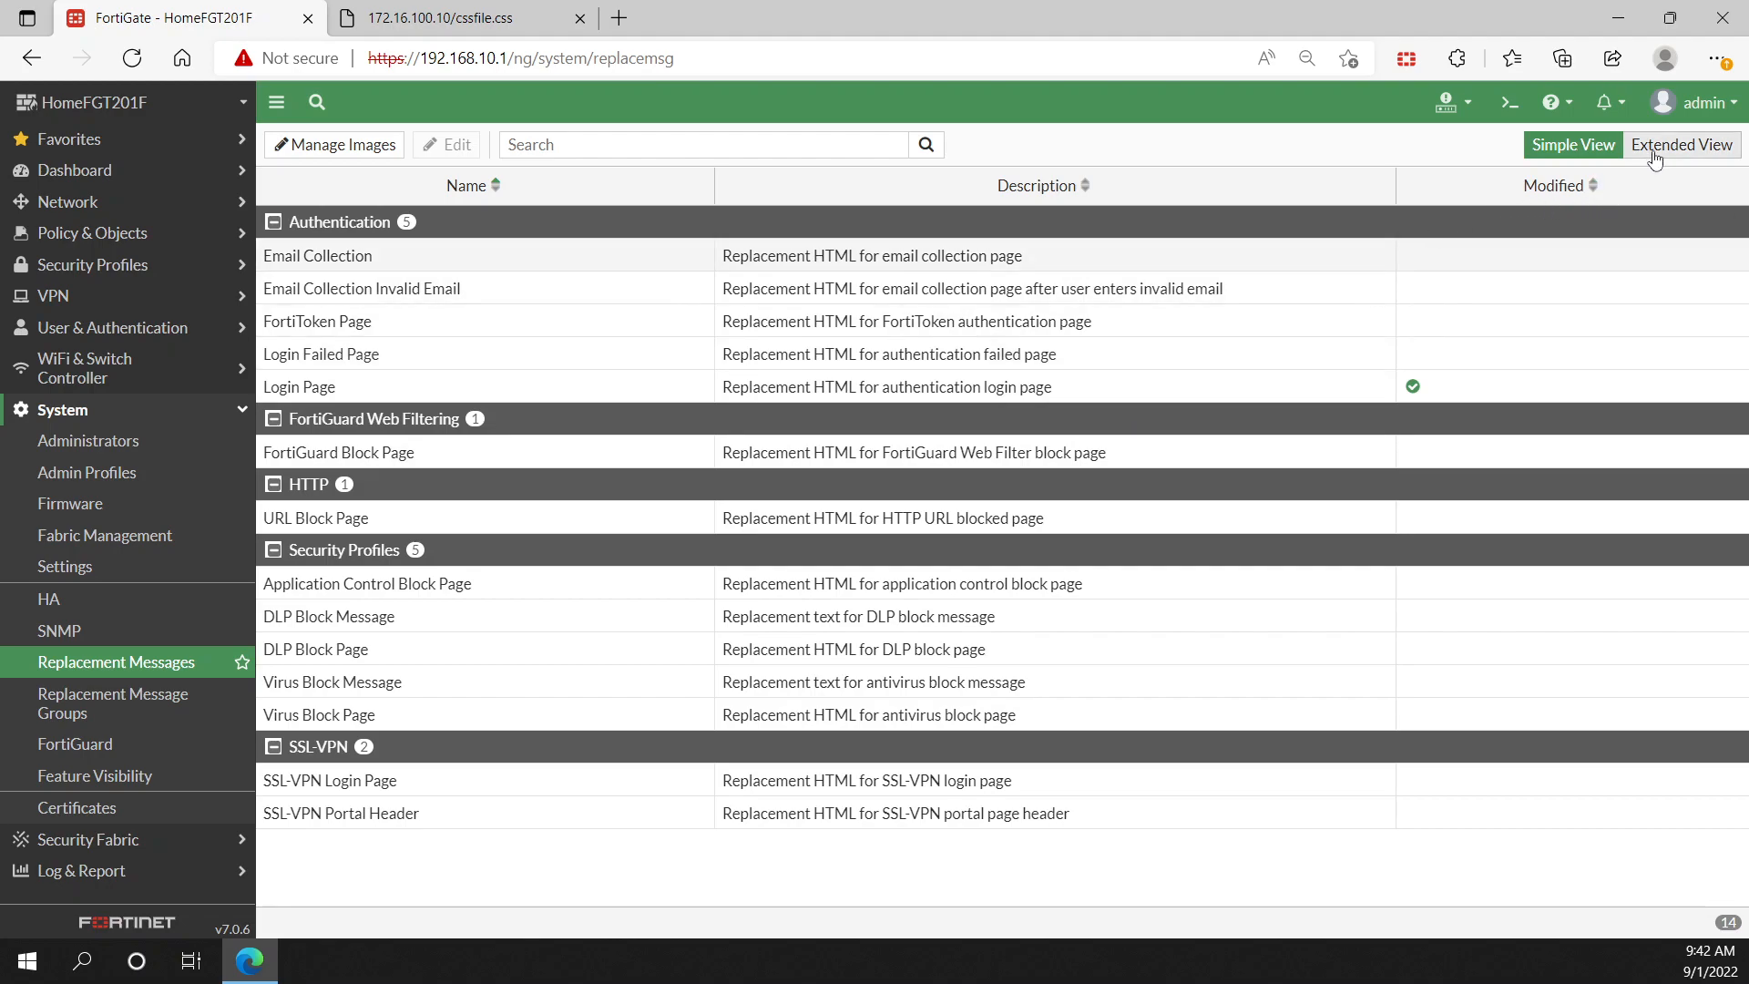
left_click(1681, 144)
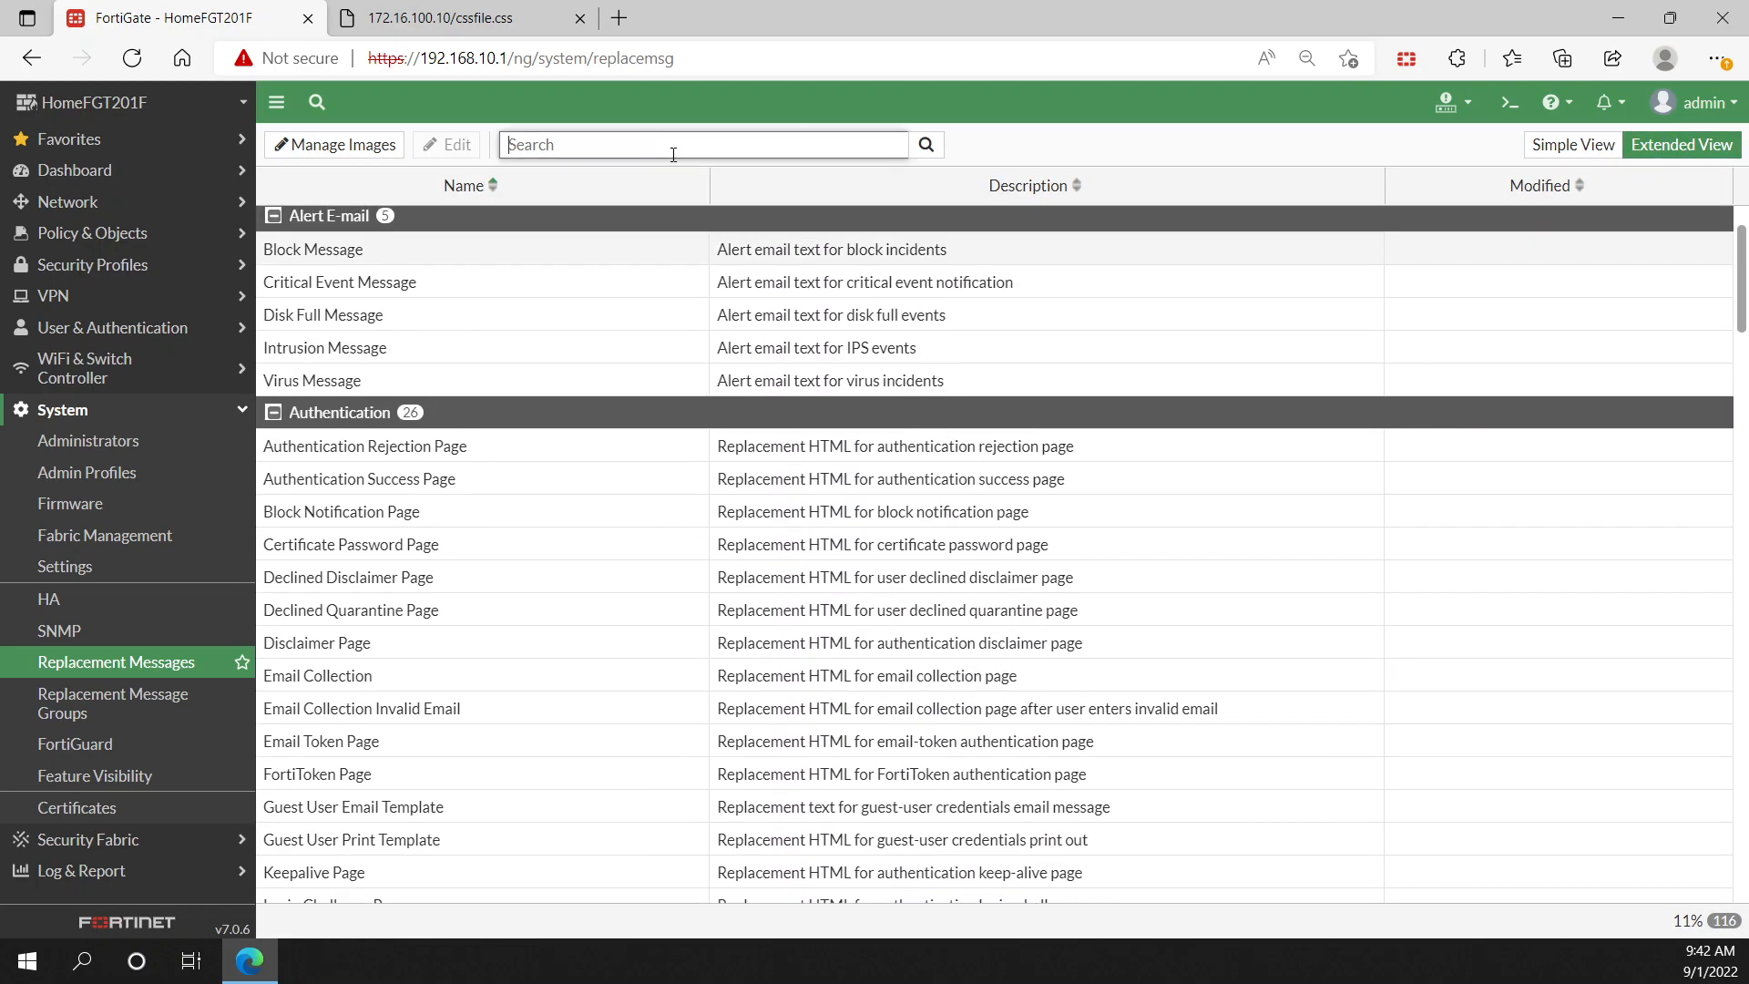
type("di")
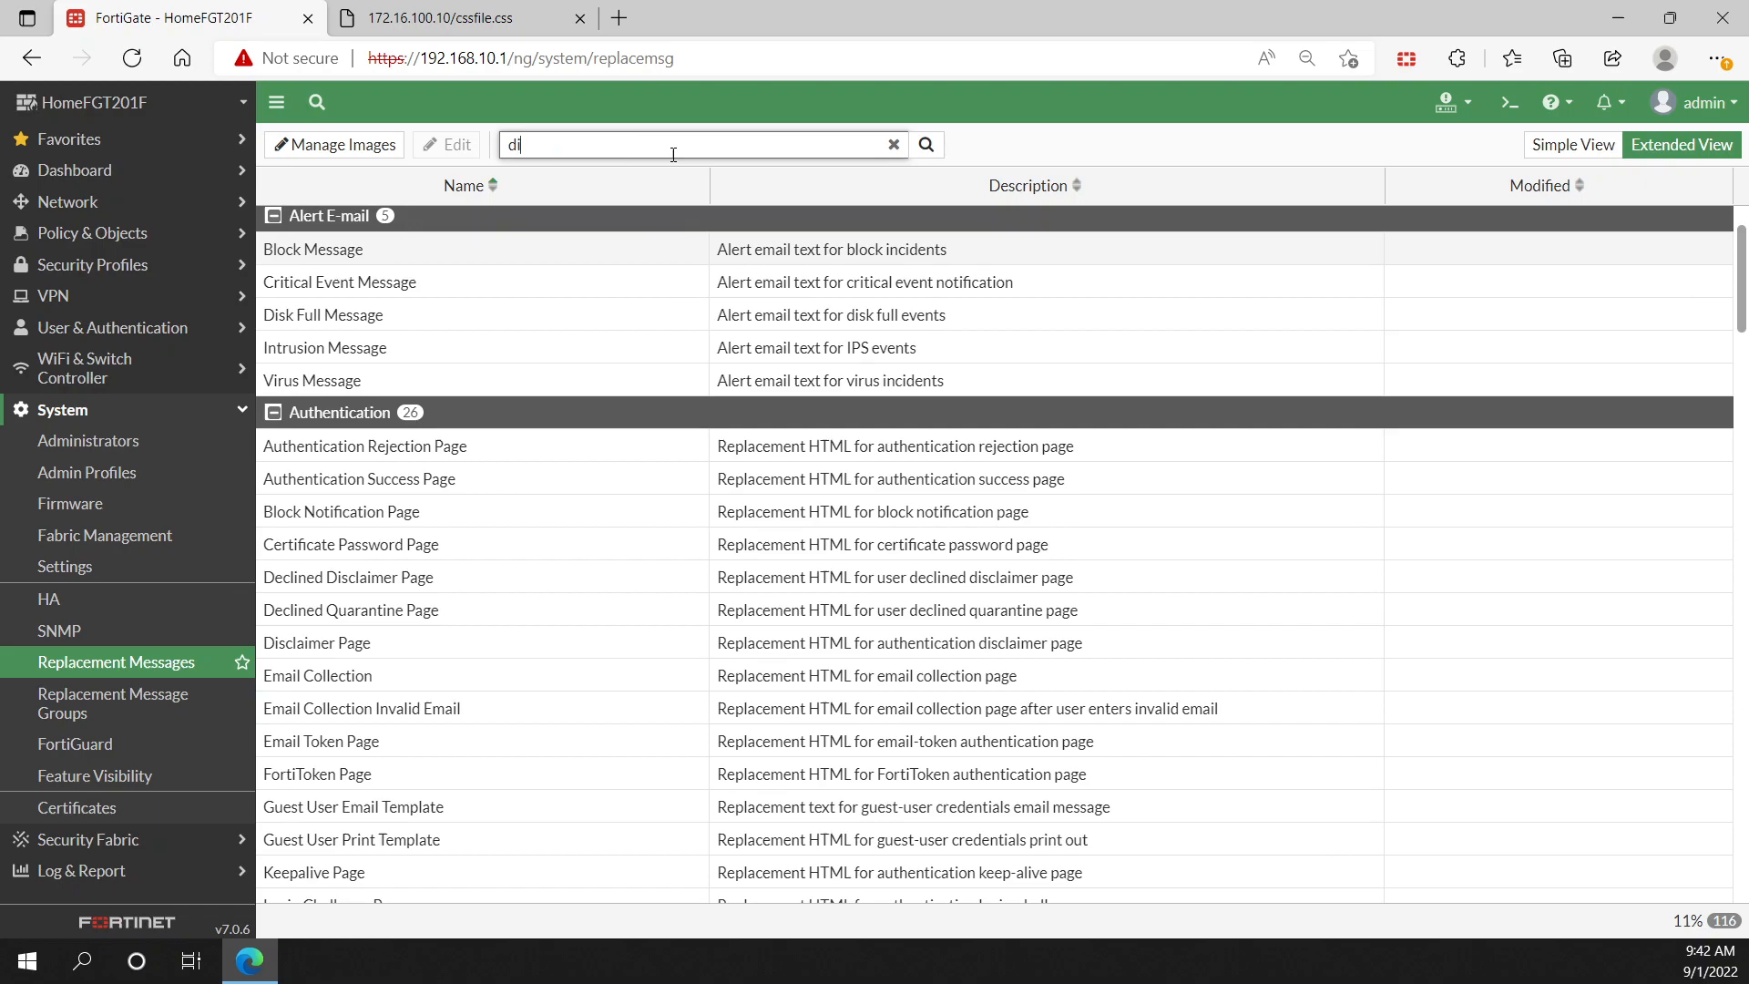
type("scl")
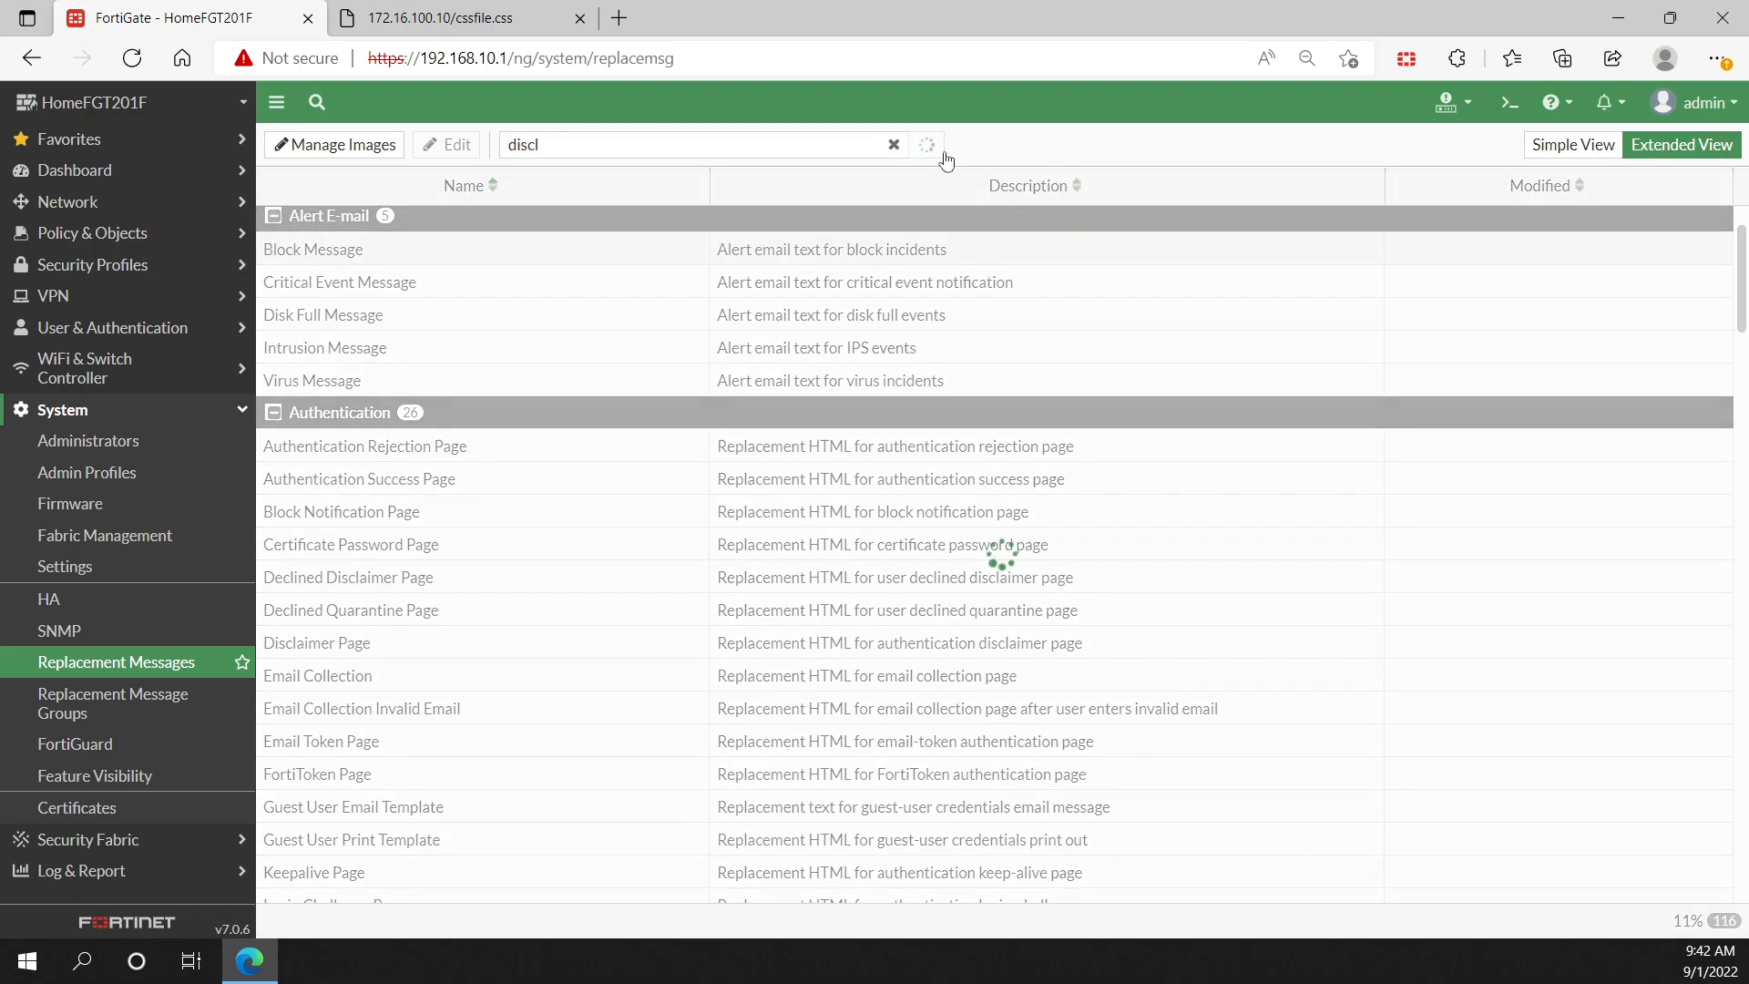
left_click(926, 144)
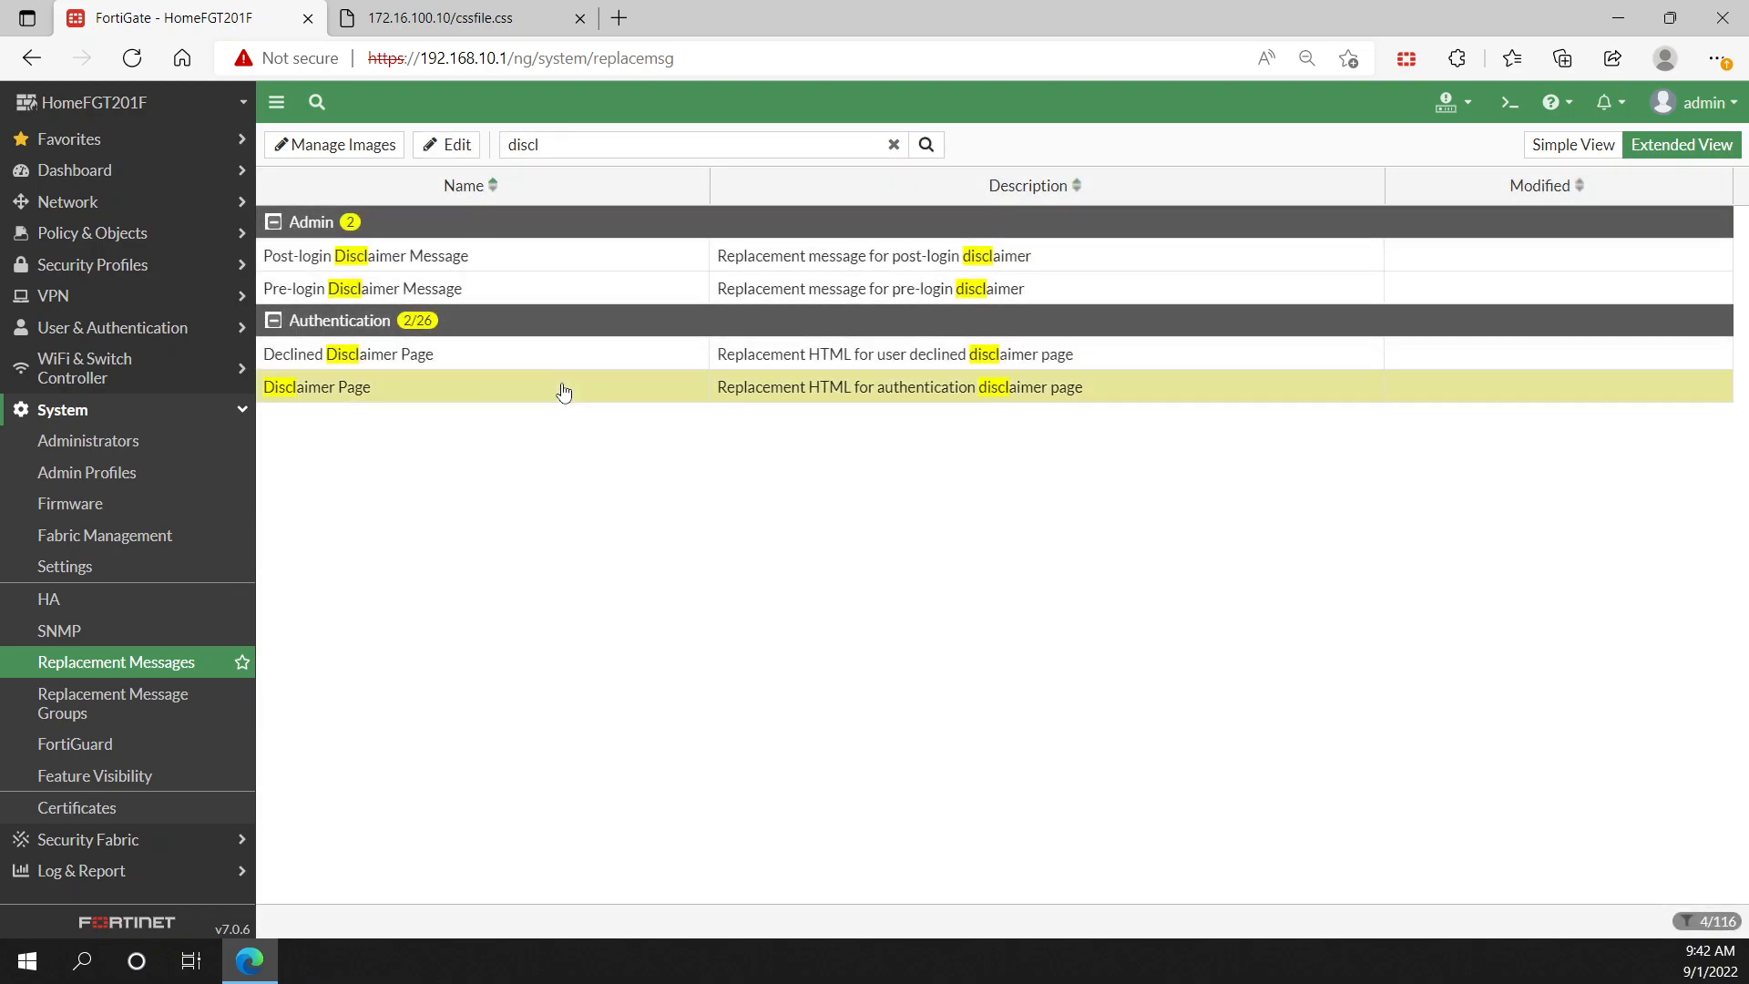
double_click(315, 386)
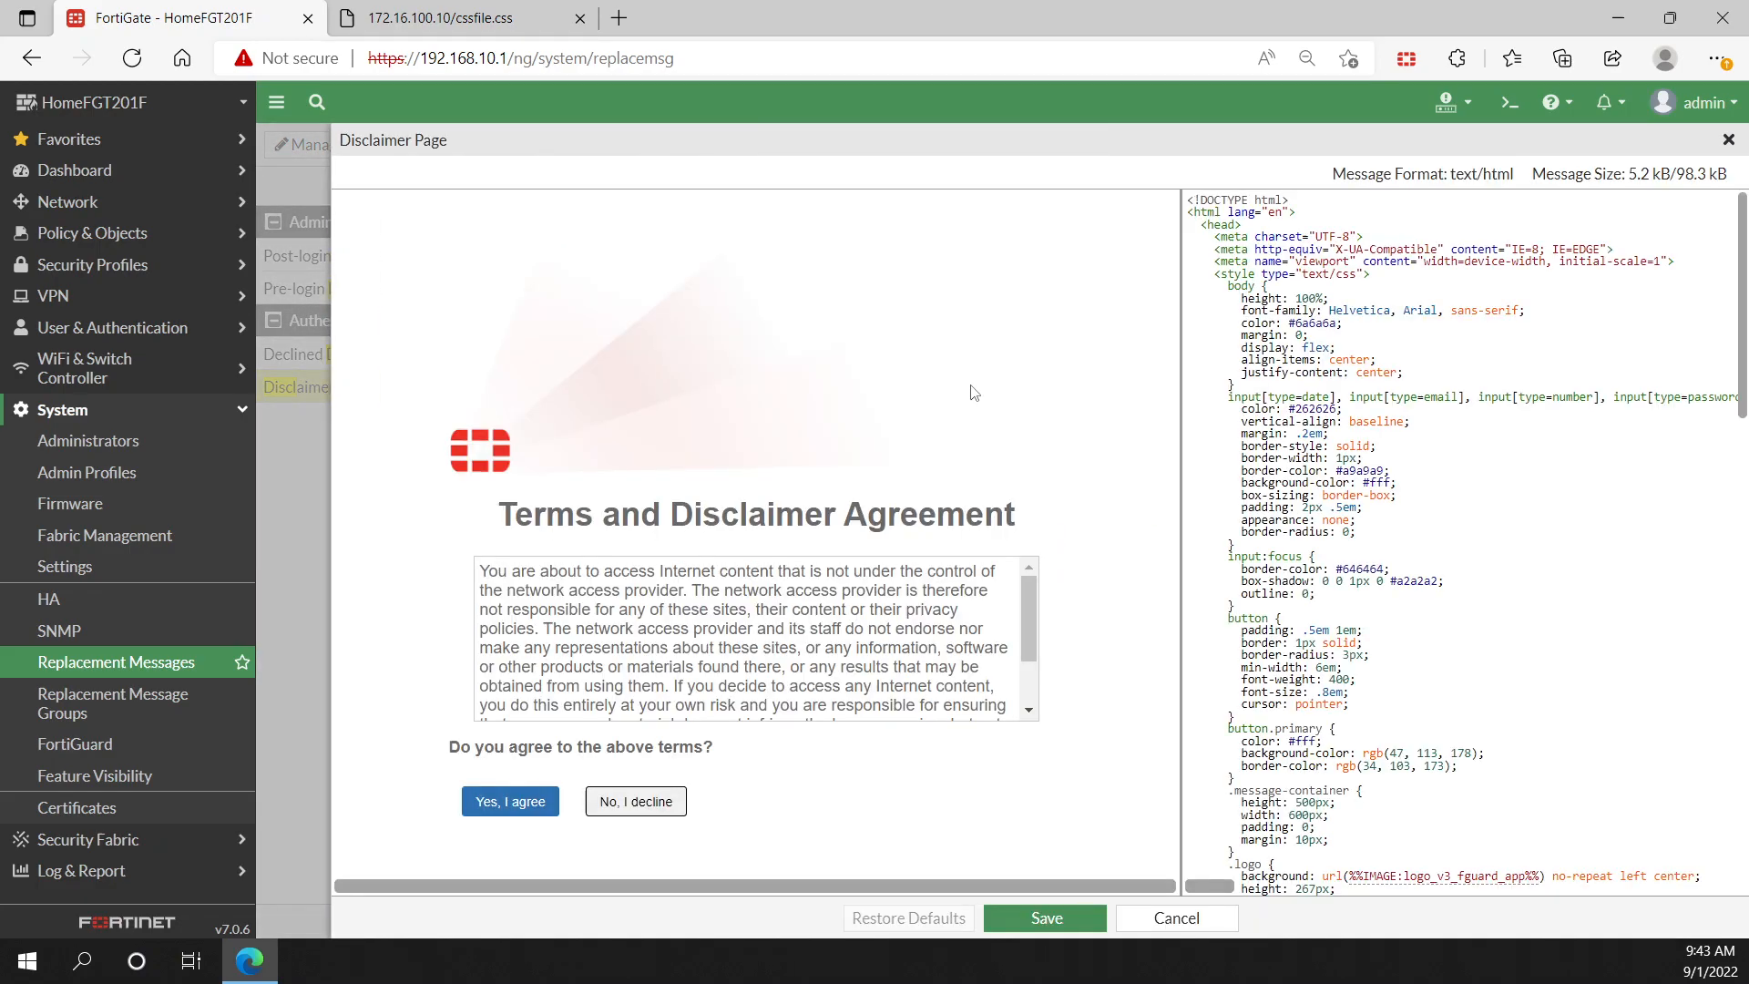
mouse_move(658, 498)
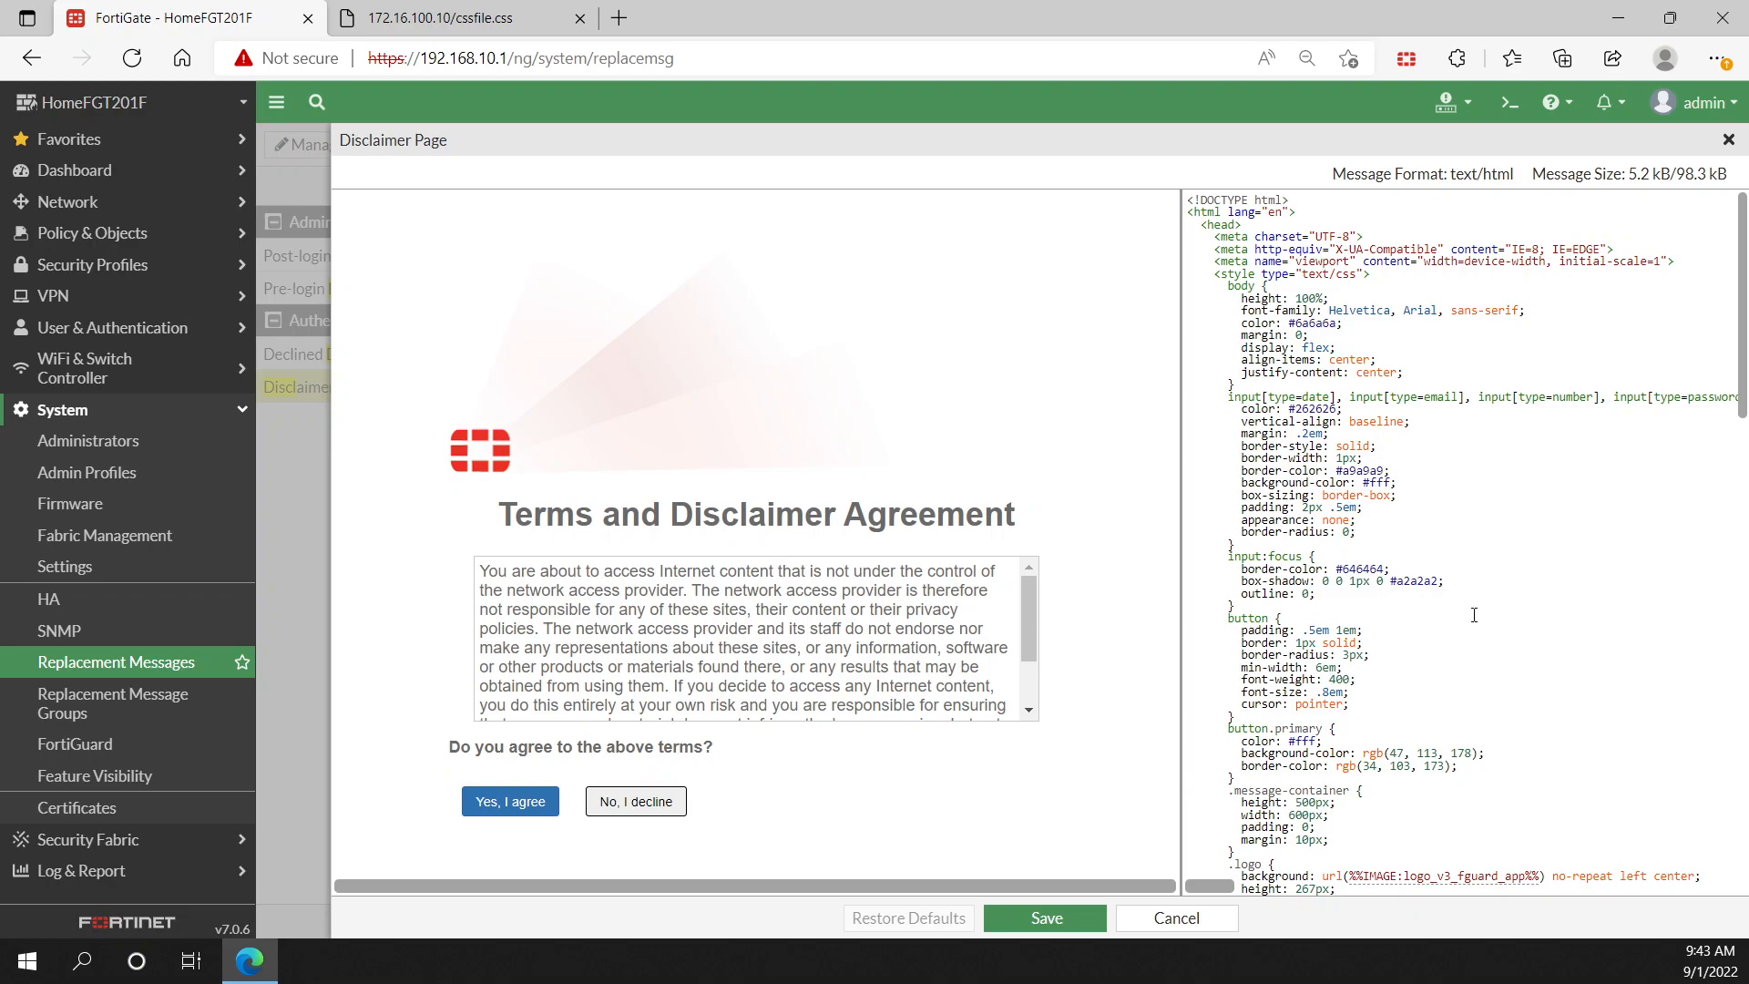
scroll("down", 3)
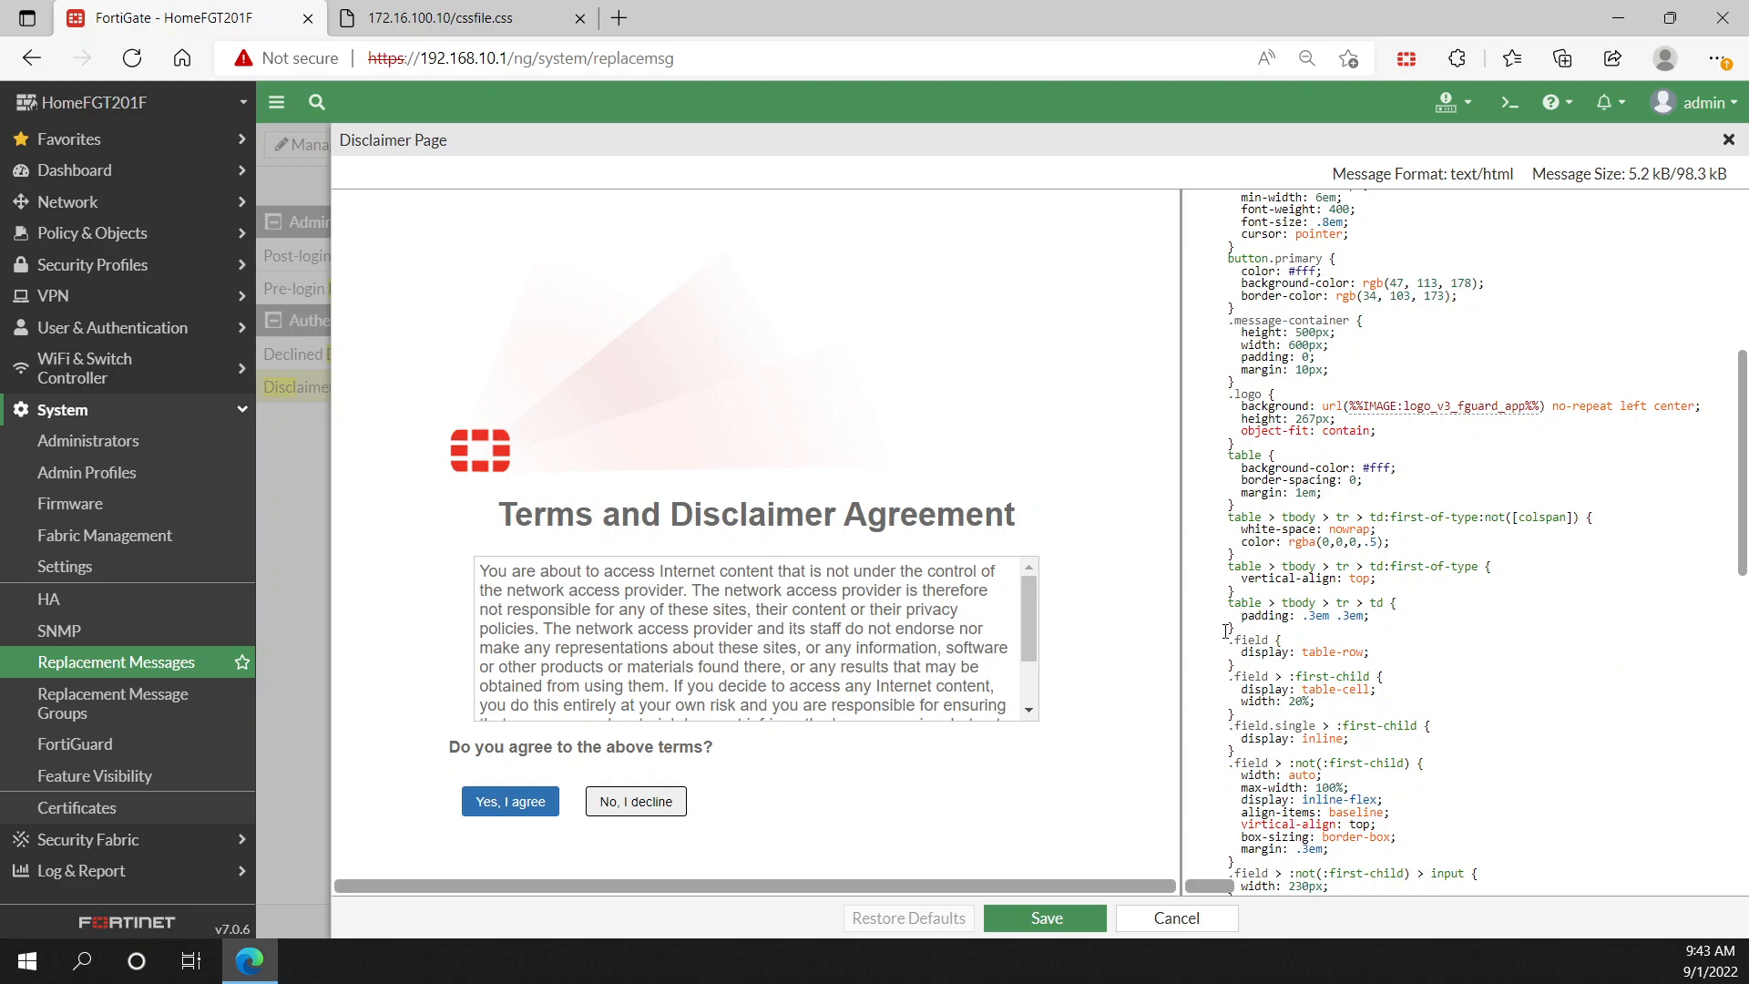
scroll("down", 3)
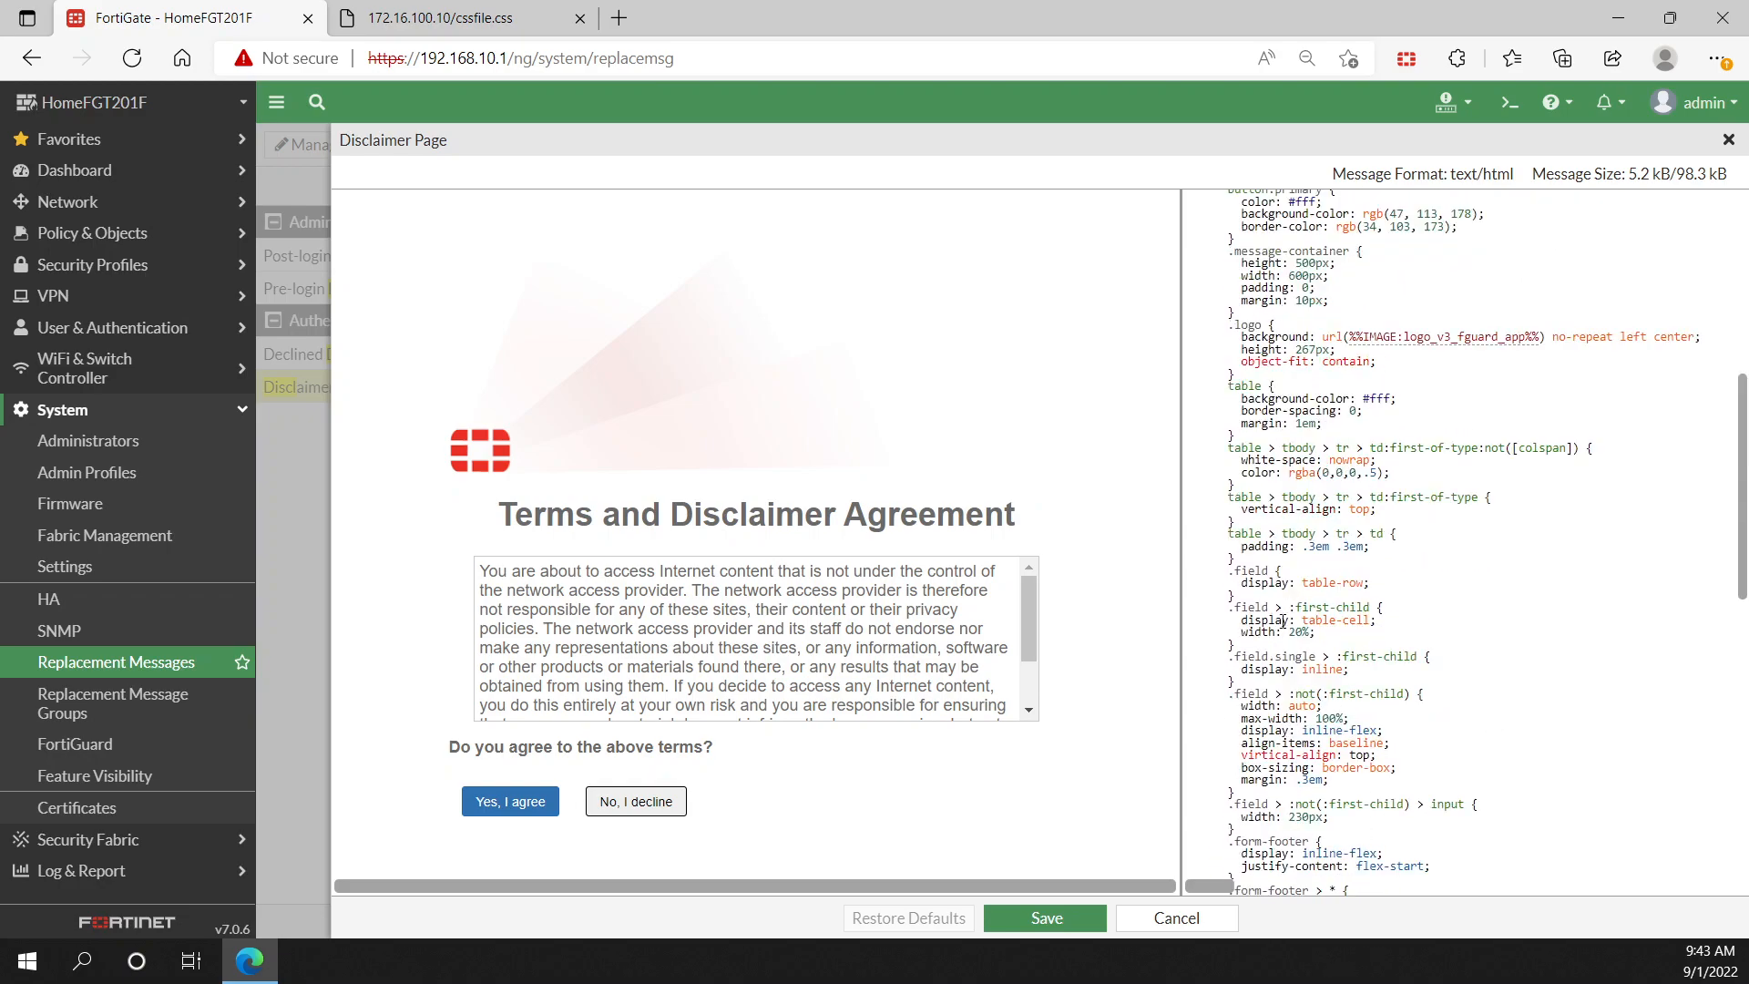
scroll("down", 3)
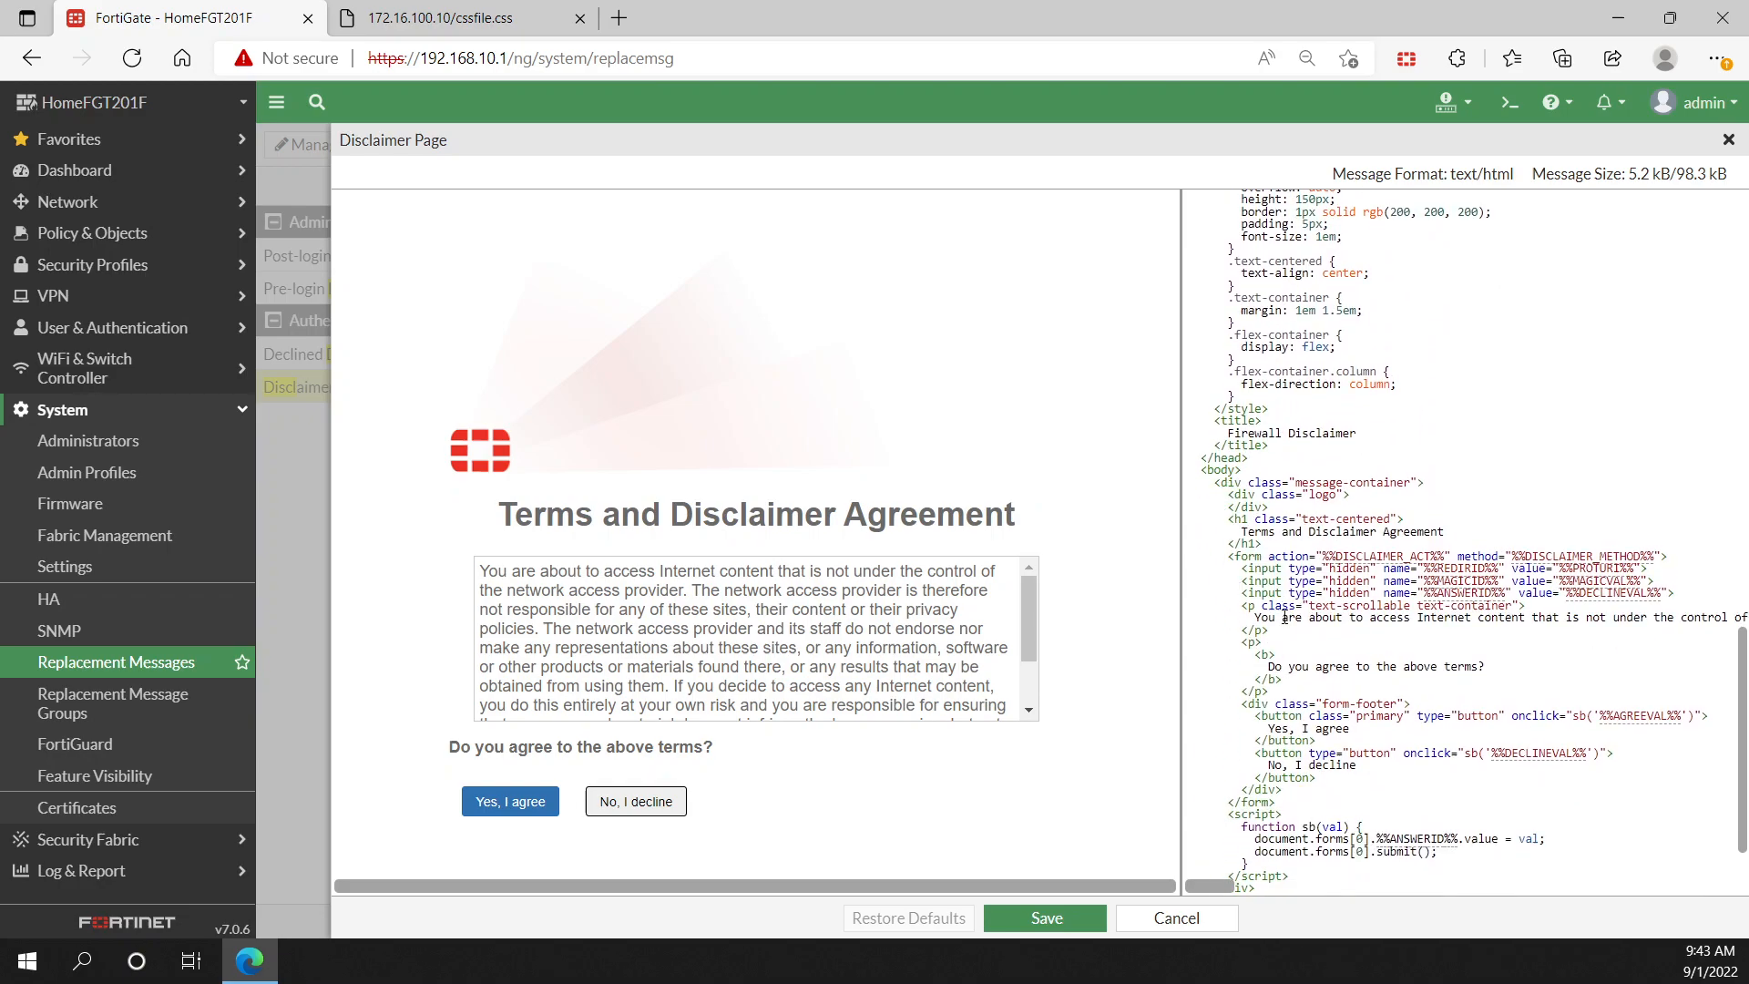
scroll("down", 3)
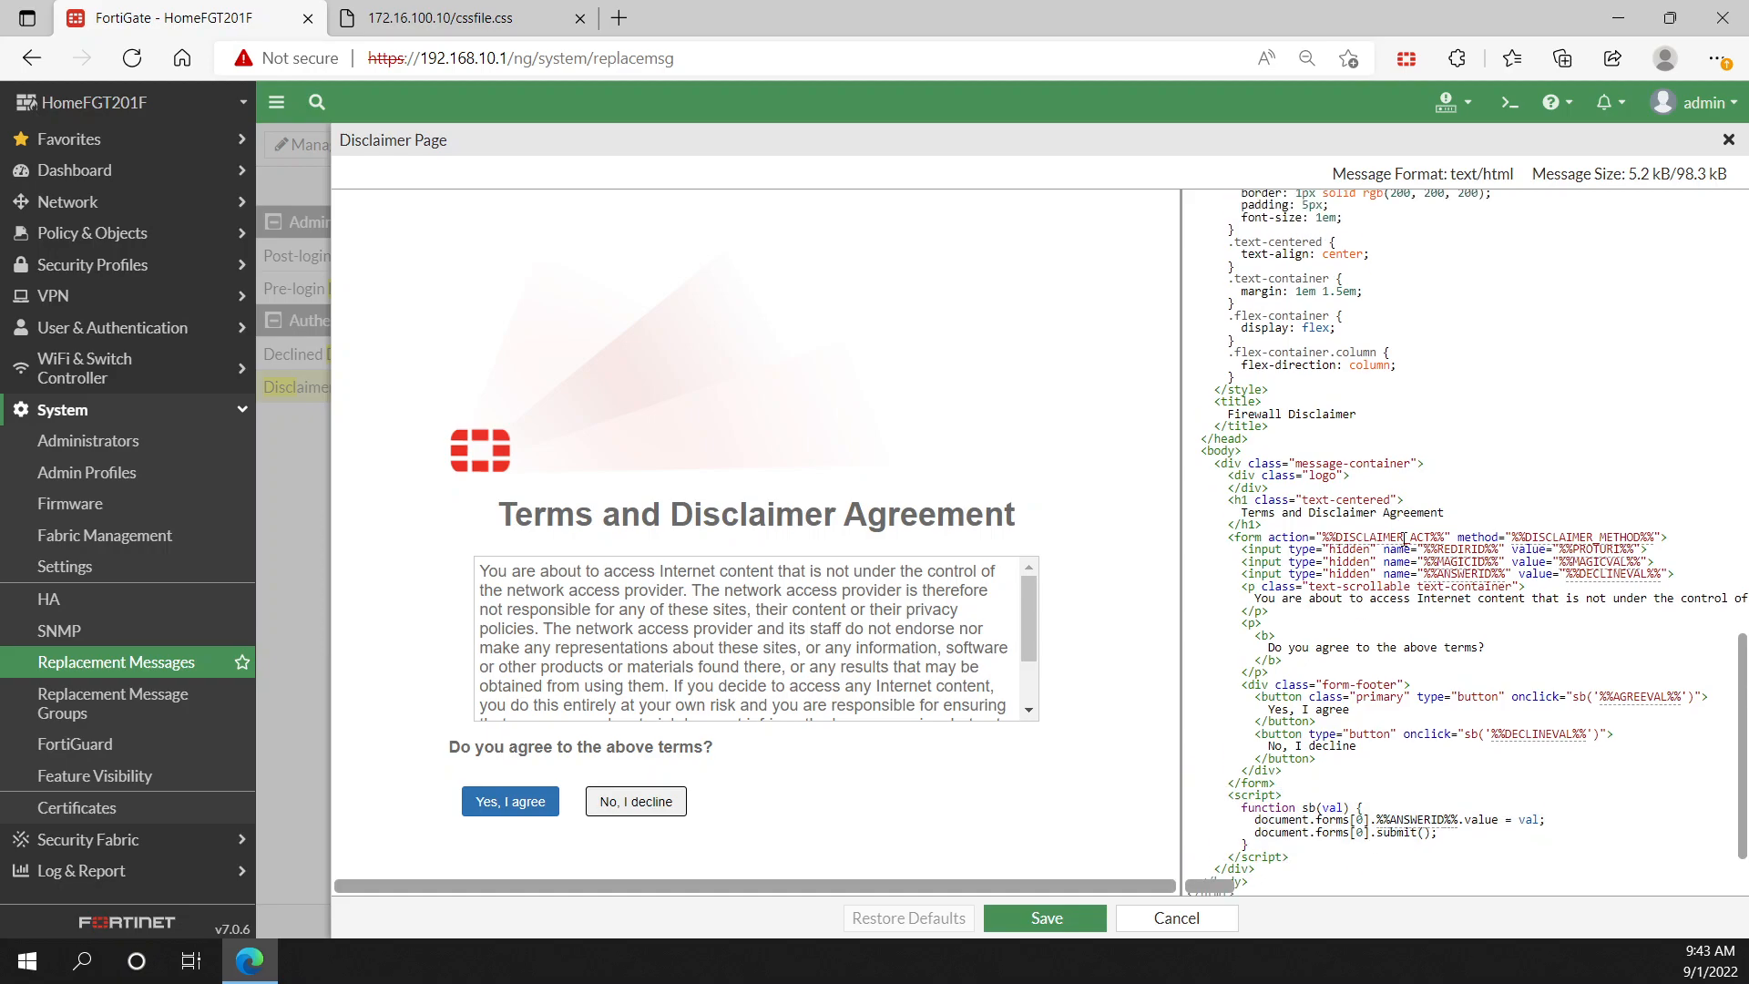
scroll("up", 3)
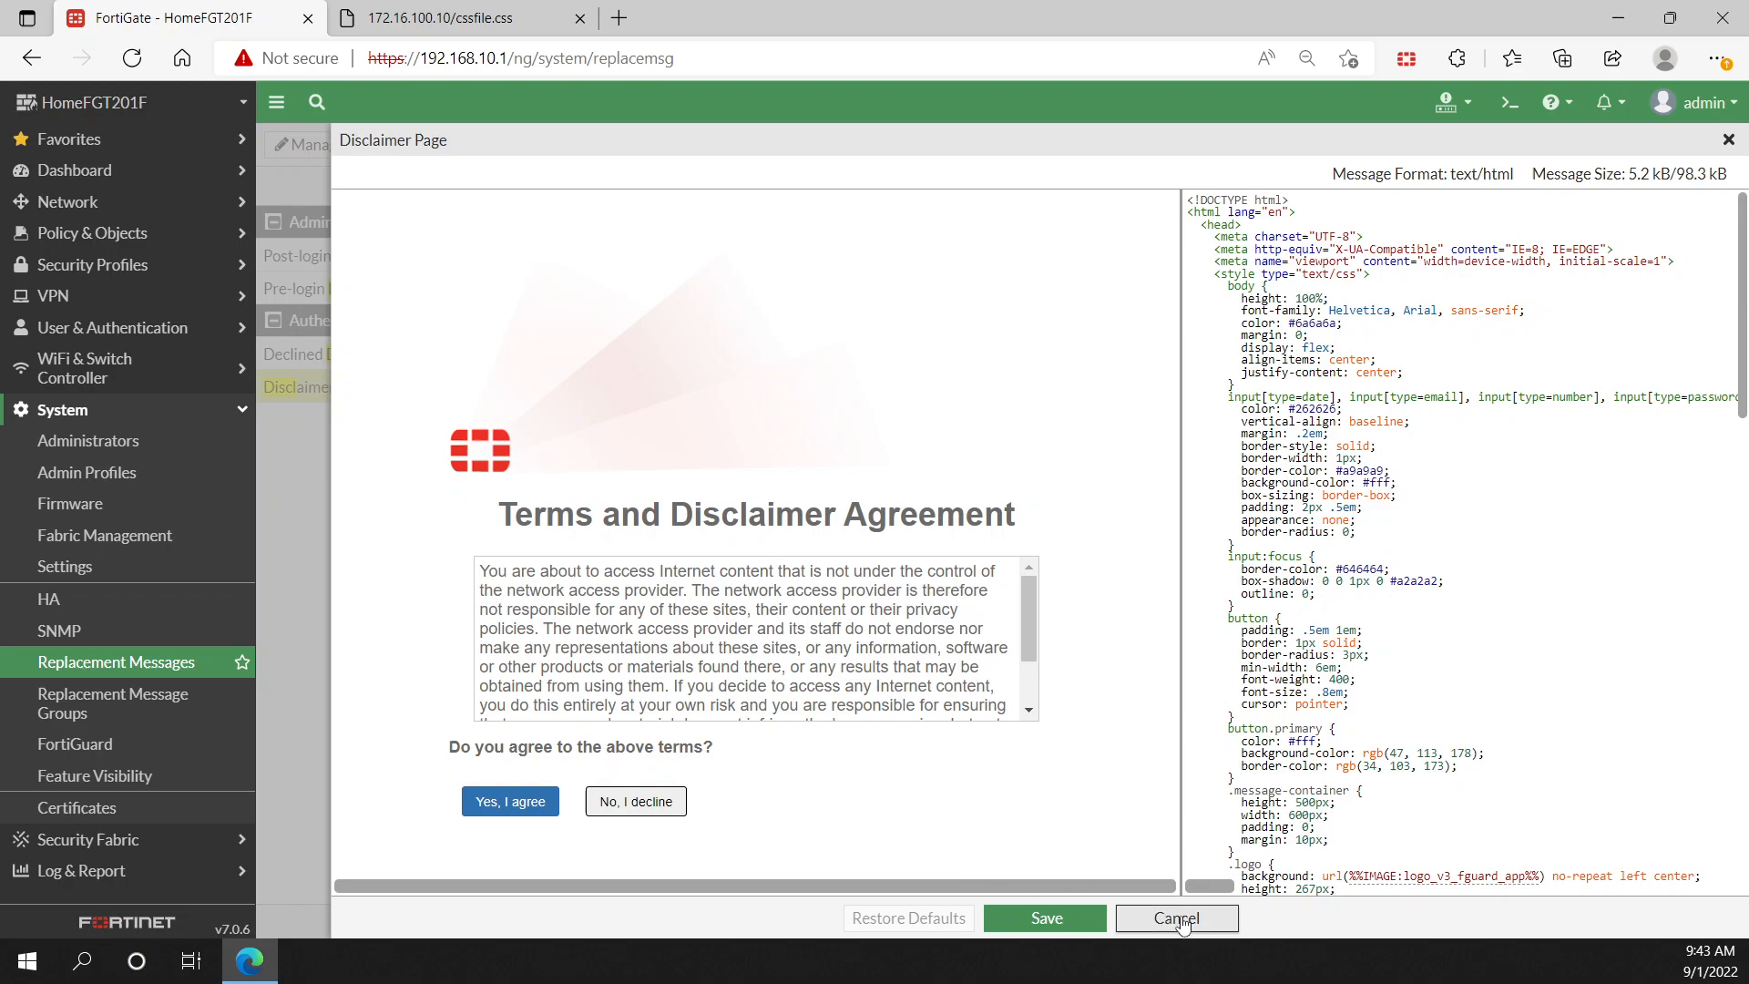
left_click(1176, 919)
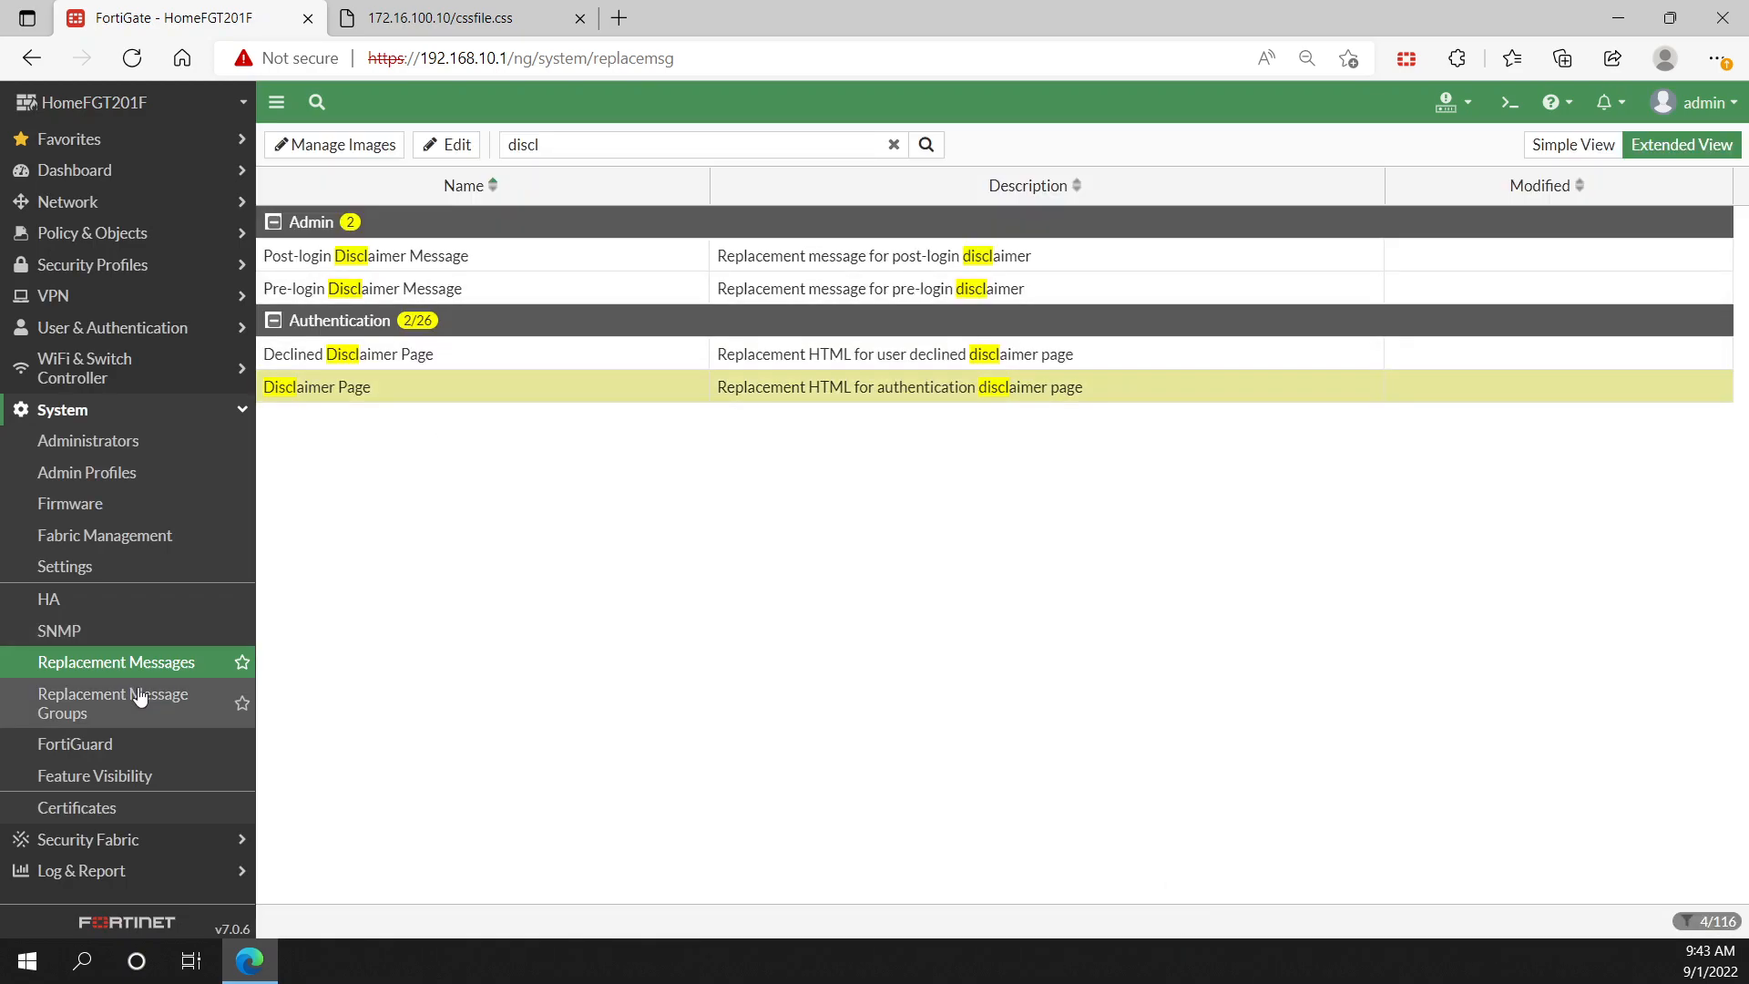
Step: Show the Replacement Message Groups list with CSS-JS-Test and the auth-intf groups
left_click(111, 703)
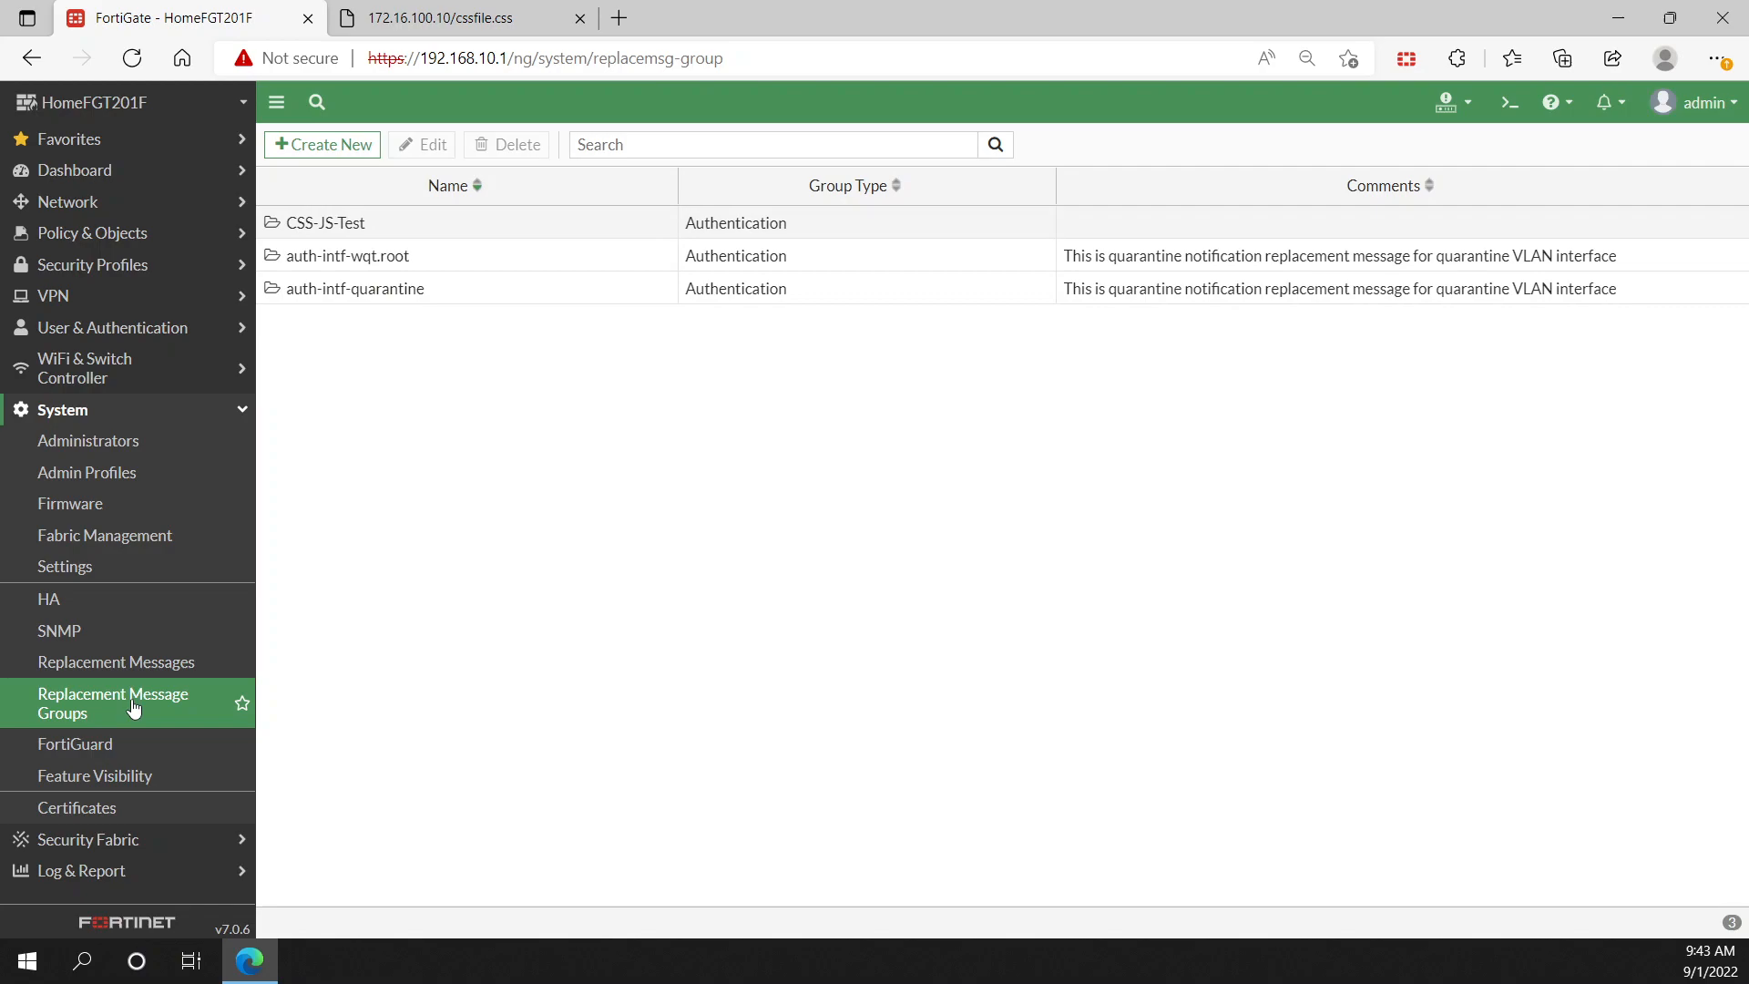
left_click(116, 662)
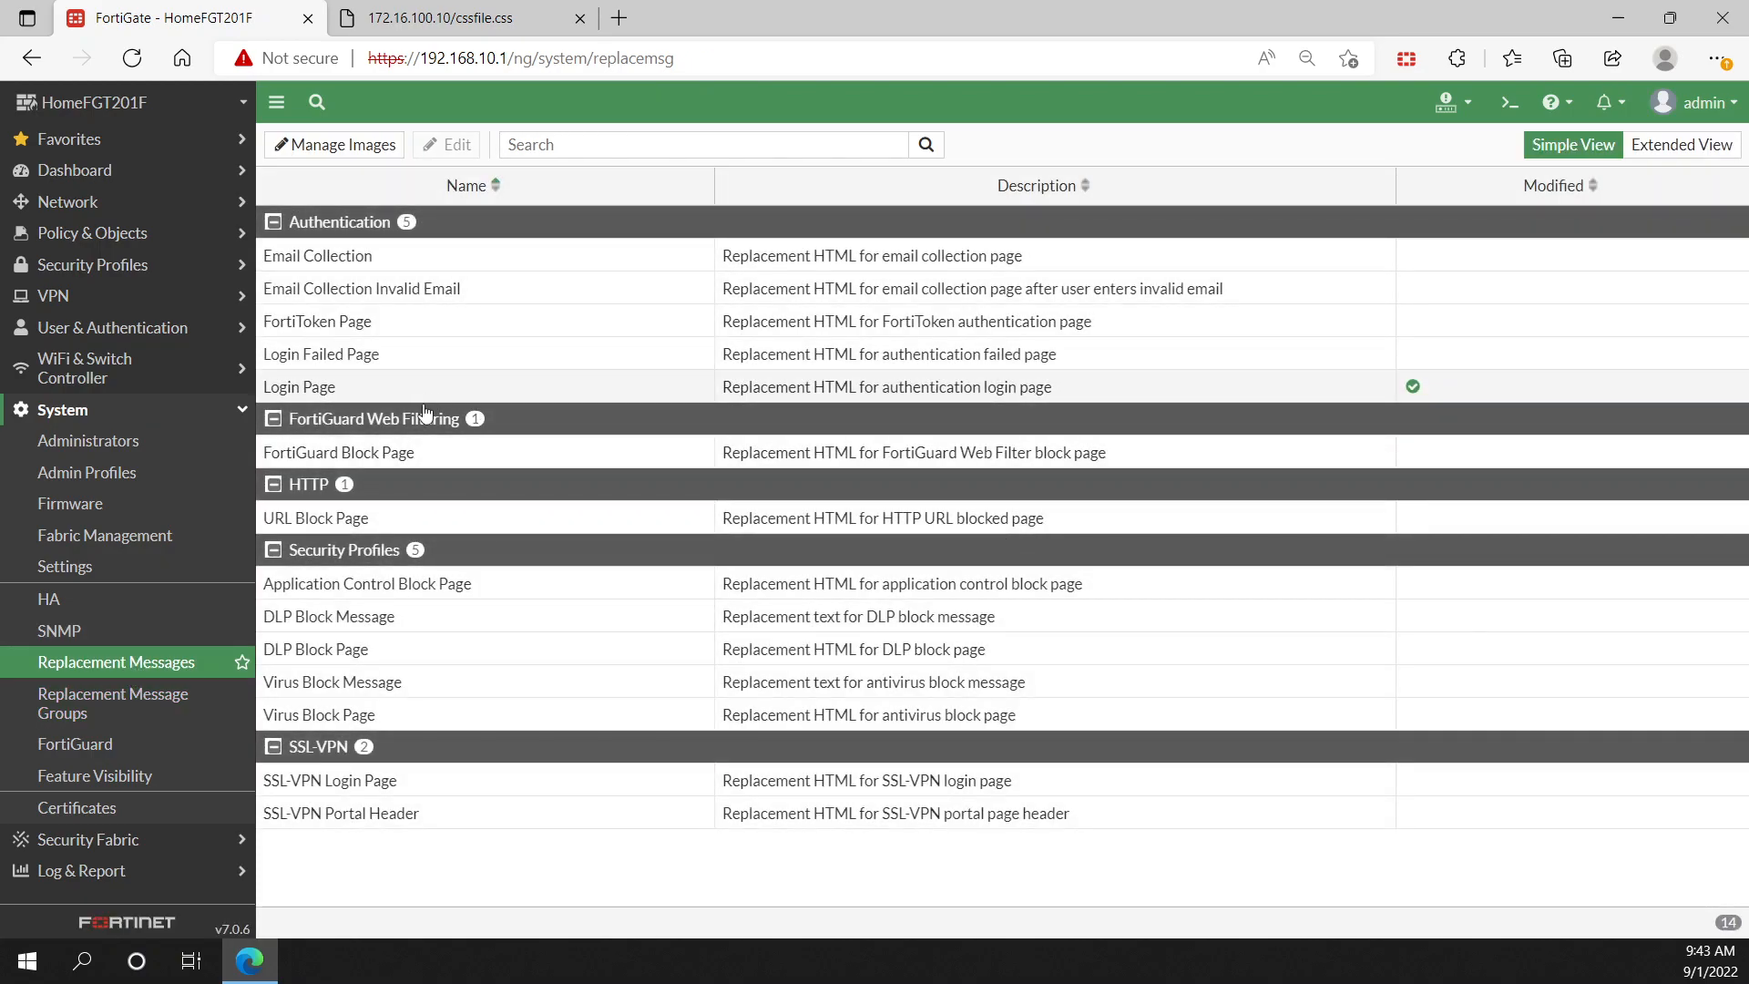
left_click(111, 703)
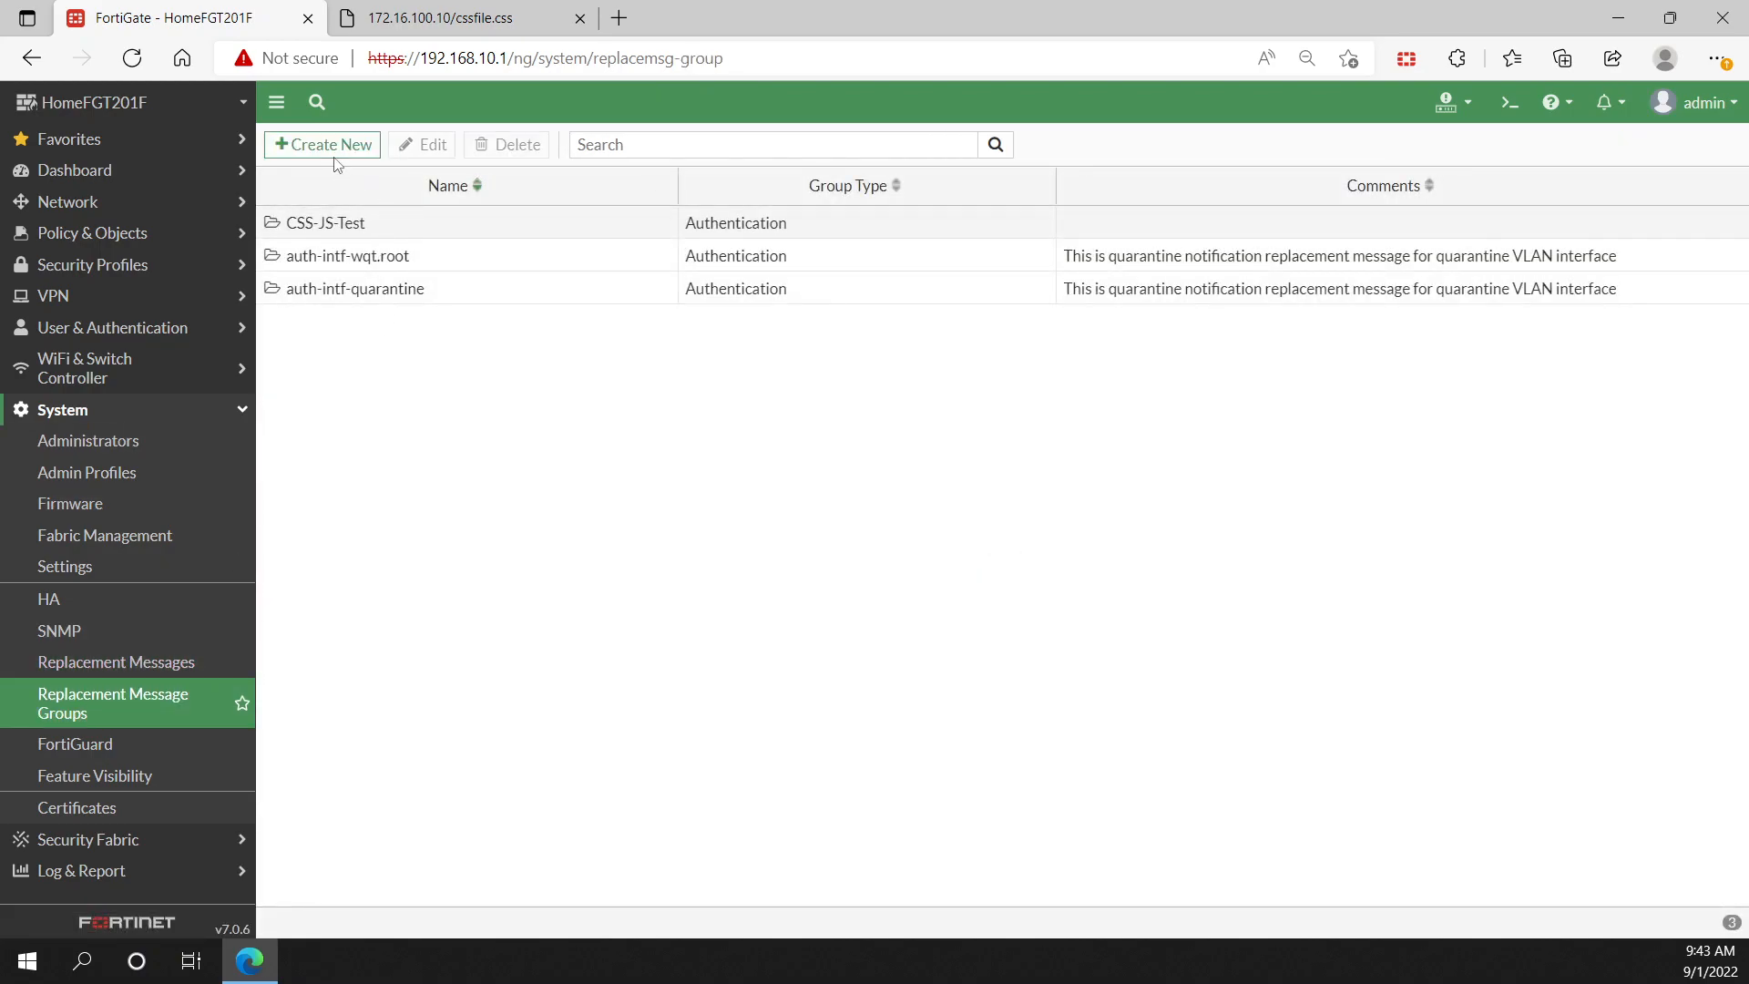
mouse_move(116, 661)
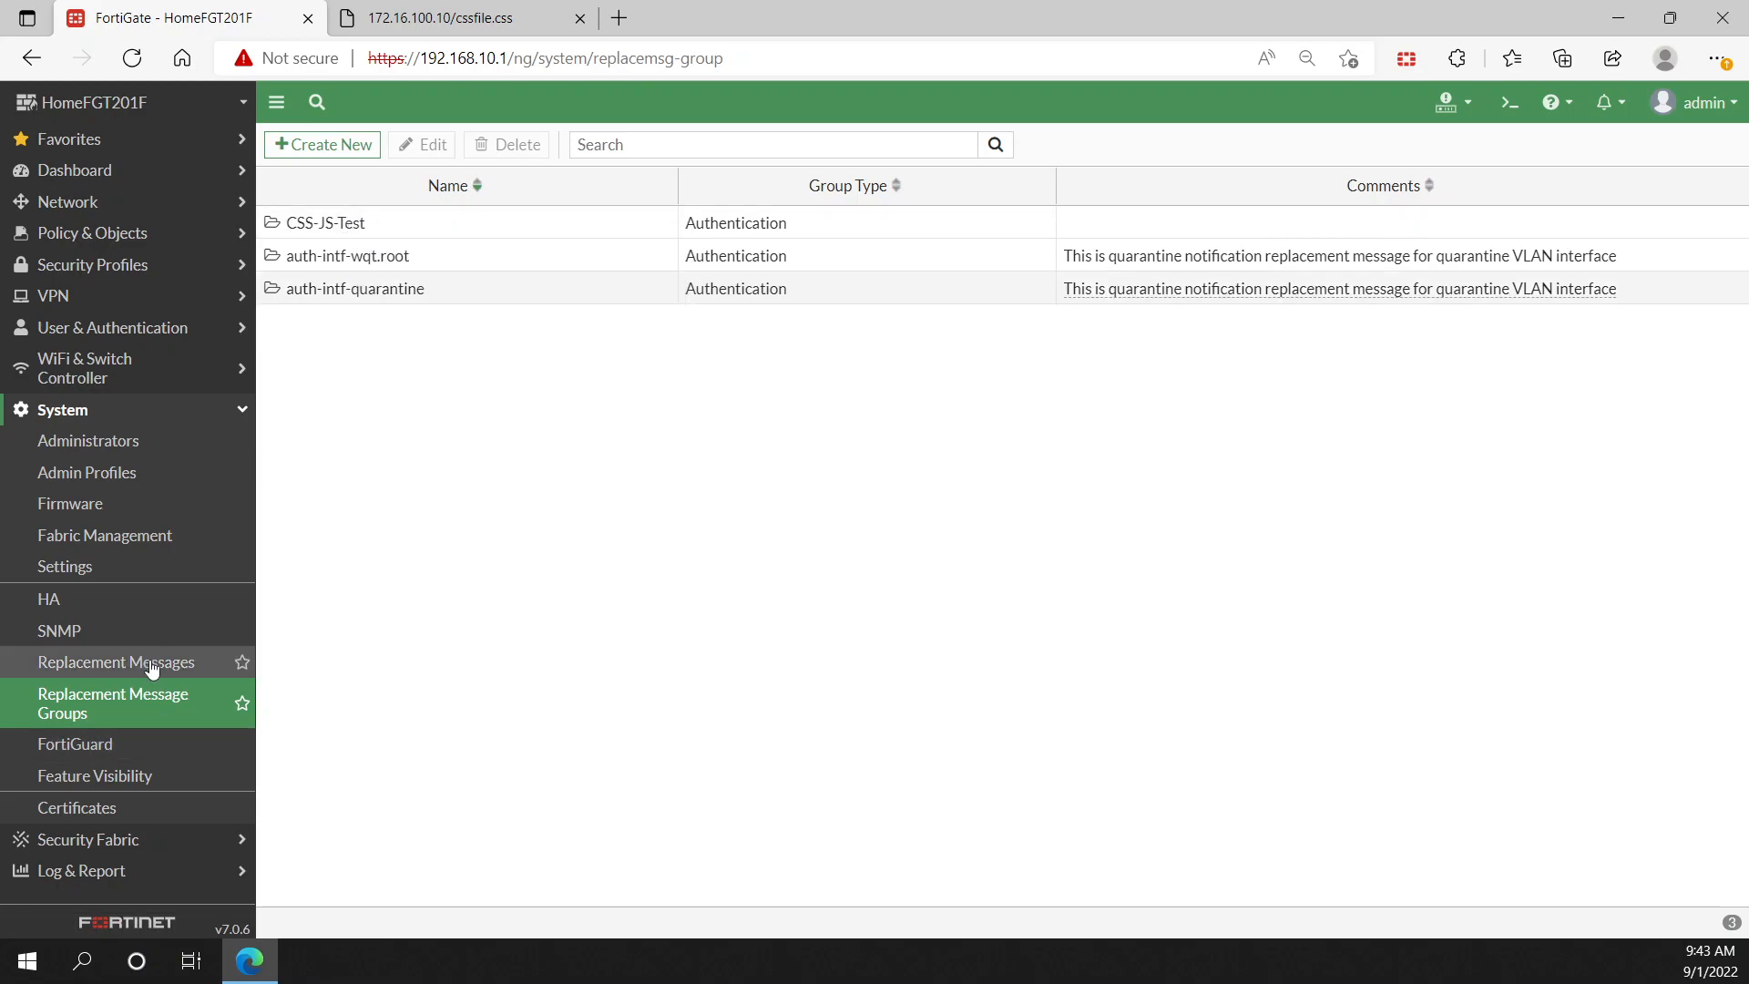
mouse_move(150, 714)
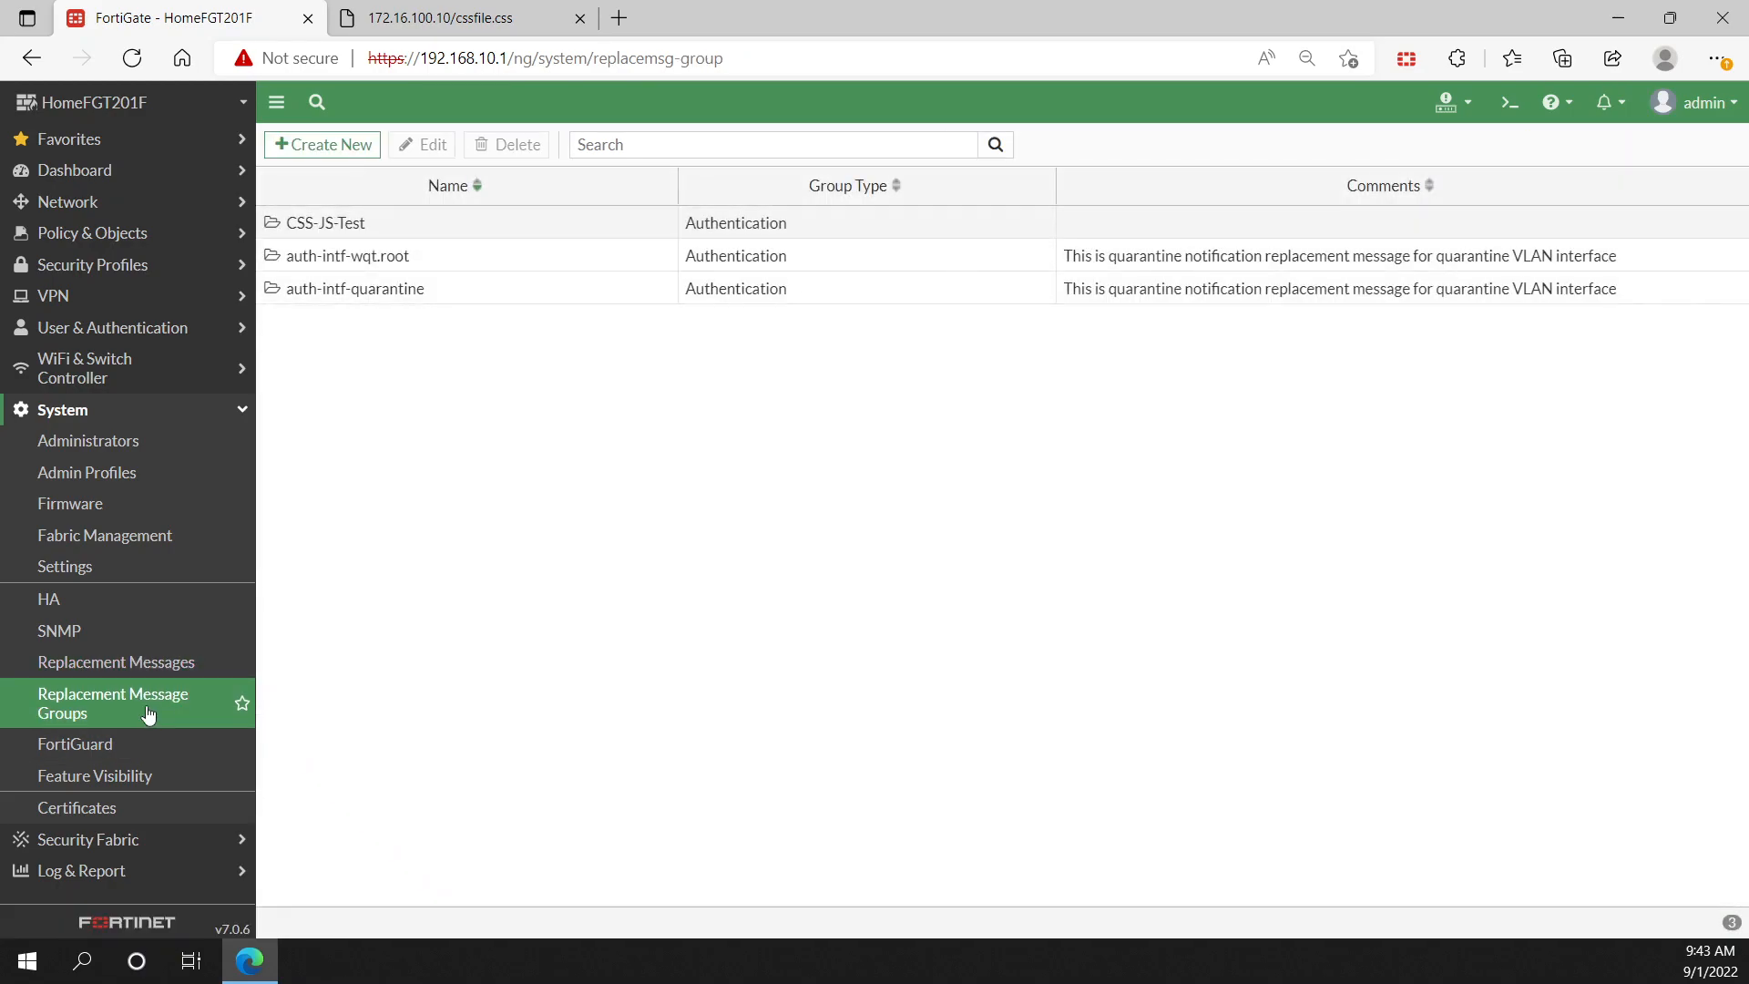
mouse_move(324, 222)
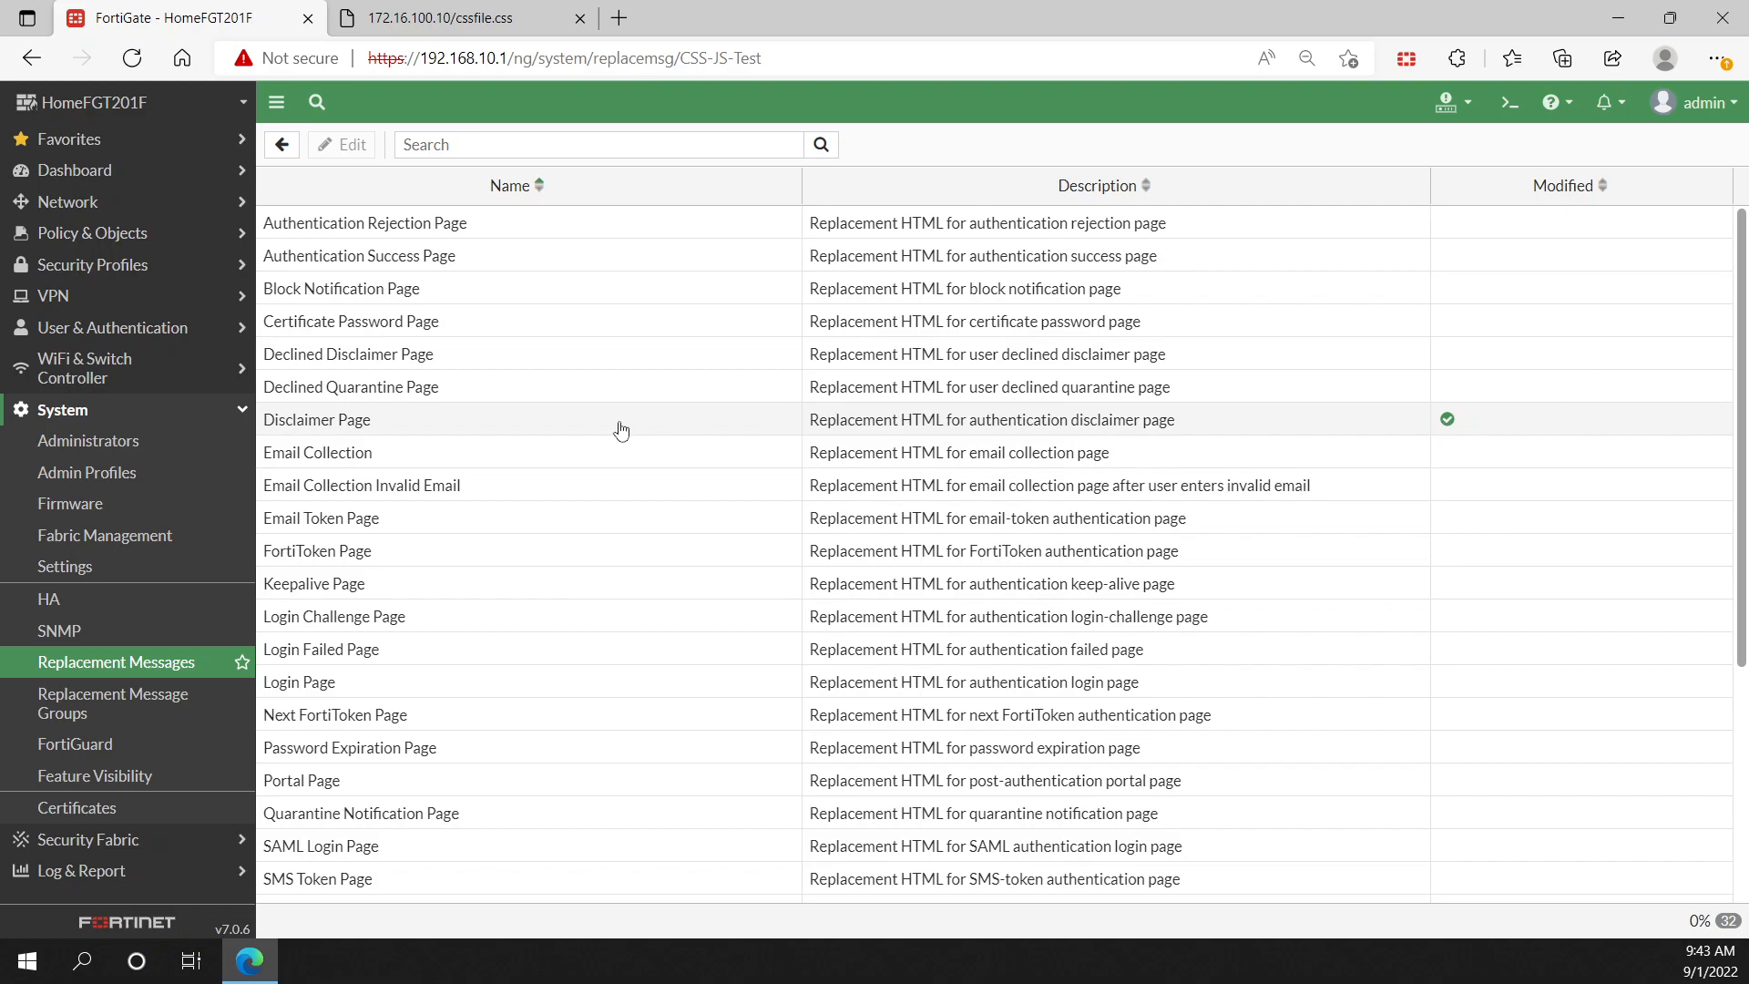
double_click(315, 419)
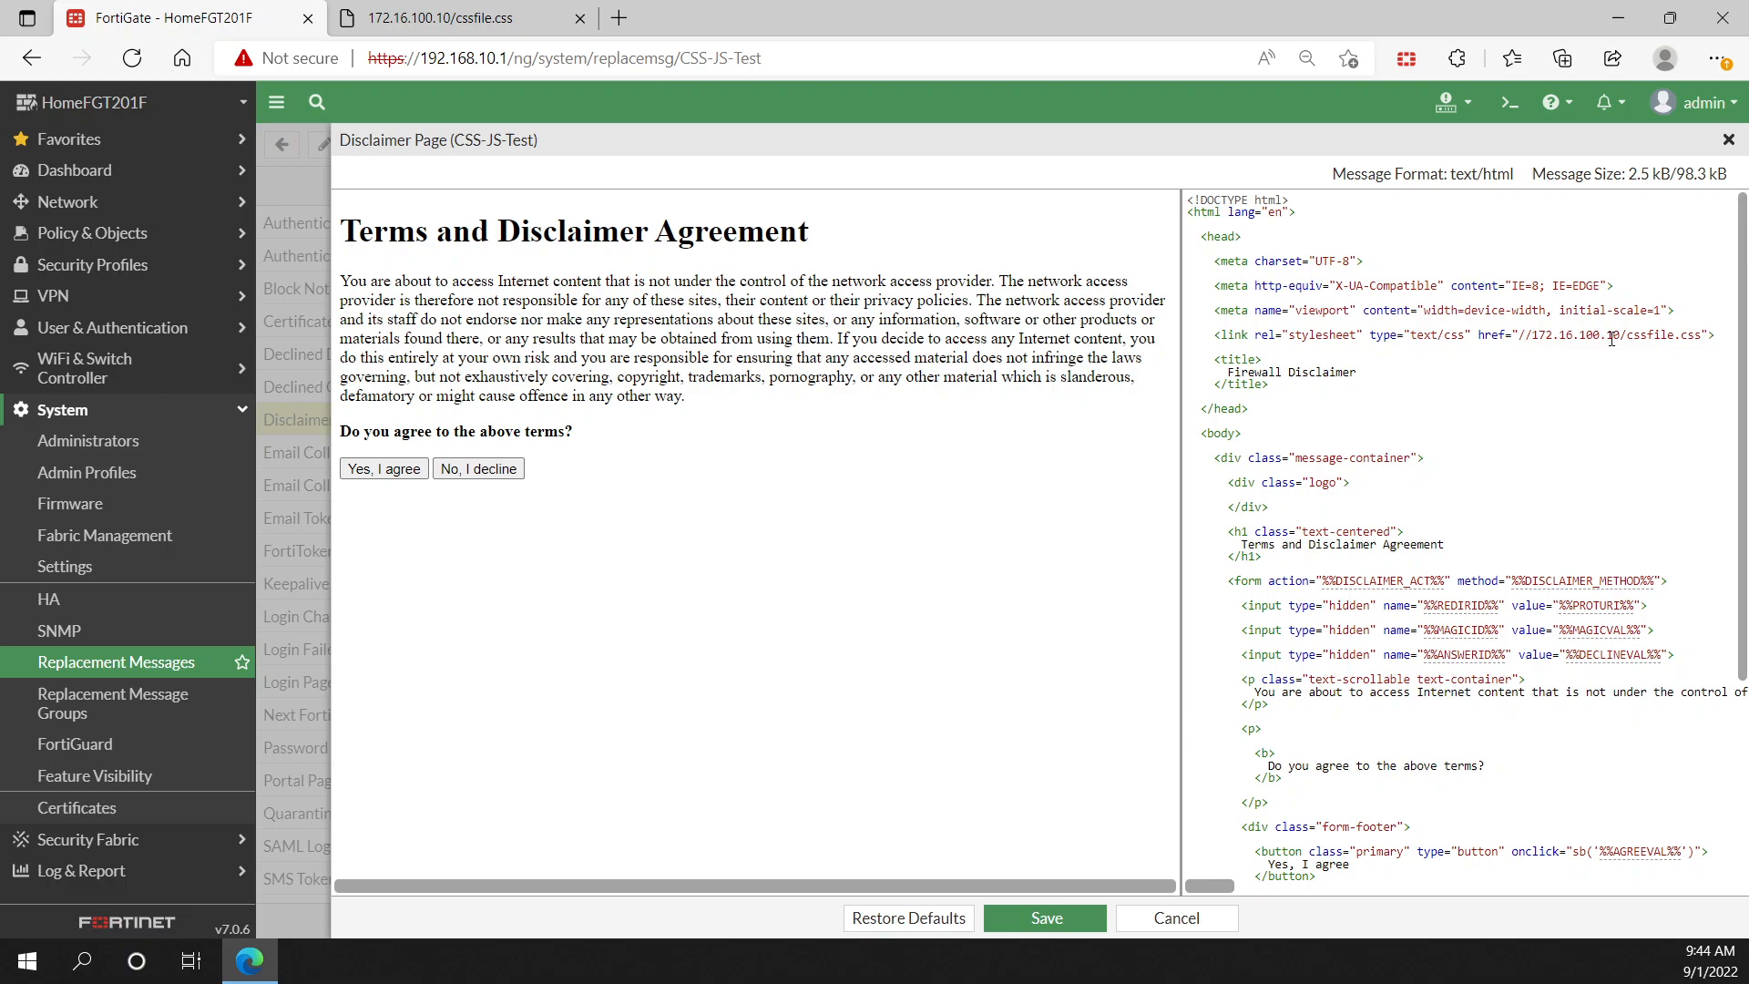
scroll("down", 3)
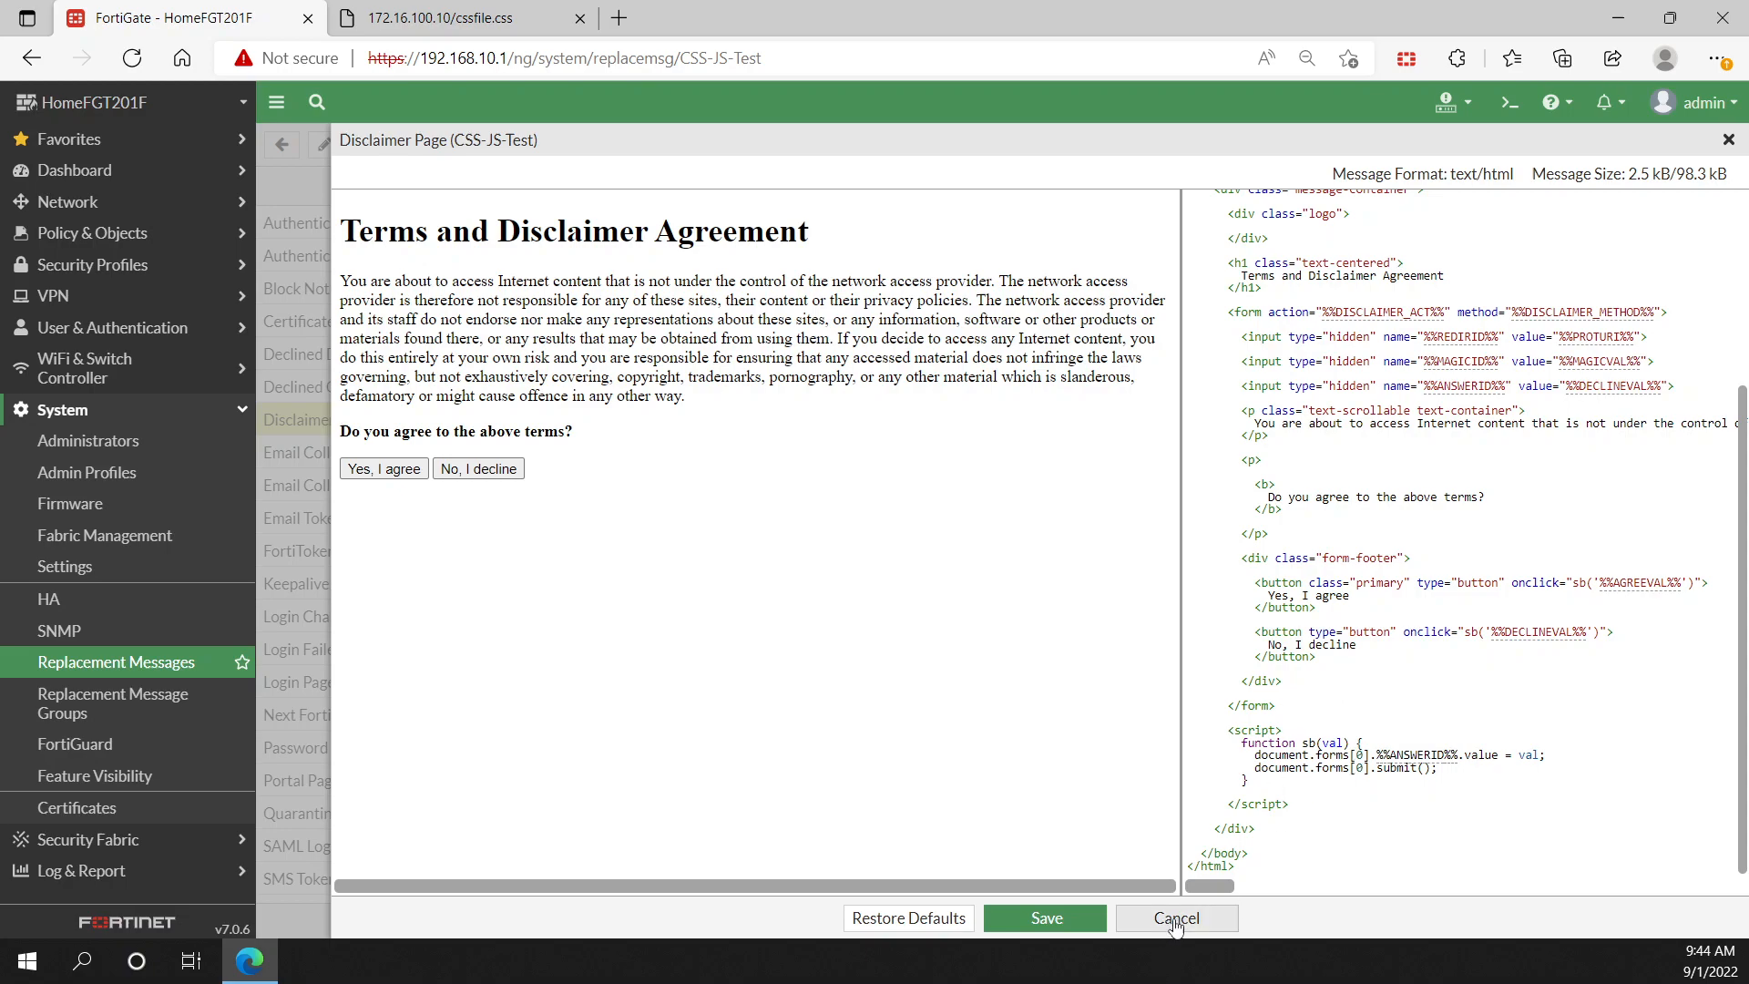
mouse_move(745, 496)
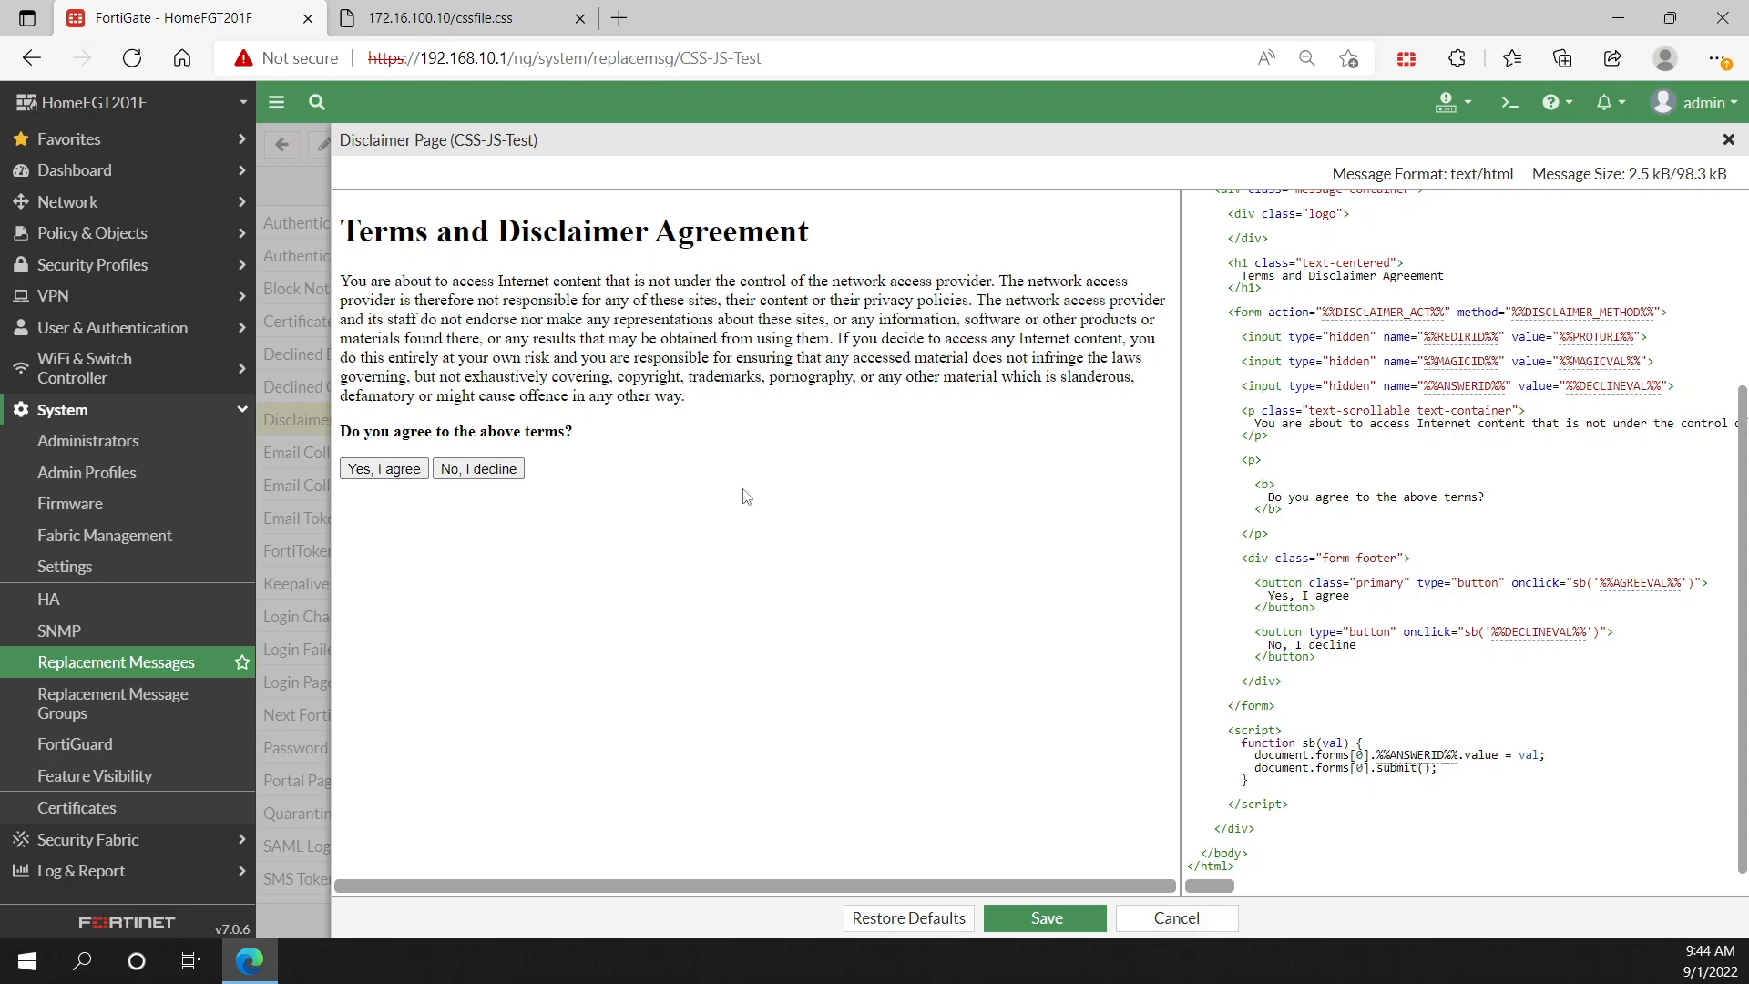
mouse_move(611, 446)
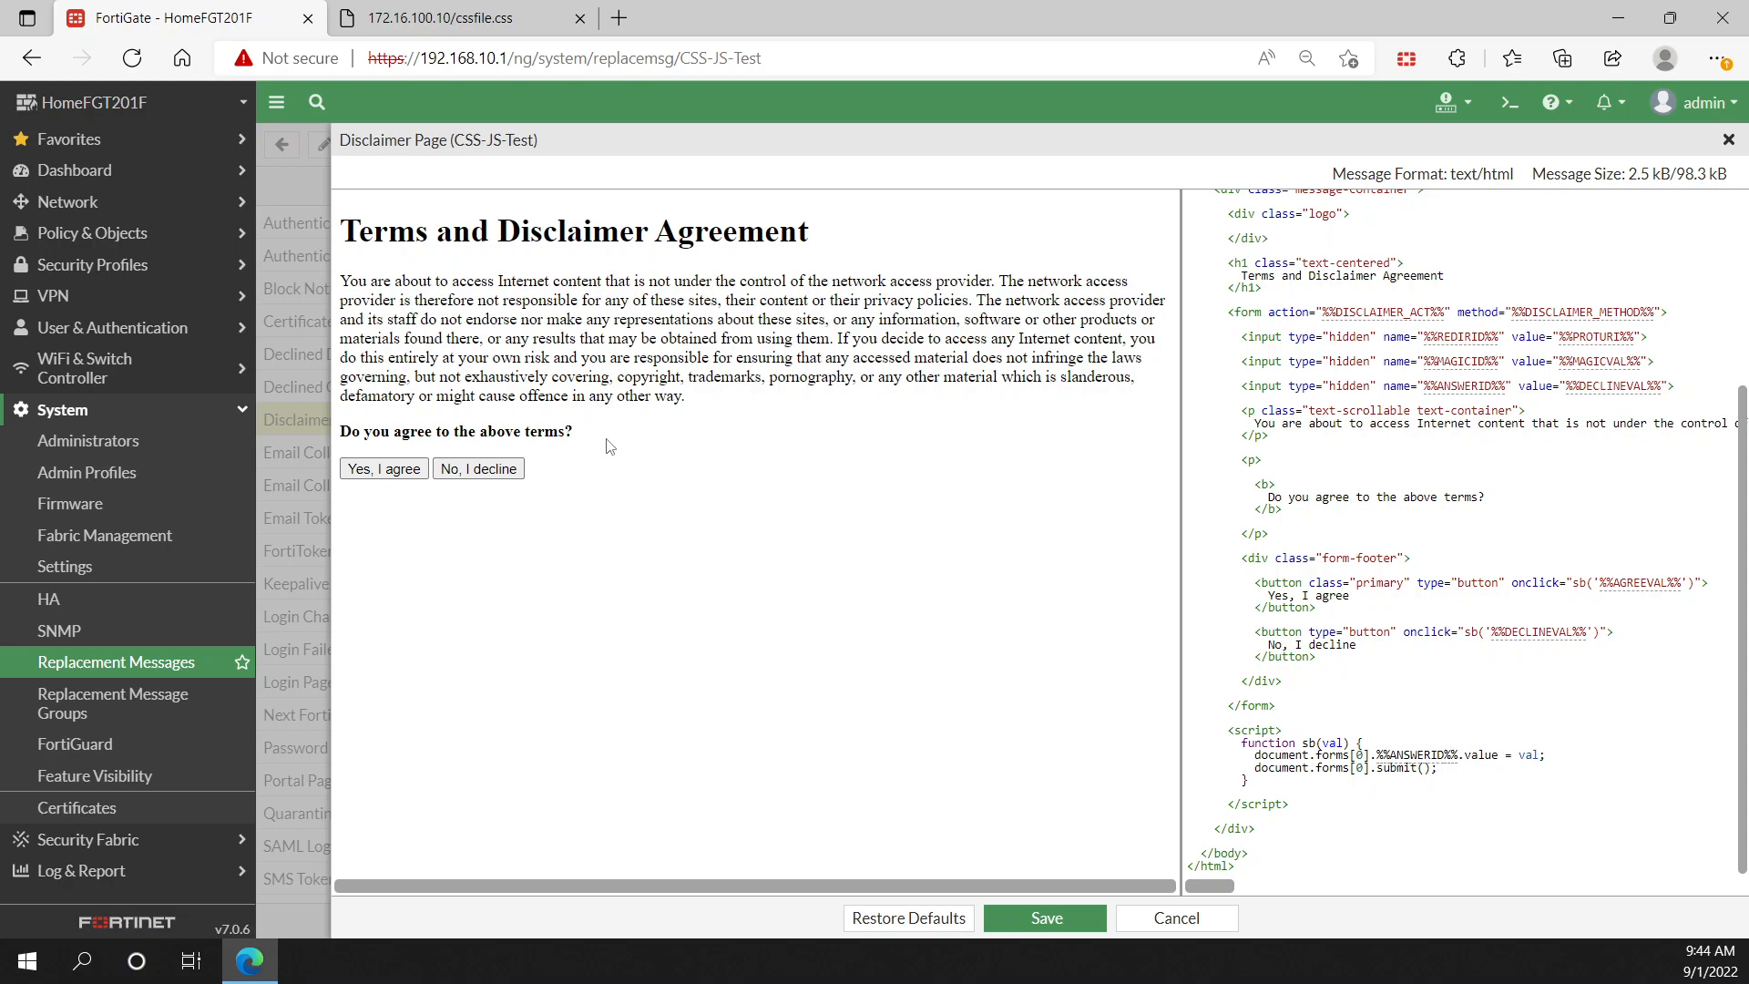
scroll("up", 3)
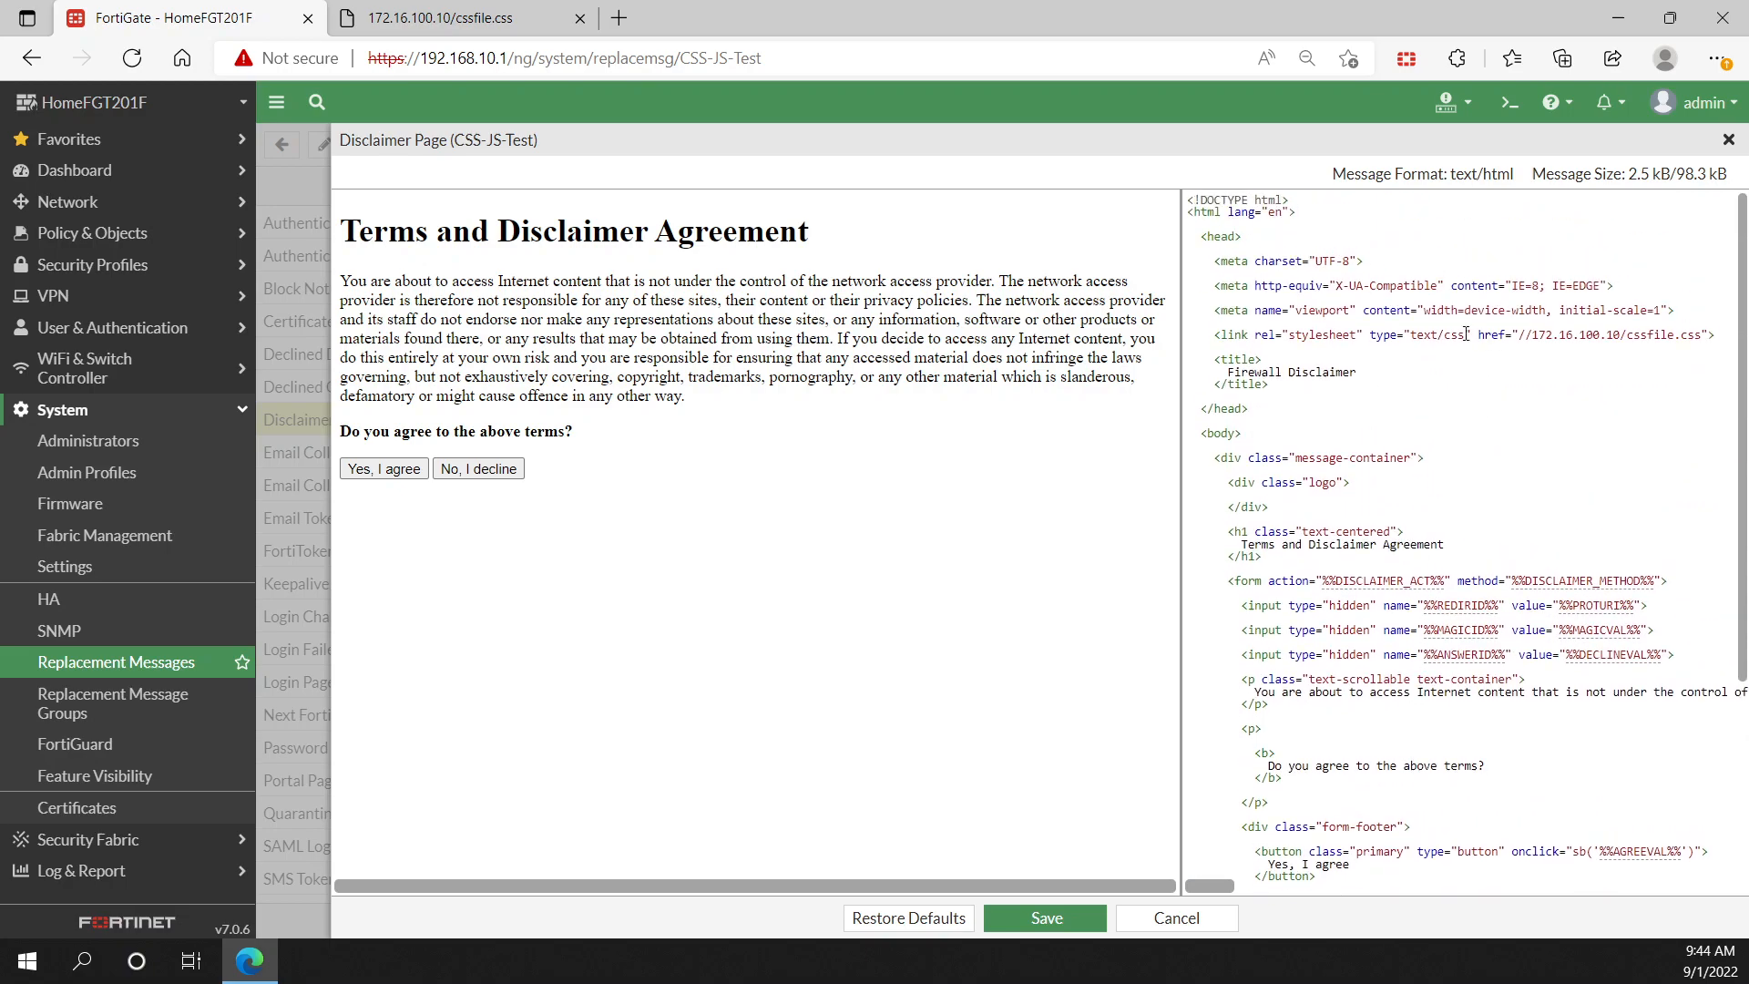
mouse_move(1016, 516)
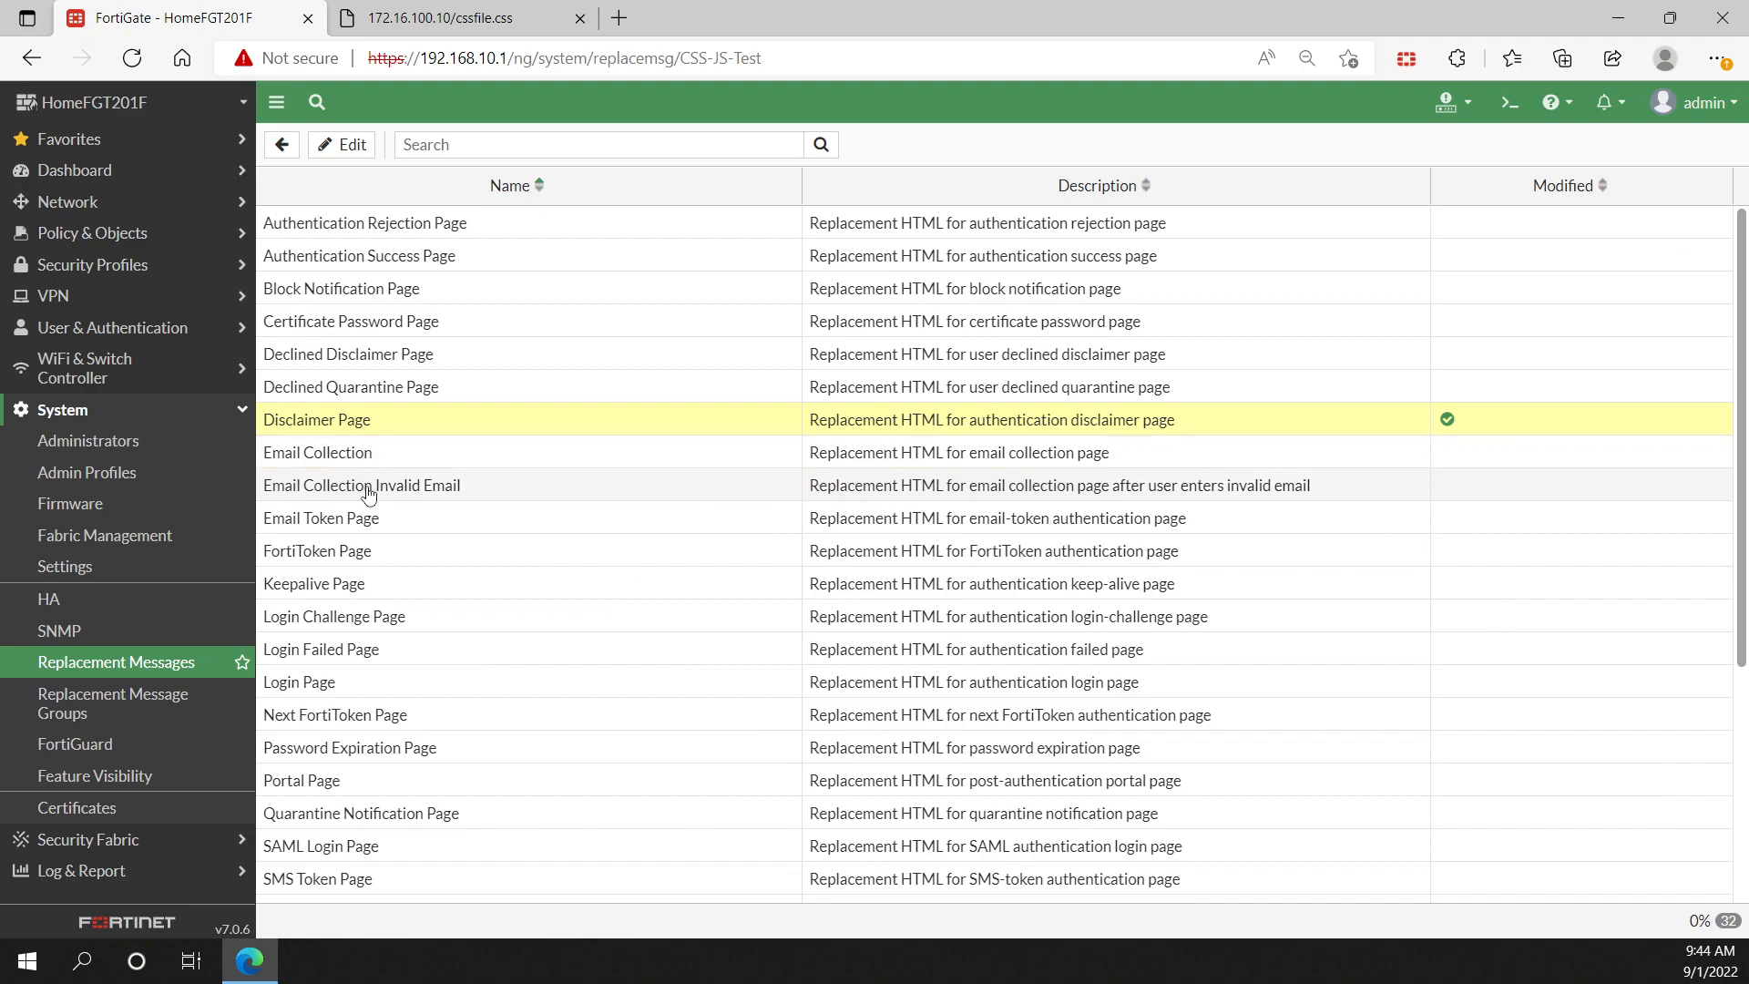
Step: Reopen the GuestWiFi SSID editor at its Captive Portal, Disclaimer Only settings
left_click(62, 421)
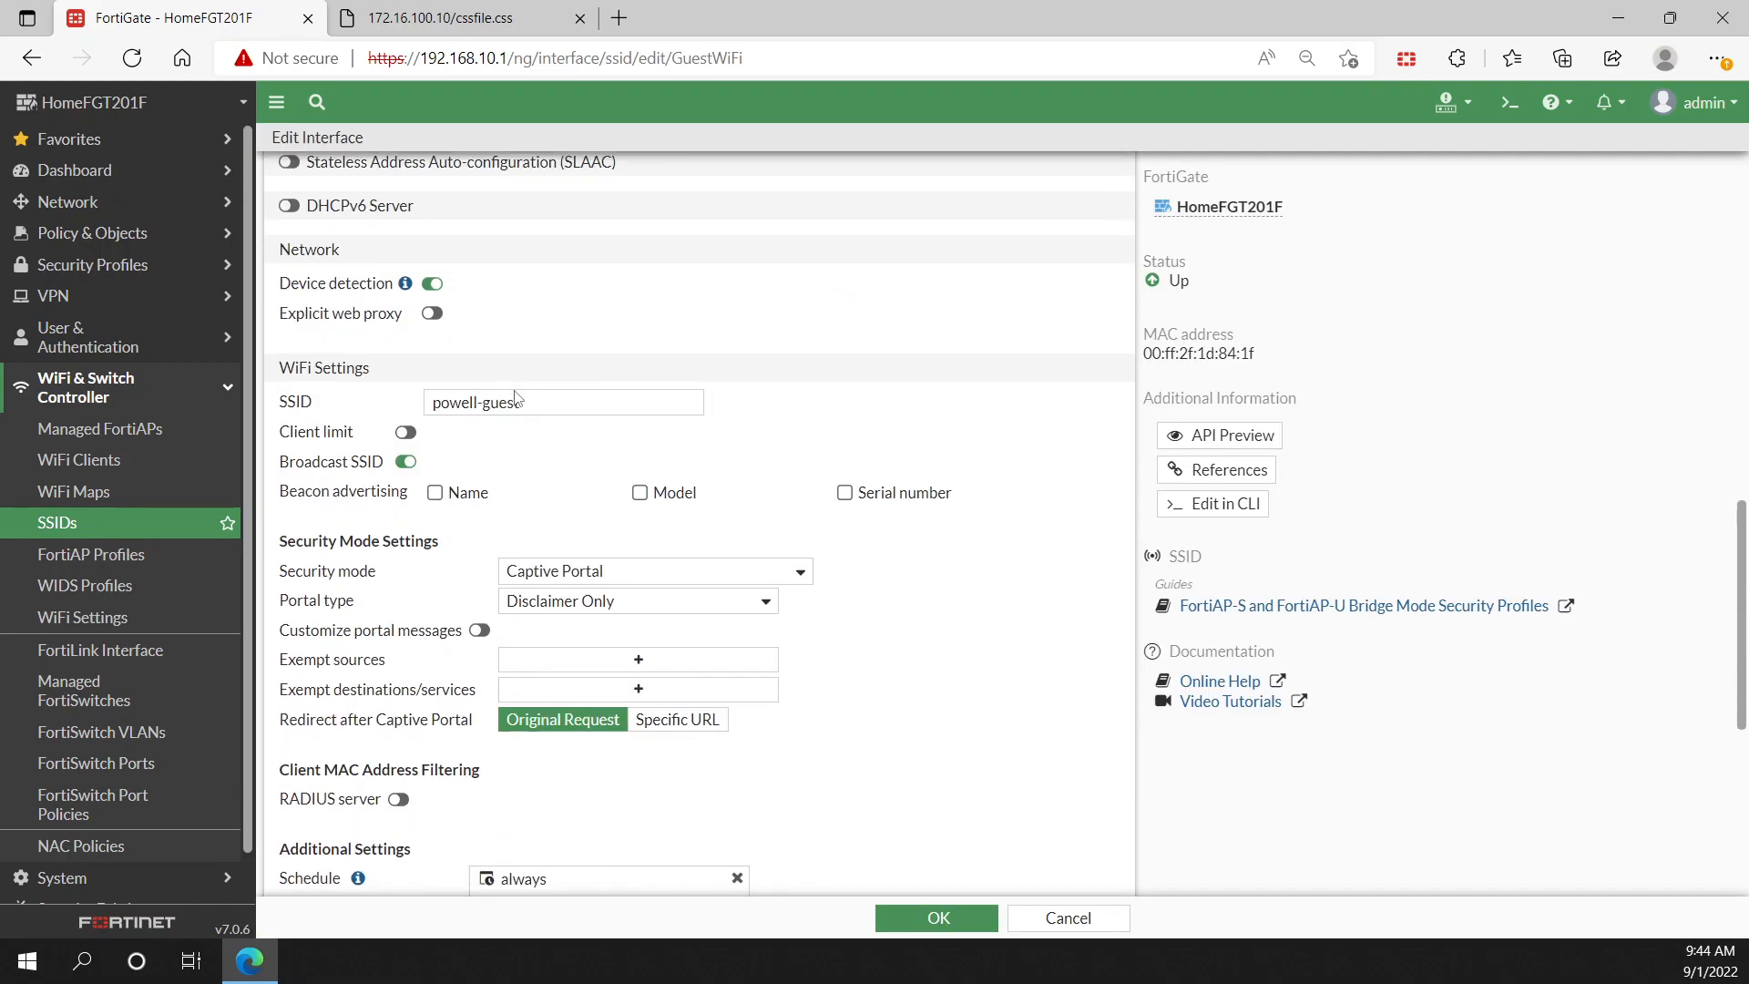
scroll("down", 3)
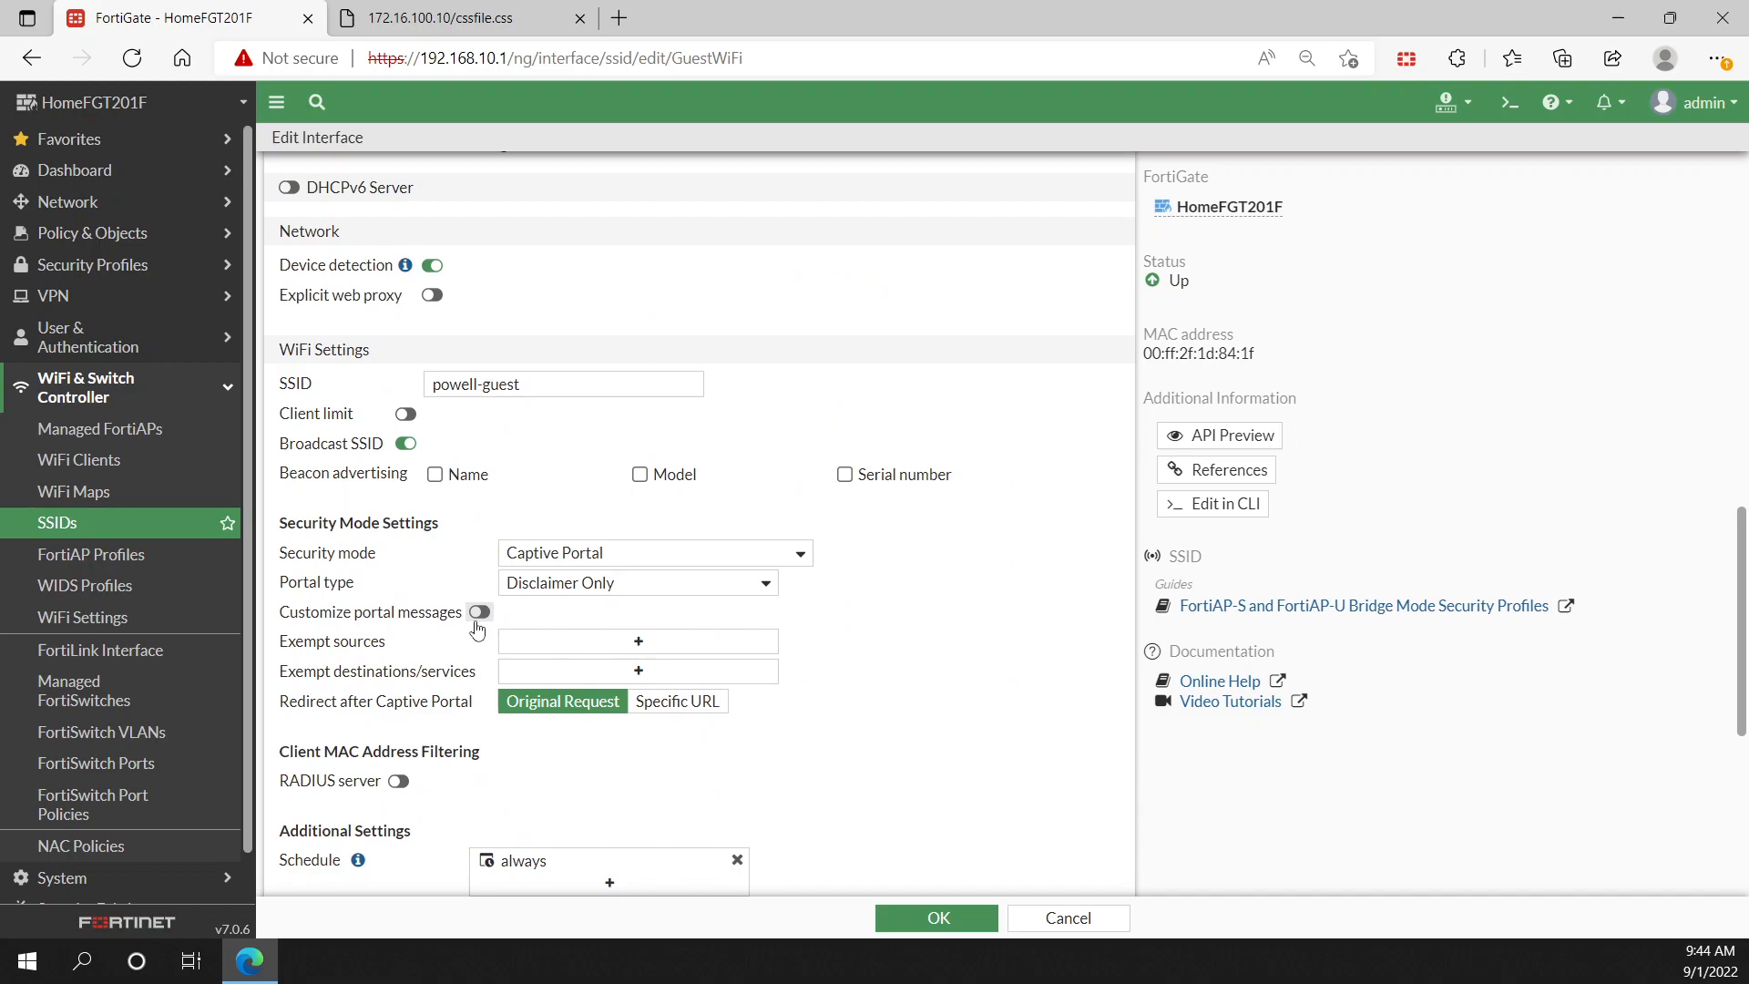
Step: Enable Customize portal messages on the GuestWiFi SSID
left_click(479, 613)
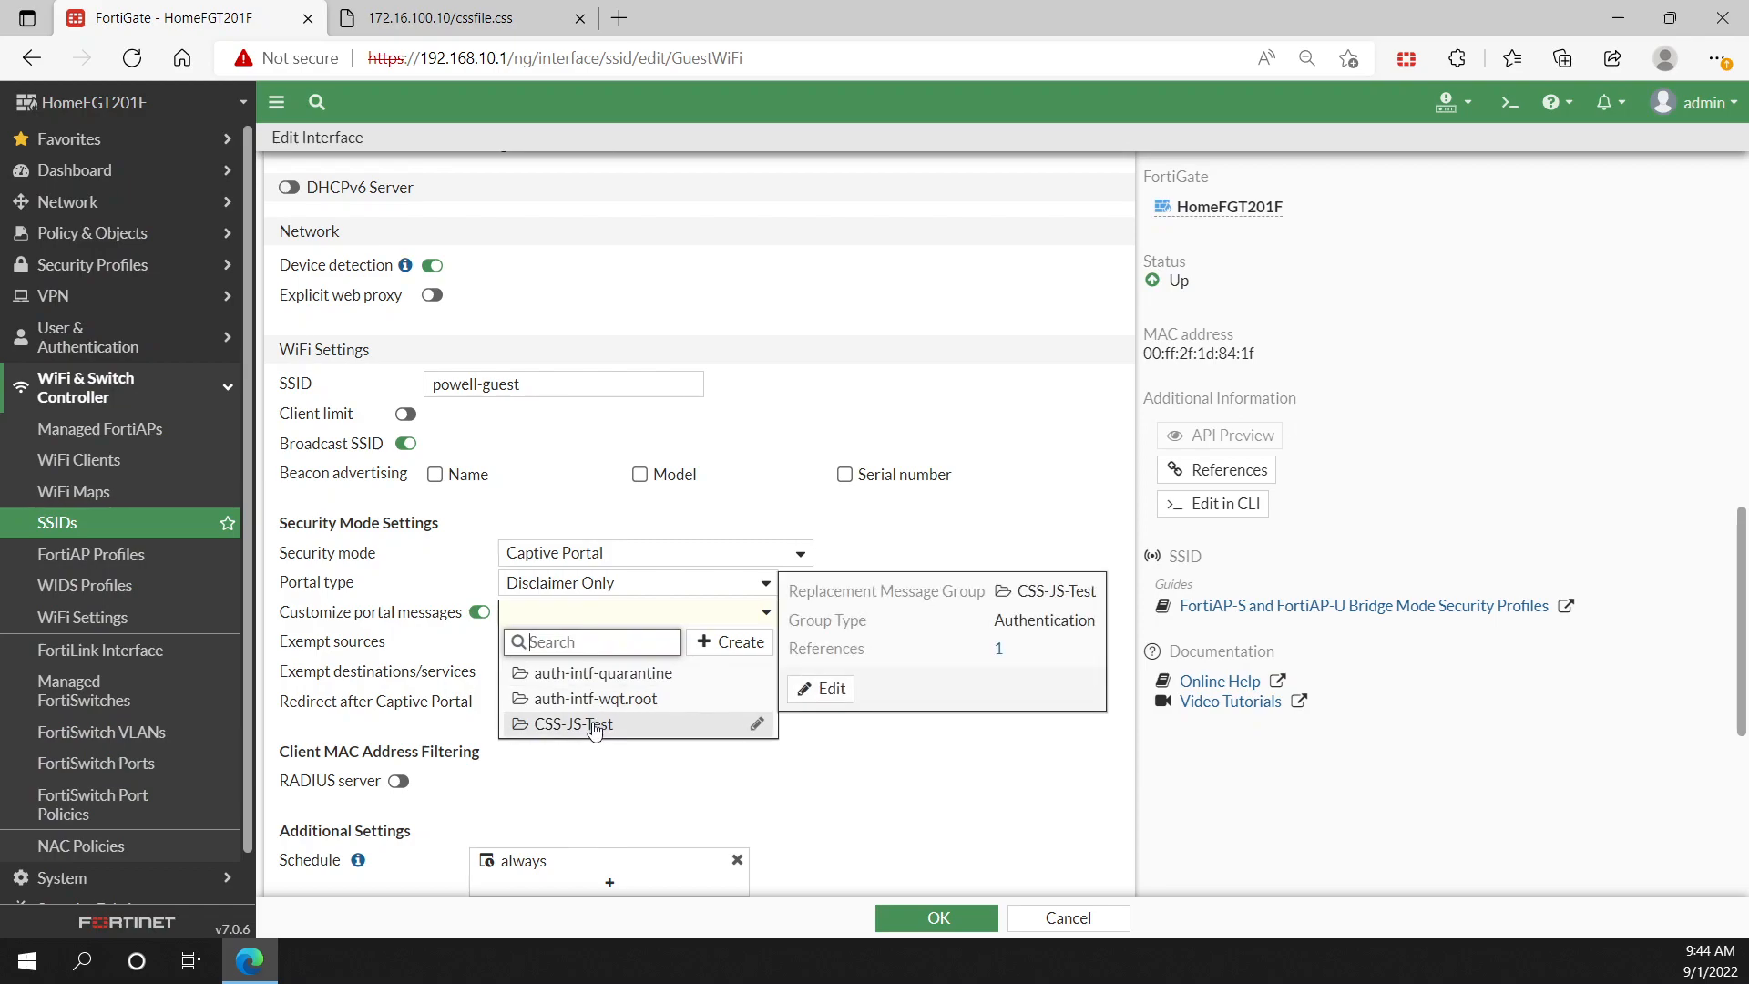
mouse_move(724, 734)
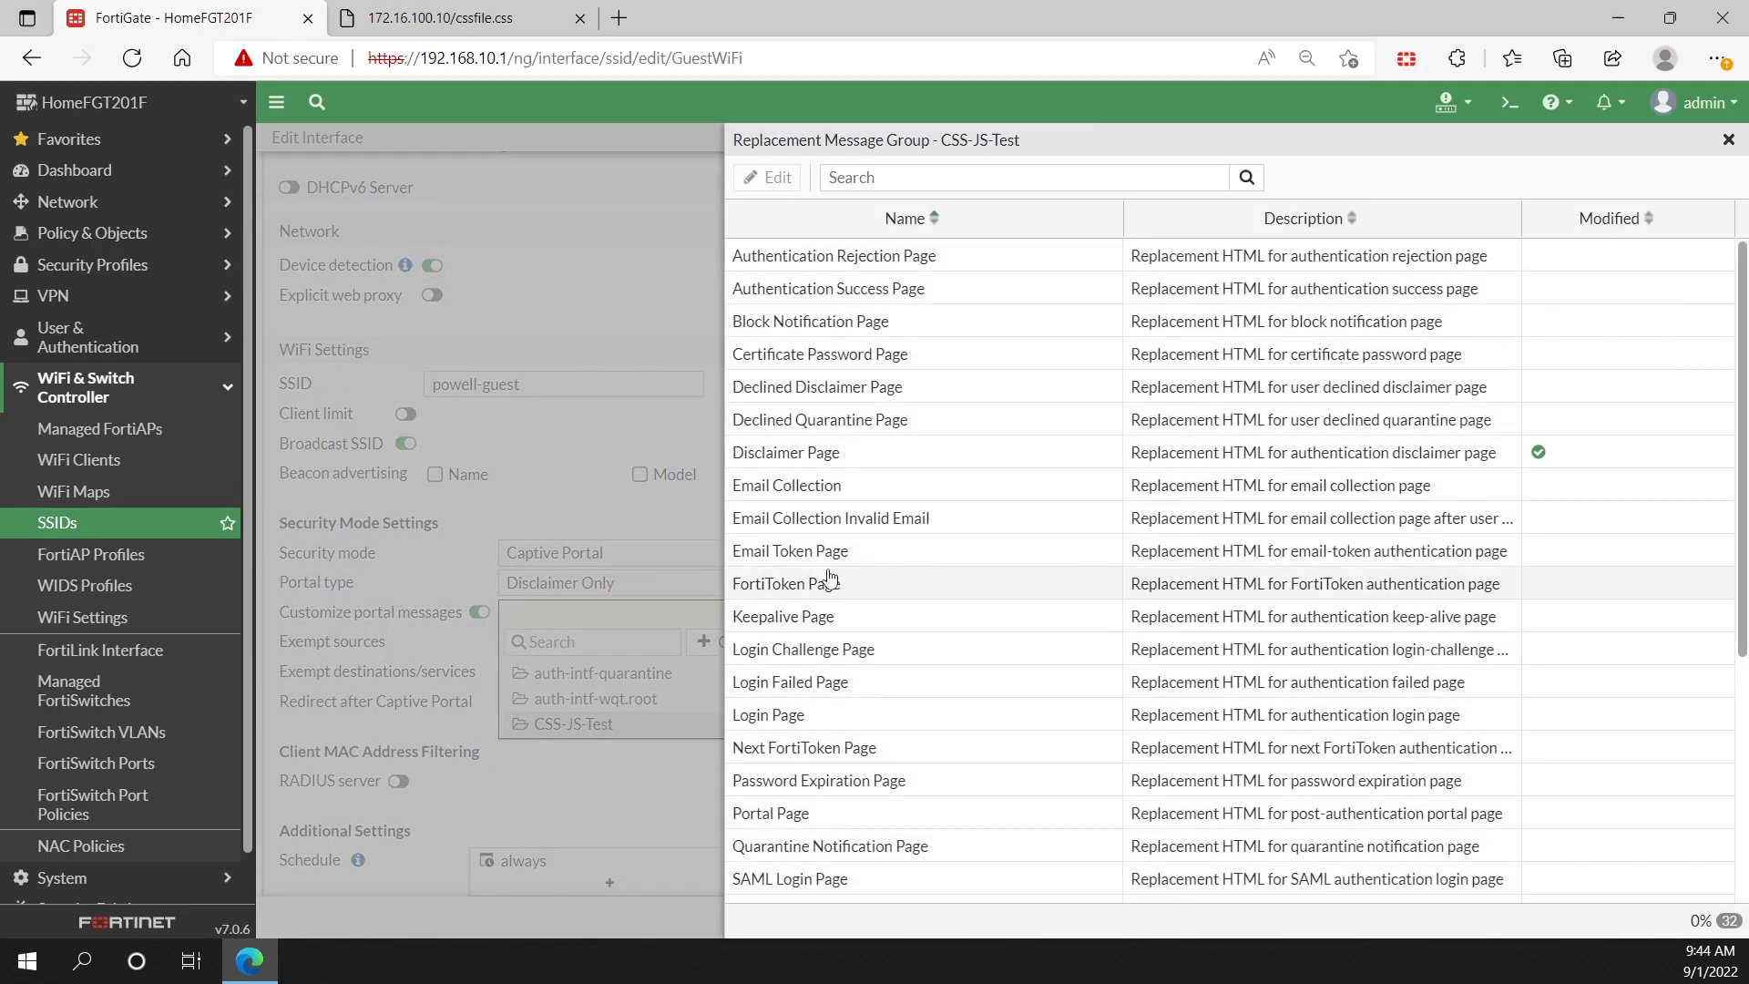
mouse_move(820, 463)
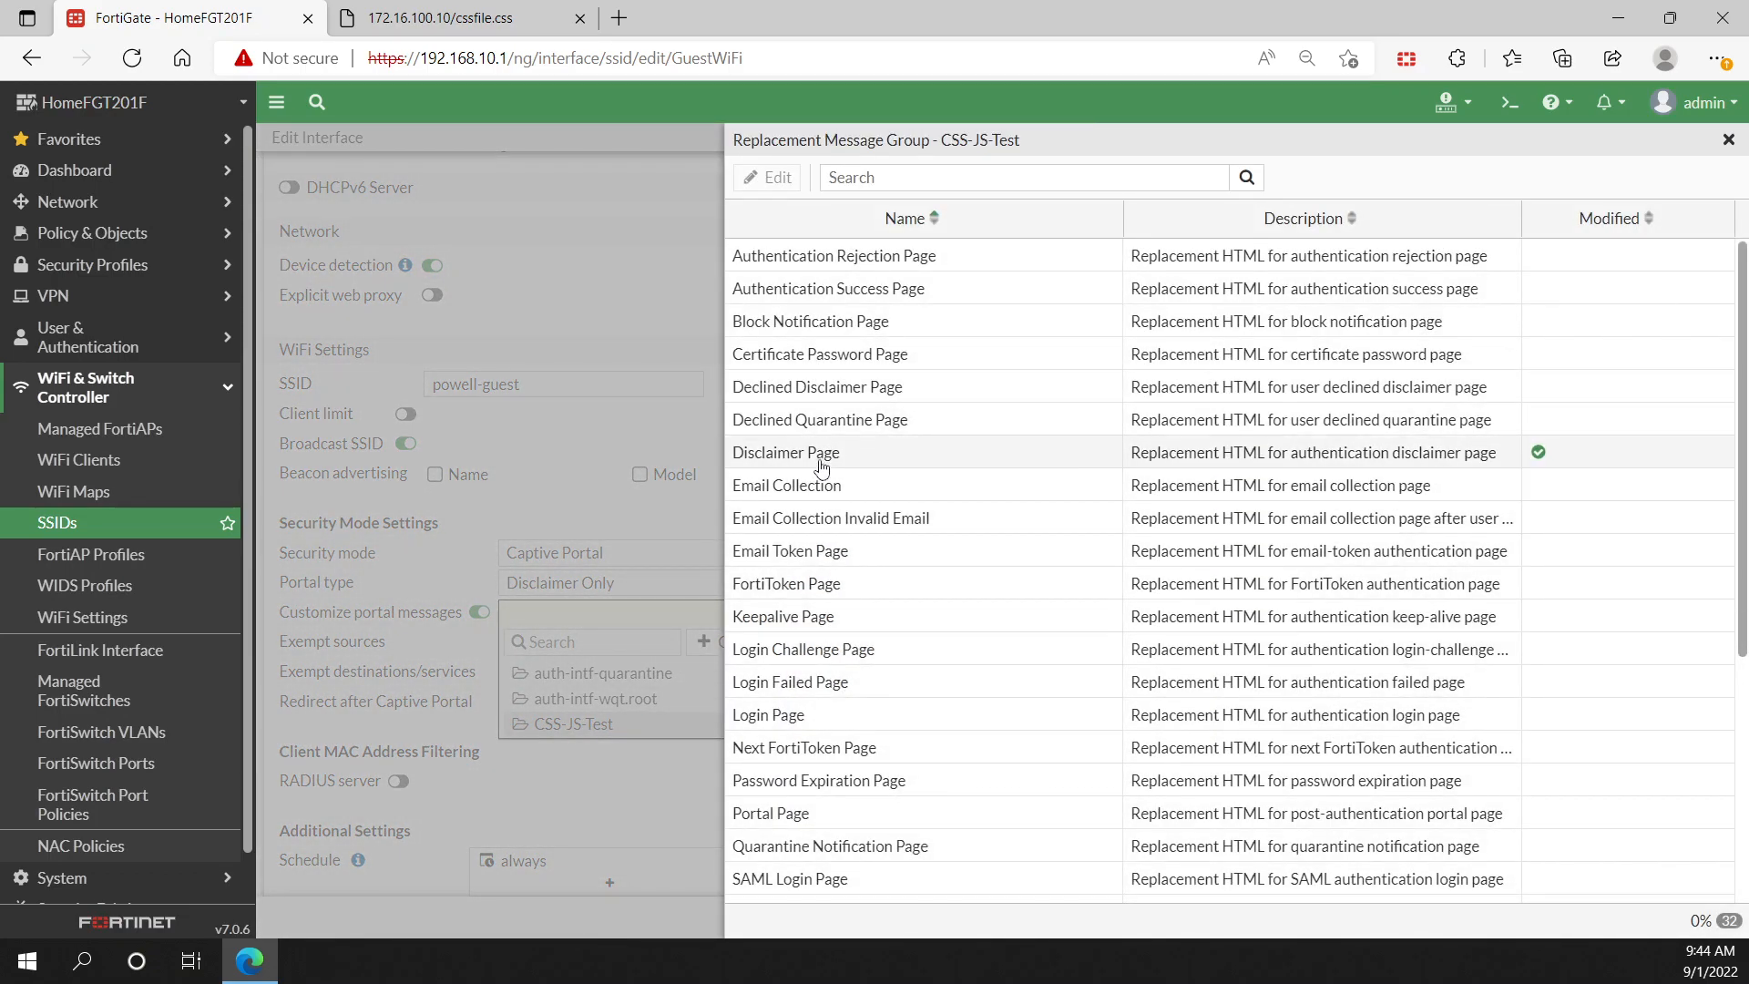
Step: Select the modified Disclaimer Page entry and close the CSS-JS-Test group panel
left_click(783, 452)
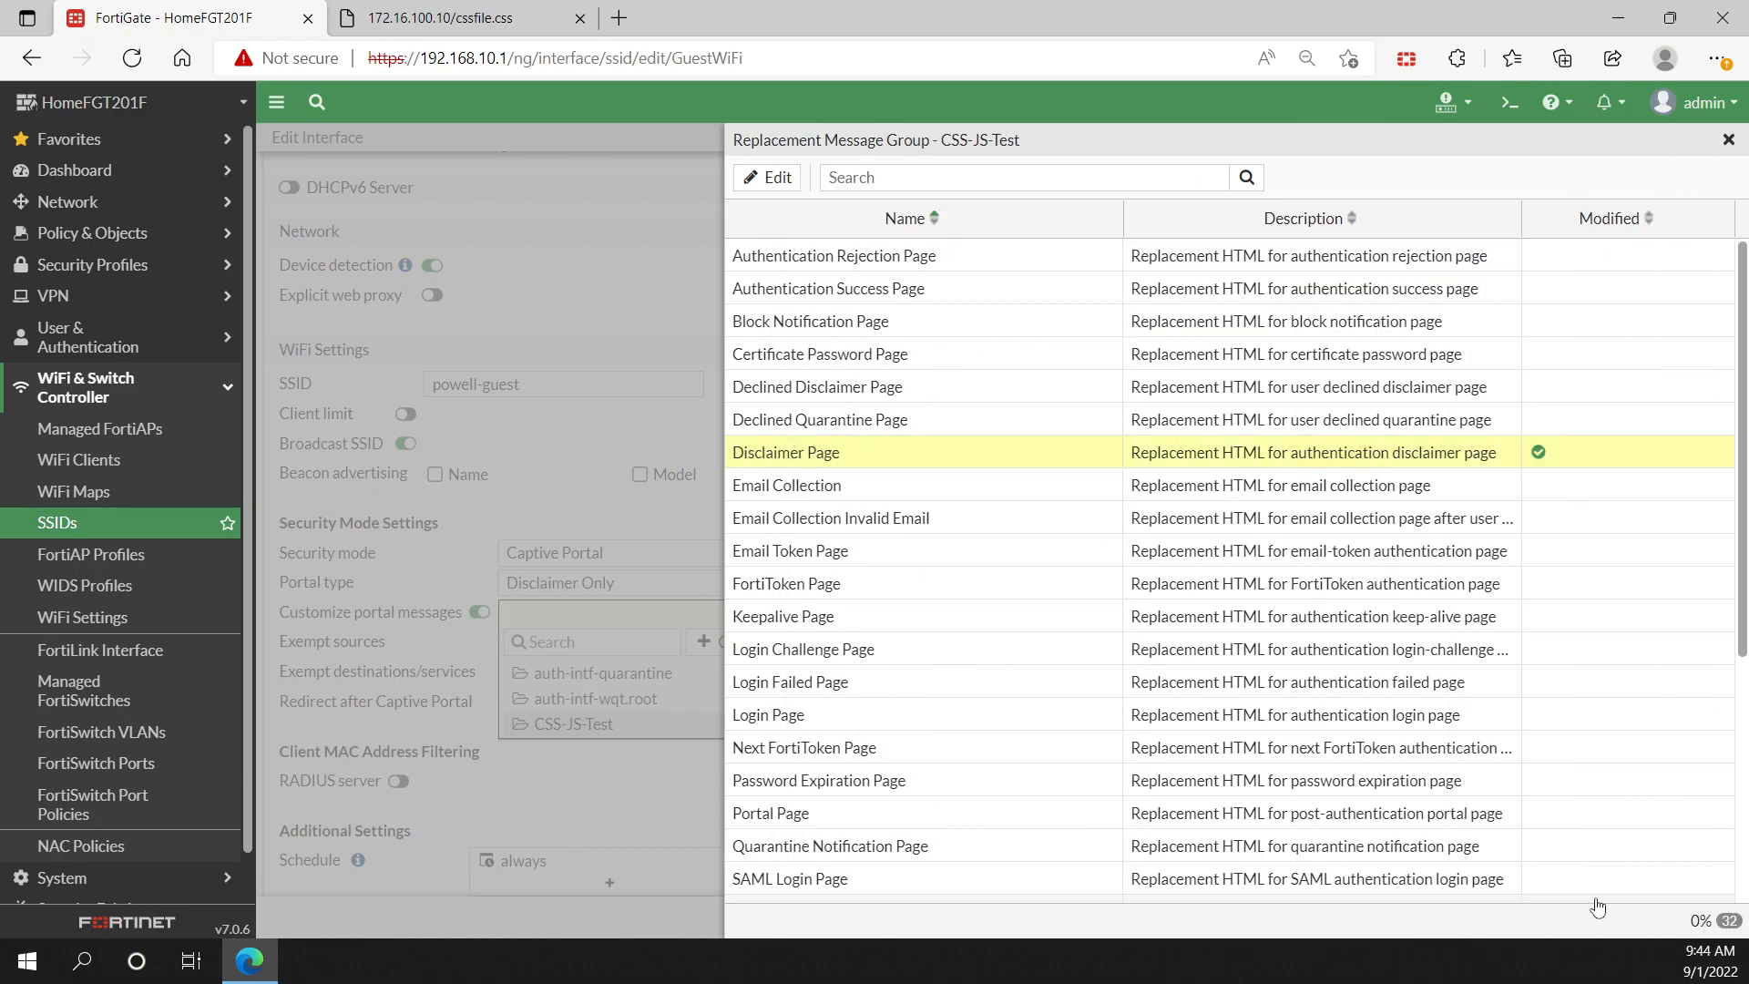
mouse_move(1573, 173)
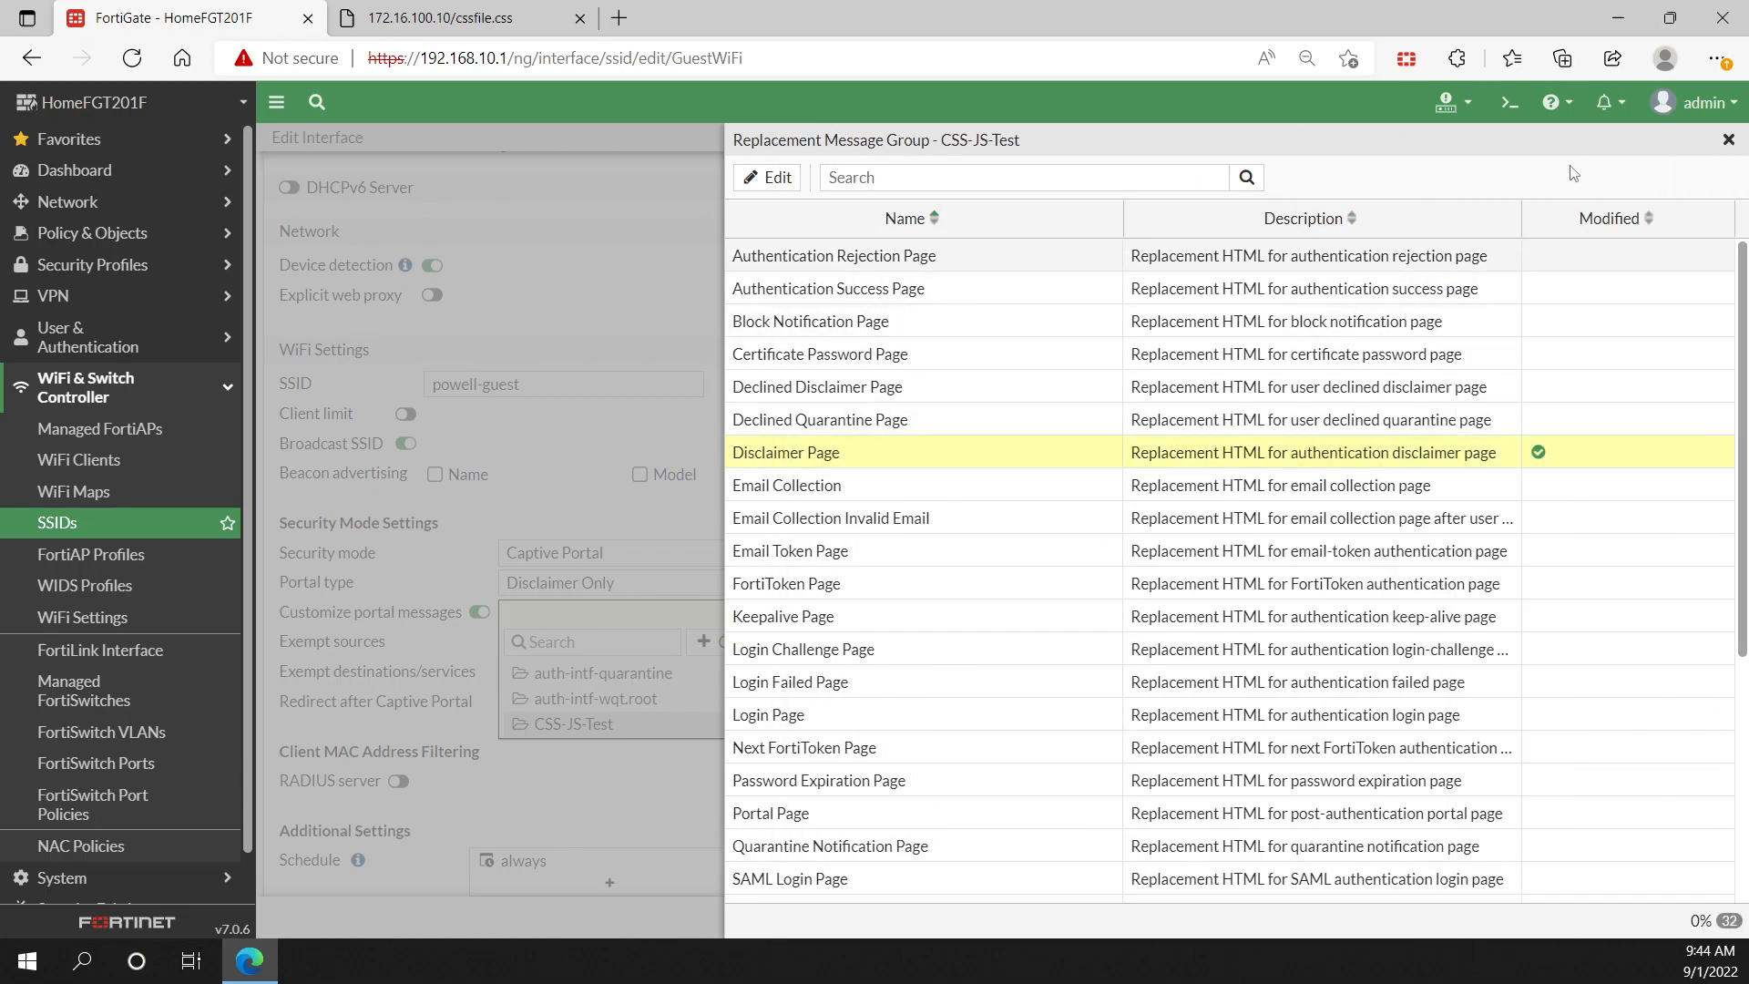
left_click(1731, 140)
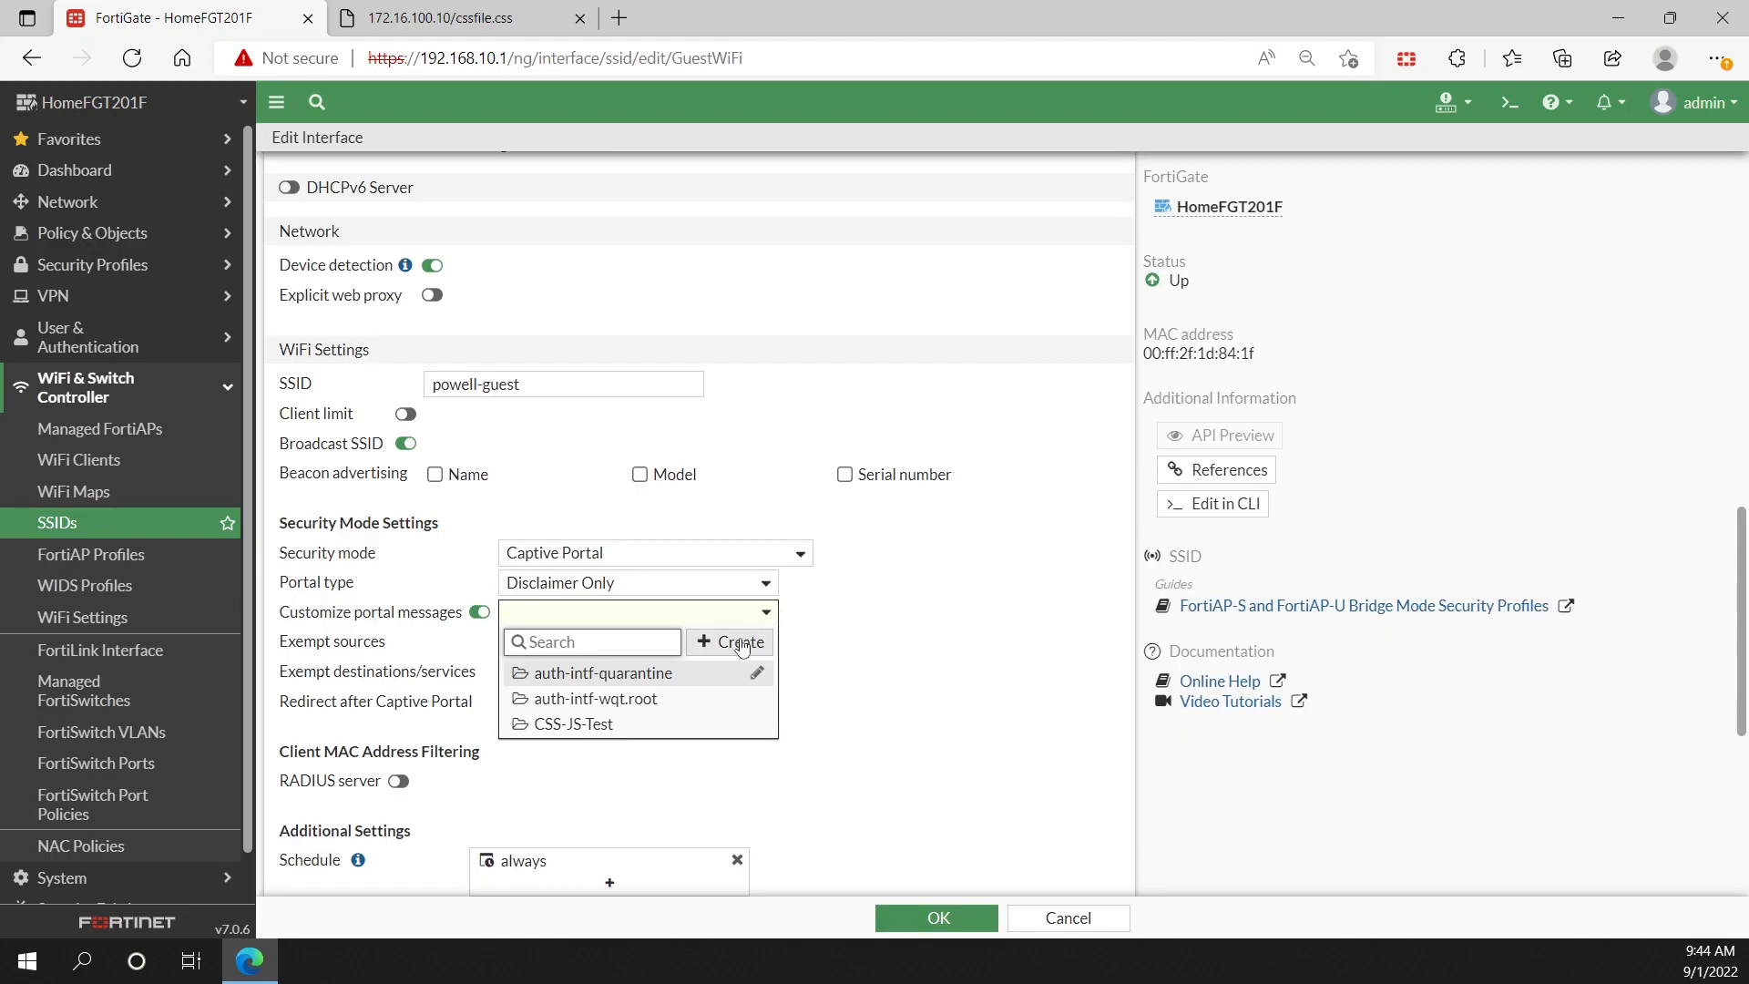
mouse_move(689, 649)
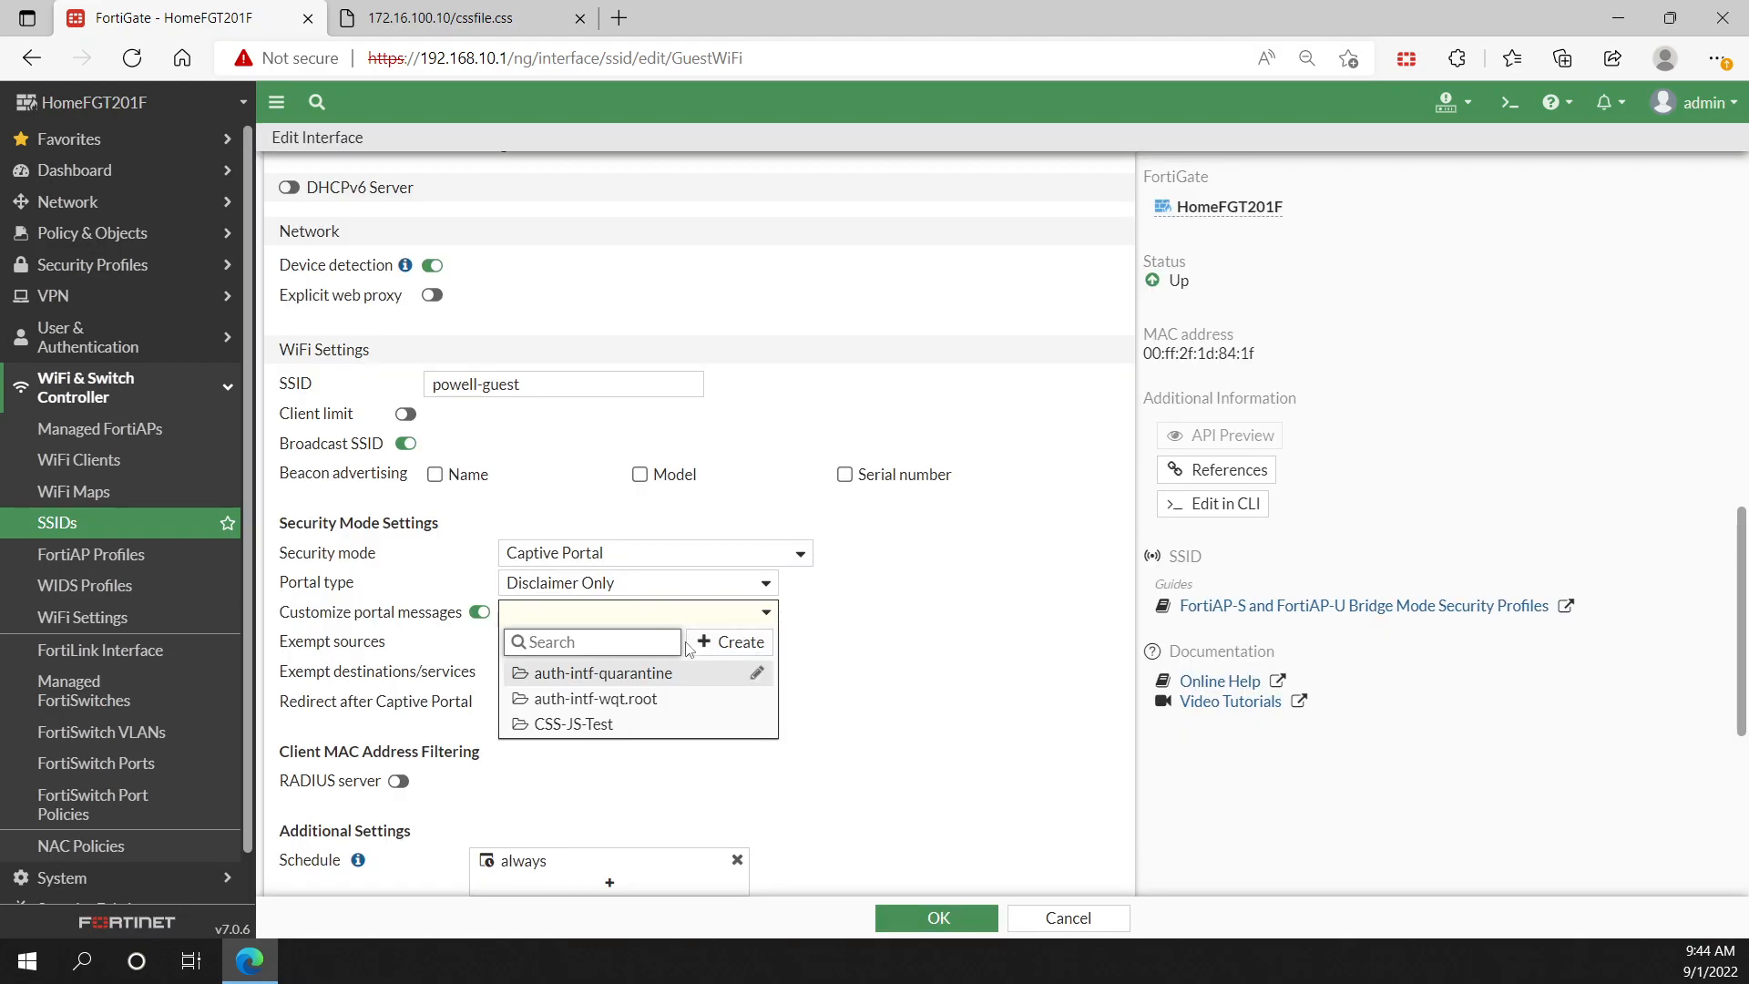
mouse_move(604, 723)
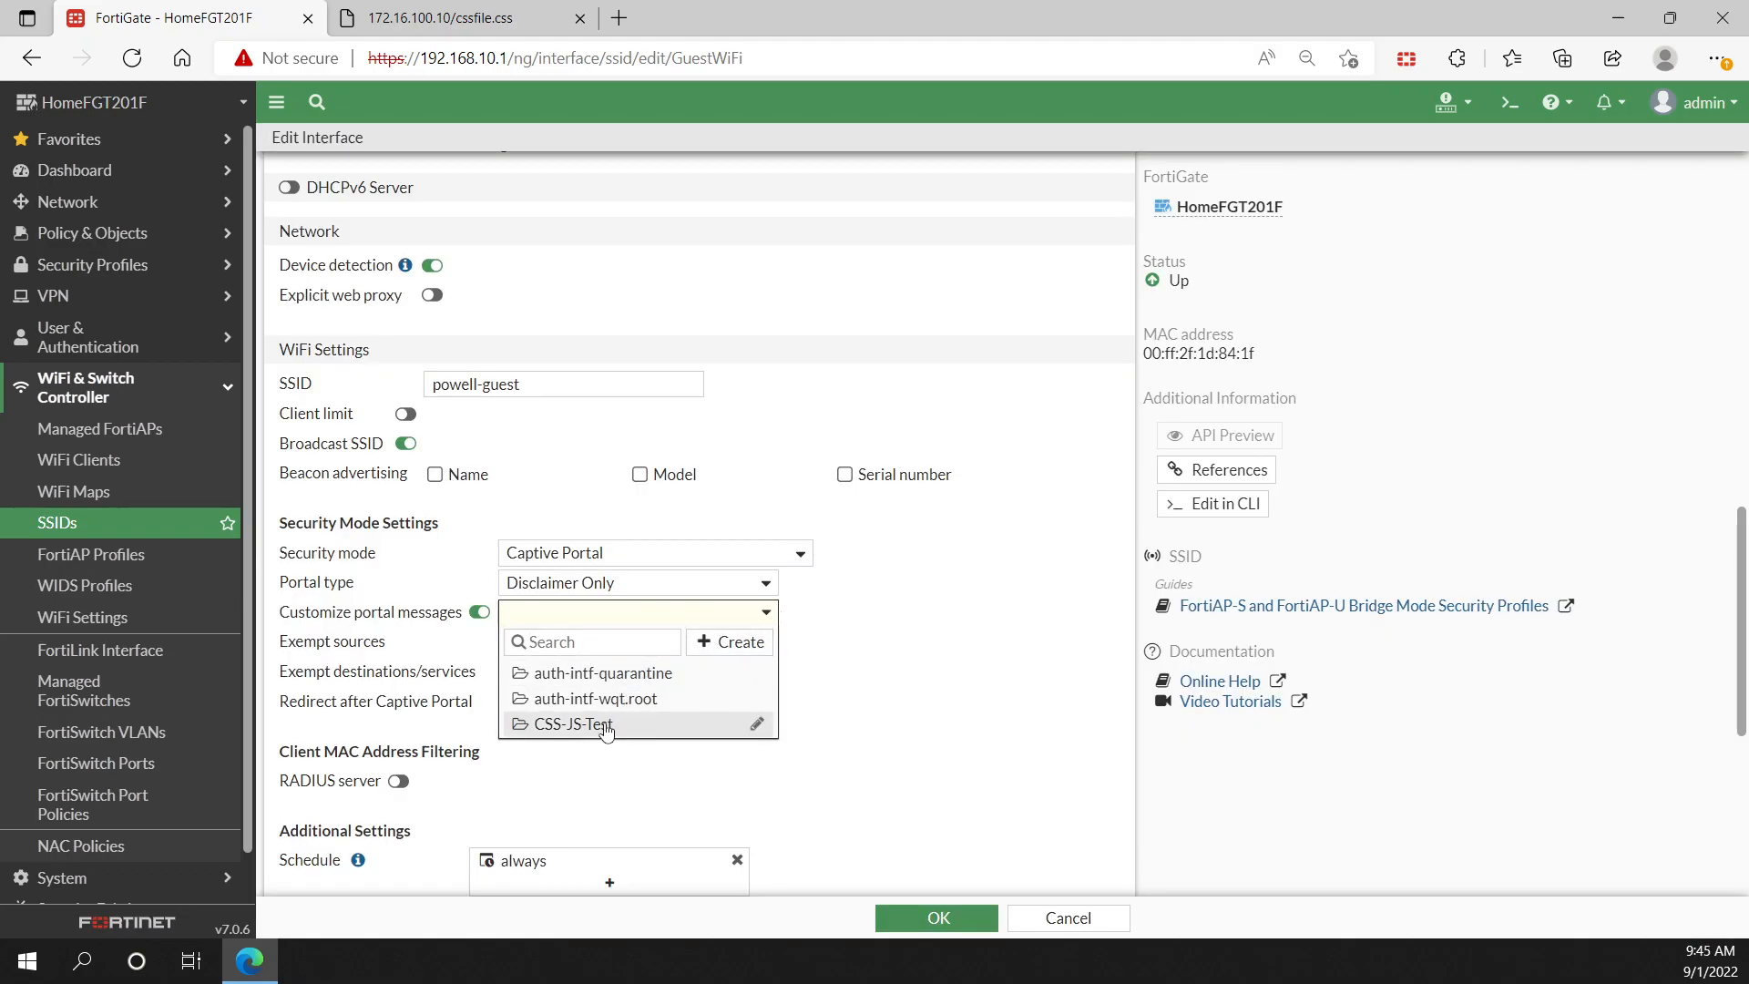
Step: Assign CSS-JS-Test as the message group and exempt pihole and the DNS service from the portal
left_click(574, 723)
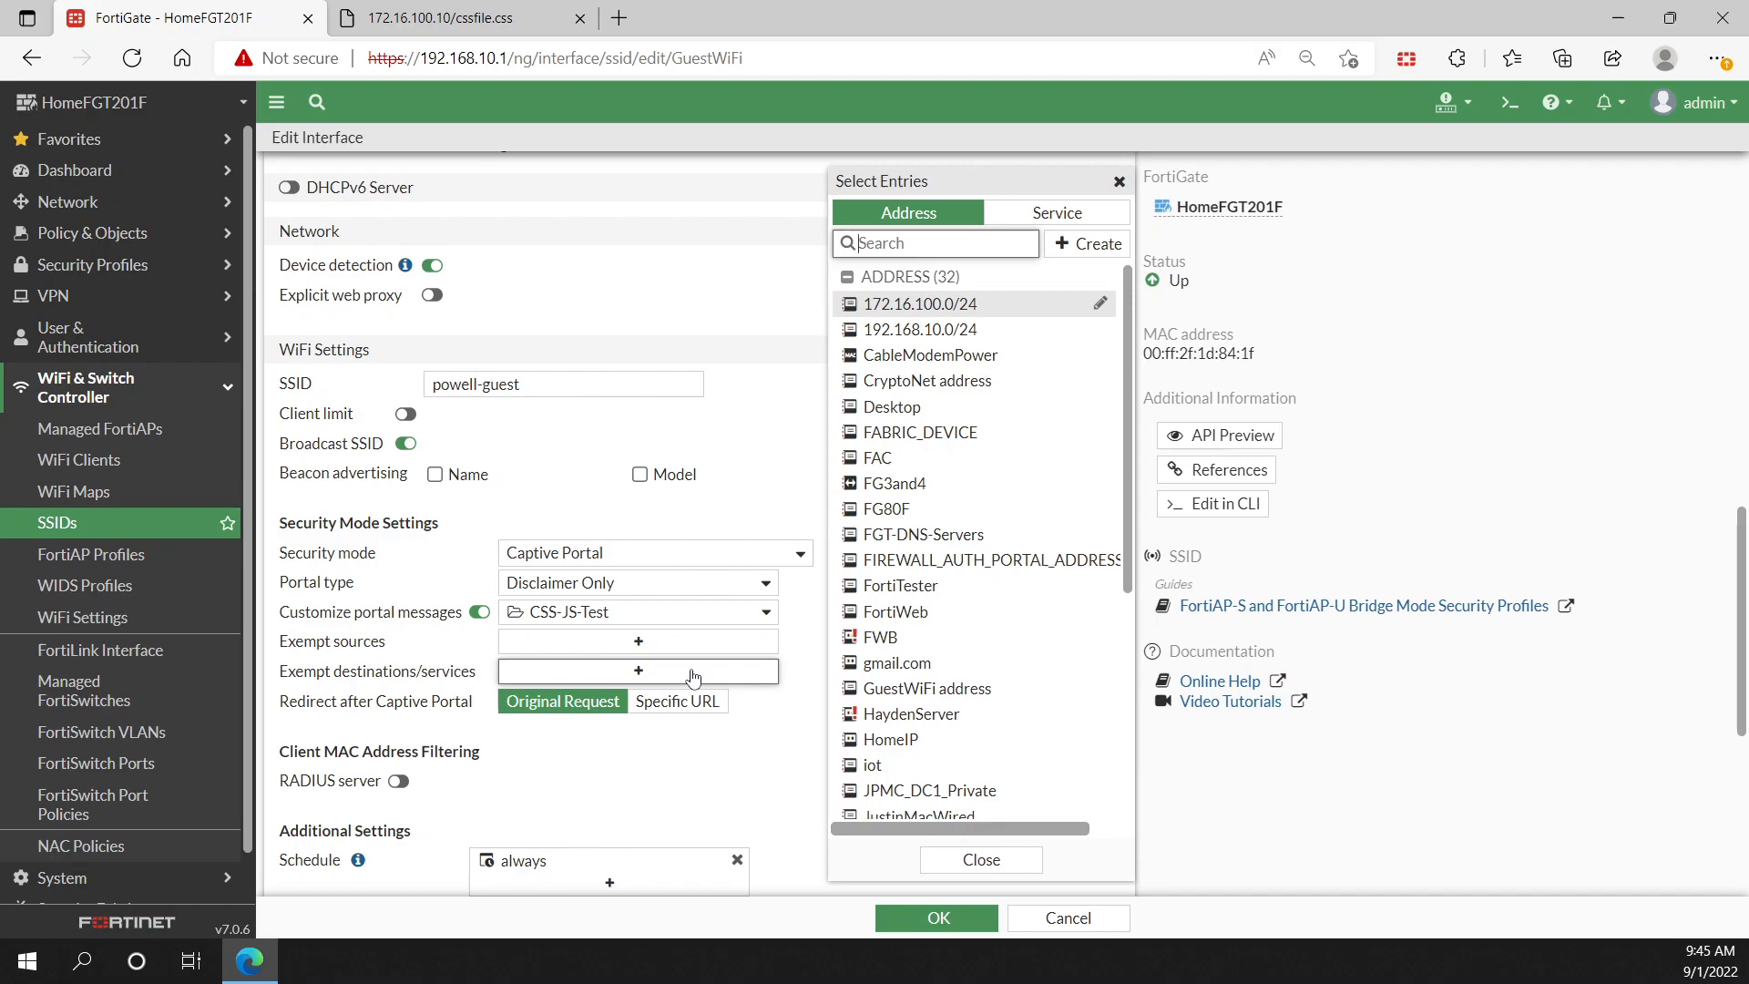
scroll("down", 3)
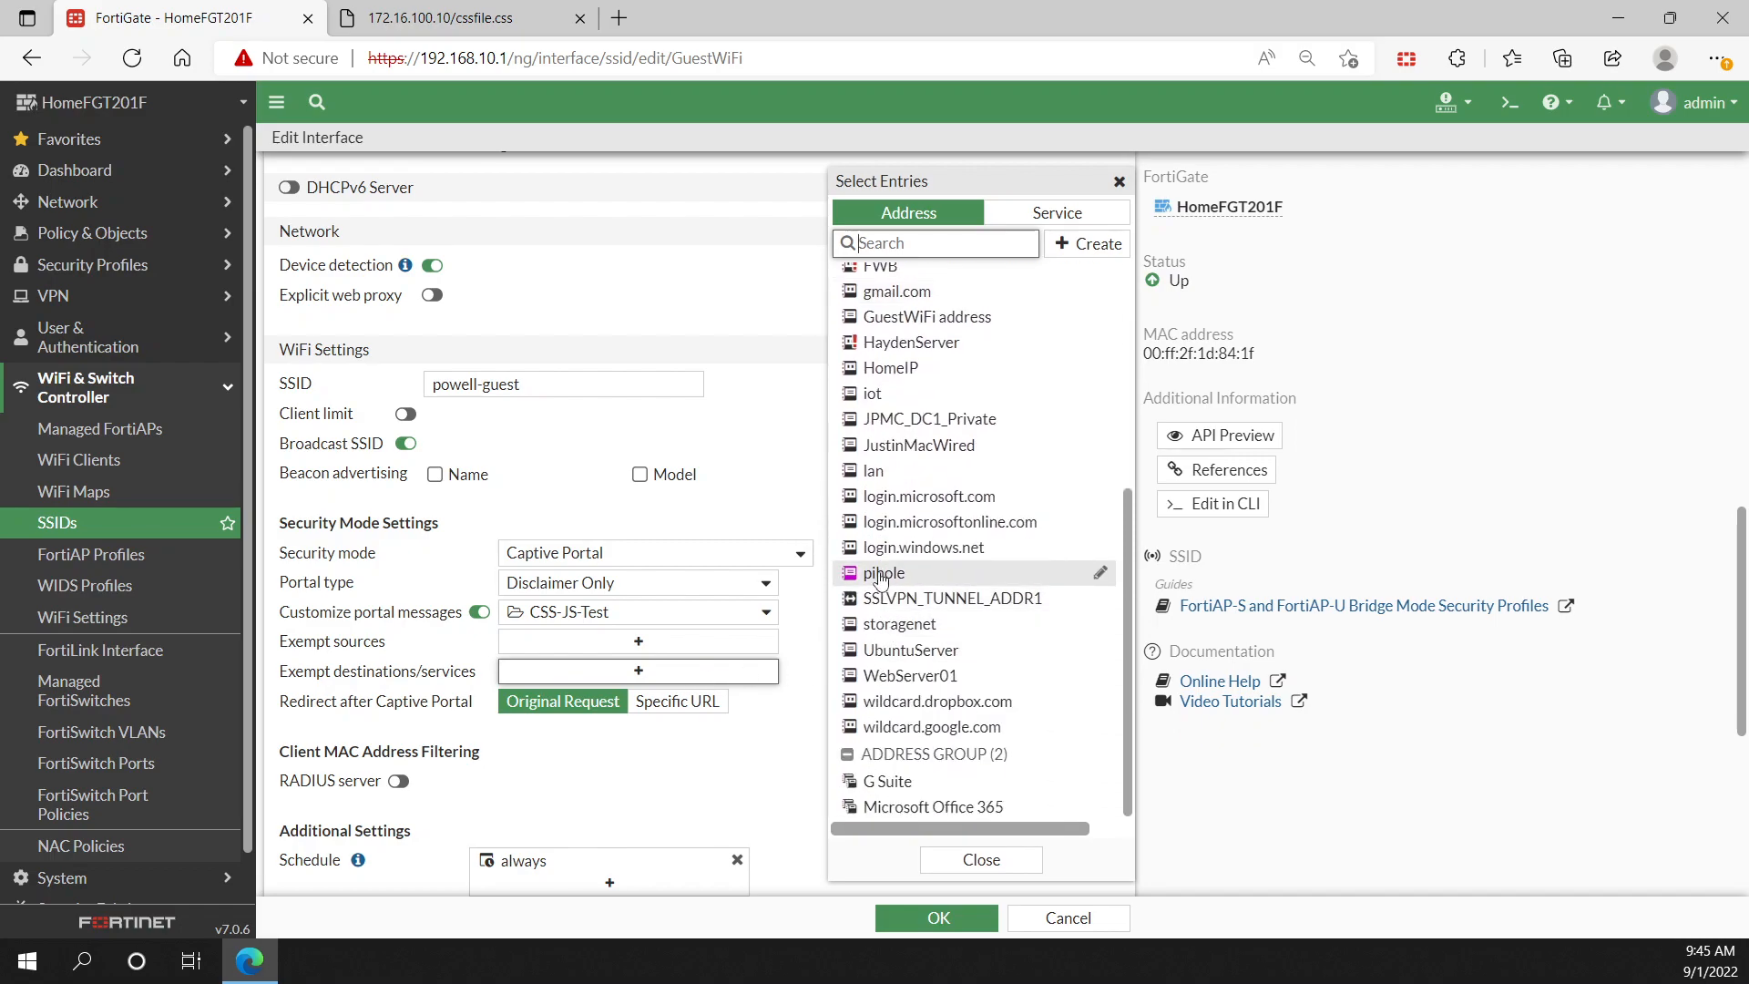
left_click(884, 572)
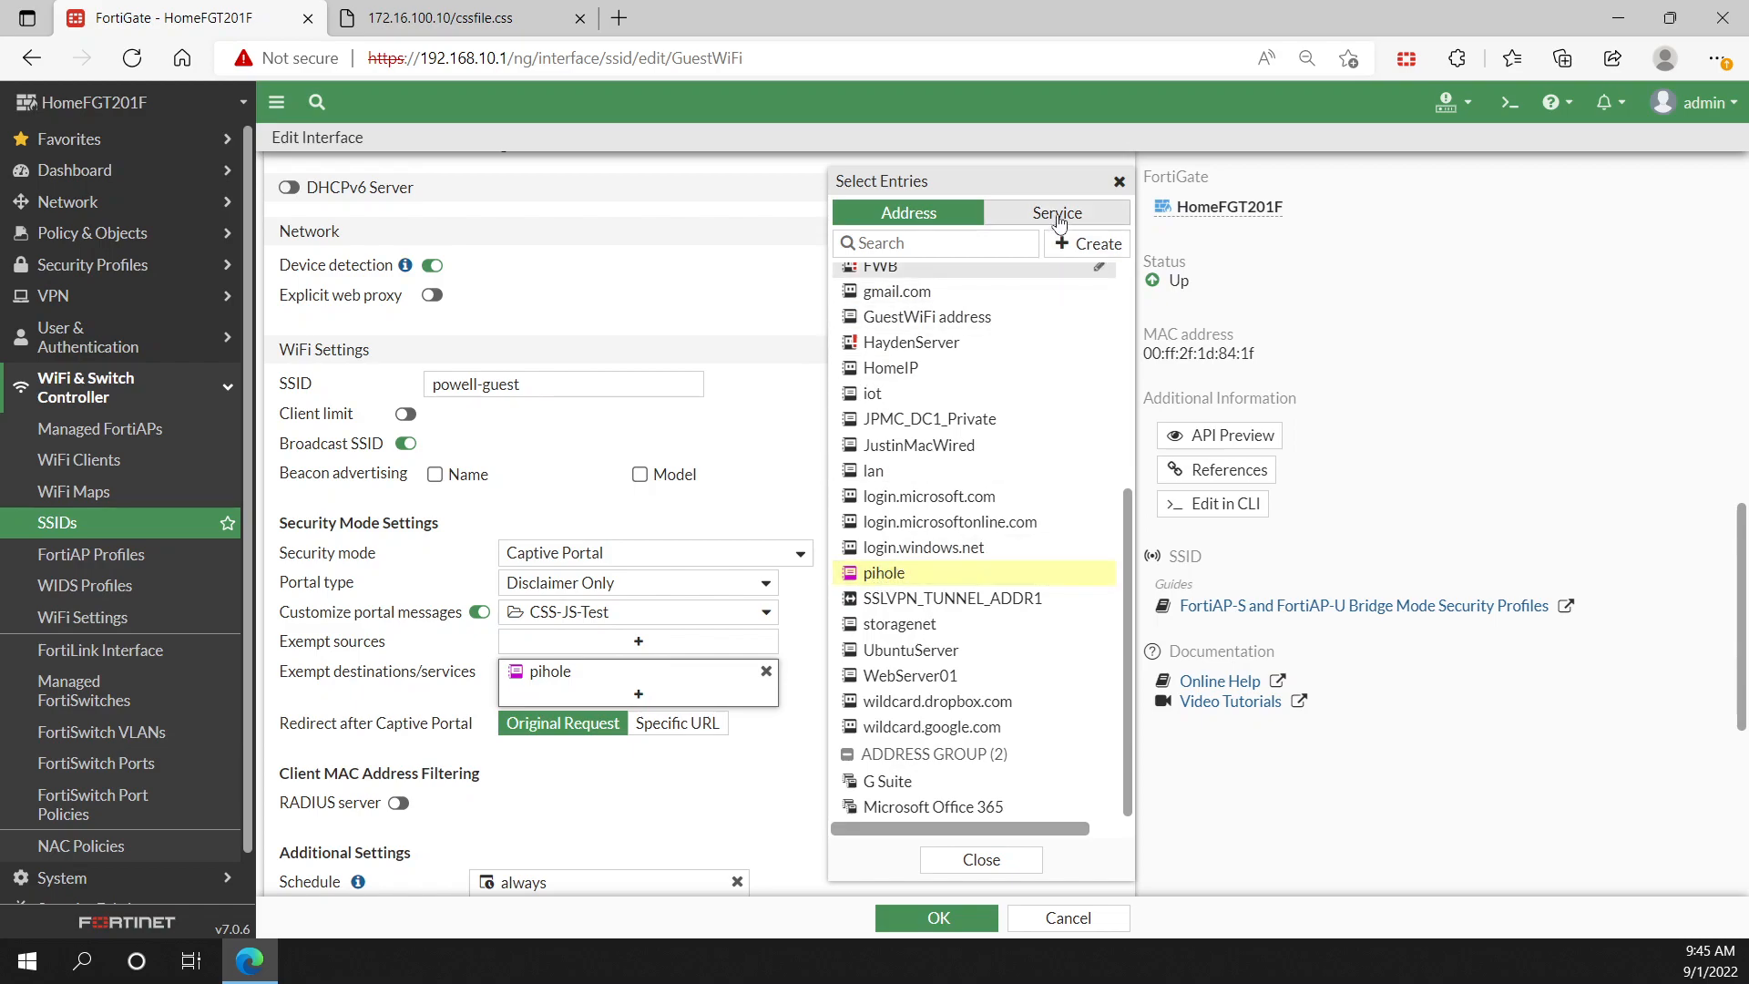
left_click(1055, 211)
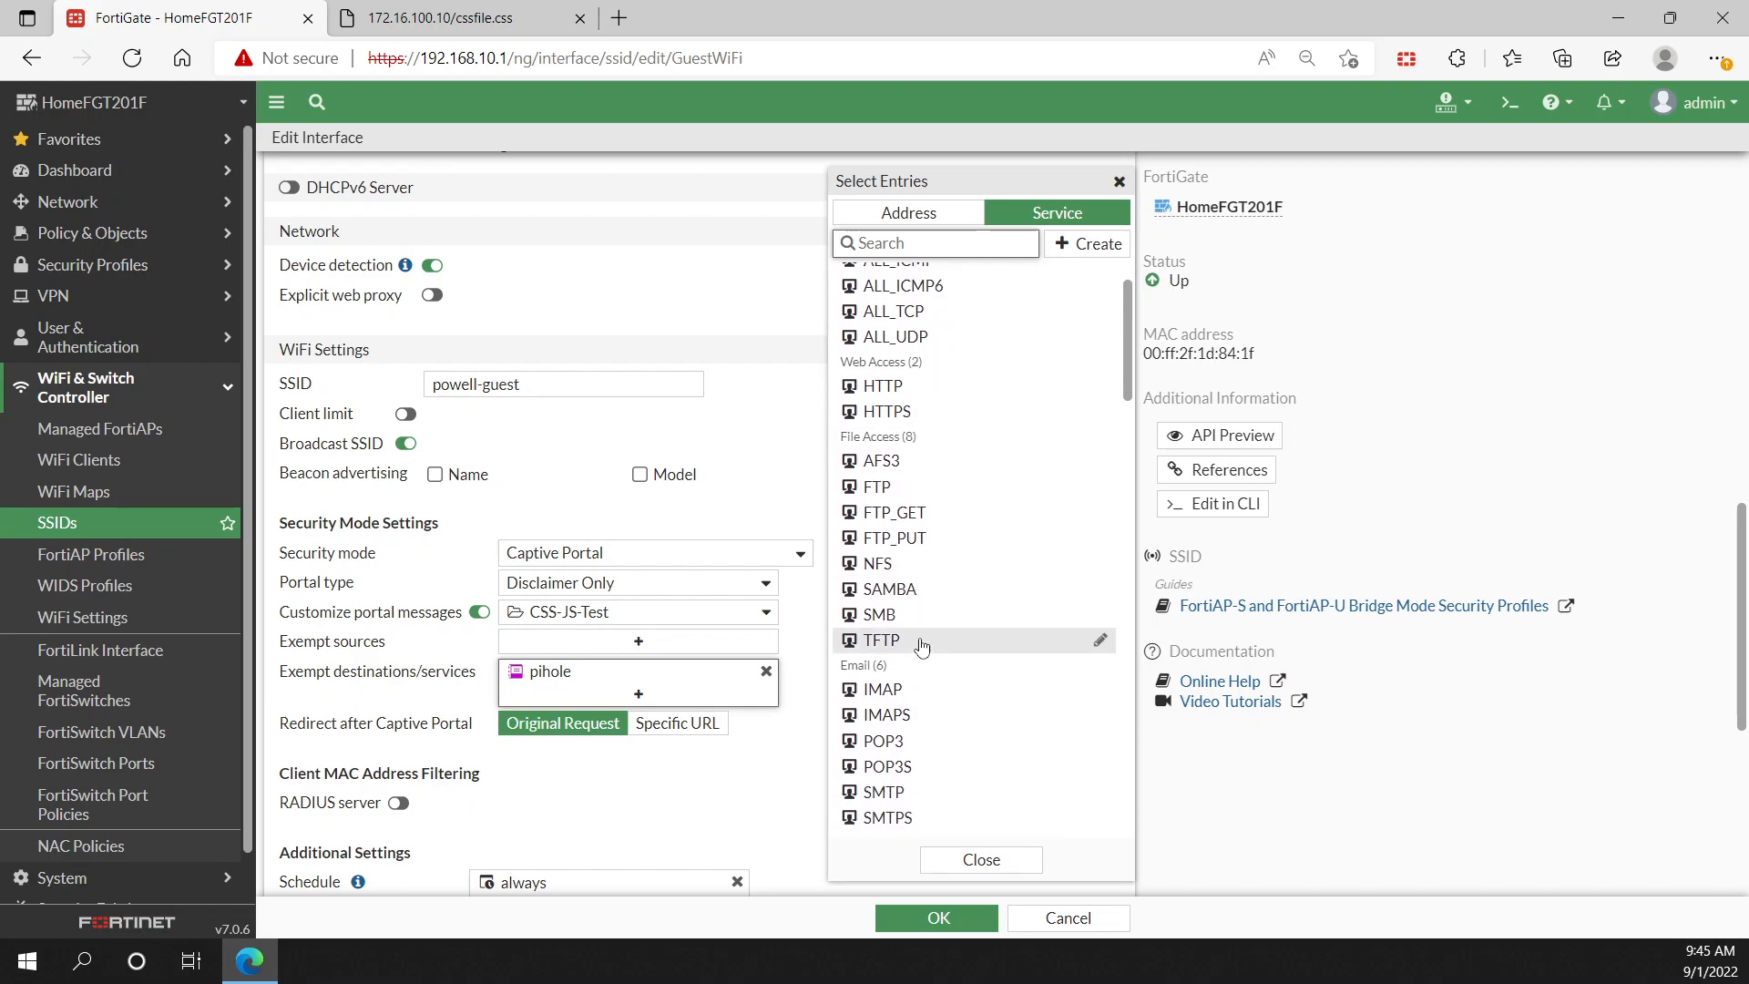
left_click(879, 667)
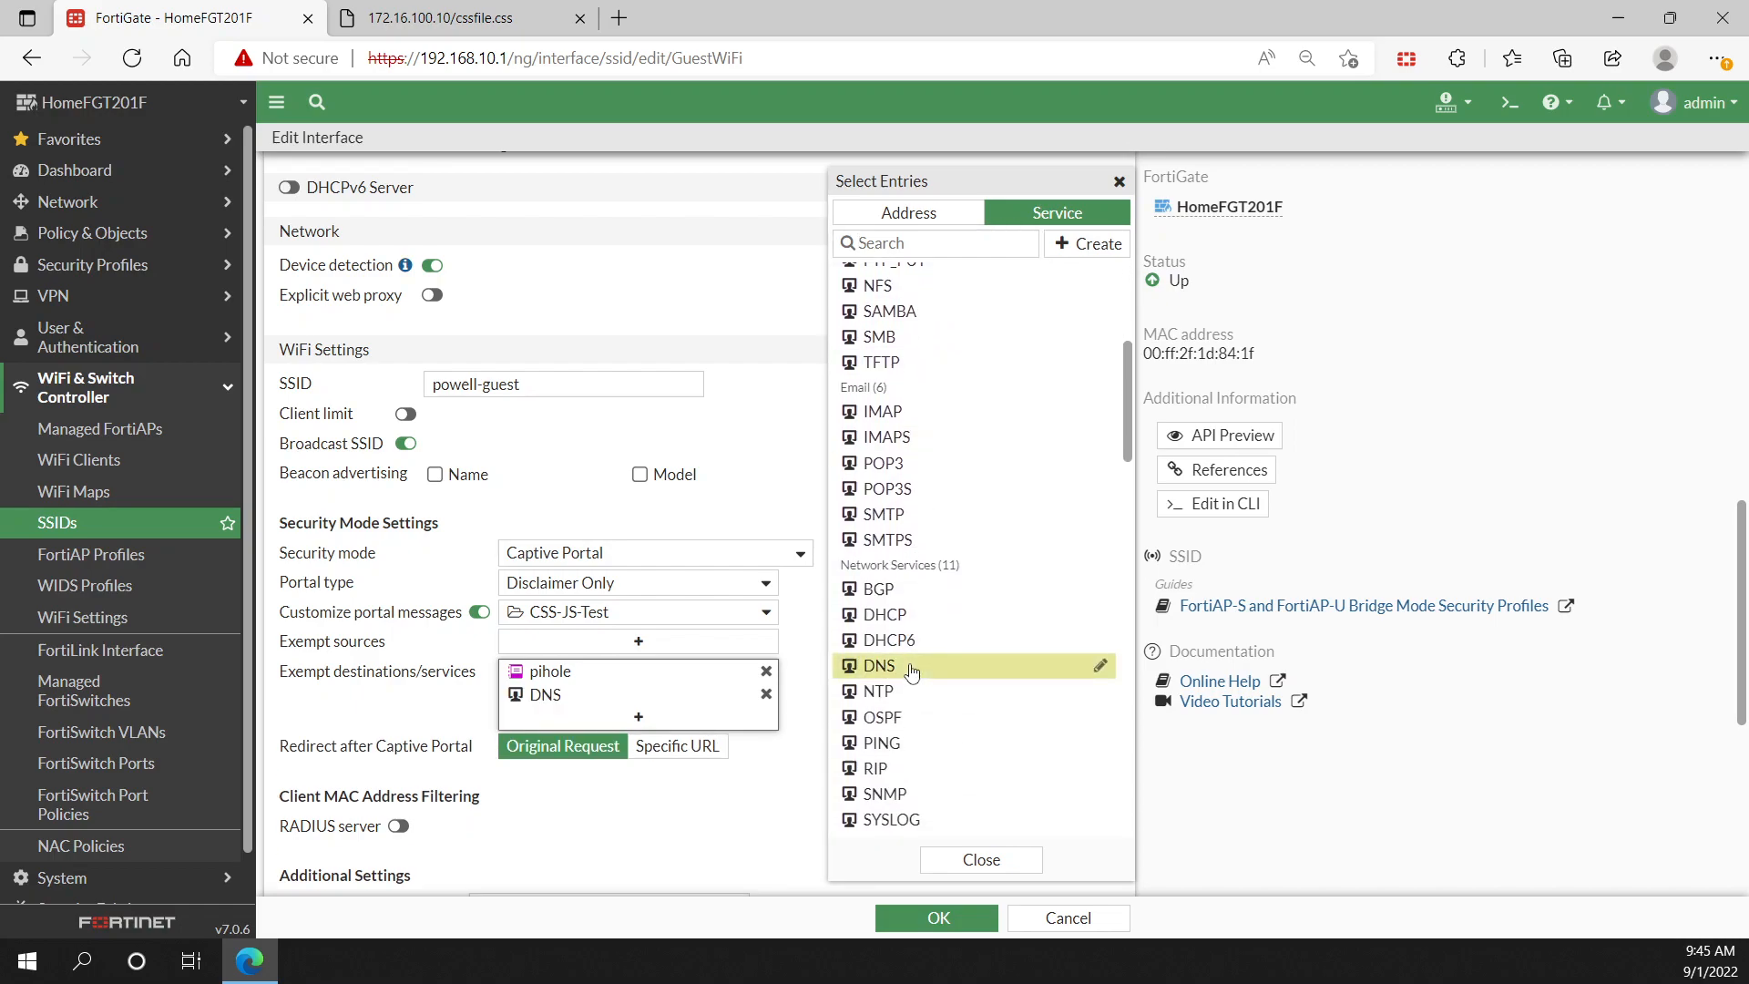
mouse_move(979, 858)
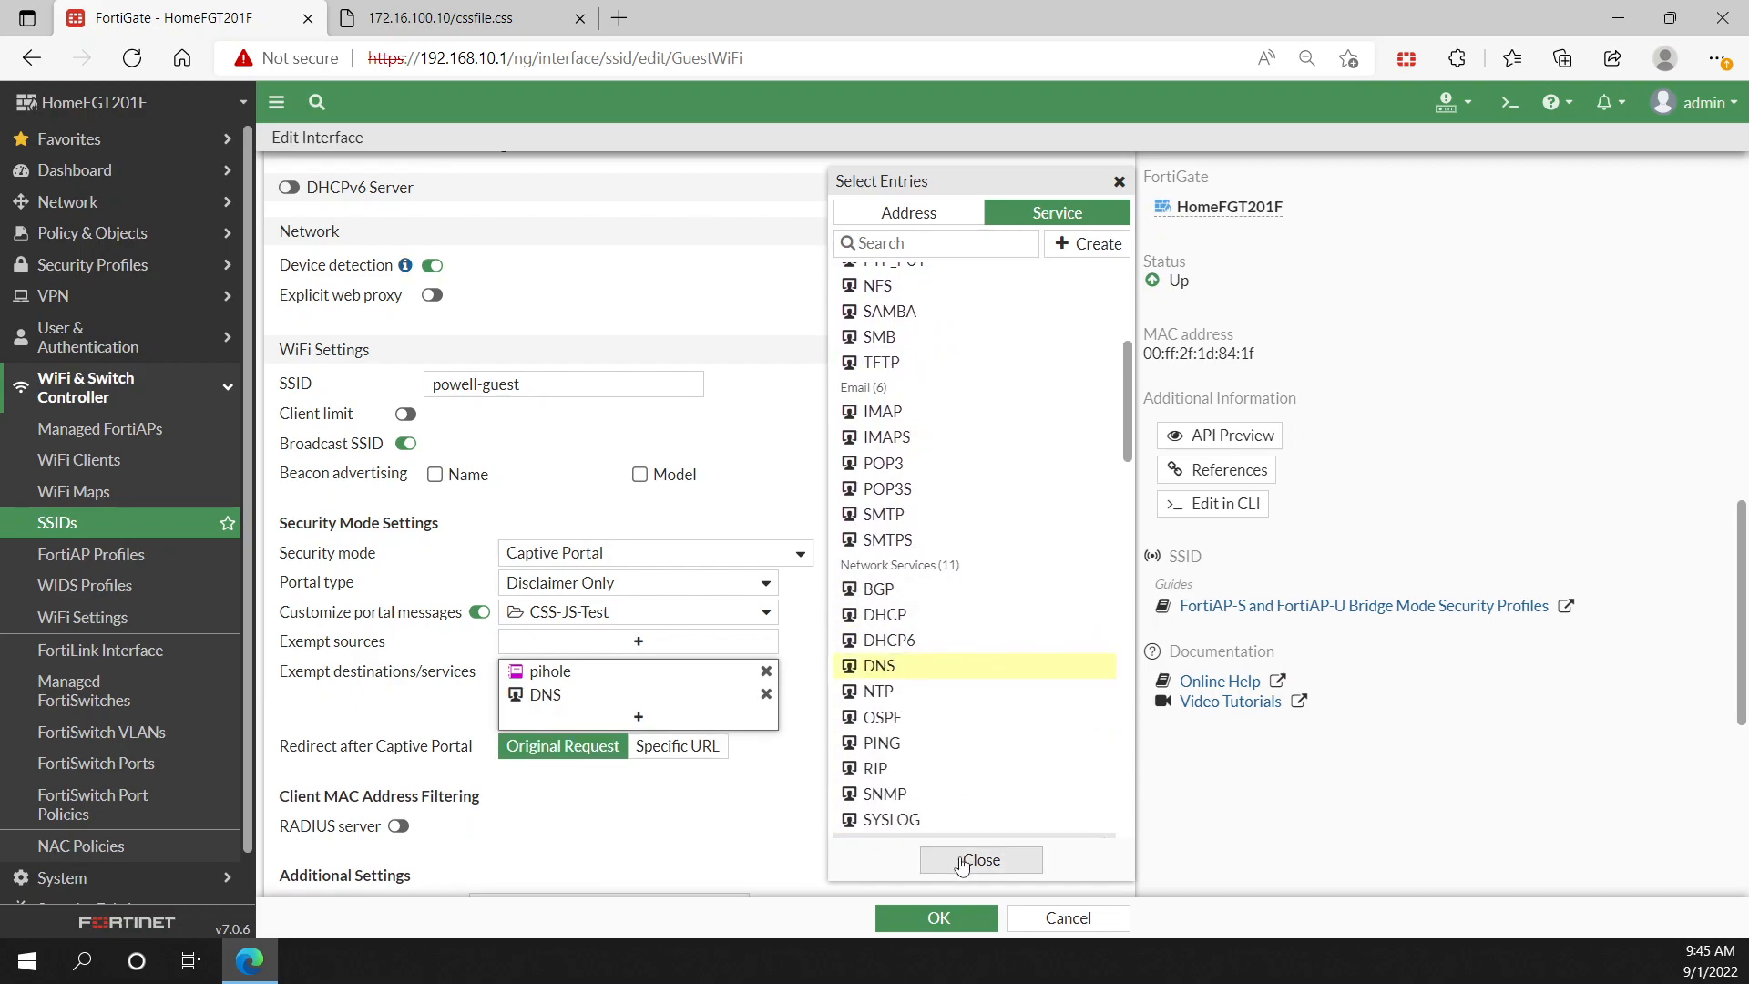
left_click(981, 860)
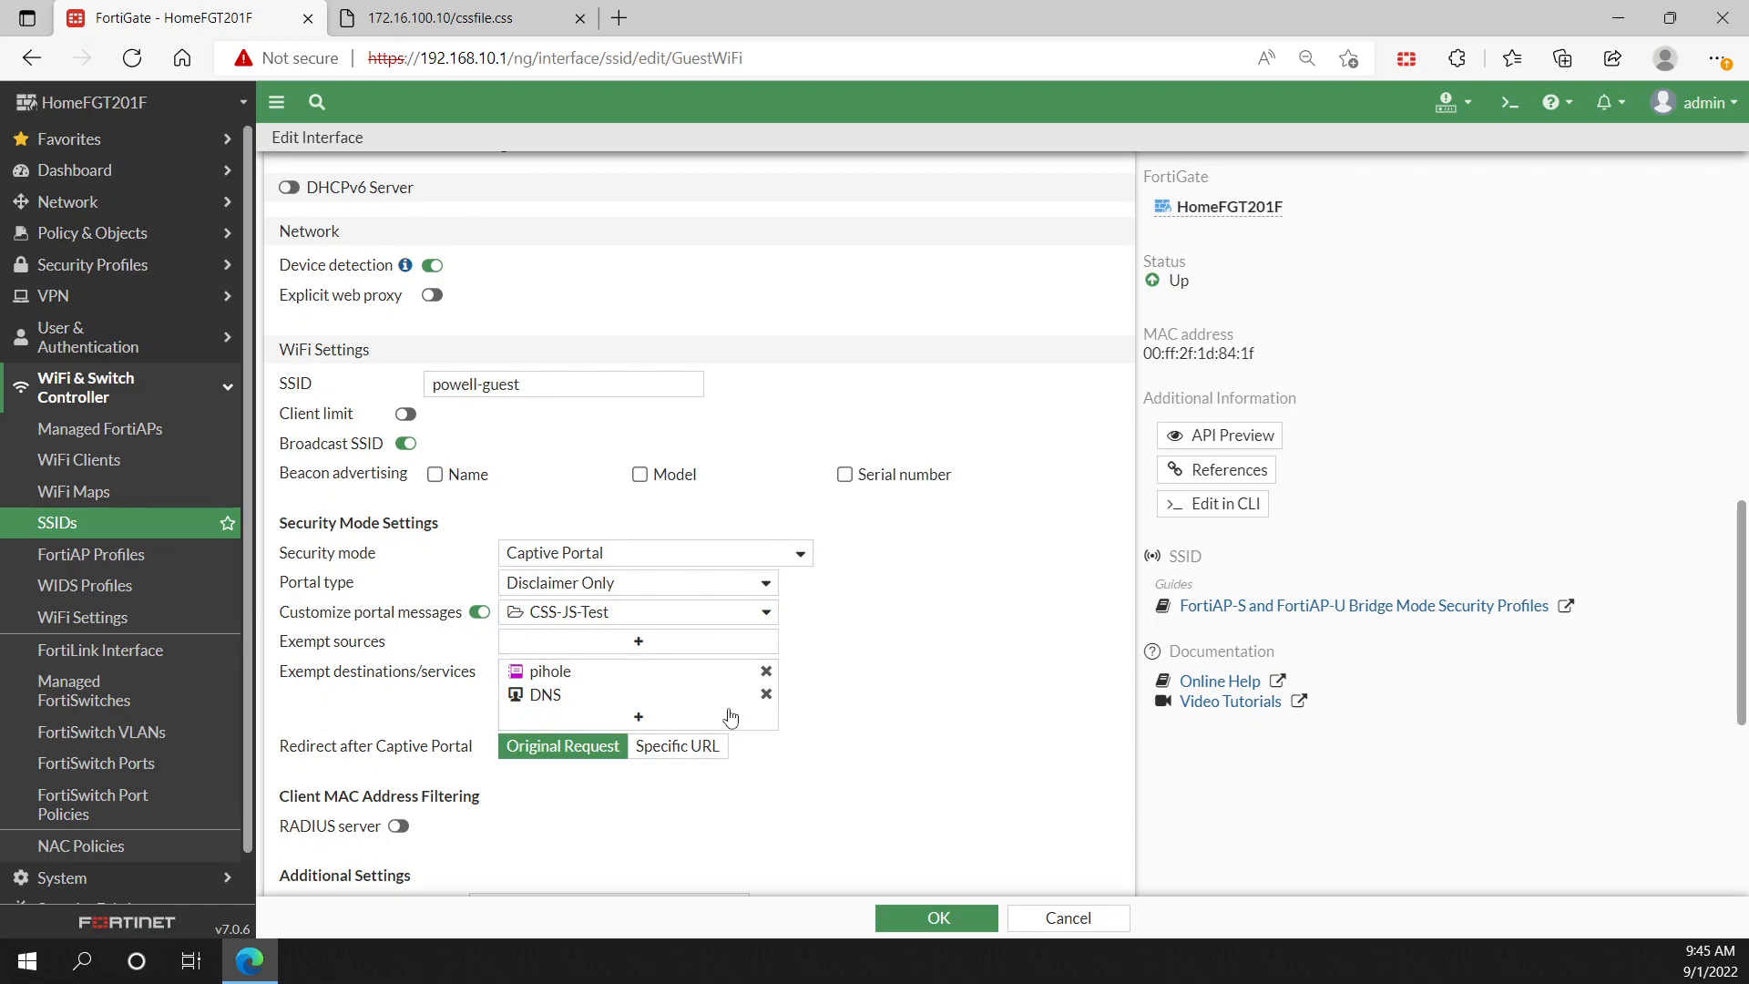
mouse_move(544, 694)
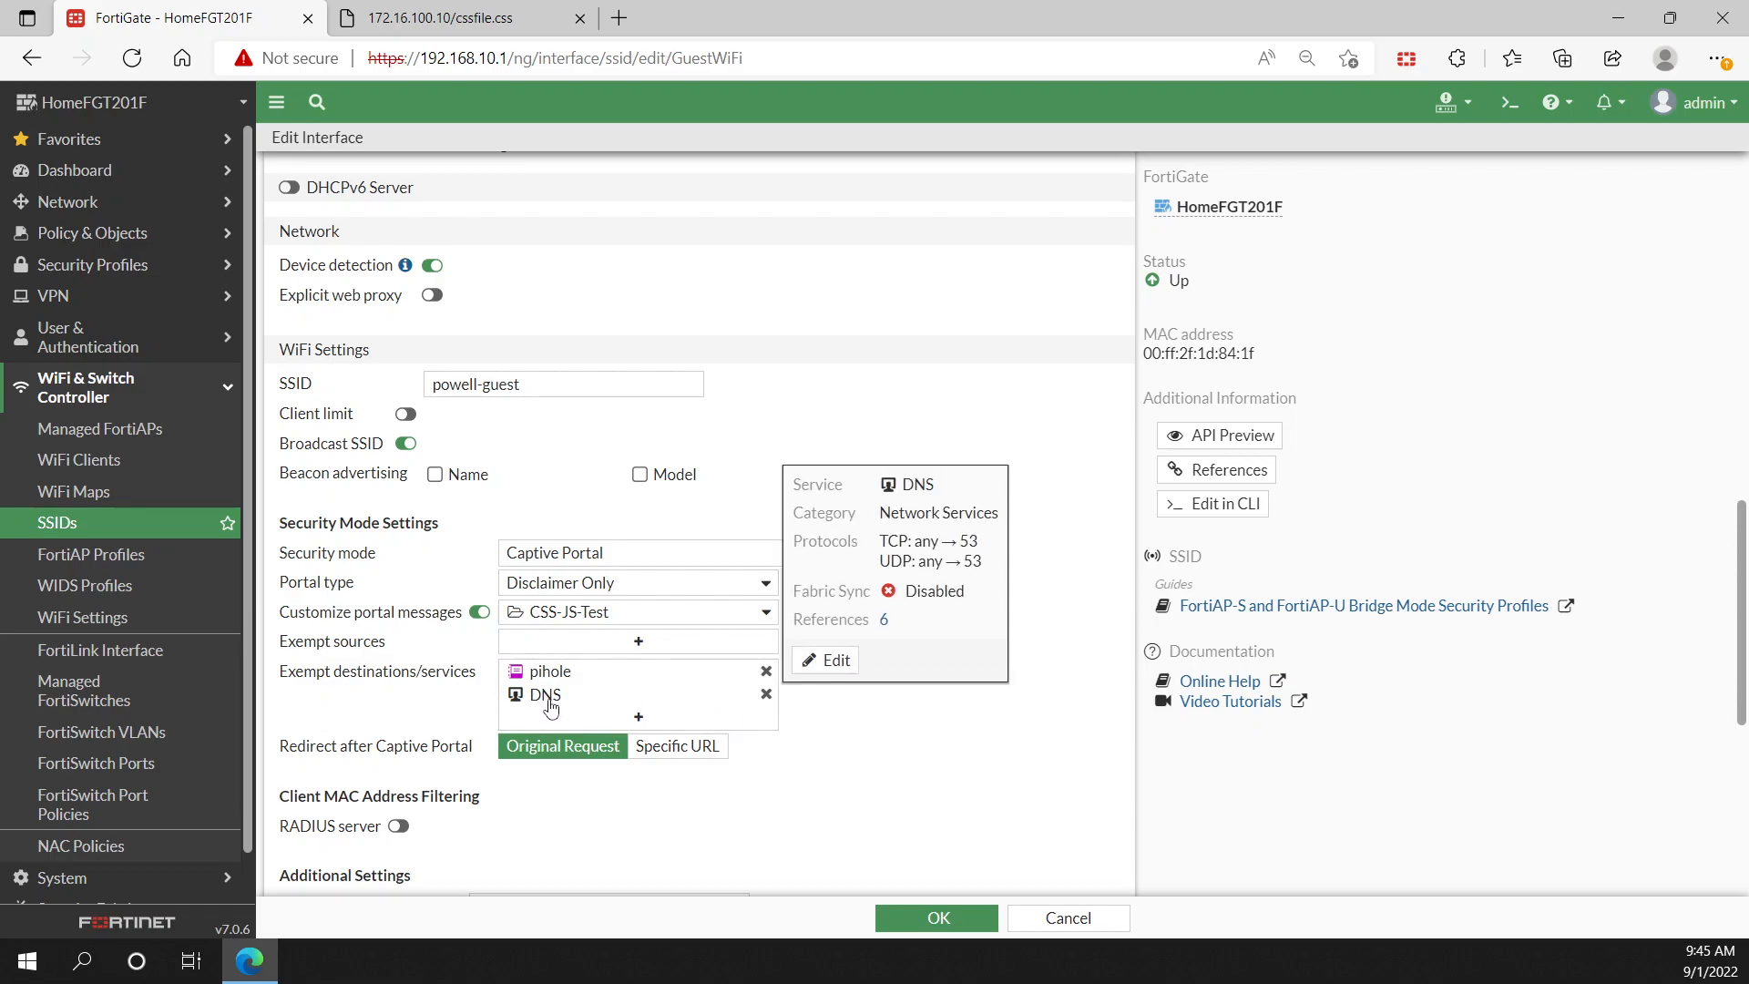
mouse_move(549, 671)
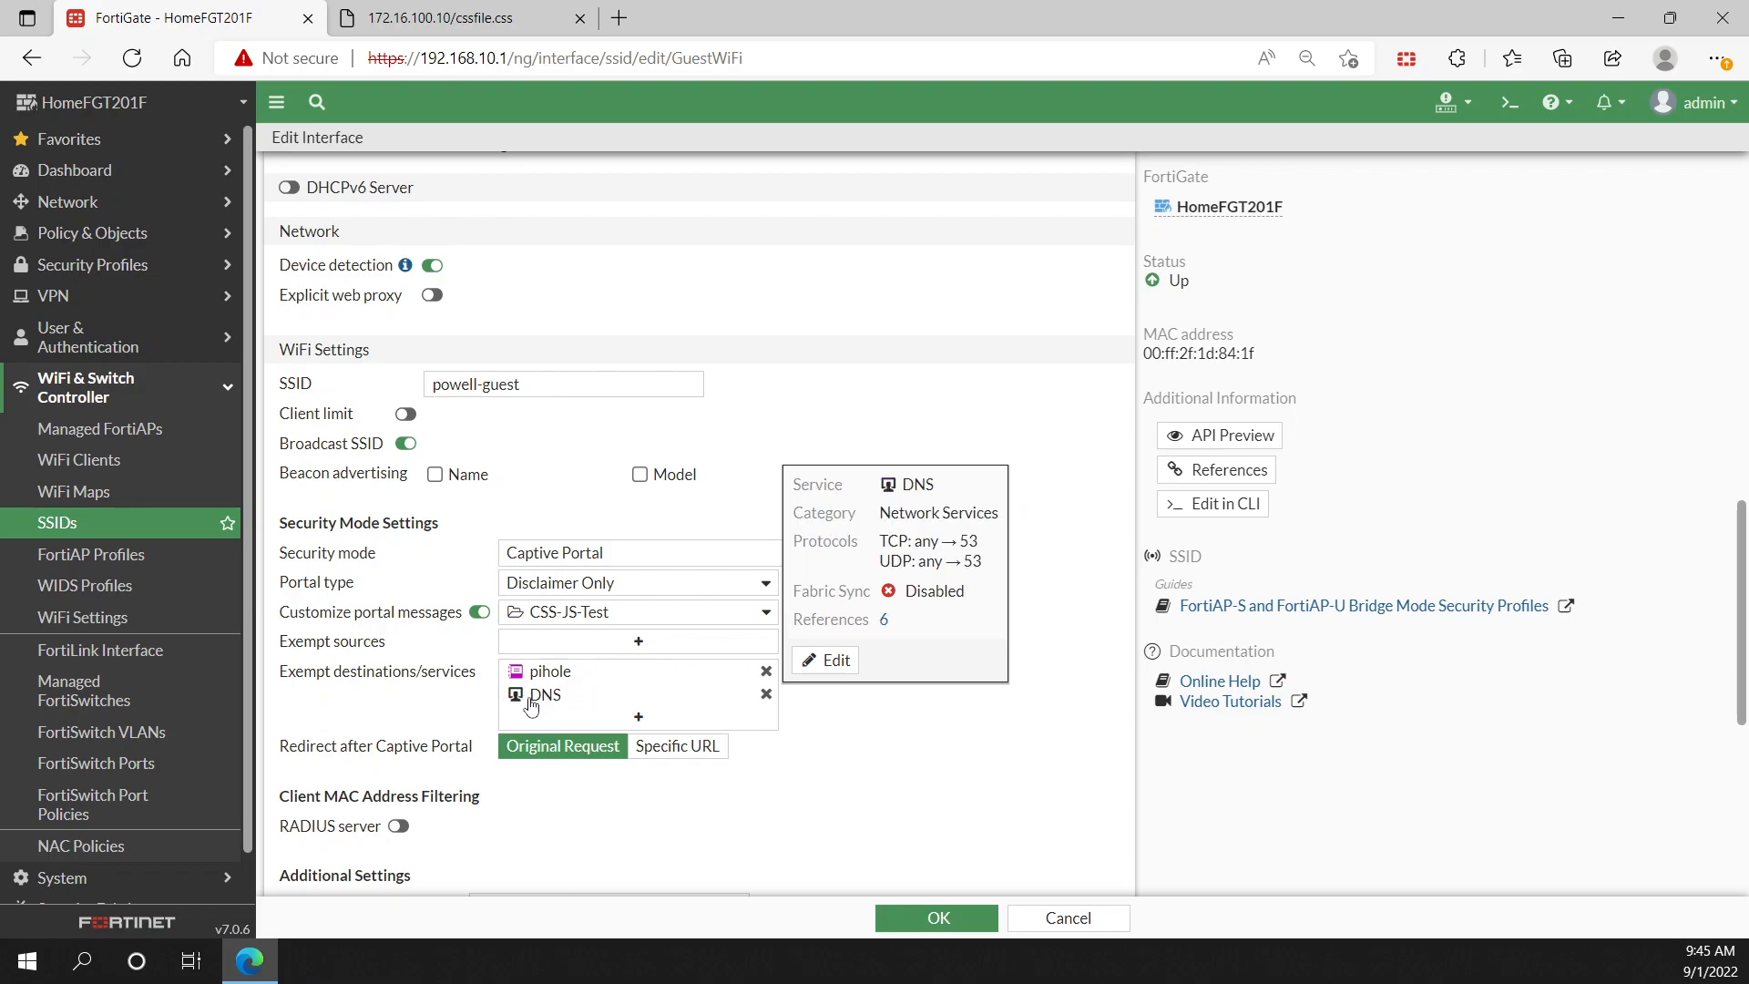
mouse_move(548, 670)
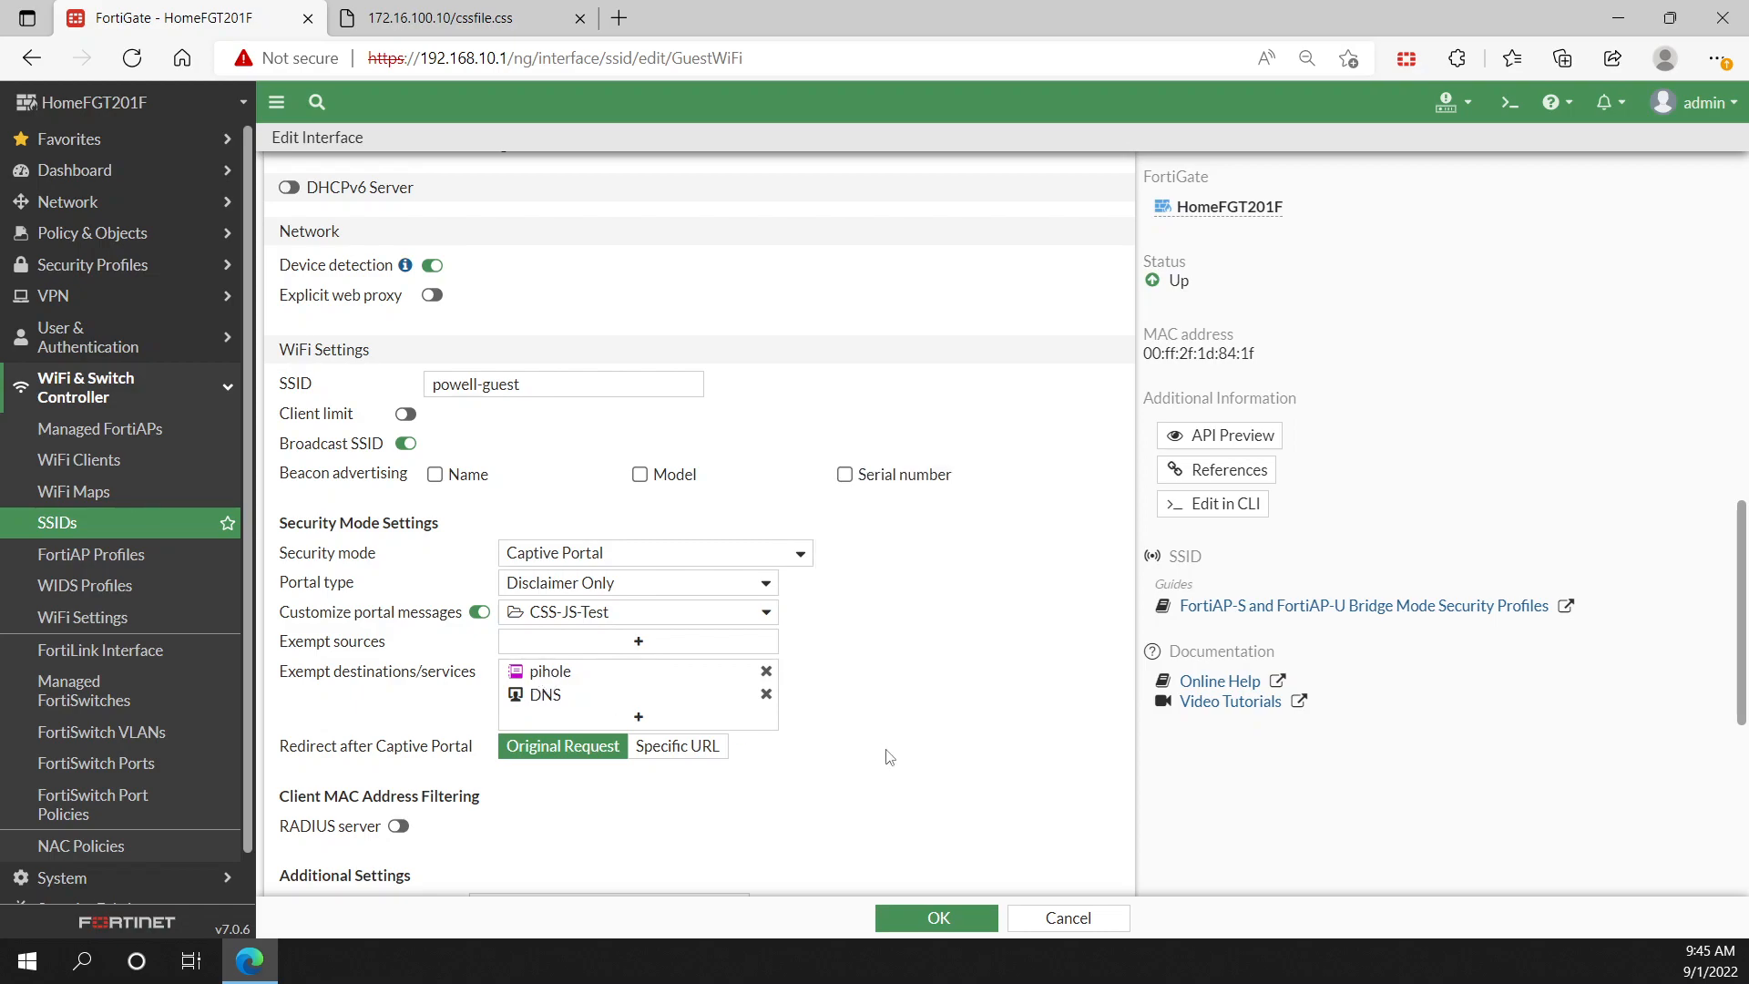
mouse_move(904, 767)
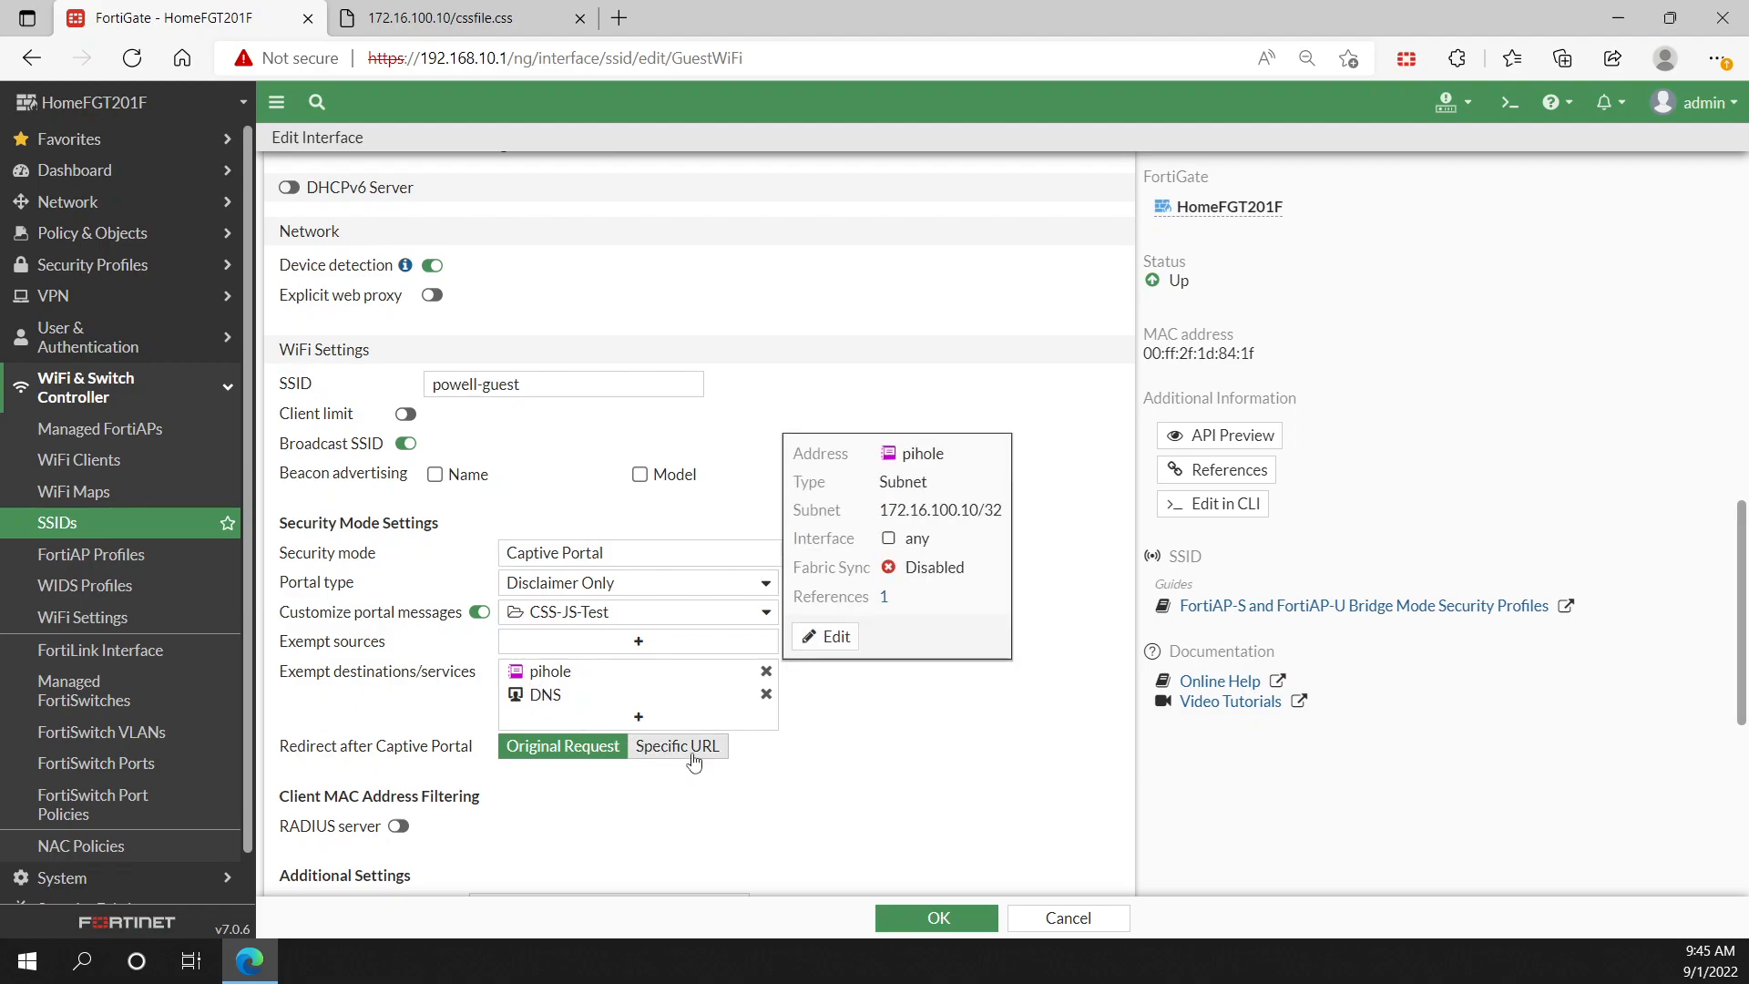
Step: Save the GuestWiFi SSID edits with OK and return to the SSIDs list
scroll("down", 3)
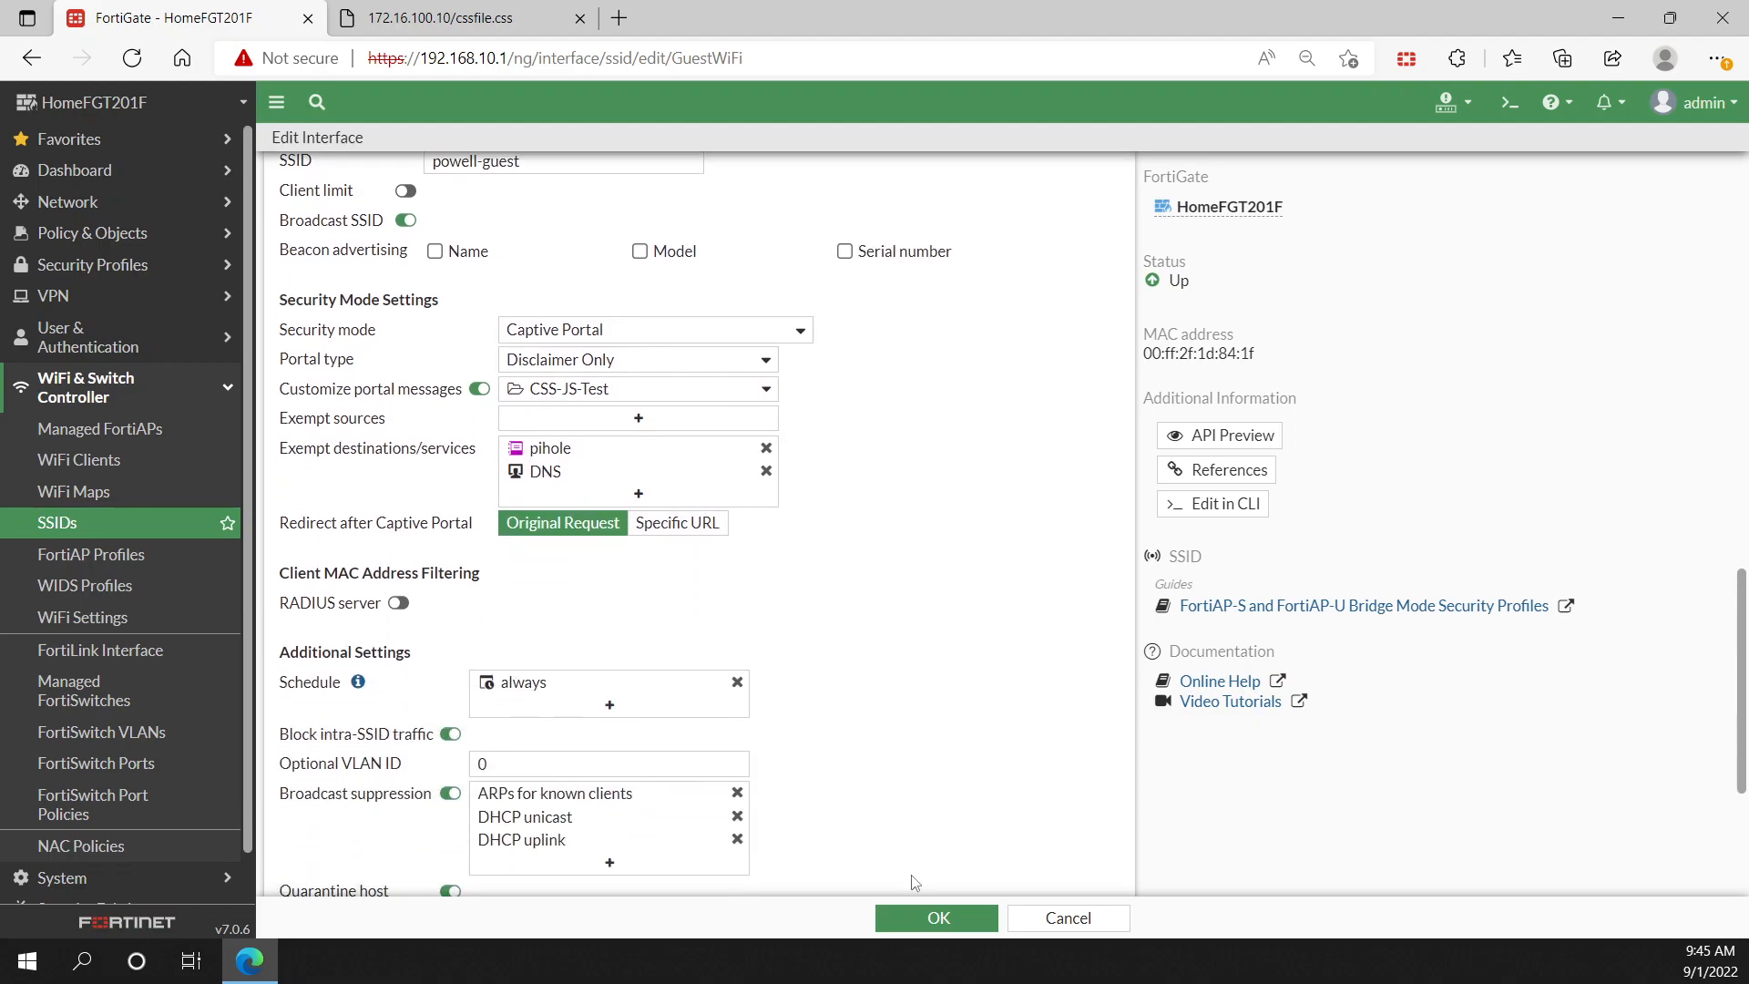
left_click(935, 917)
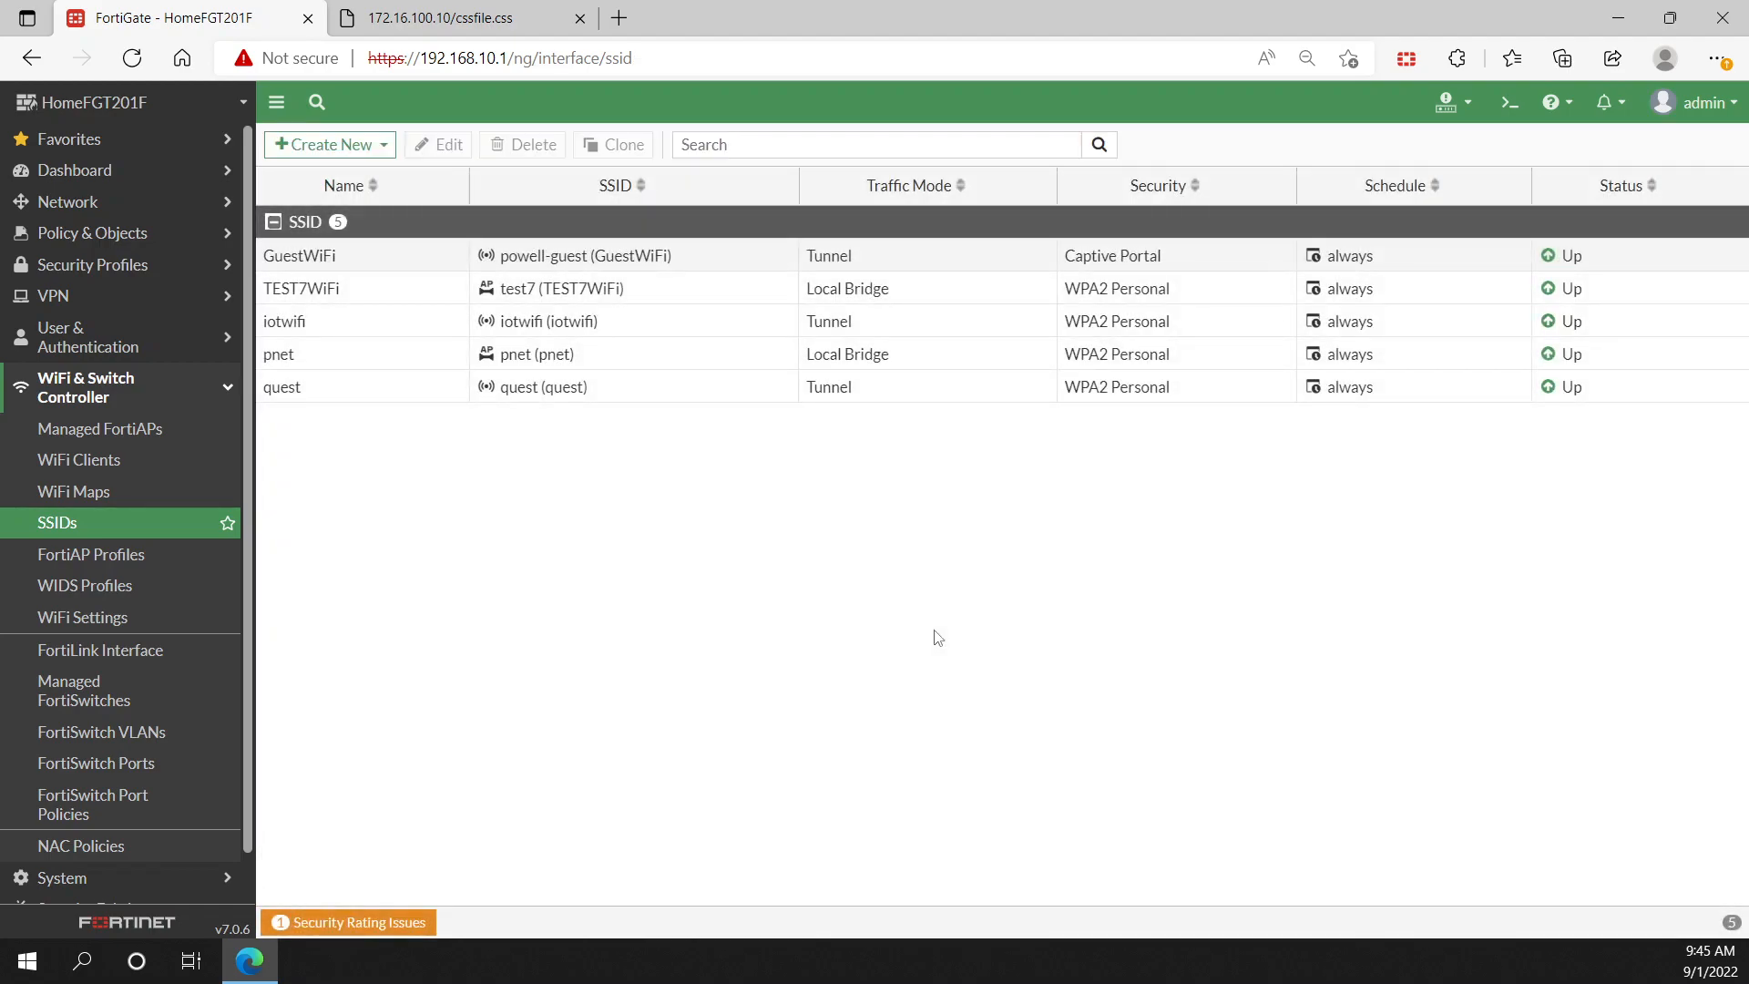
mouse_move(734, 576)
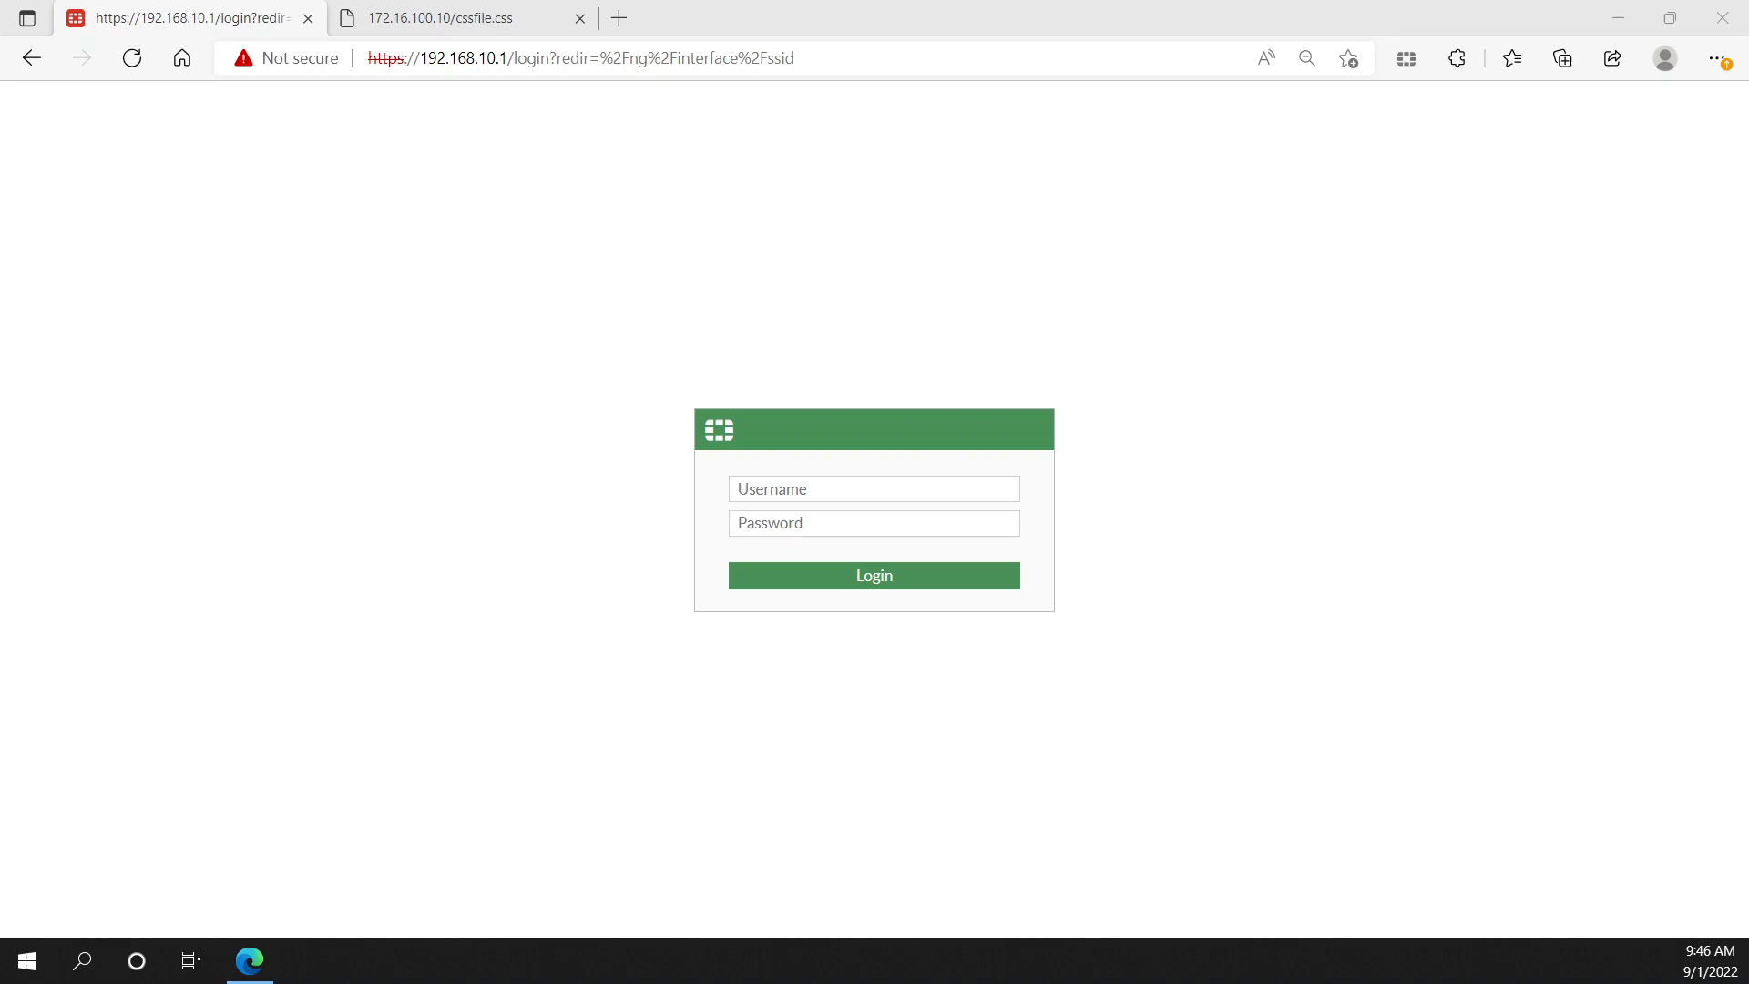
mouse_move(1142, 622)
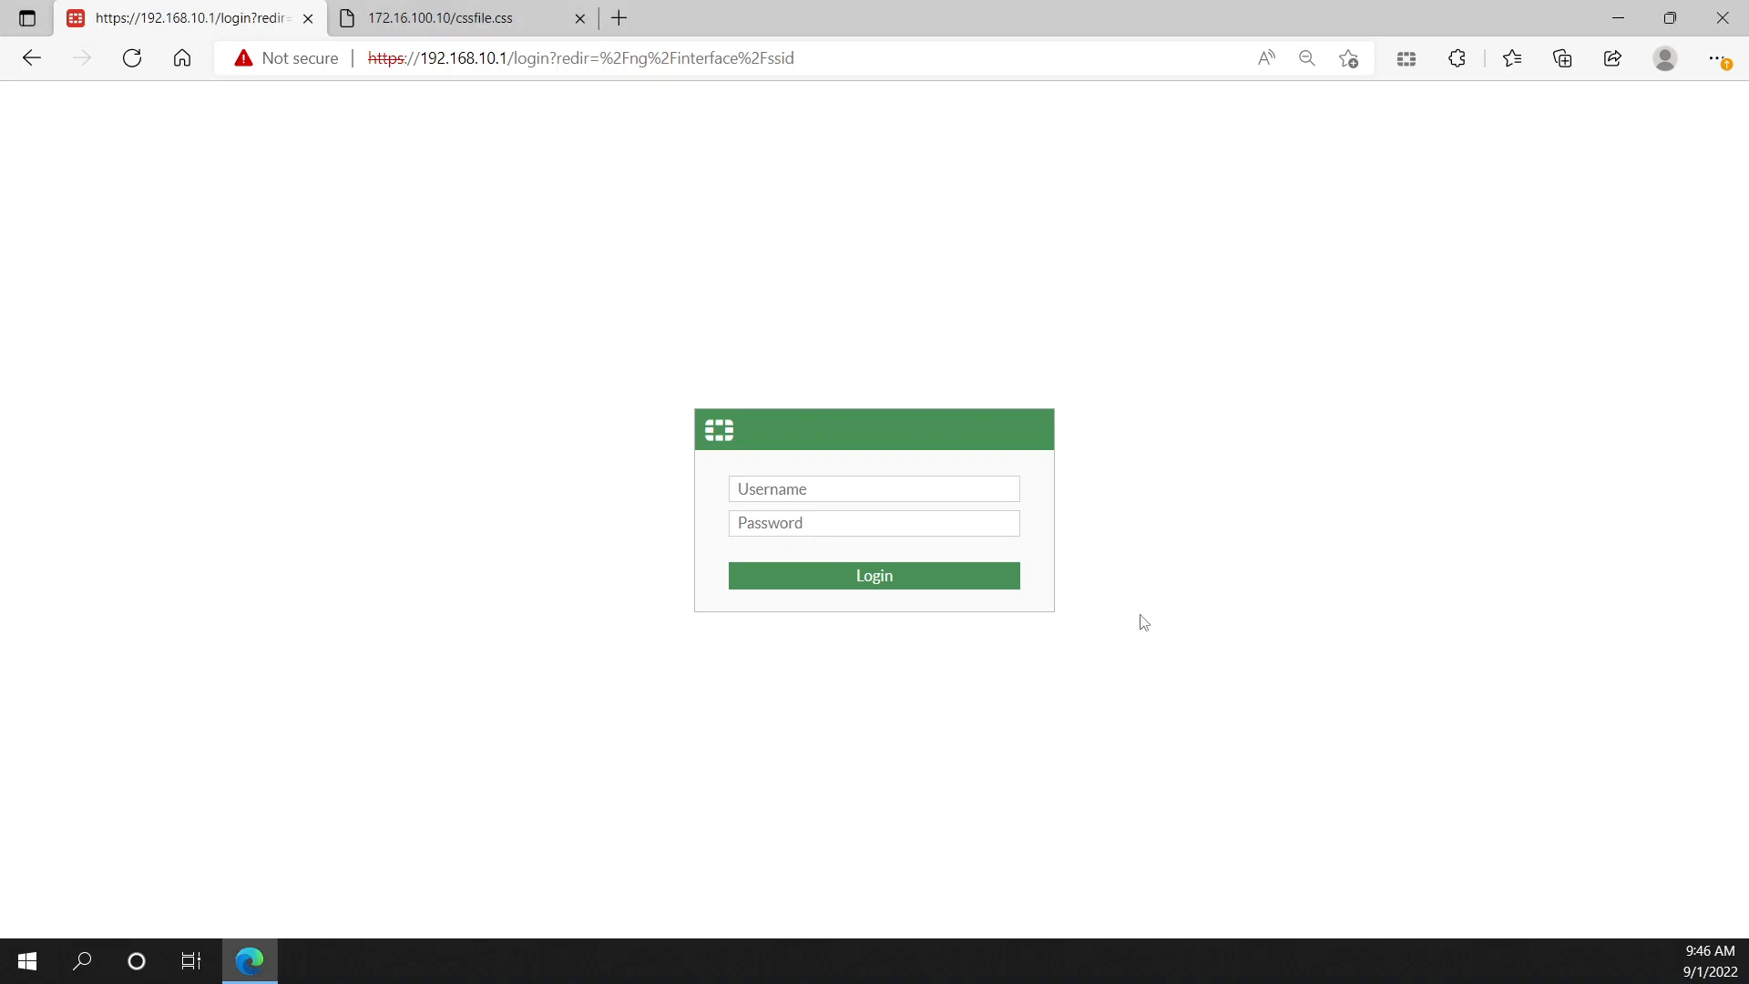
Step: View the pink captive portal disclaimer and agree to the terms with 'Yes, I agree'
left_click(873, 574)
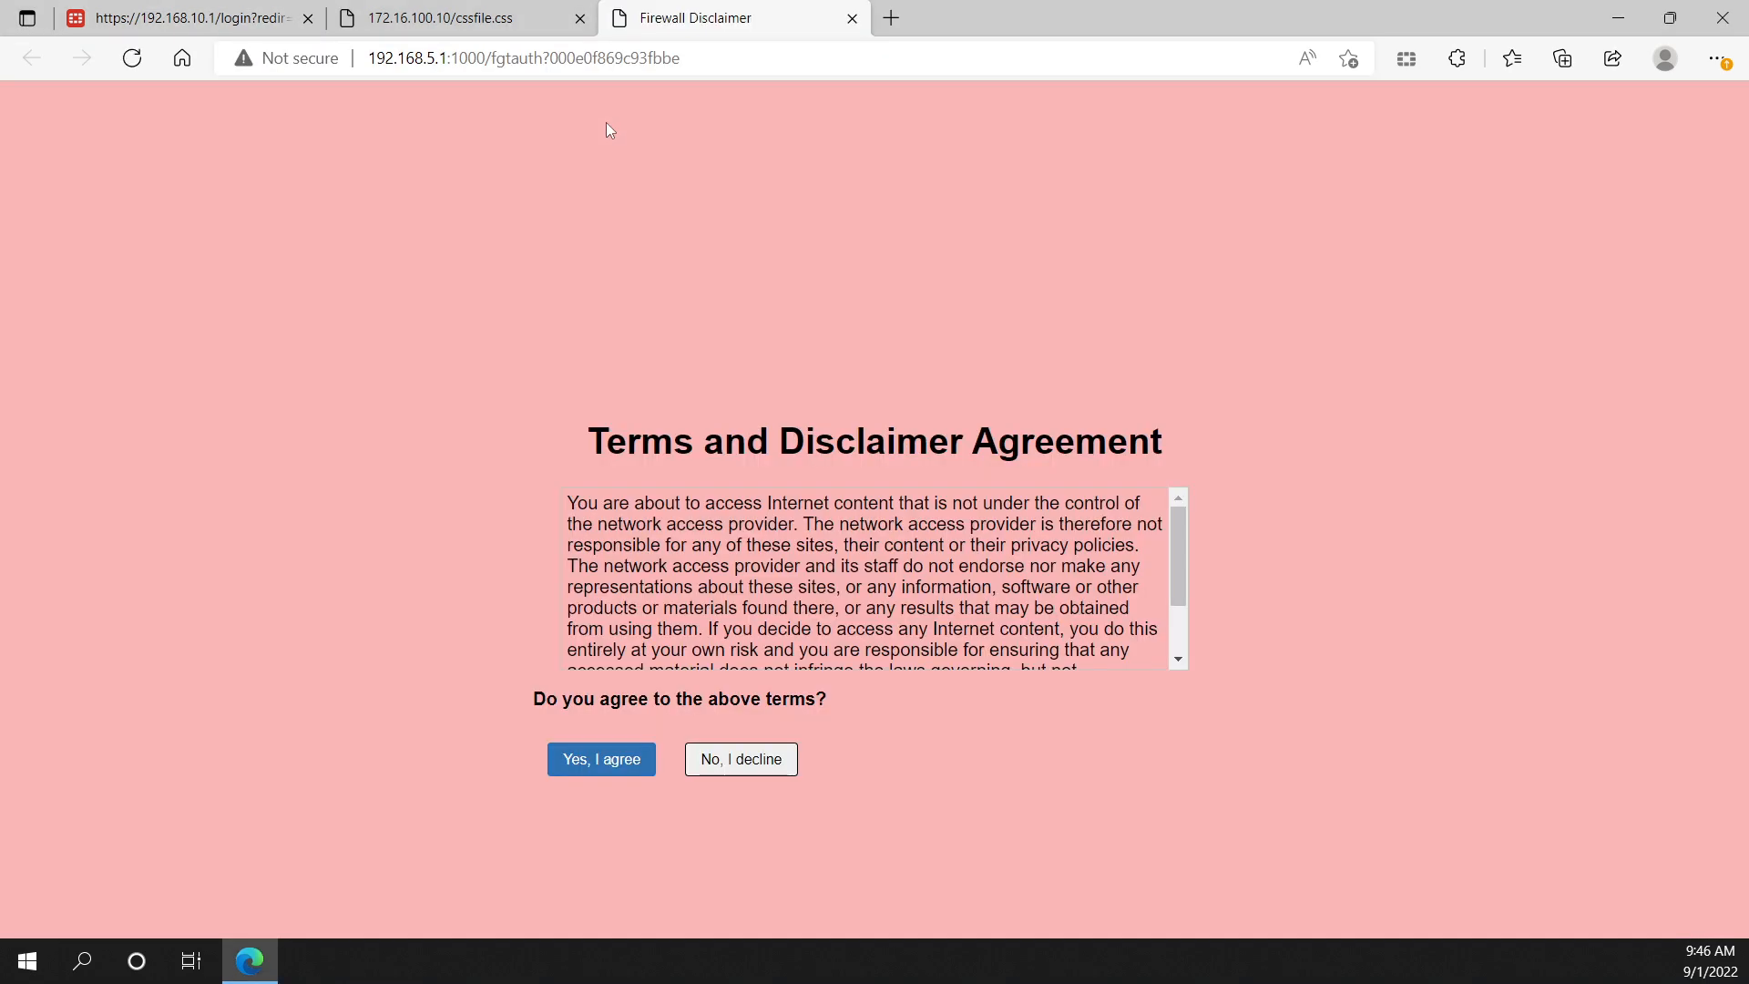
mouse_move(1119, 692)
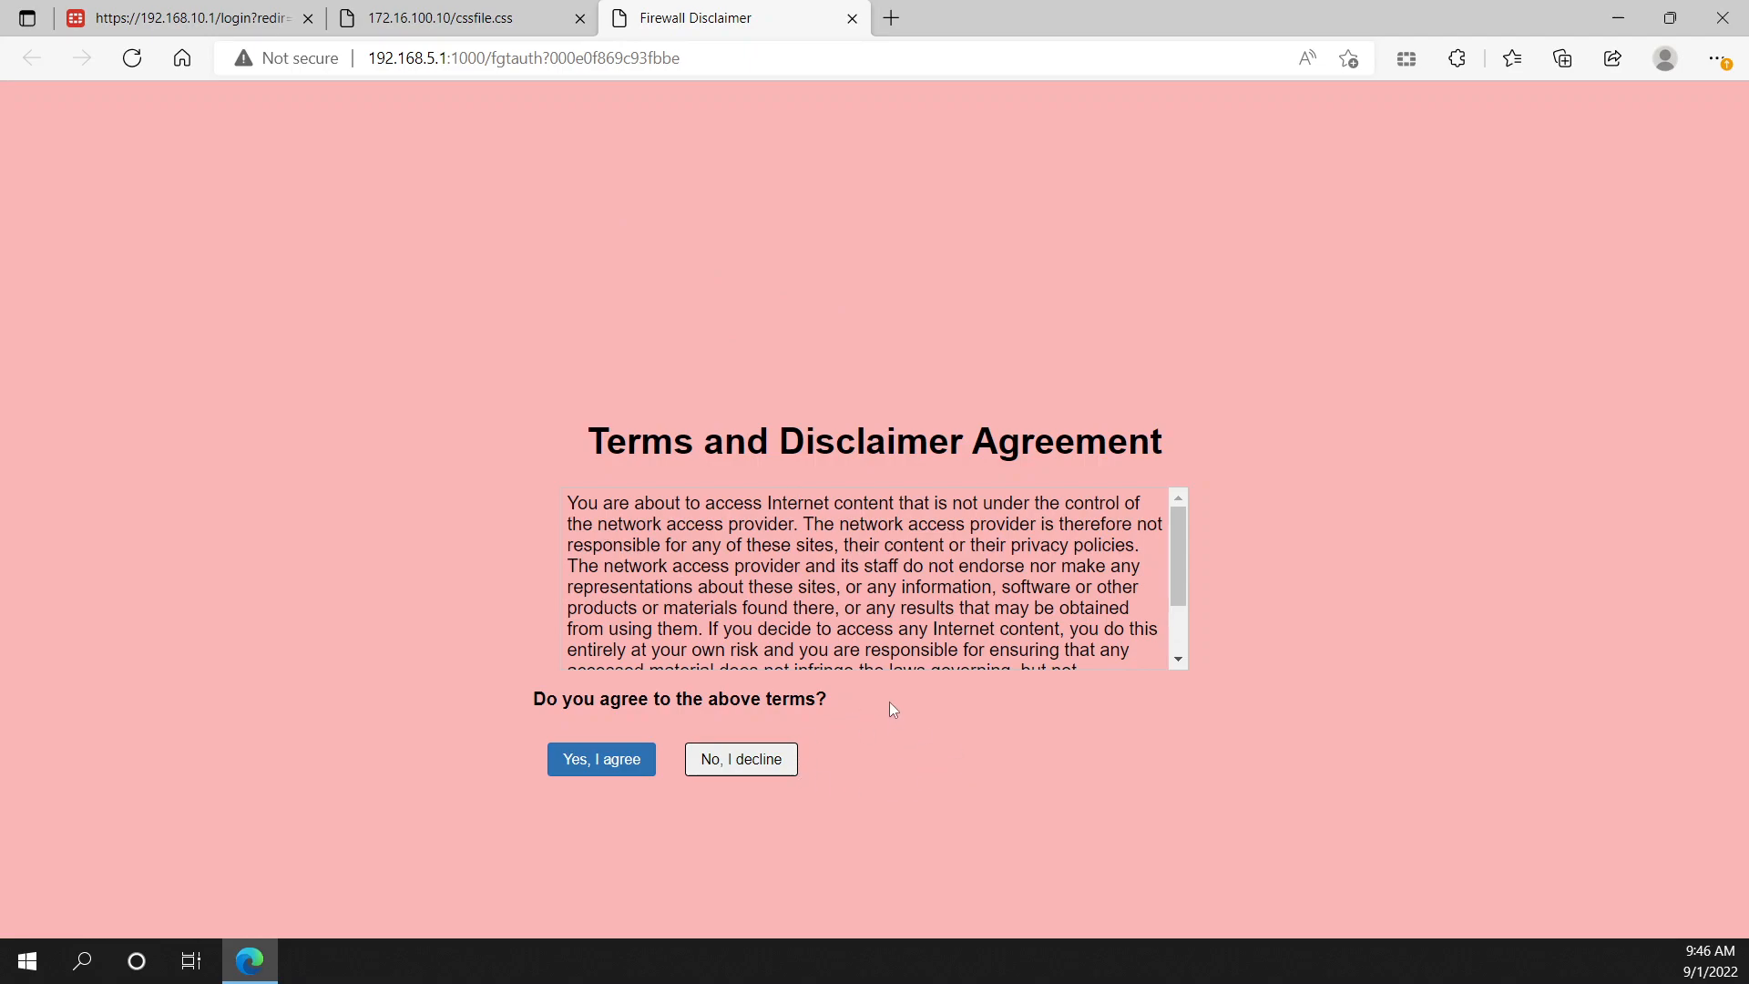
left_click(600, 758)
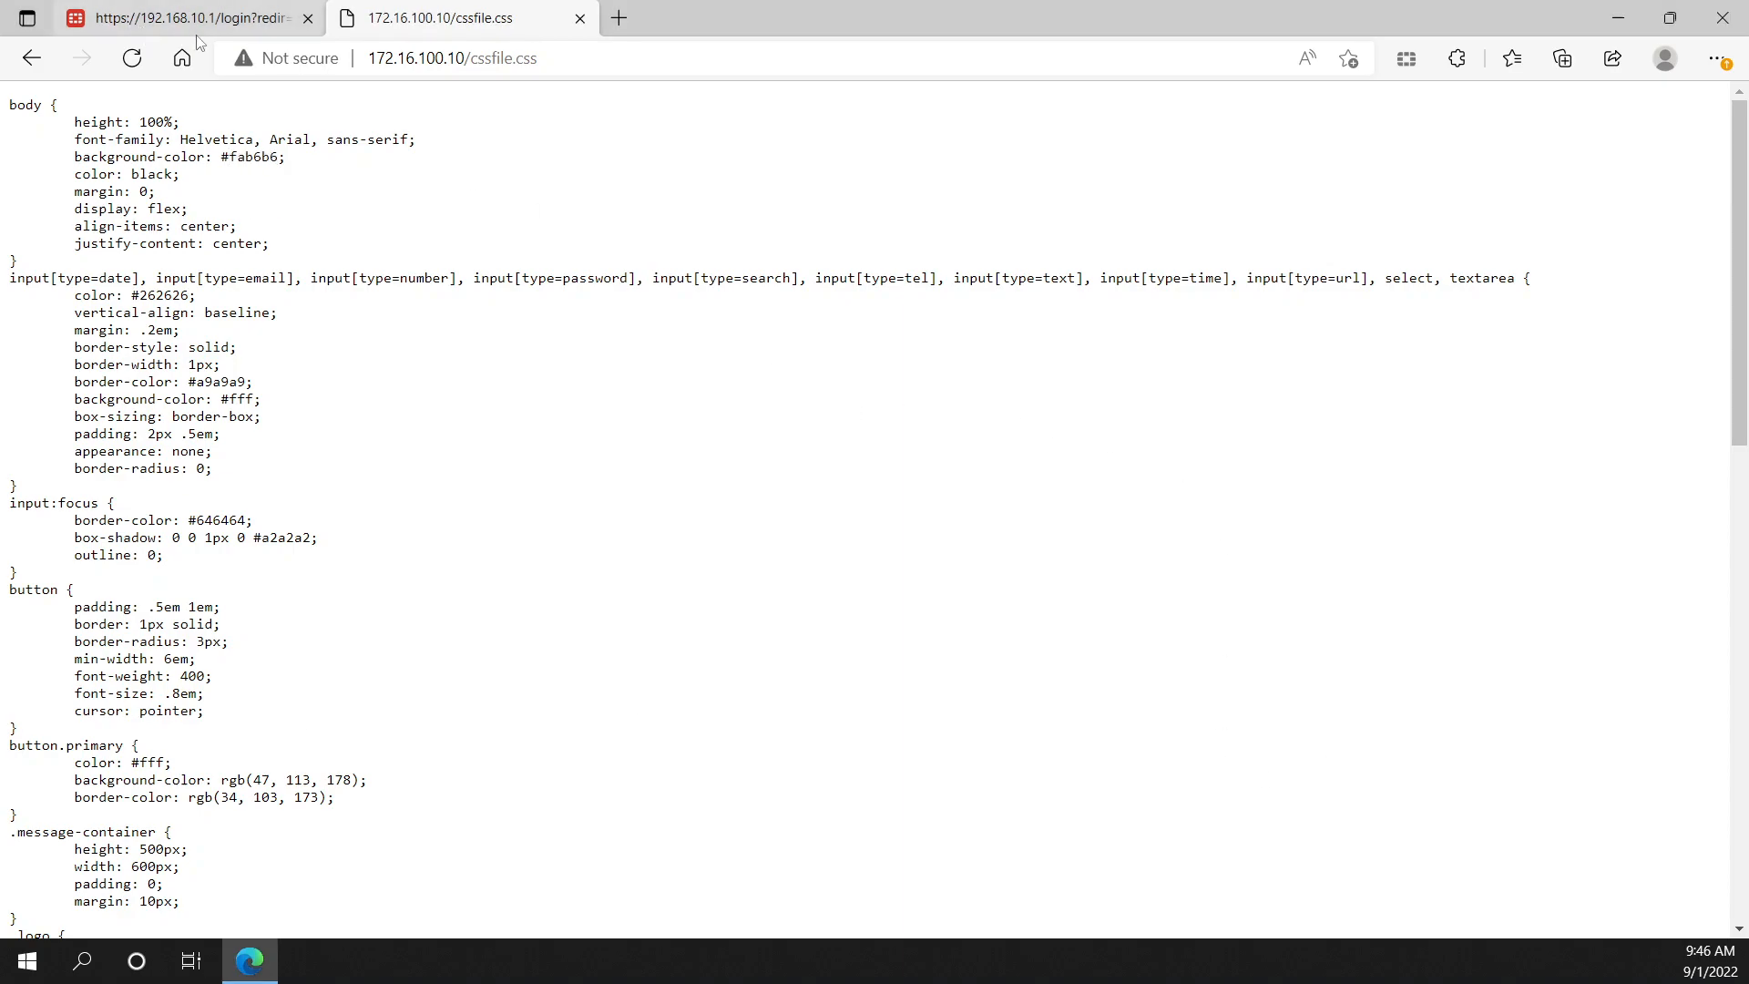
Step: Return to the FortiGate tab and sign in as admin to reach the SSID list
left_click(184, 19)
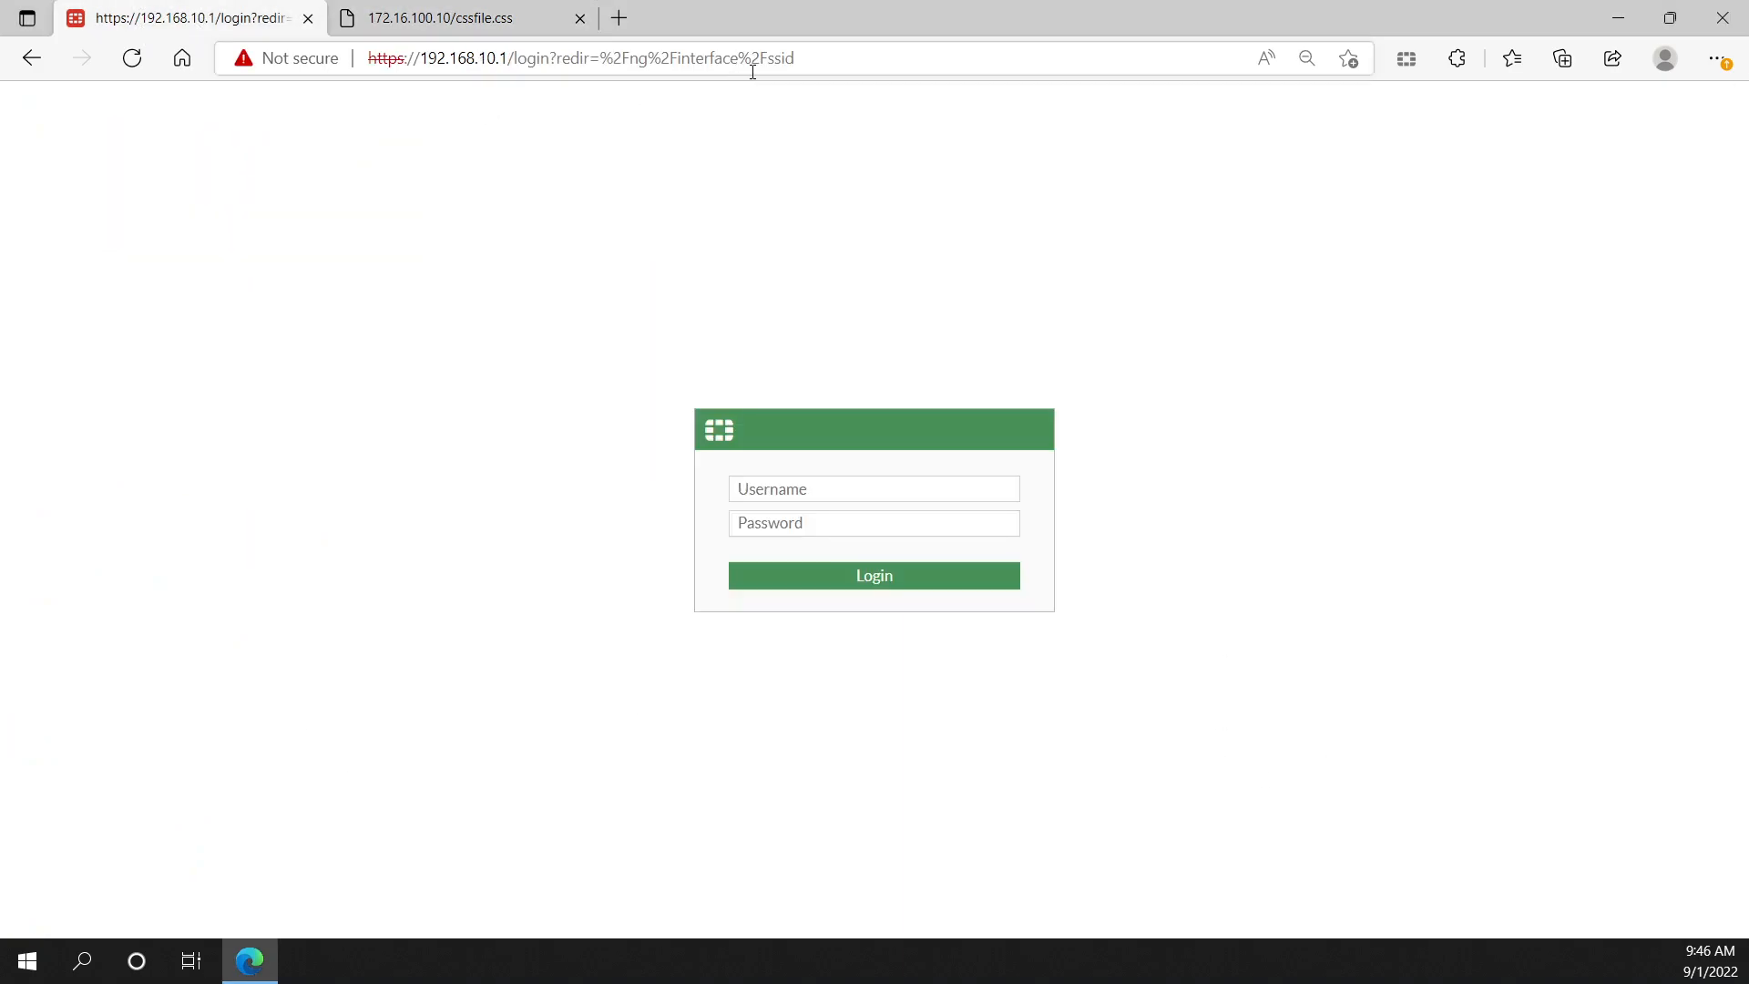
left_click(578, 58)
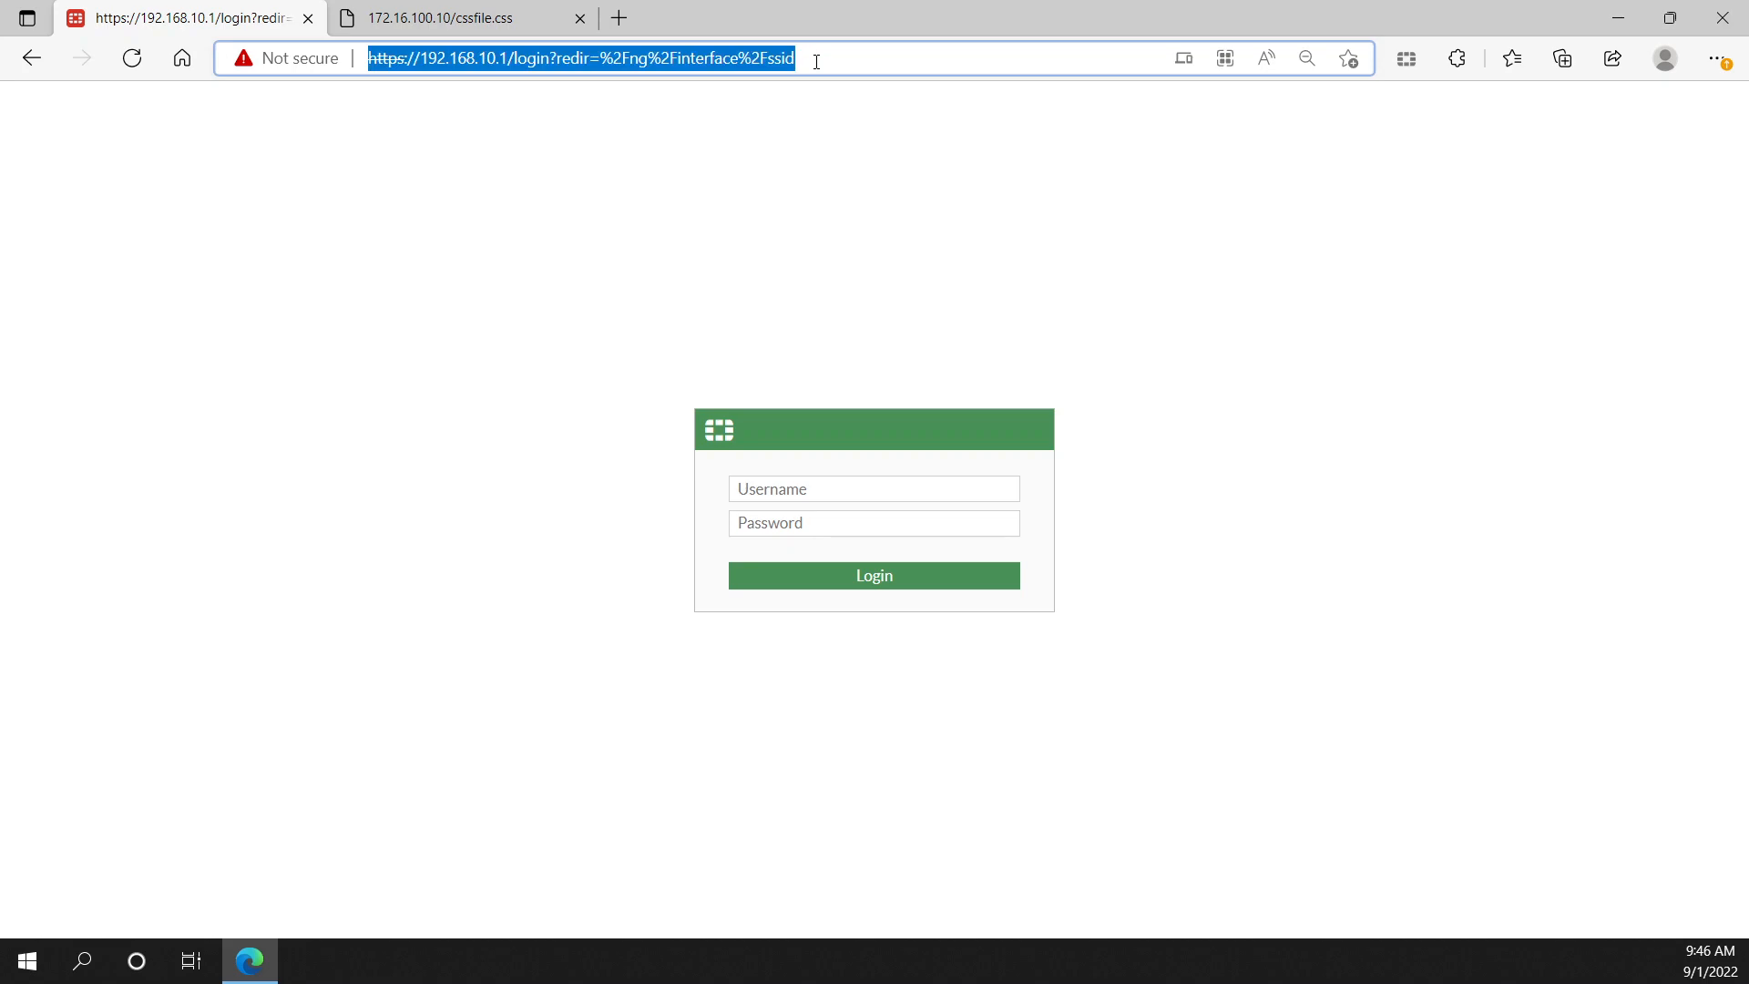
left_click(873, 488)
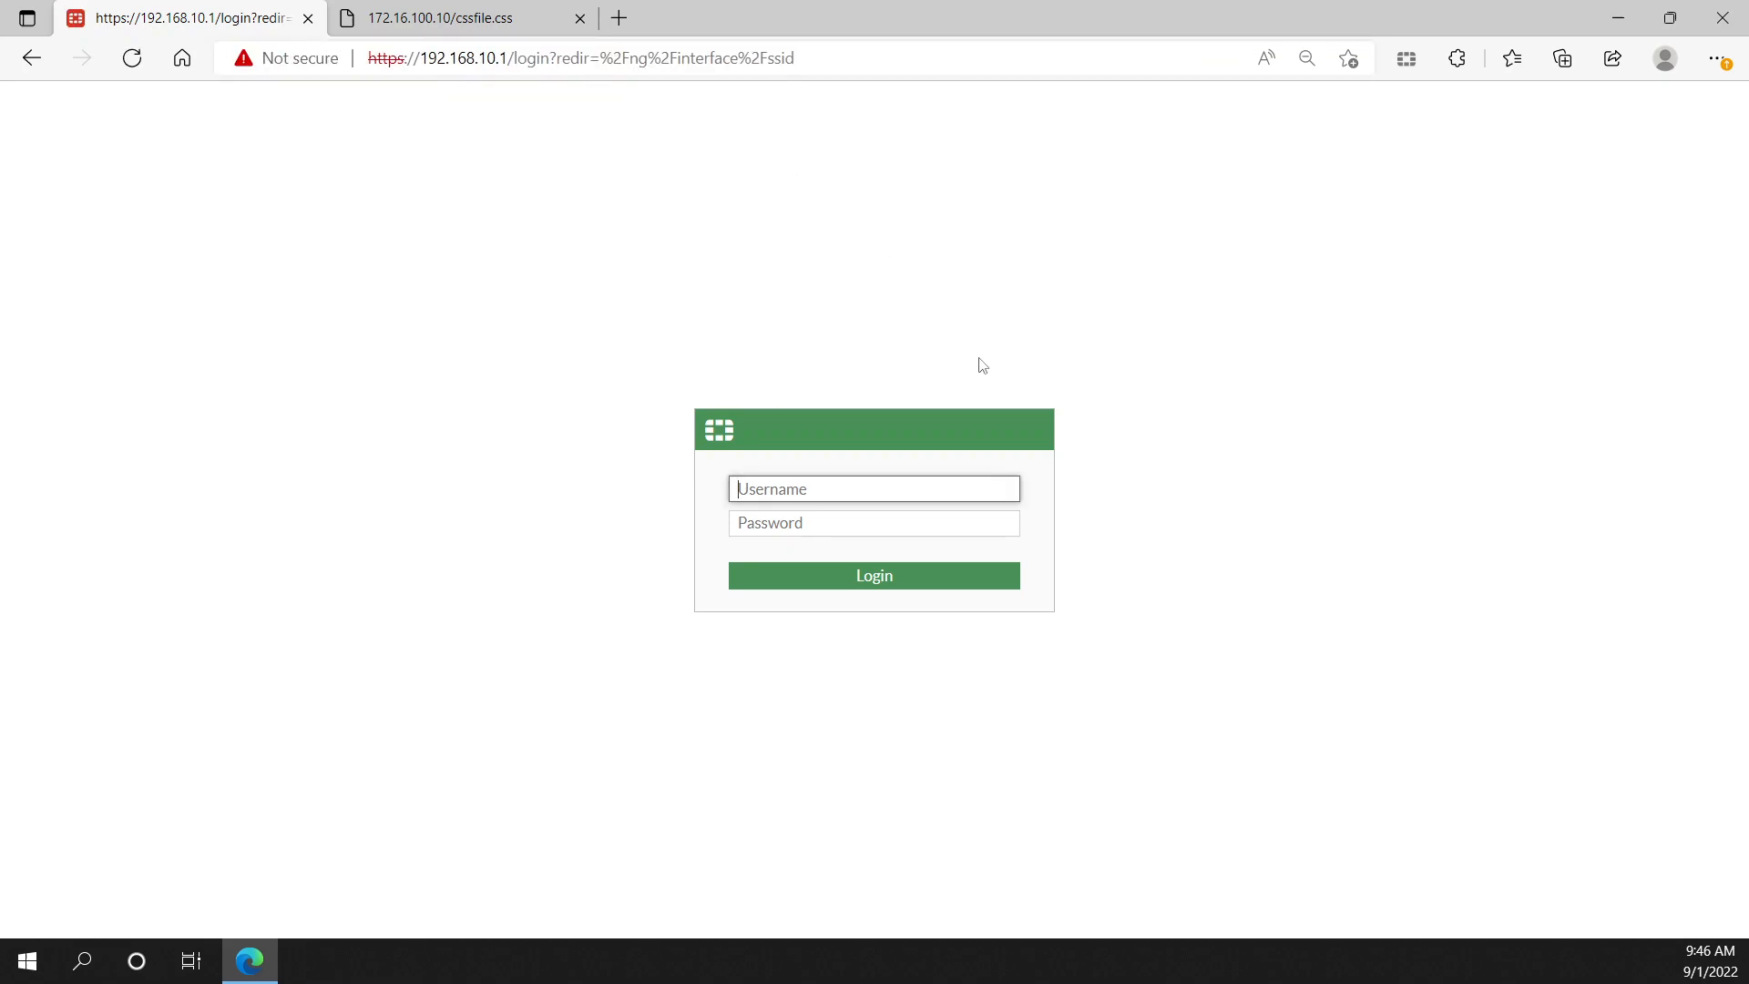
mouse_move(951, 475)
type("admin")
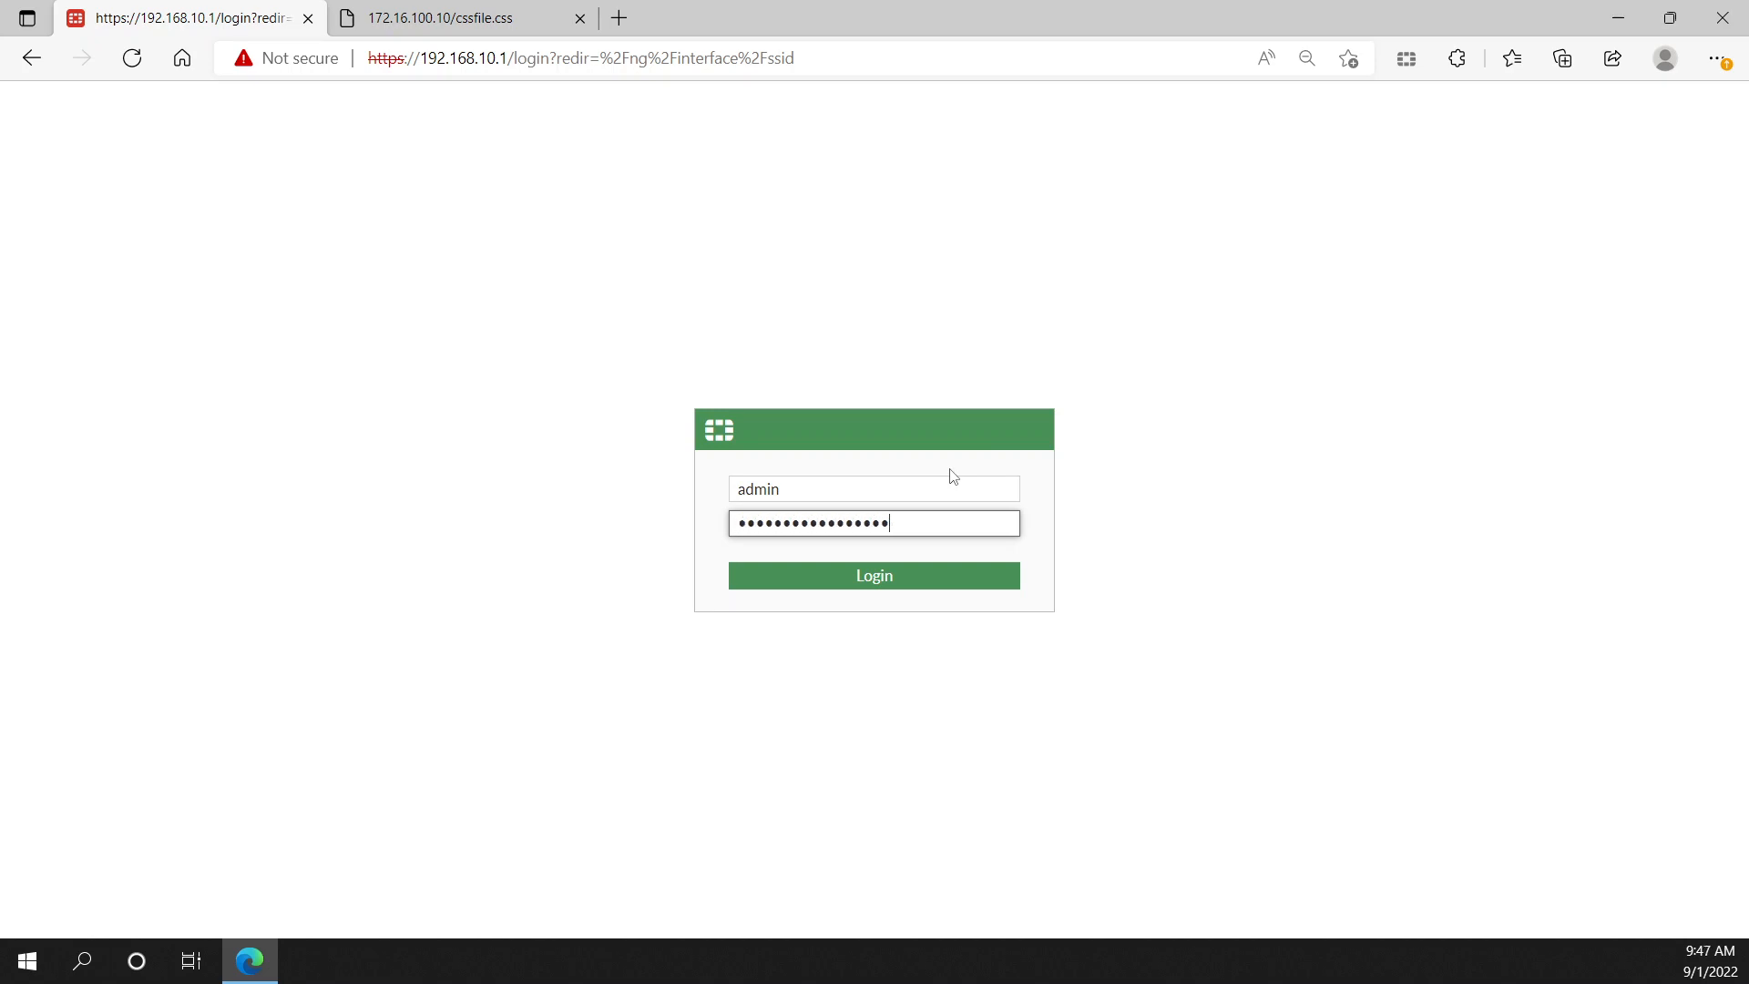
left_click(873, 576)
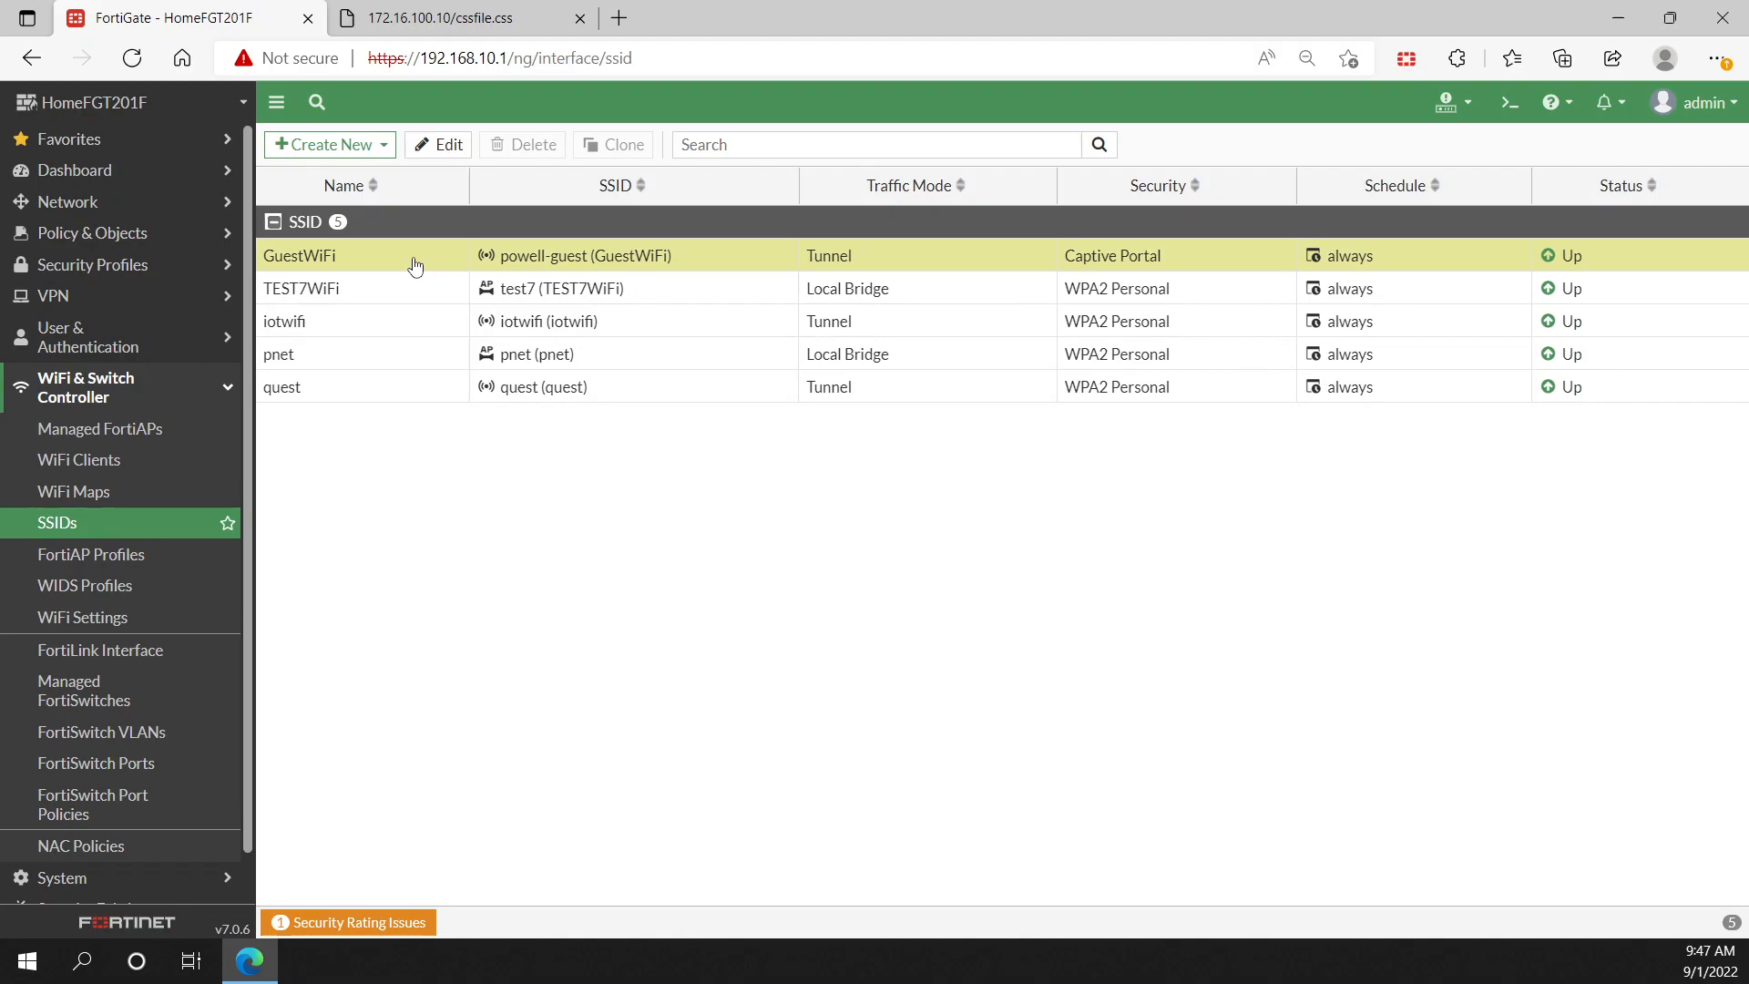
Step: Reopen GuestWiFi, toggle redirect to Specific URL and back to Original Request, expand Dashboard
double_click(297, 255)
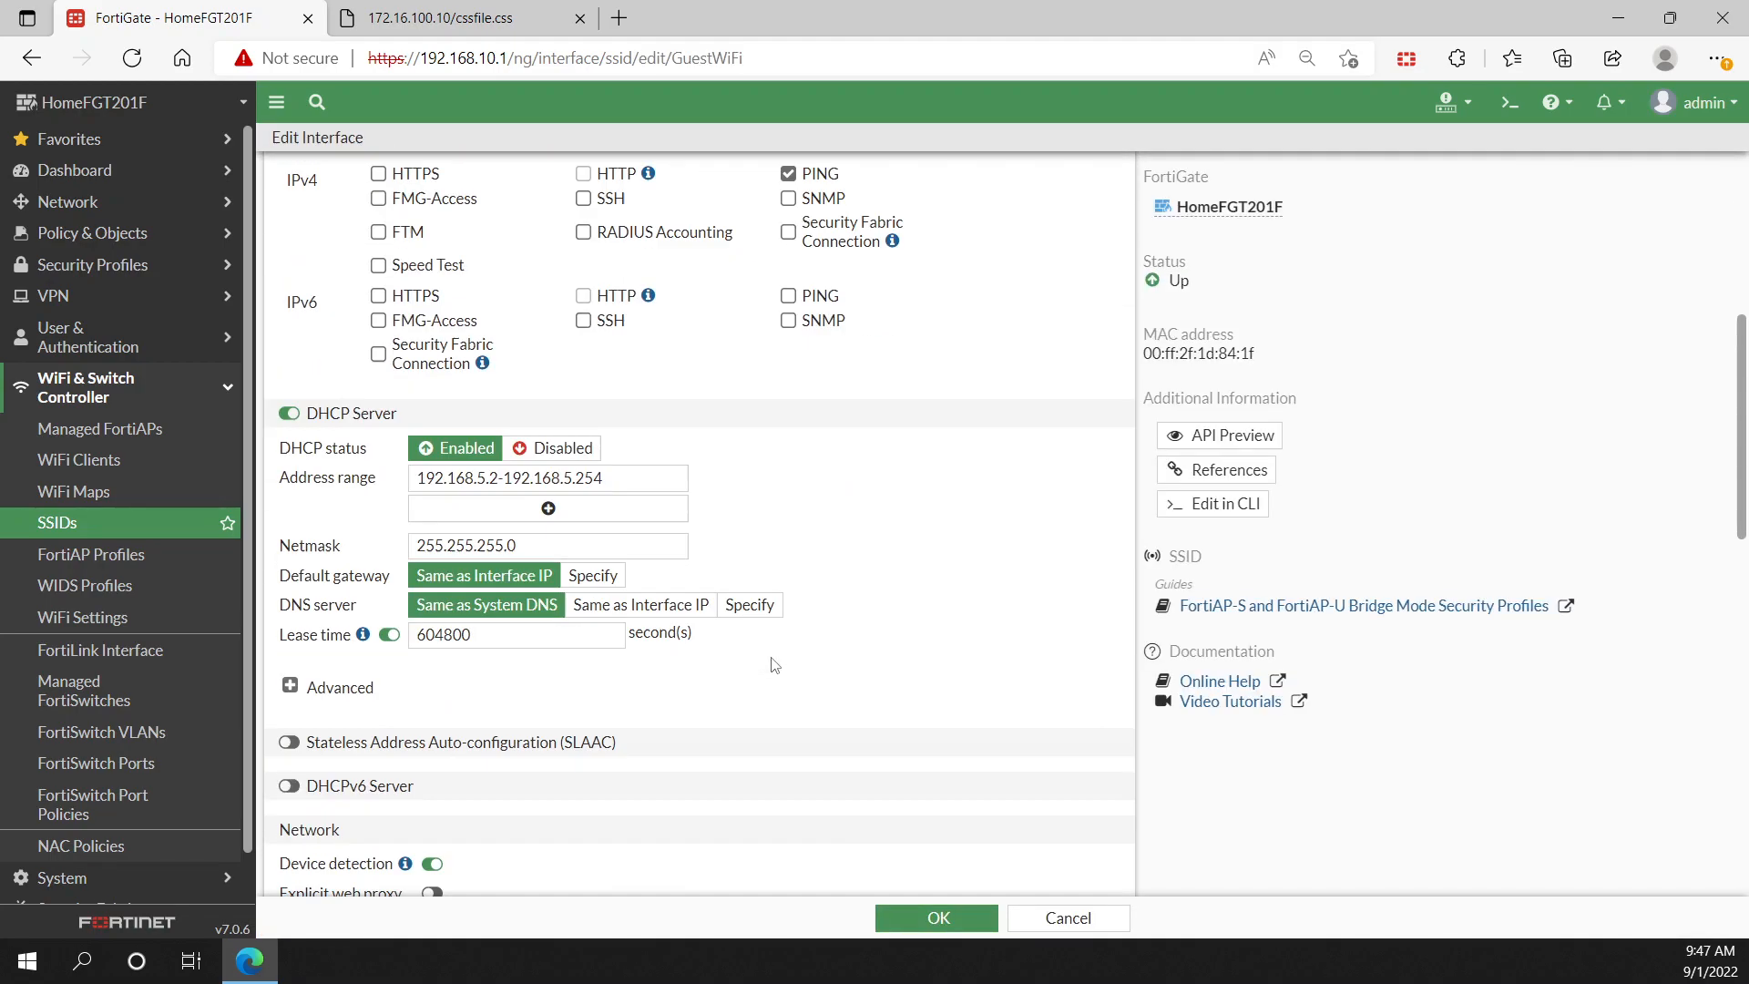
scroll("up", 3)
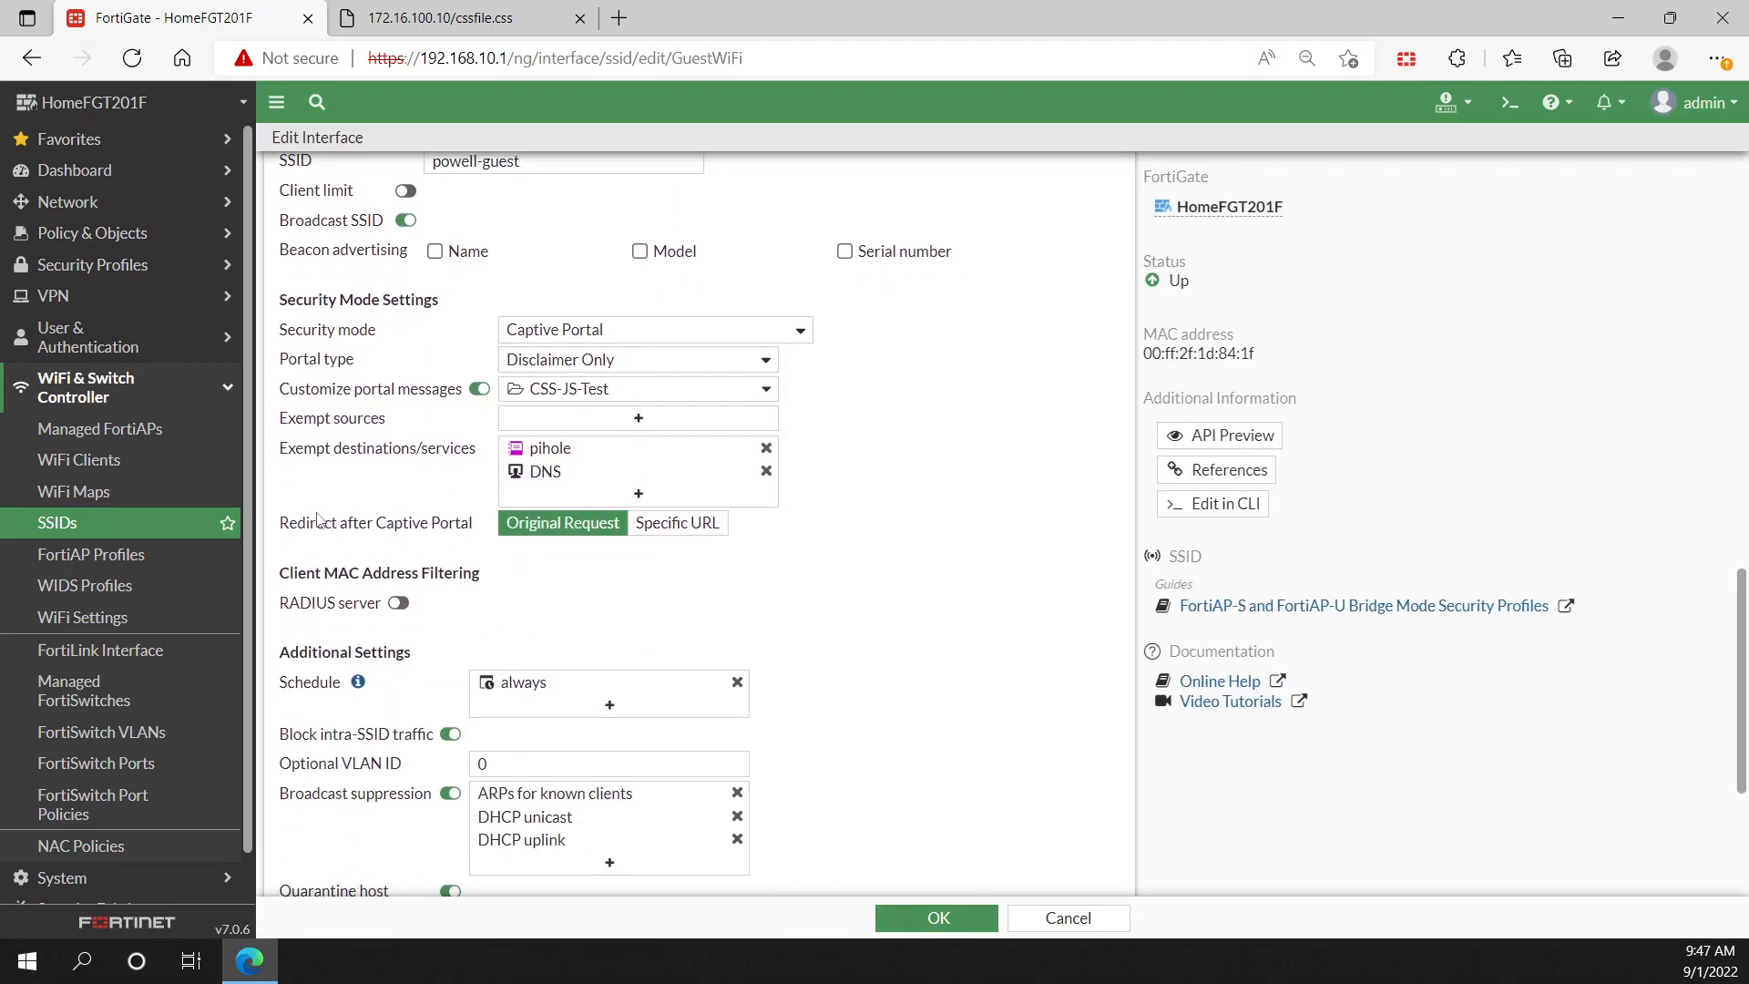
mouse_move(564, 523)
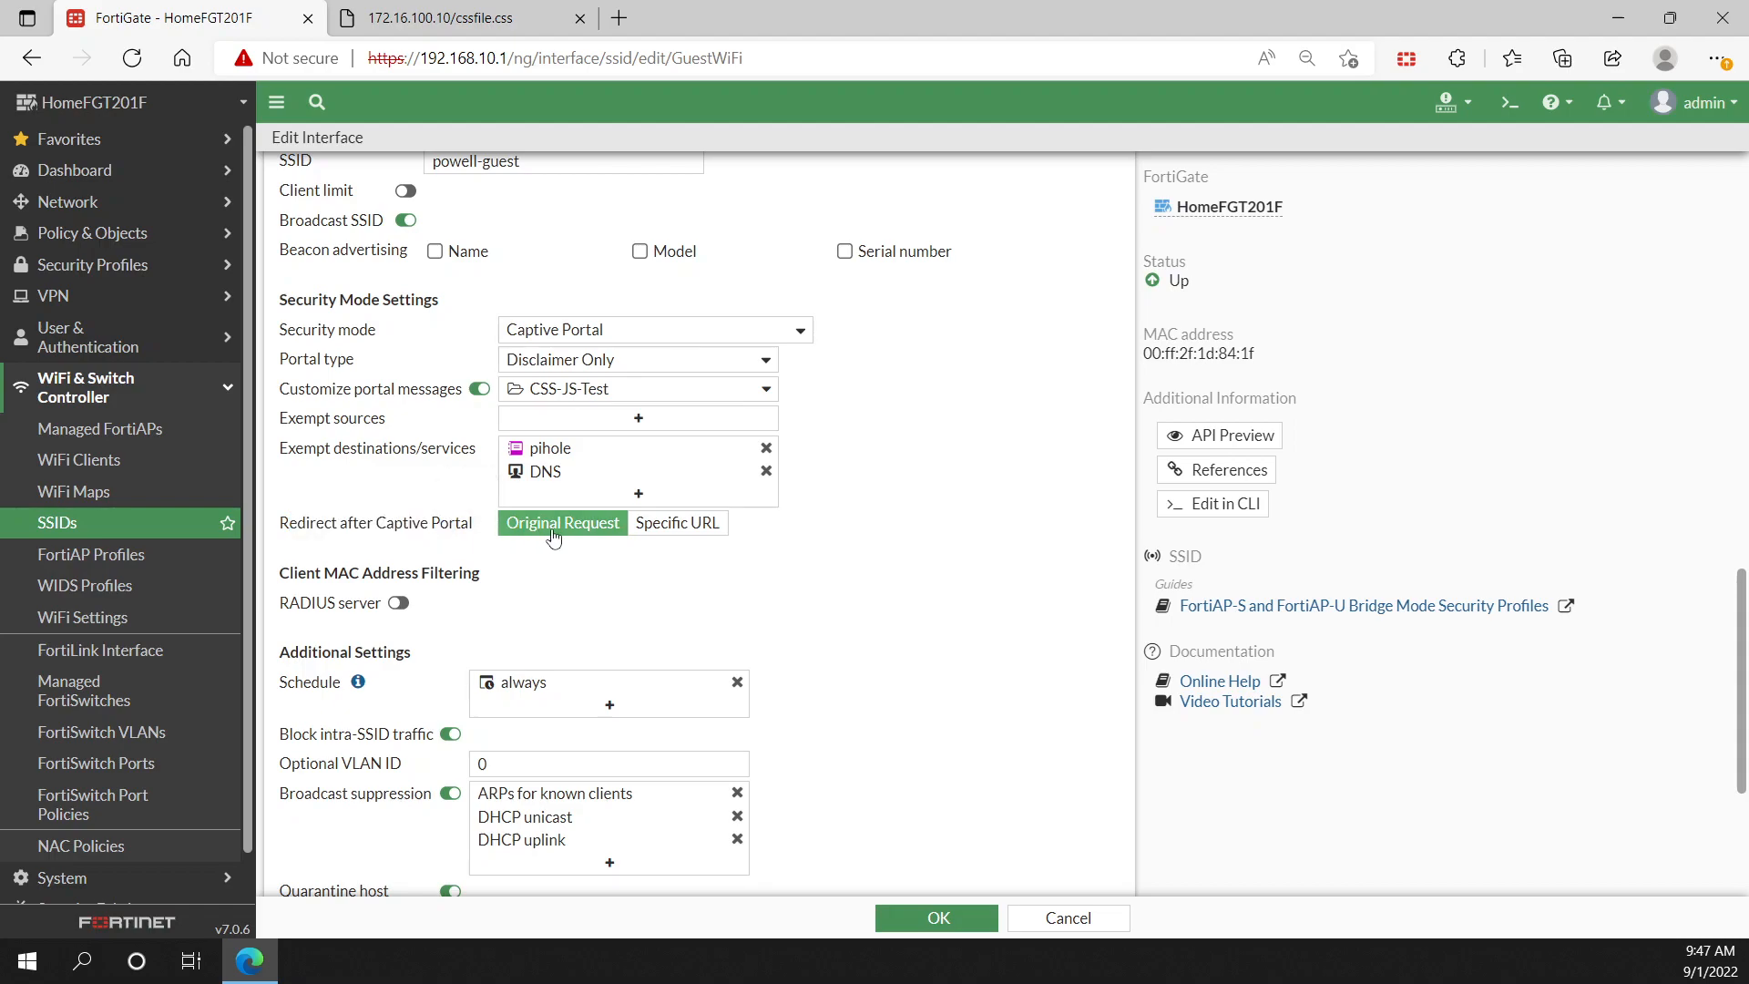
left_click(676, 523)
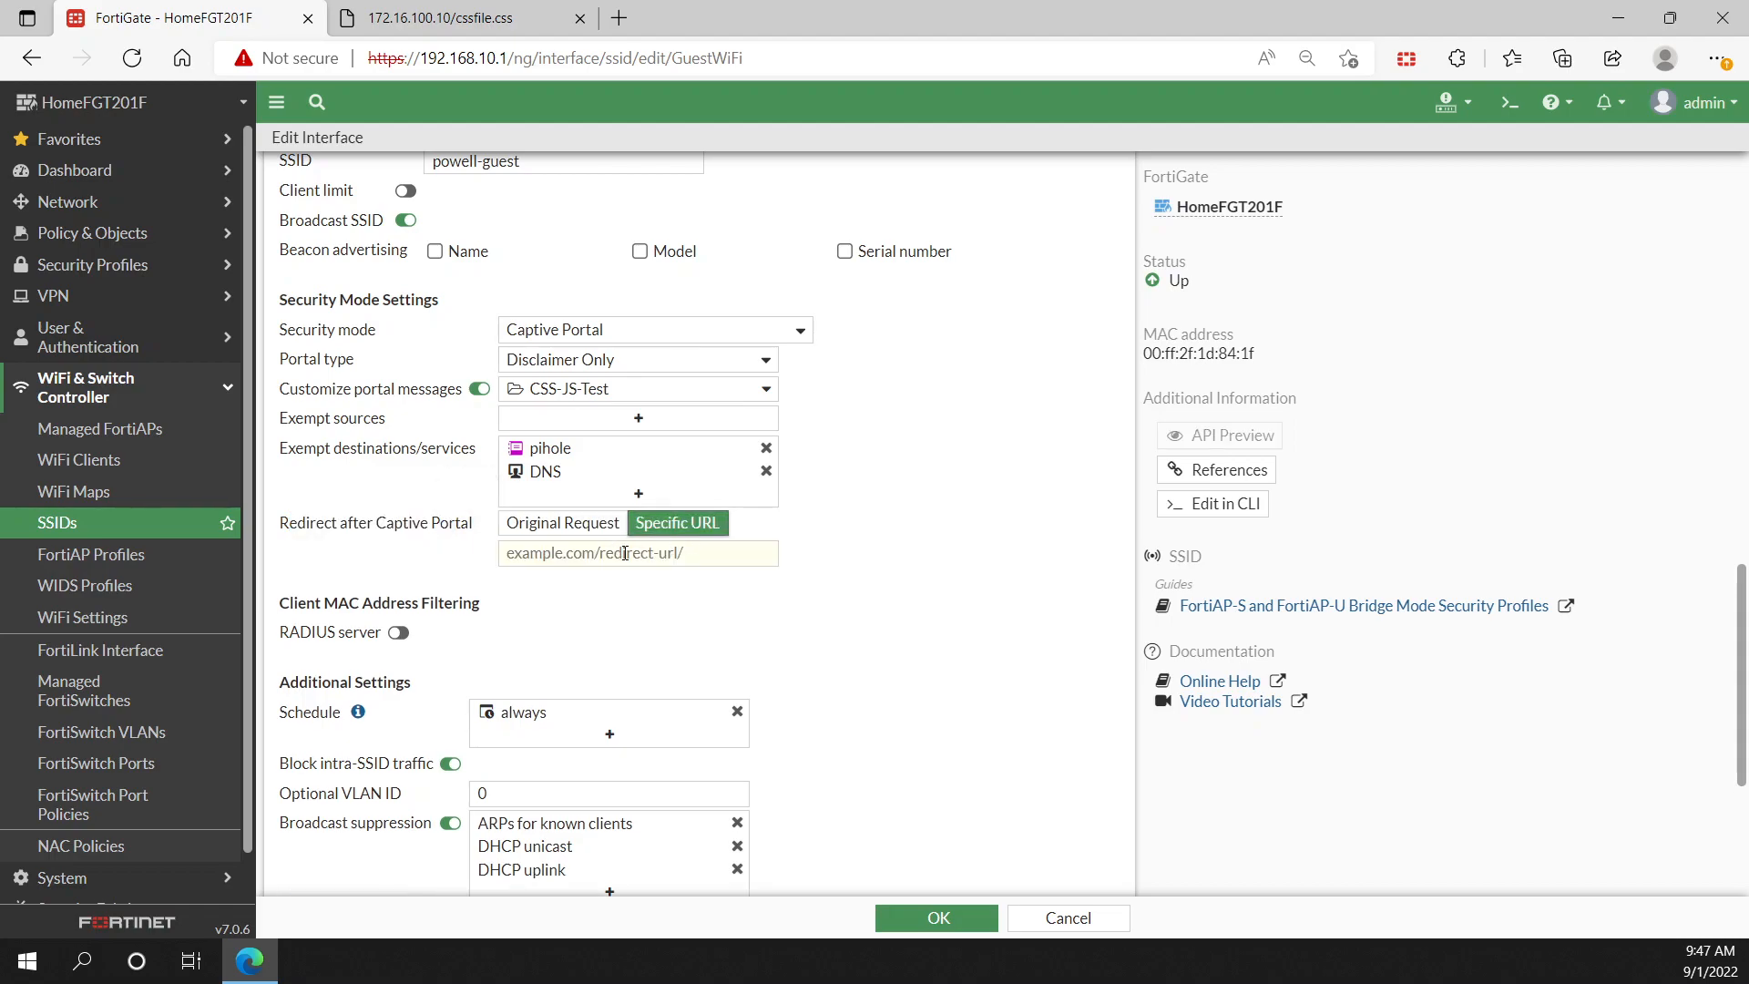
left_click(564, 523)
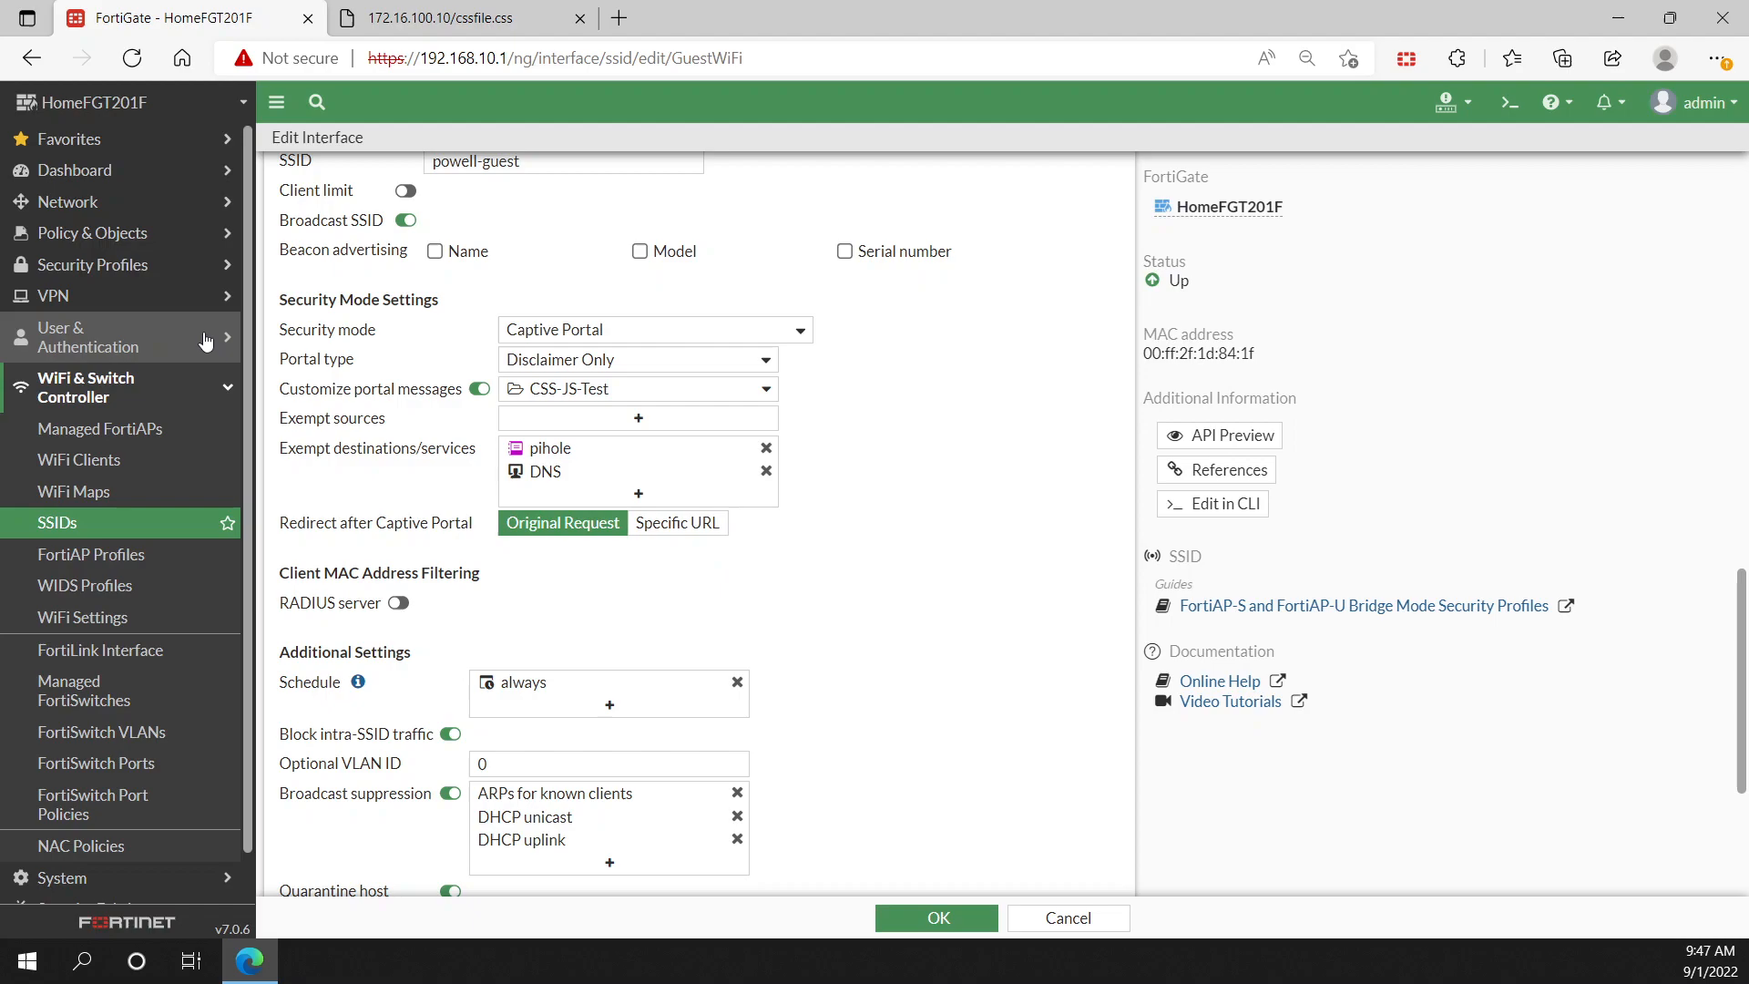
left_click(75, 170)
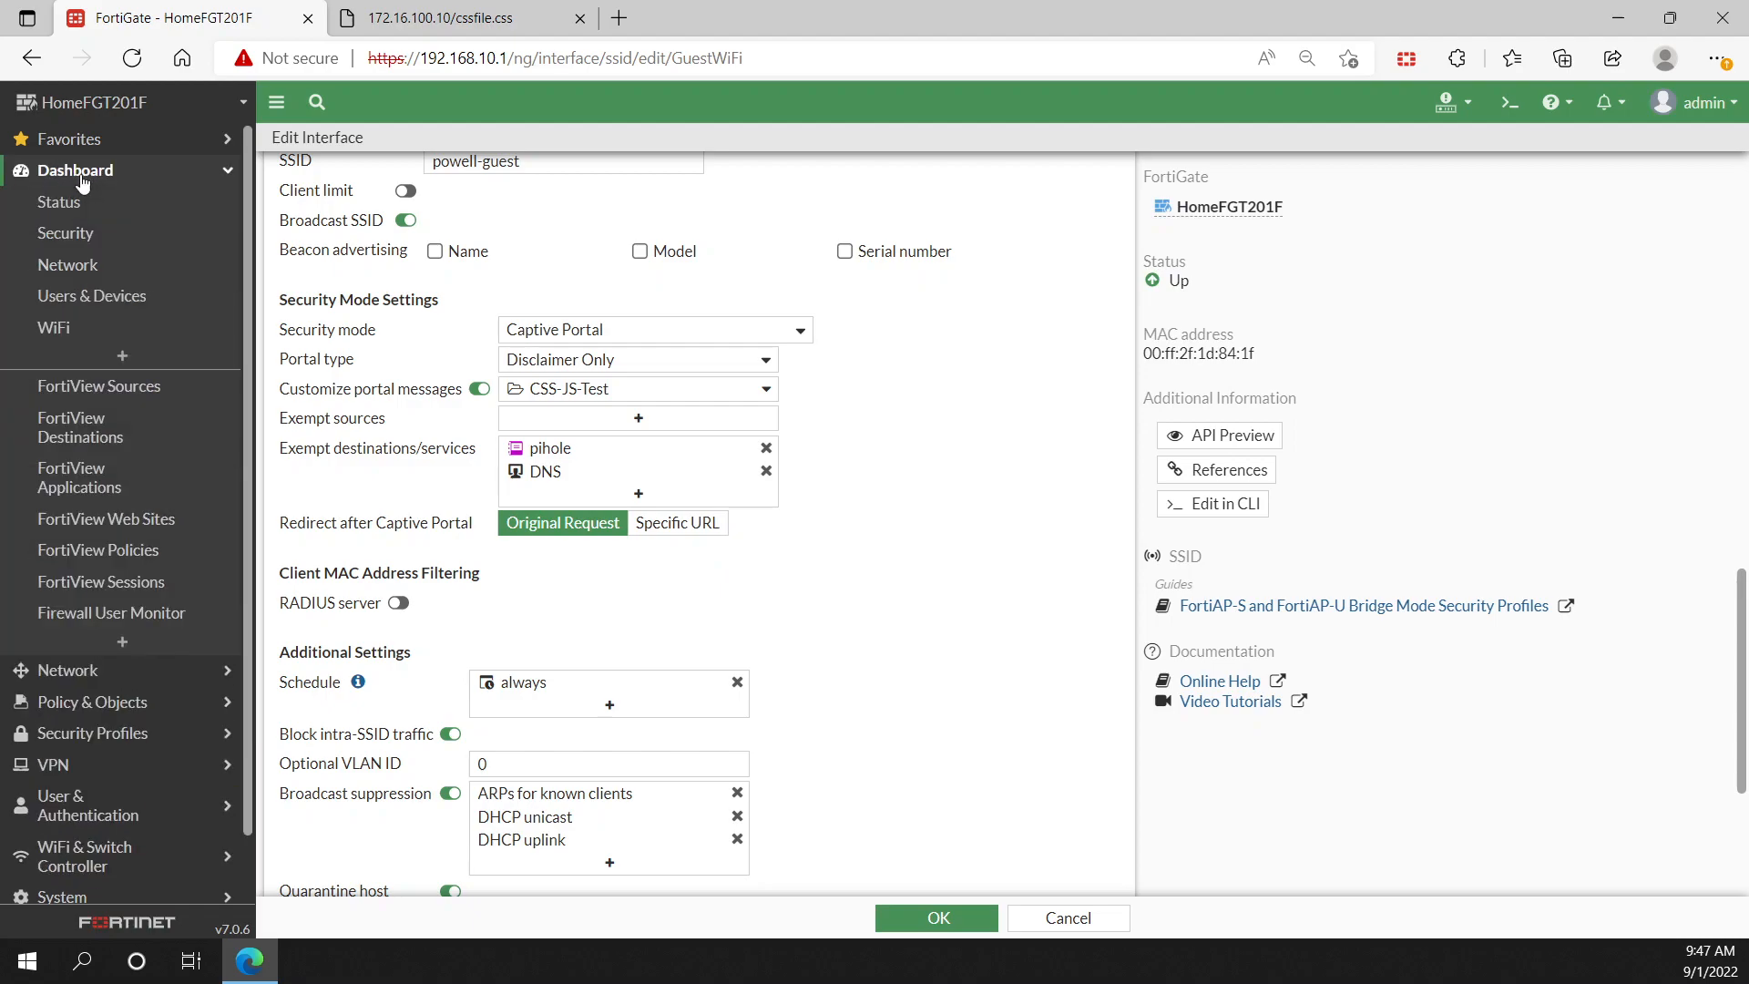
mouse_move(91, 296)
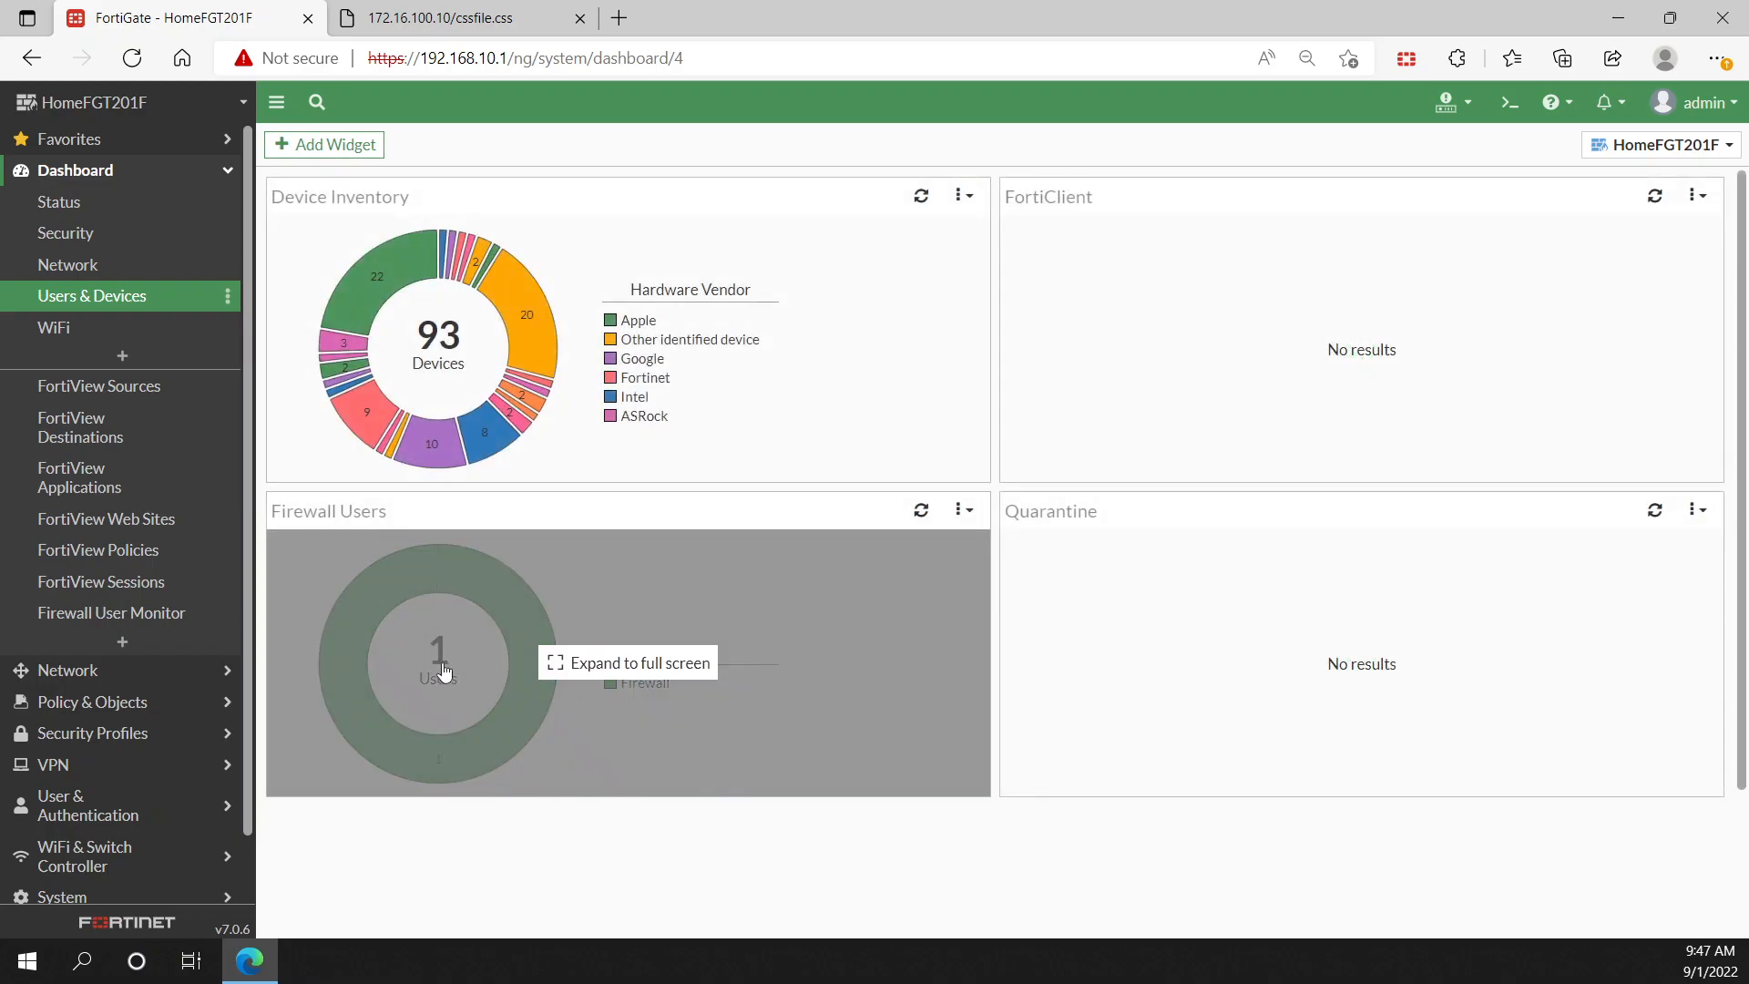
Step: Expand Firewall Users and deauthenticate the guest user at 192.168.5.4, confirming with OK
left_click(627, 661)
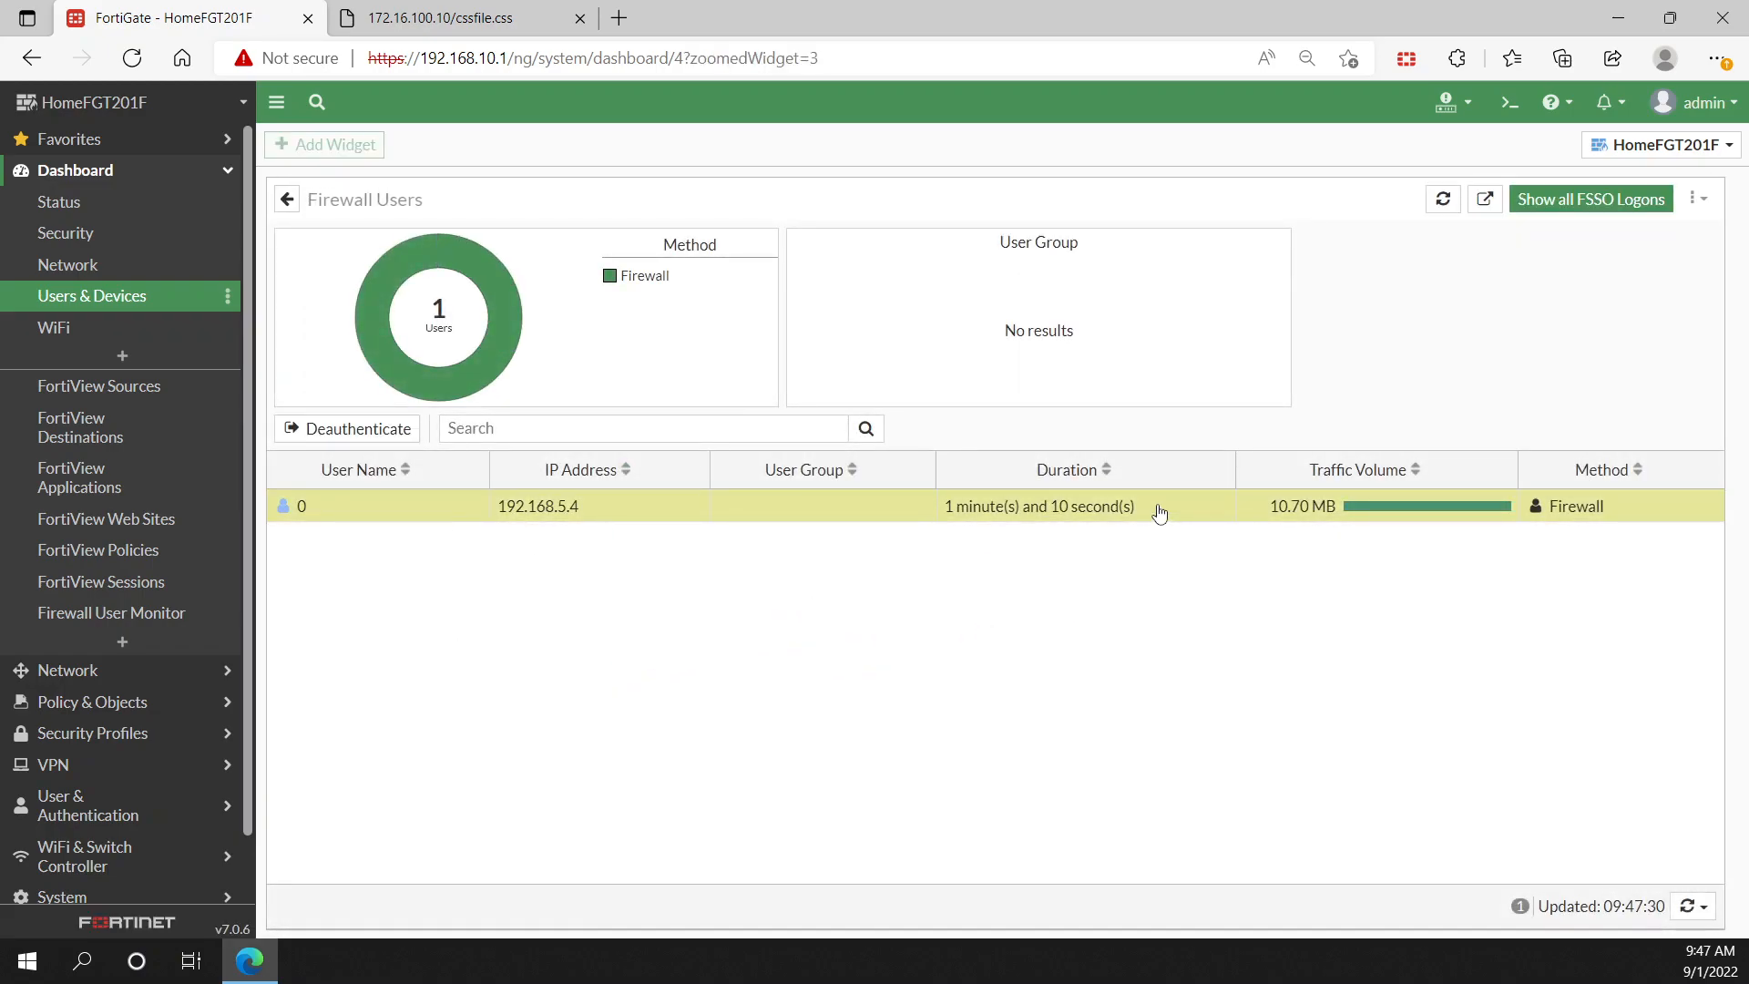
mouse_move(1079, 543)
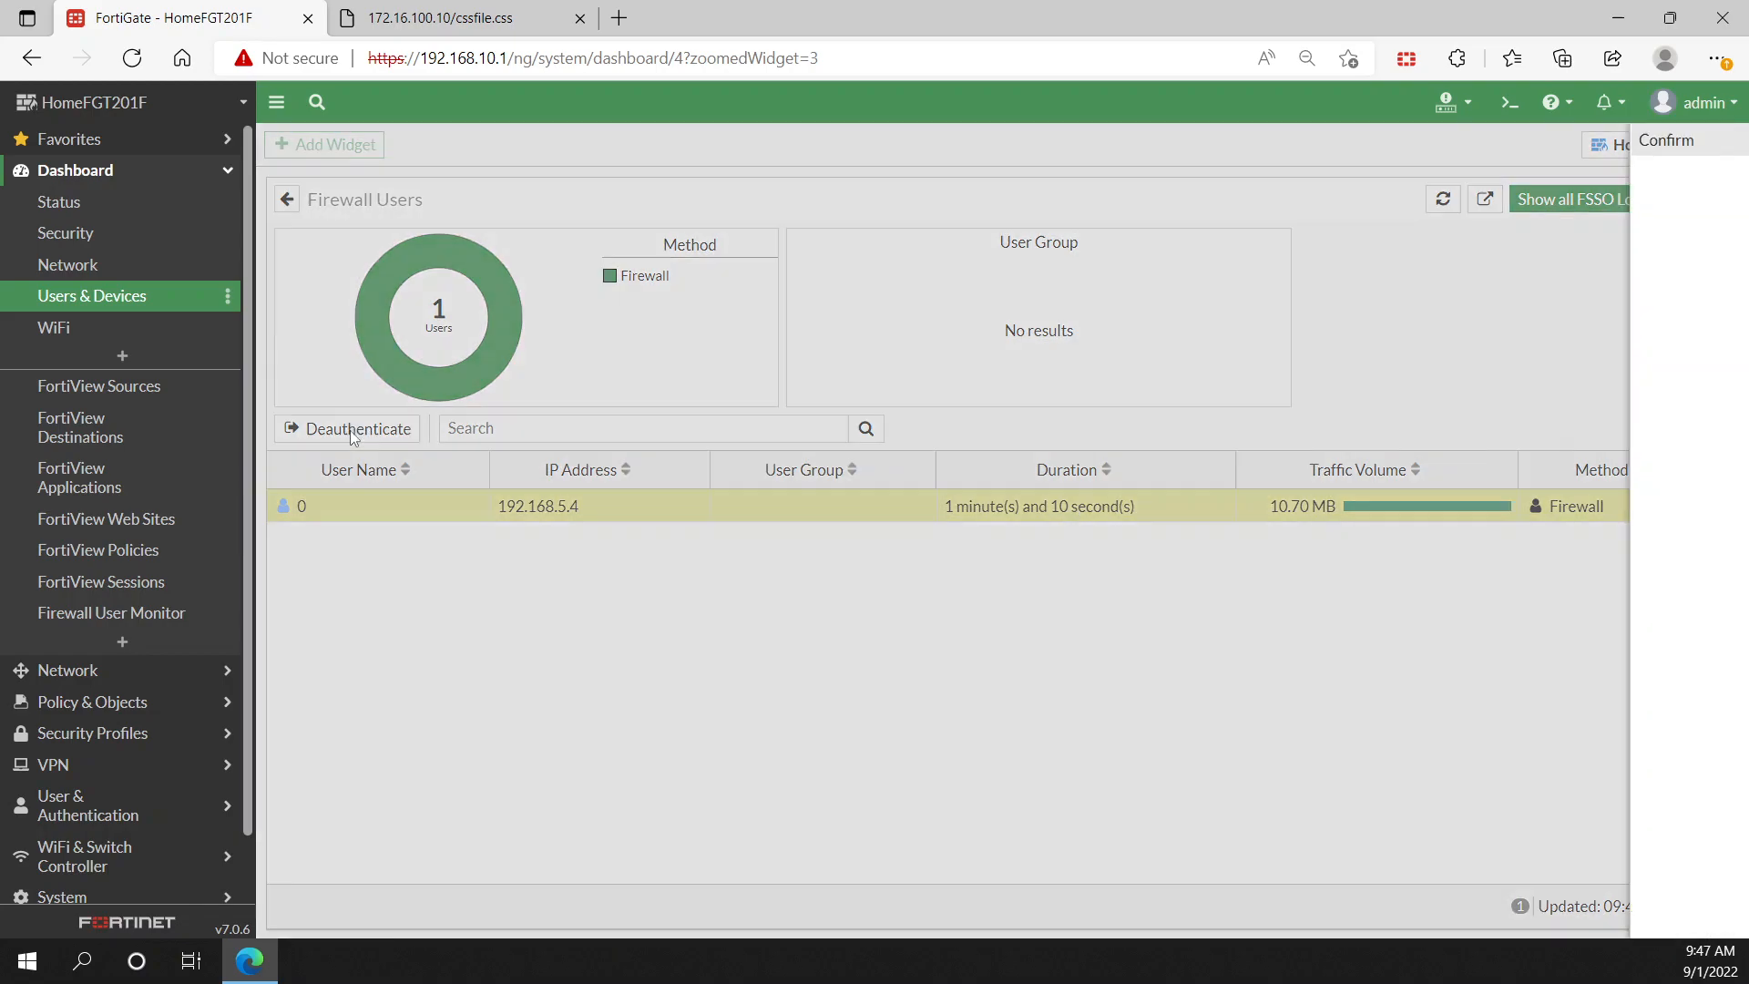
left_click(356, 428)
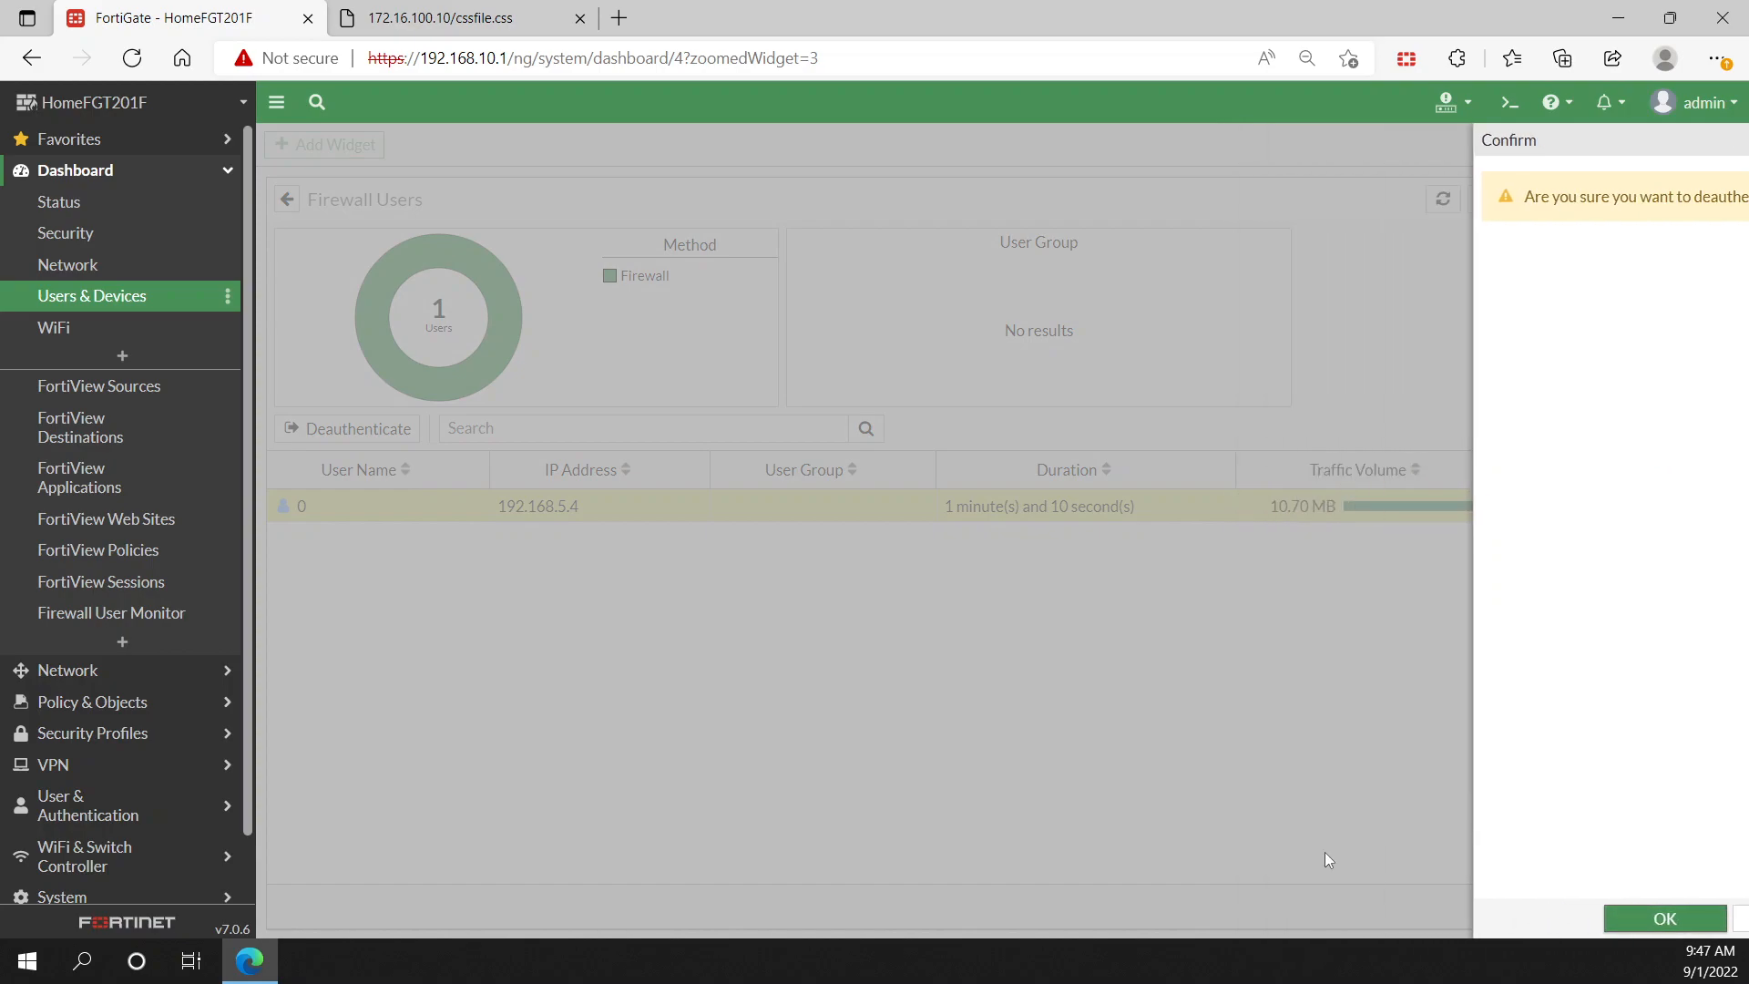
left_click(1664, 919)
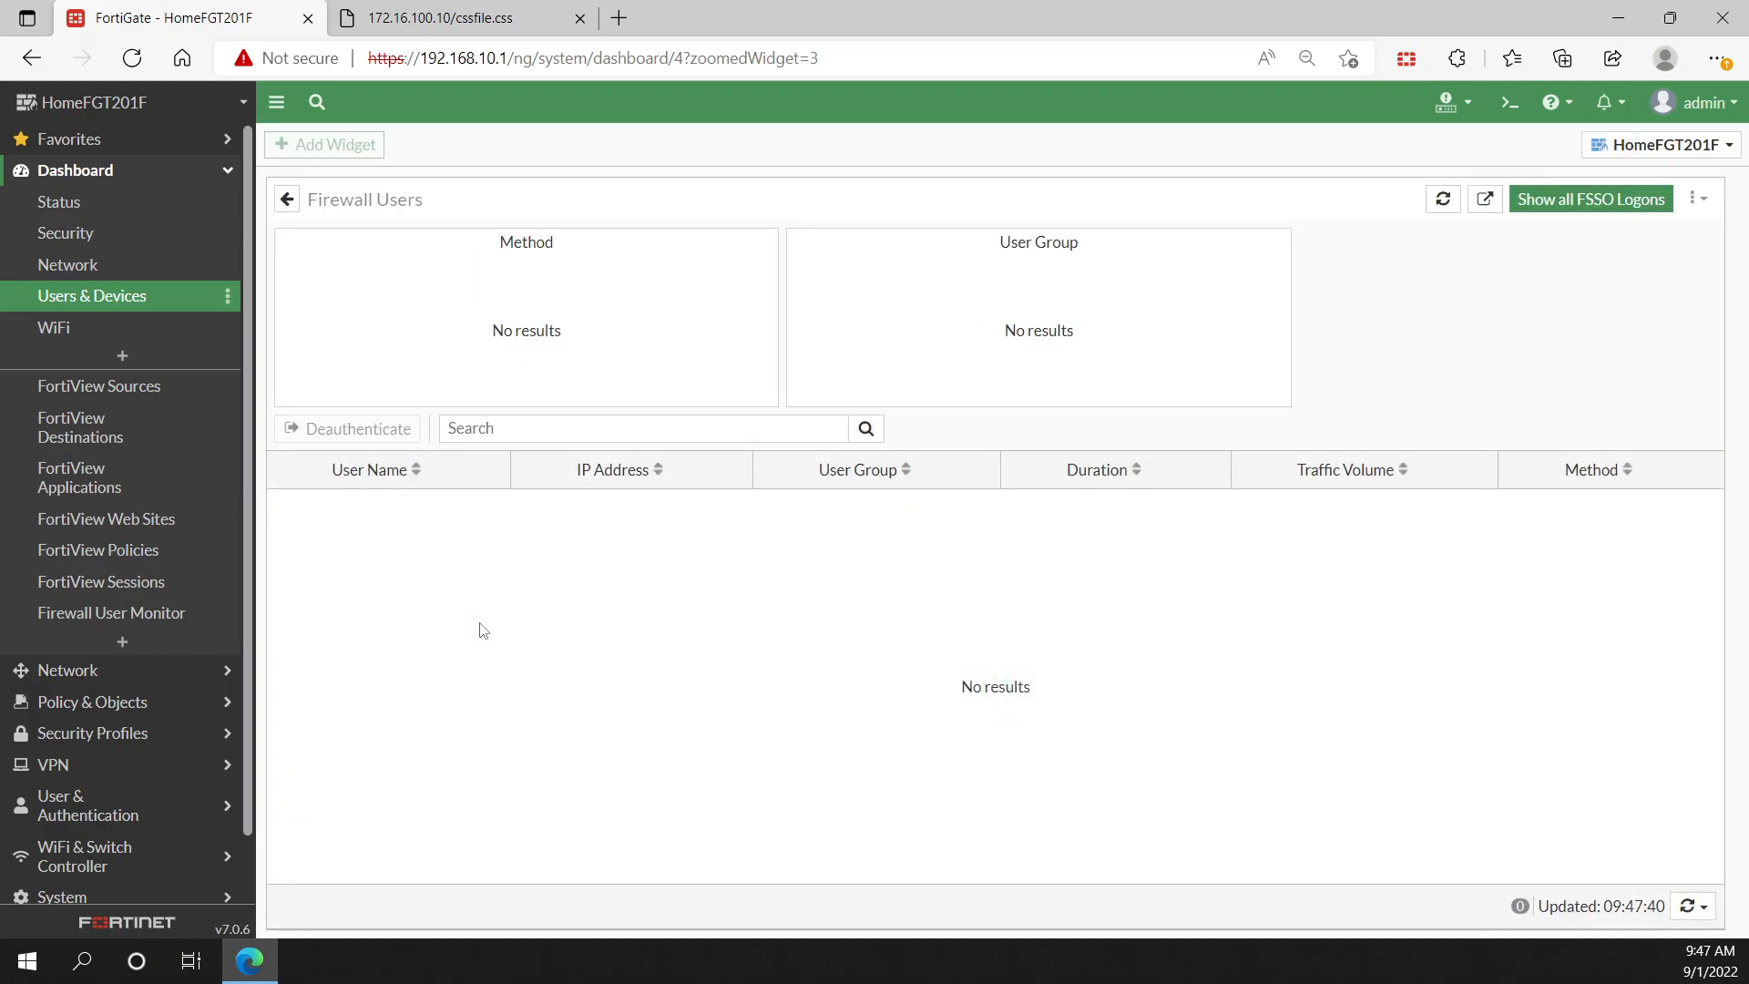
mouse_move(561, 567)
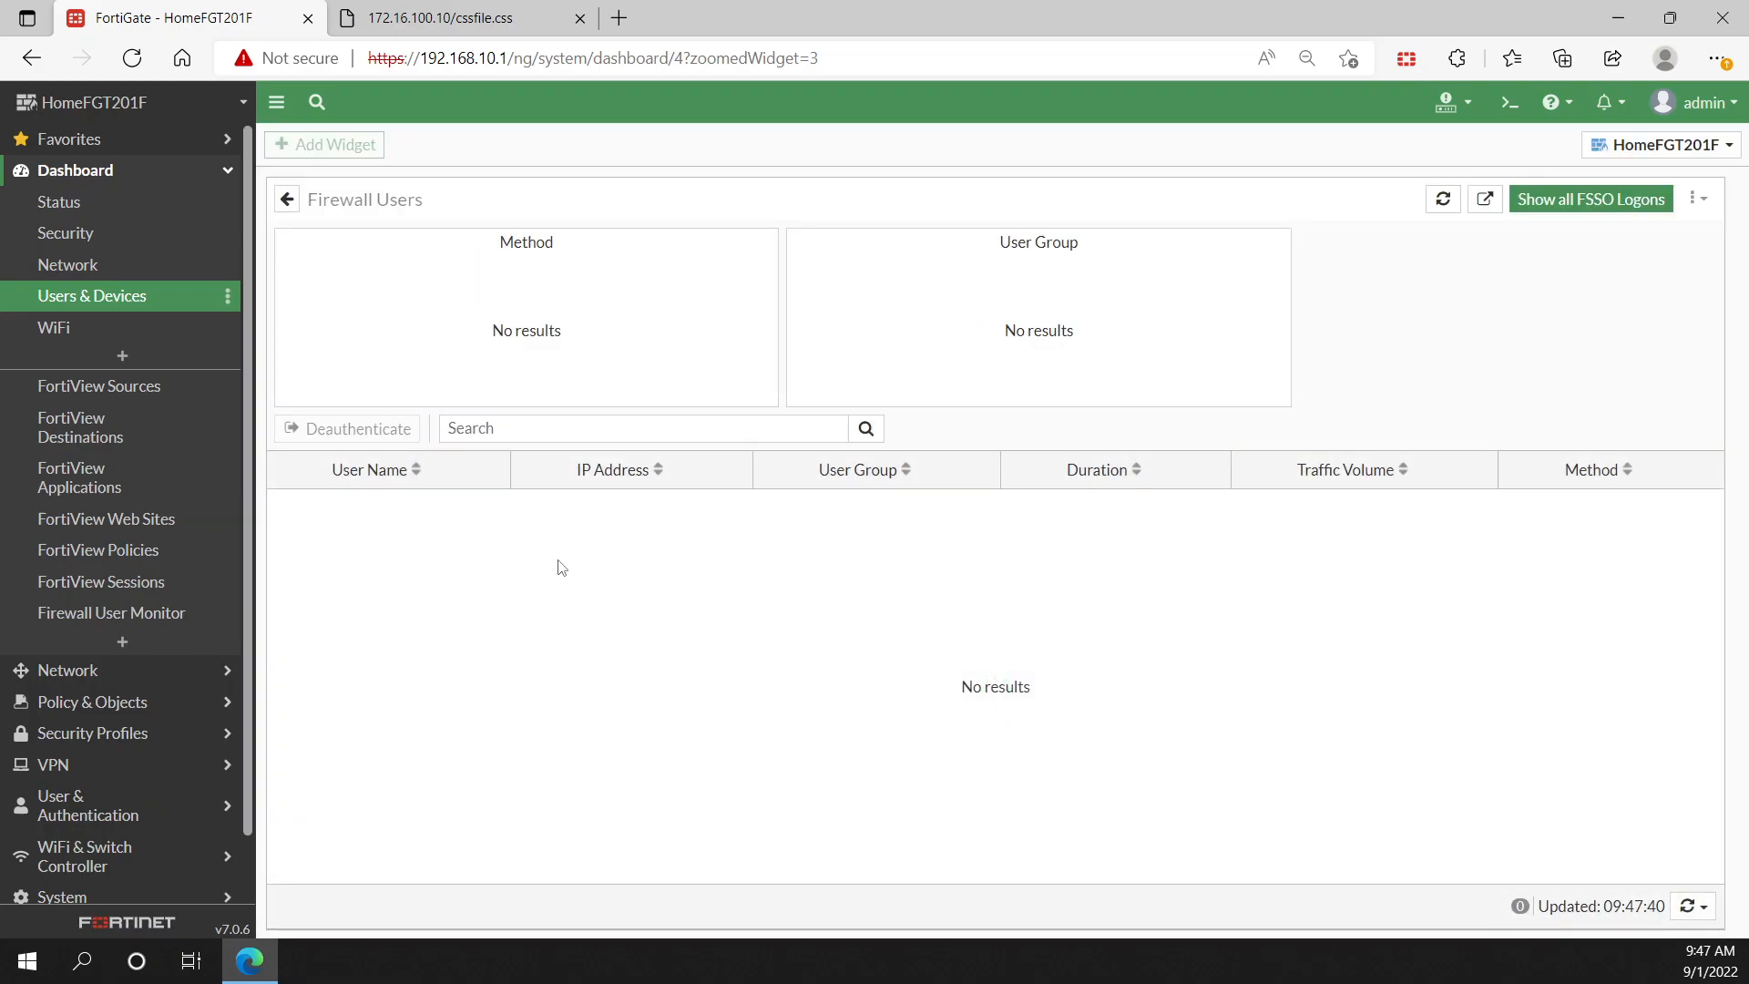
mouse_move(404, 303)
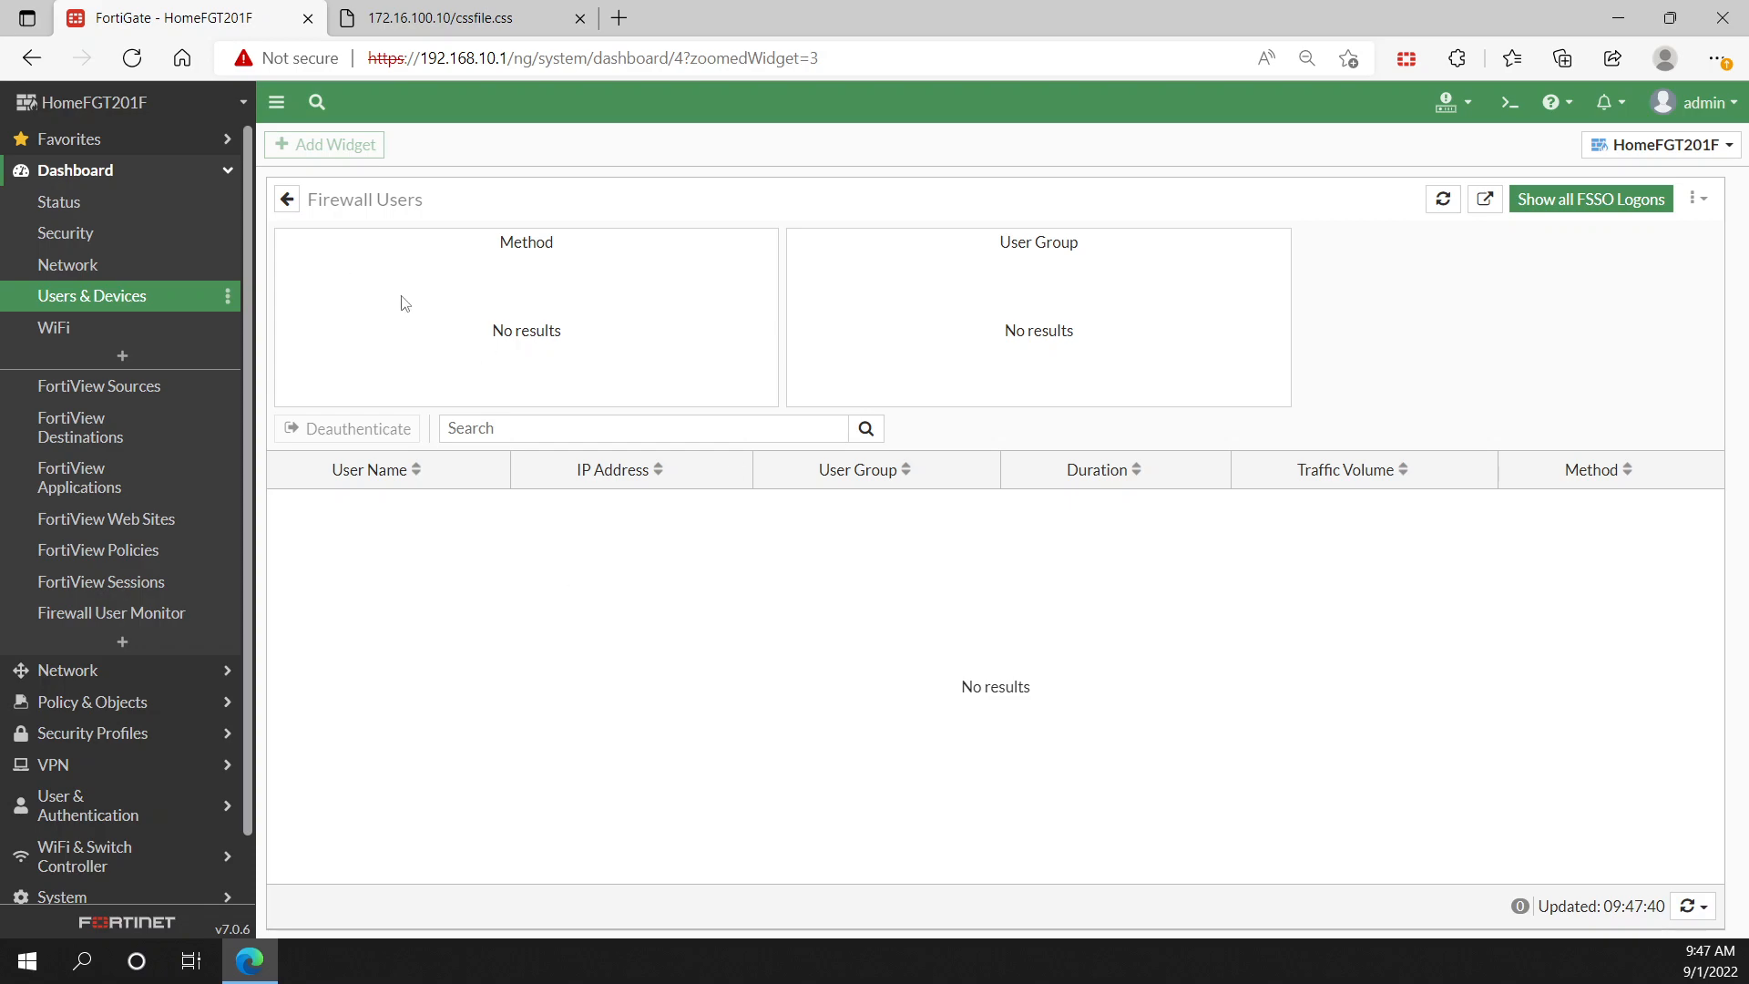